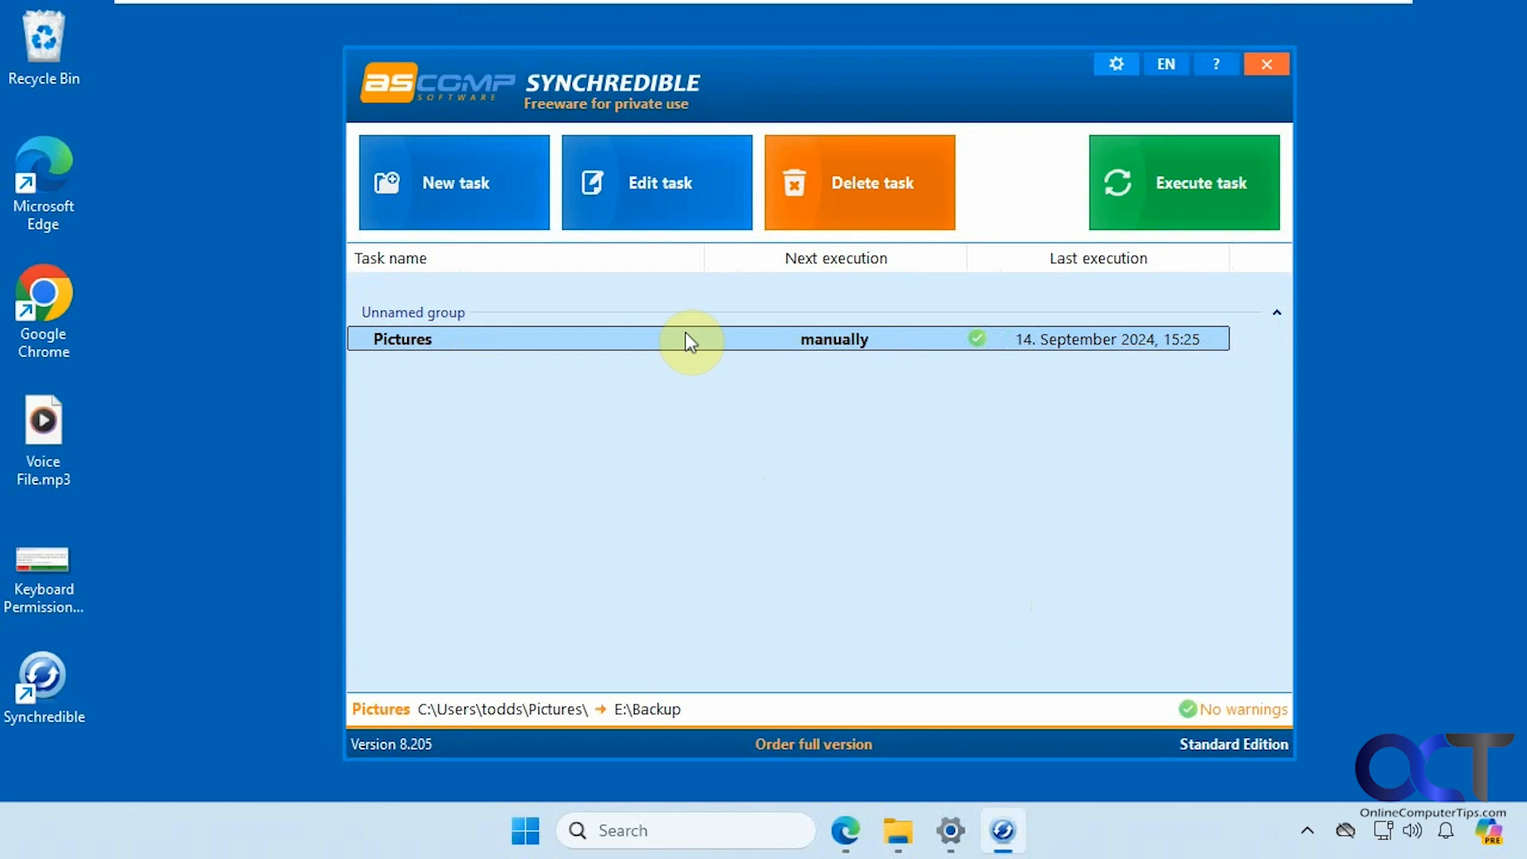
mouse_move(685, 346)
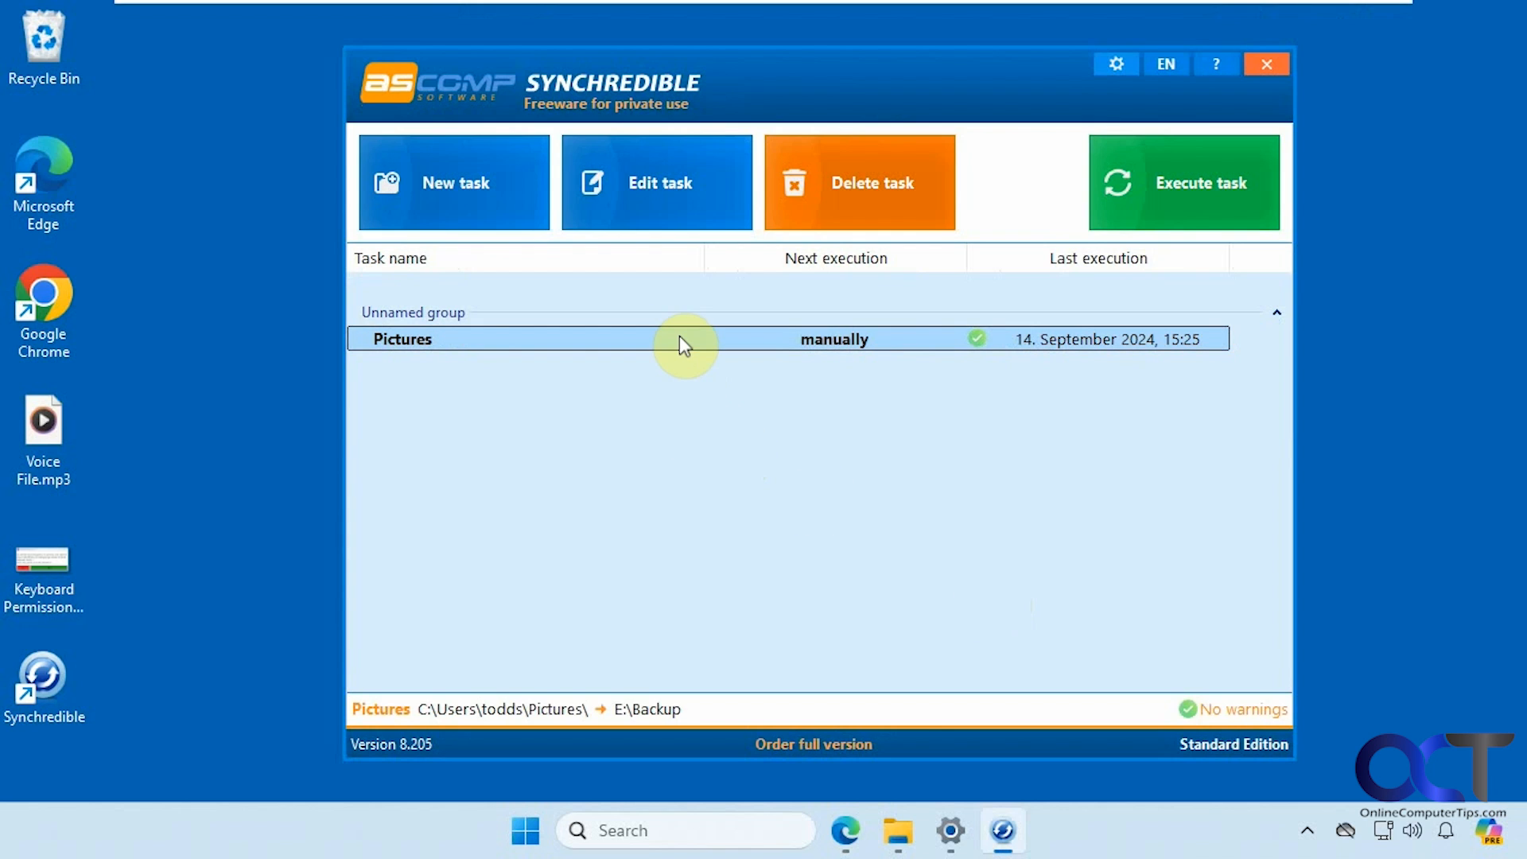
mouse_move(679, 350)
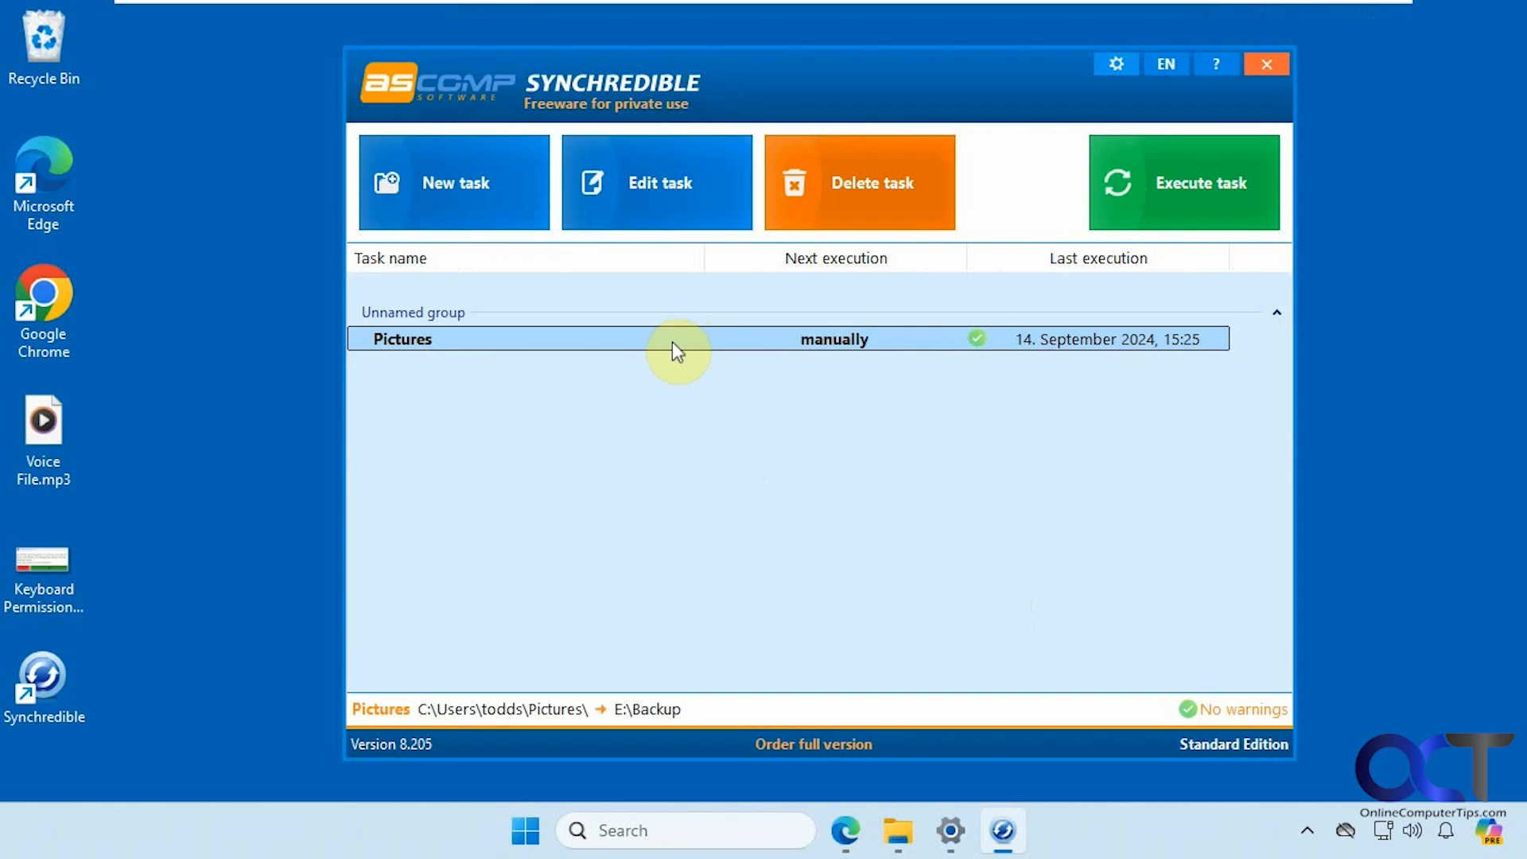
Create a desktop shortcut for the Pictures sync task from its context menu.
right_click(677, 339)
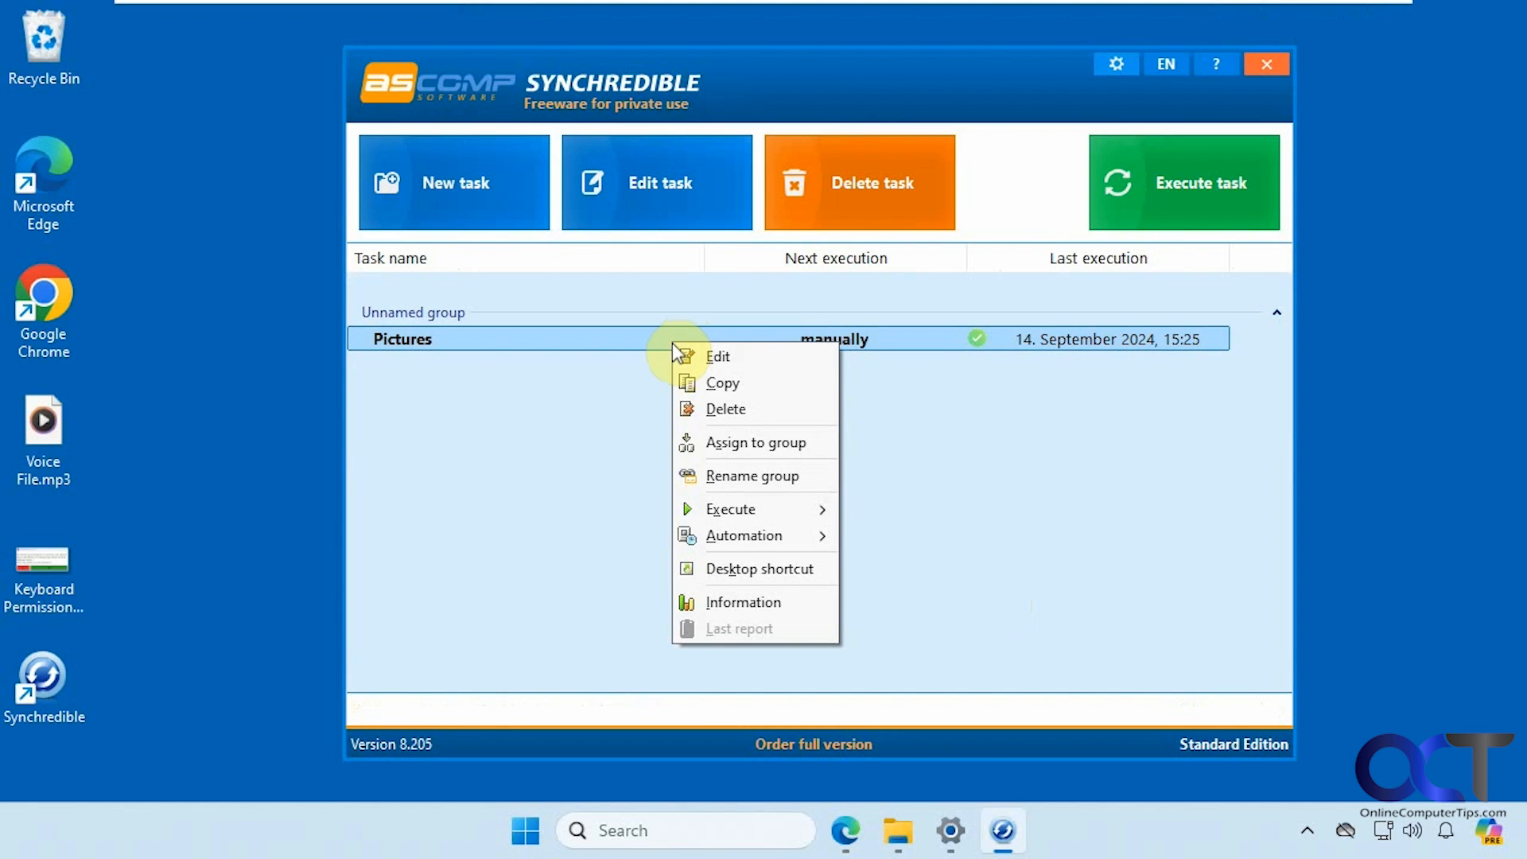
left_click(718, 356)
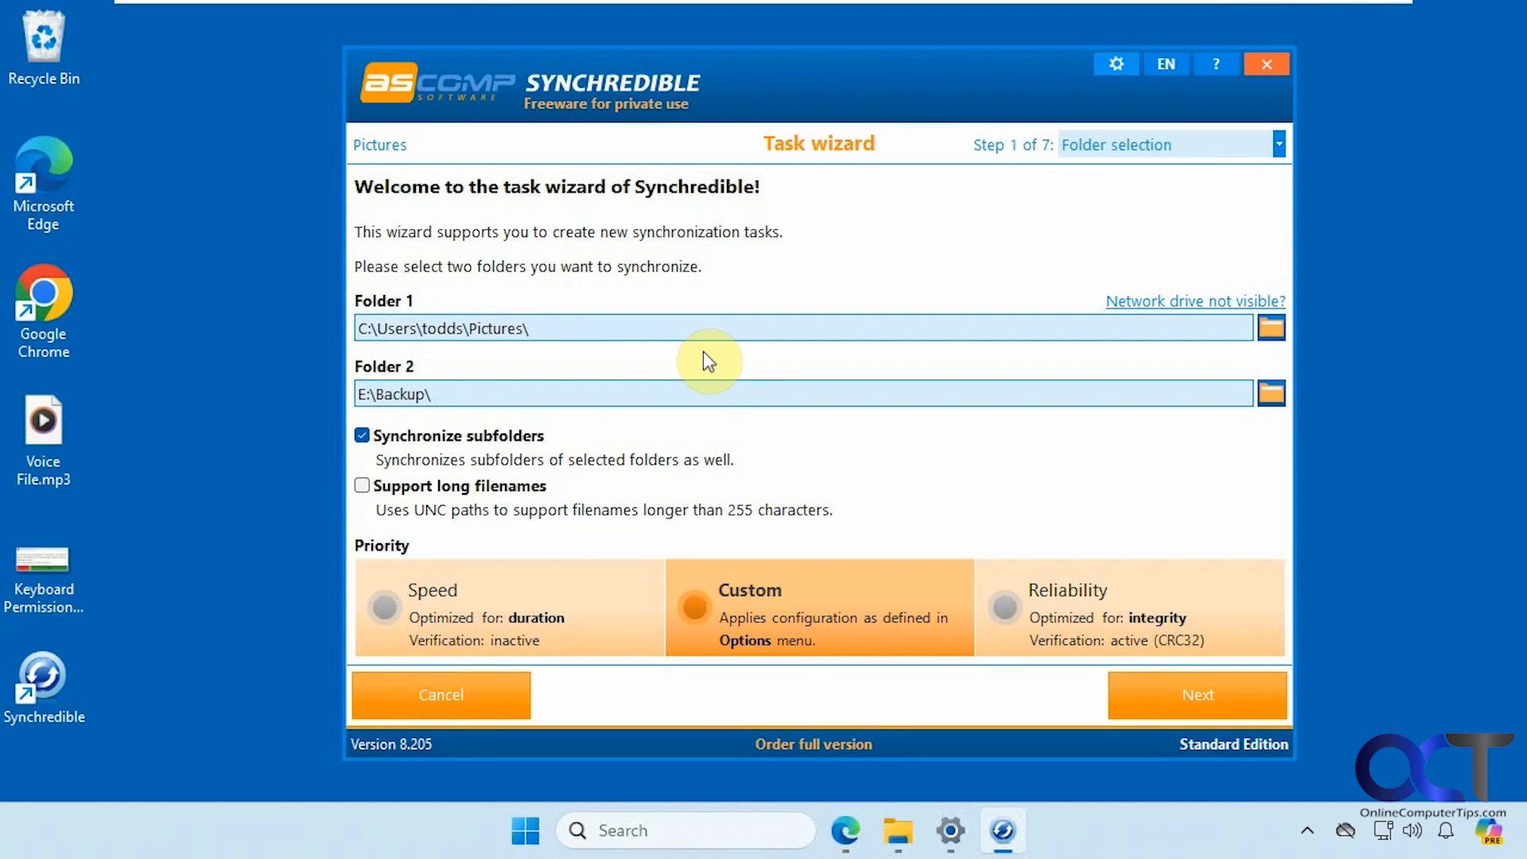
right_click(399, 338)
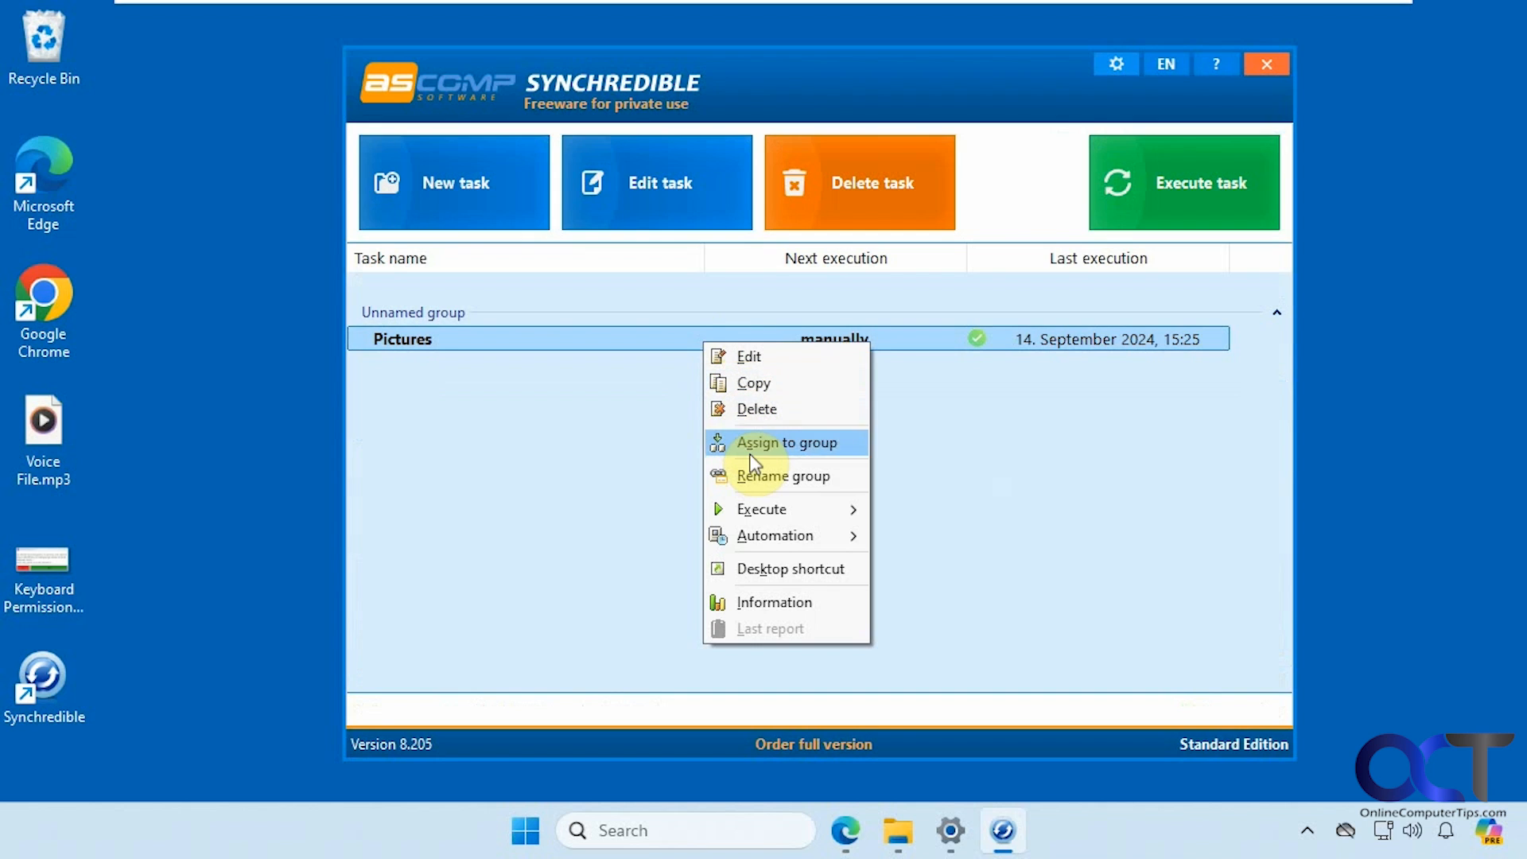
mouse_move(762, 509)
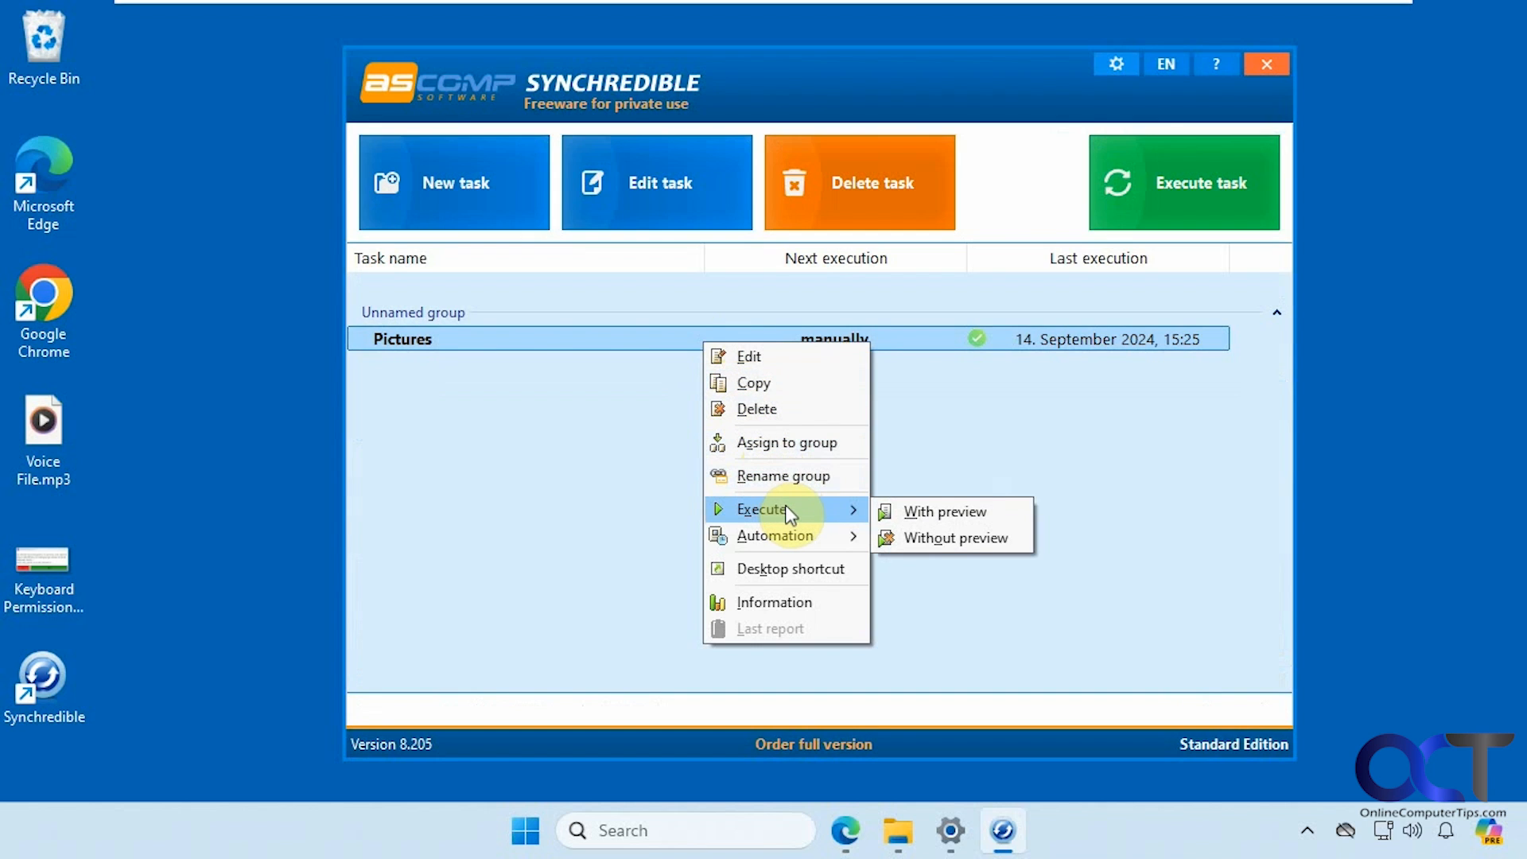
mouse_move(774, 535)
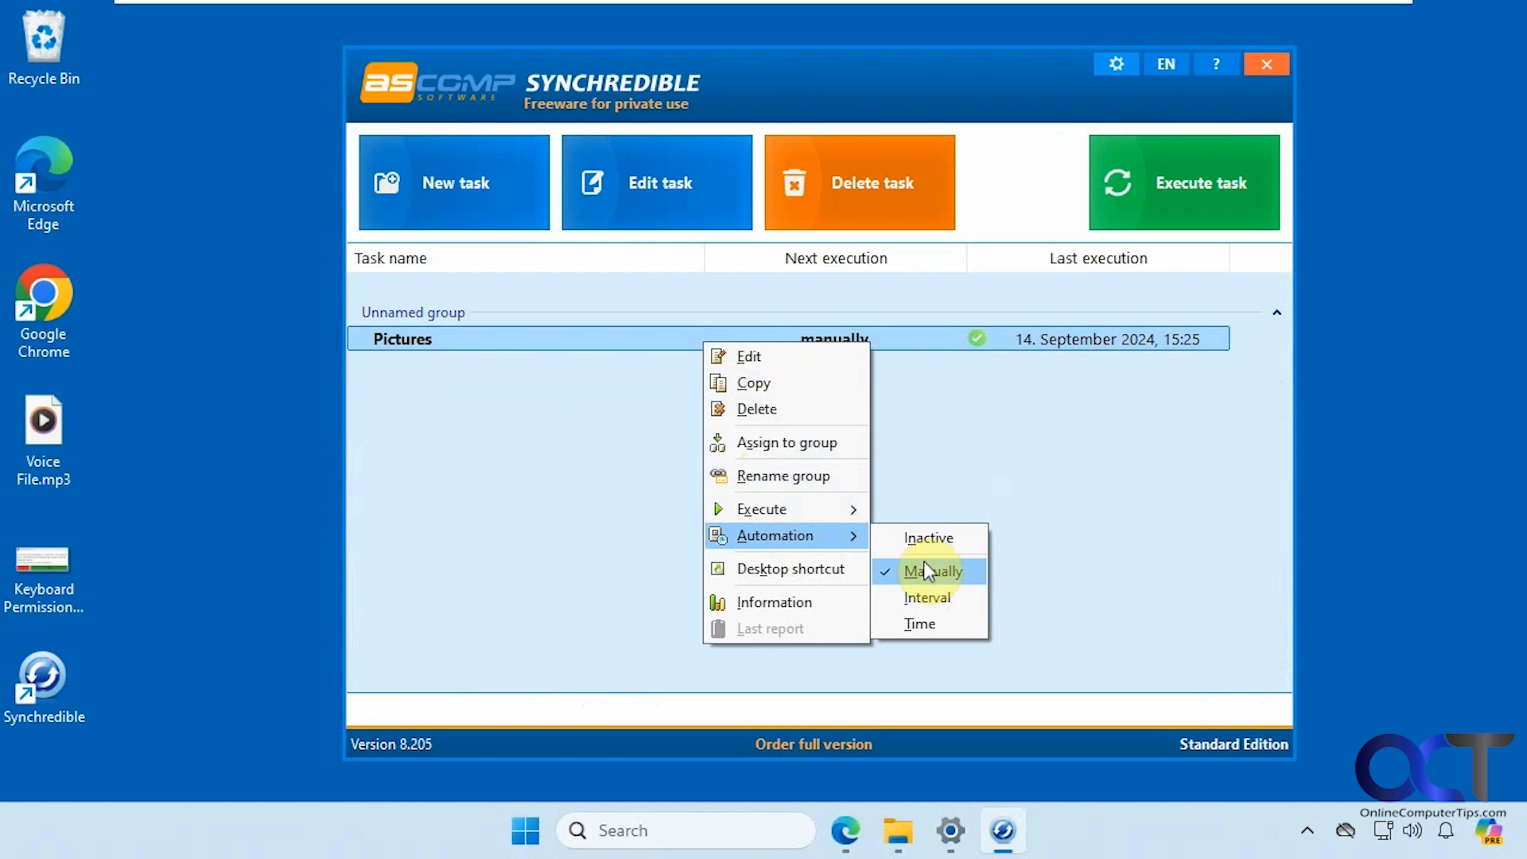
mouse_move(920, 624)
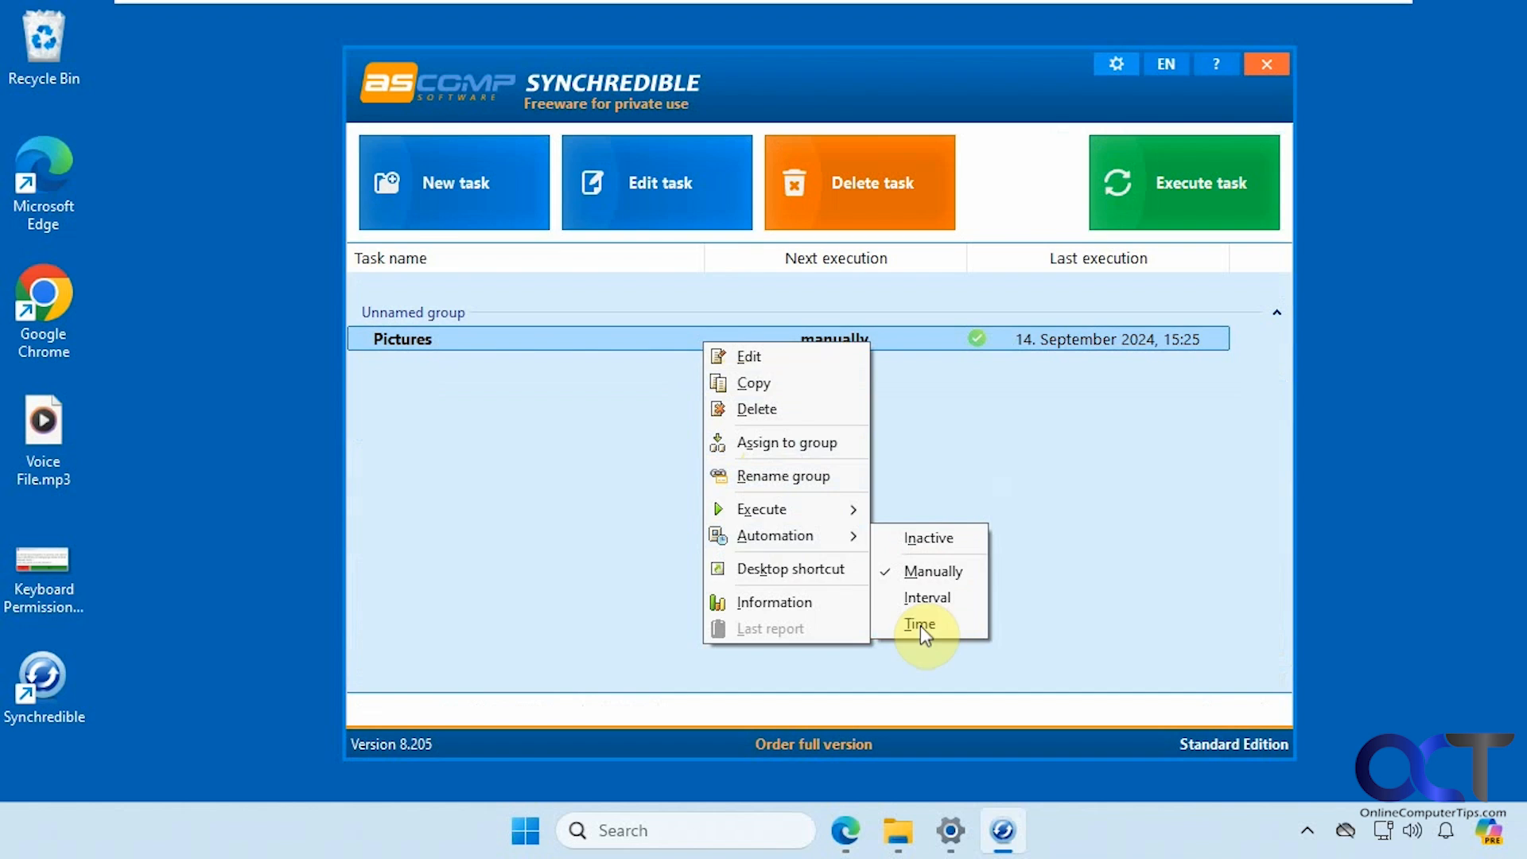
left_click(789, 569)
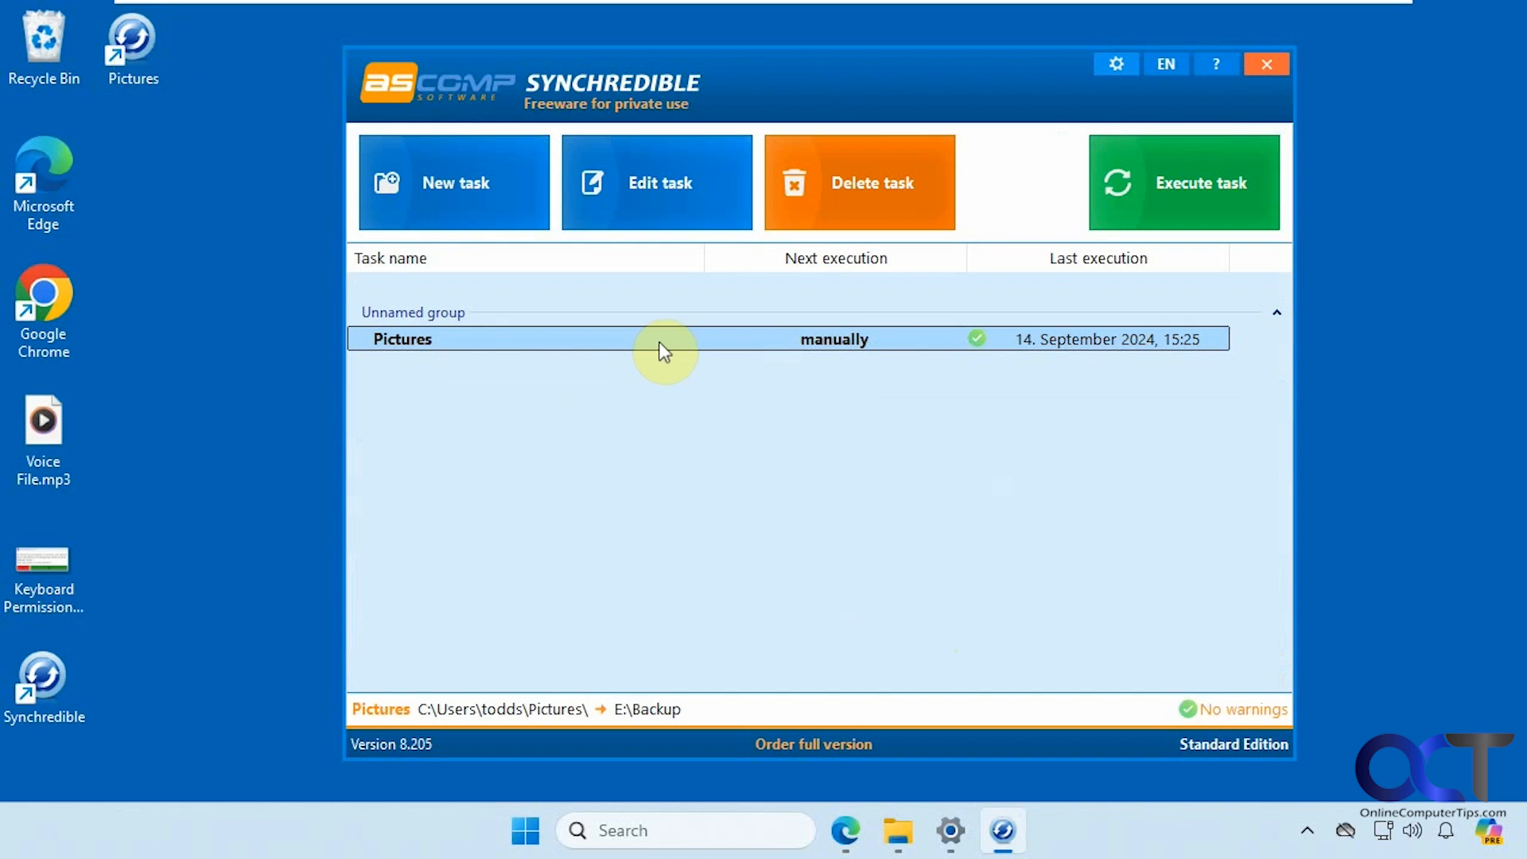
View the Pictures task's information and last report, then return to the task list.
right_click(667, 338)
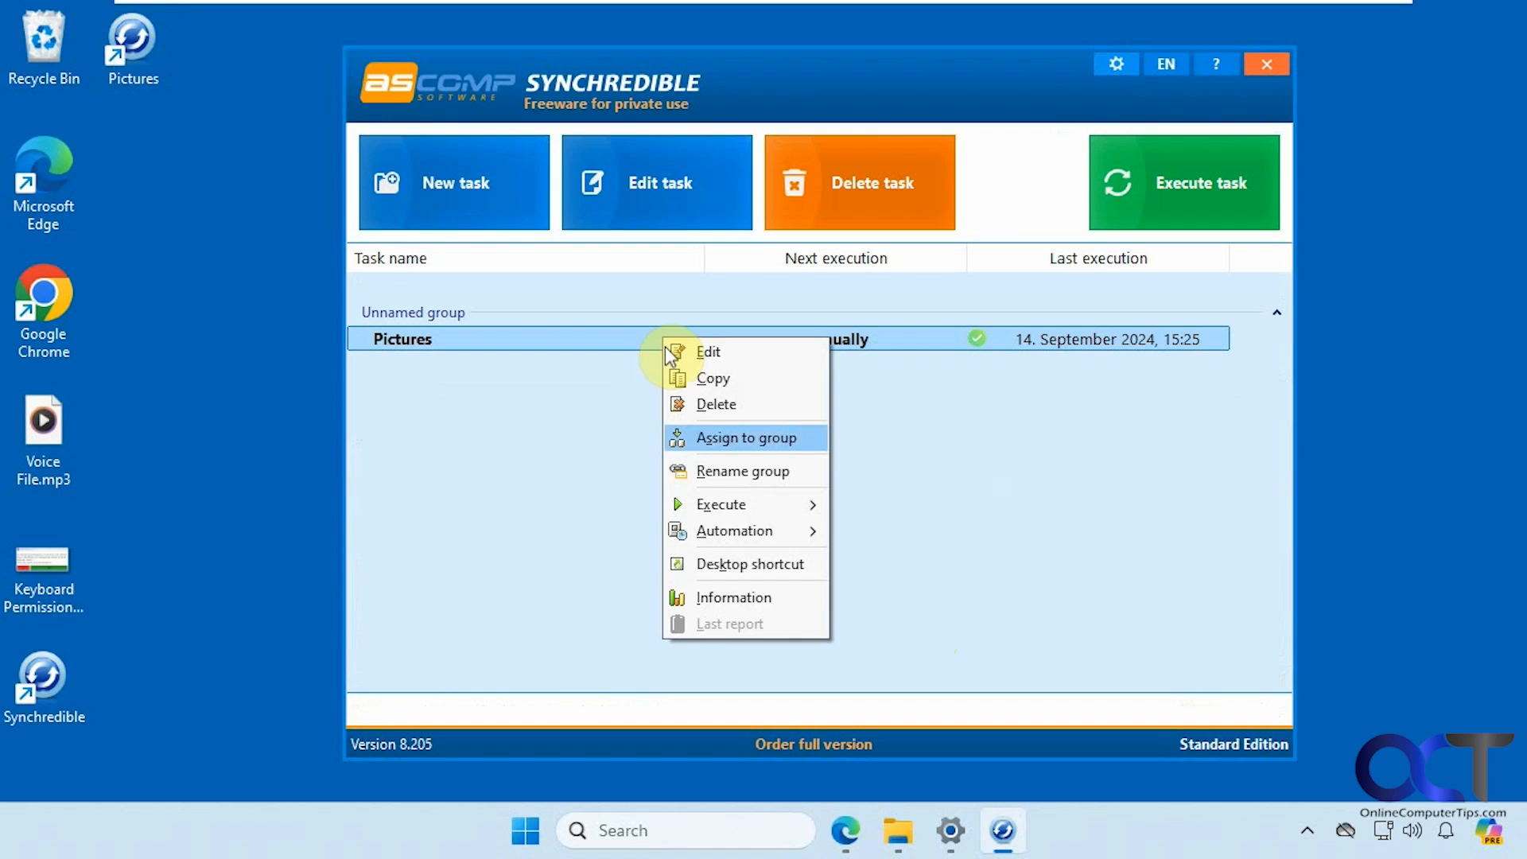
left_click(730, 624)
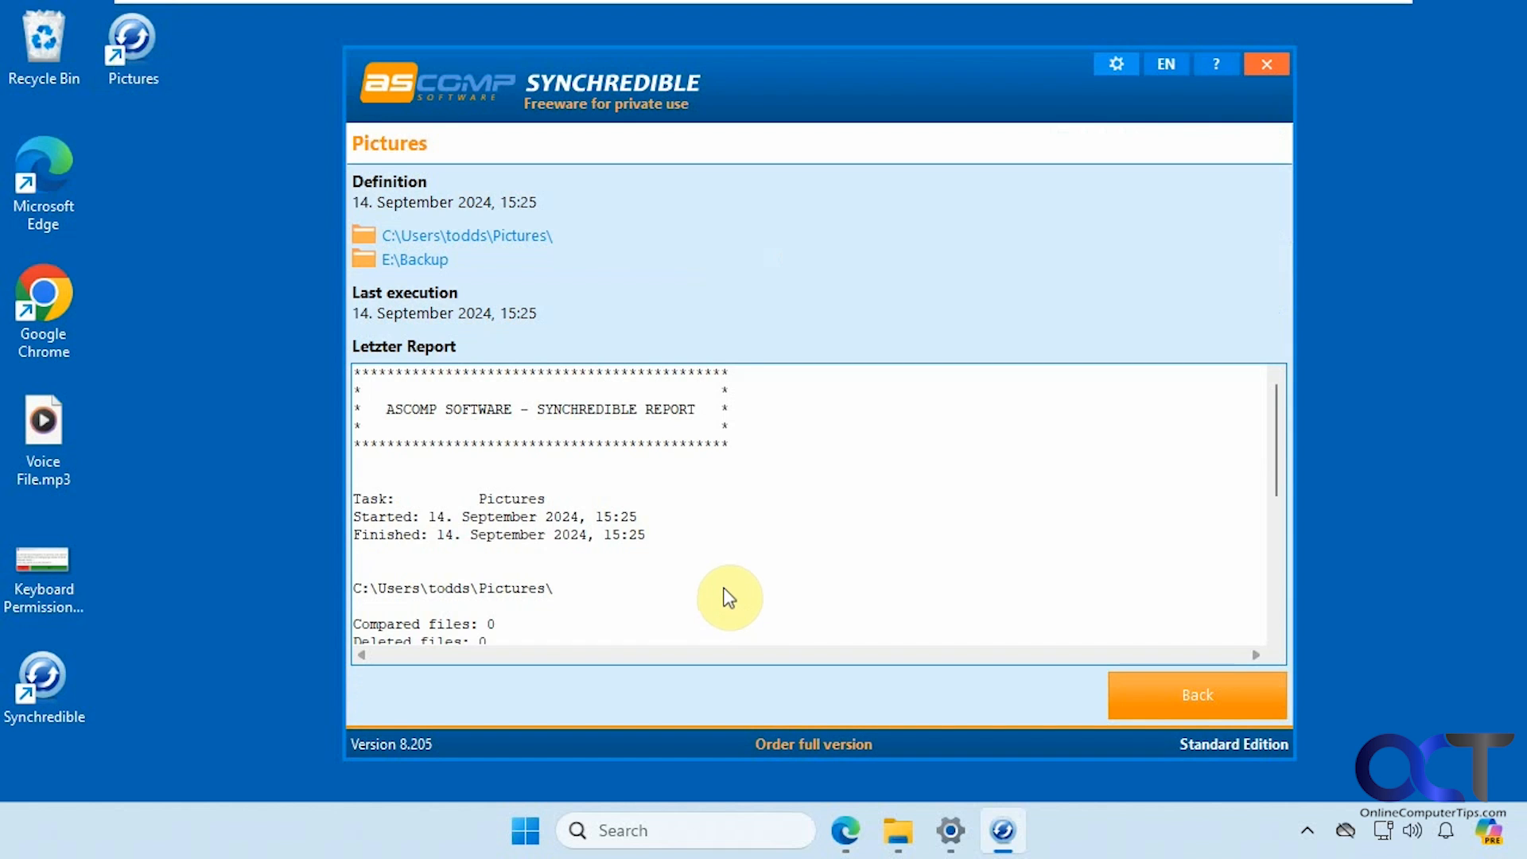
left_click(1196, 694)
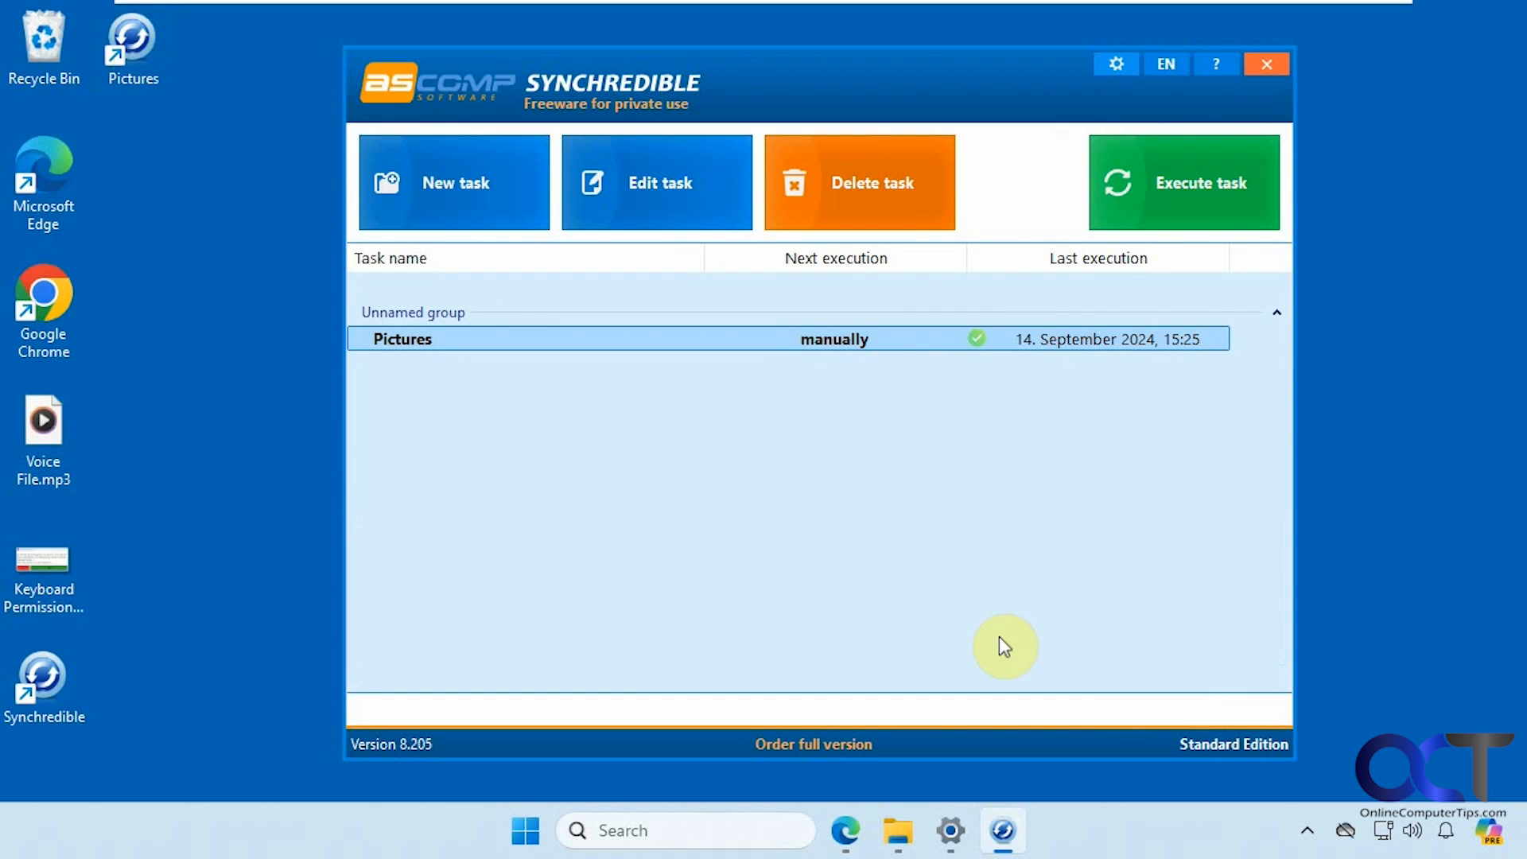
mouse_move(881, 580)
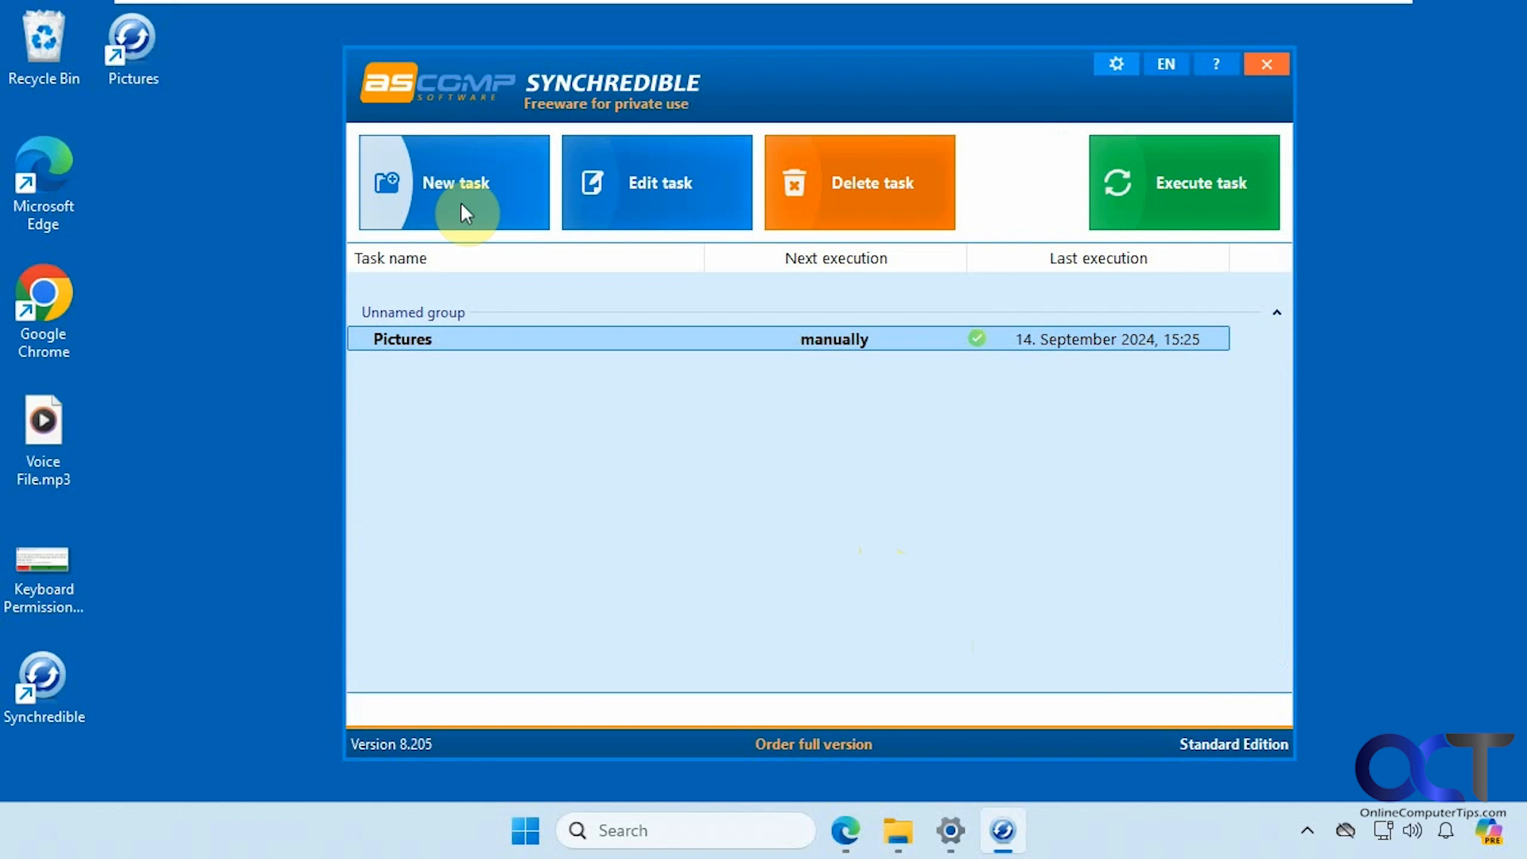
Start a new sync task with C:\Users\todds\Documents as Folder 1.
left_click(453, 182)
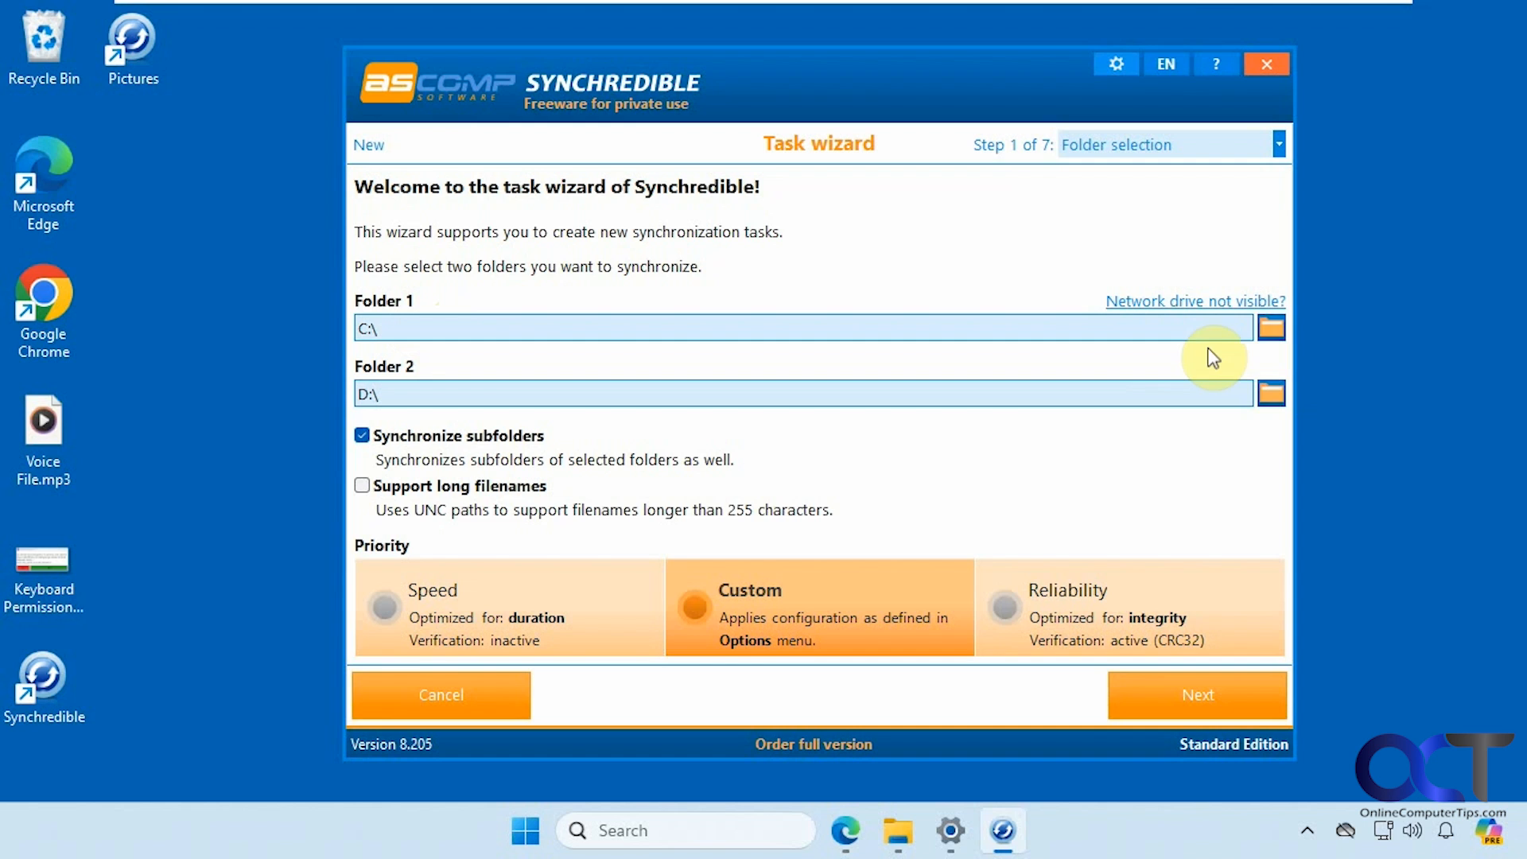
left_click(1271, 327)
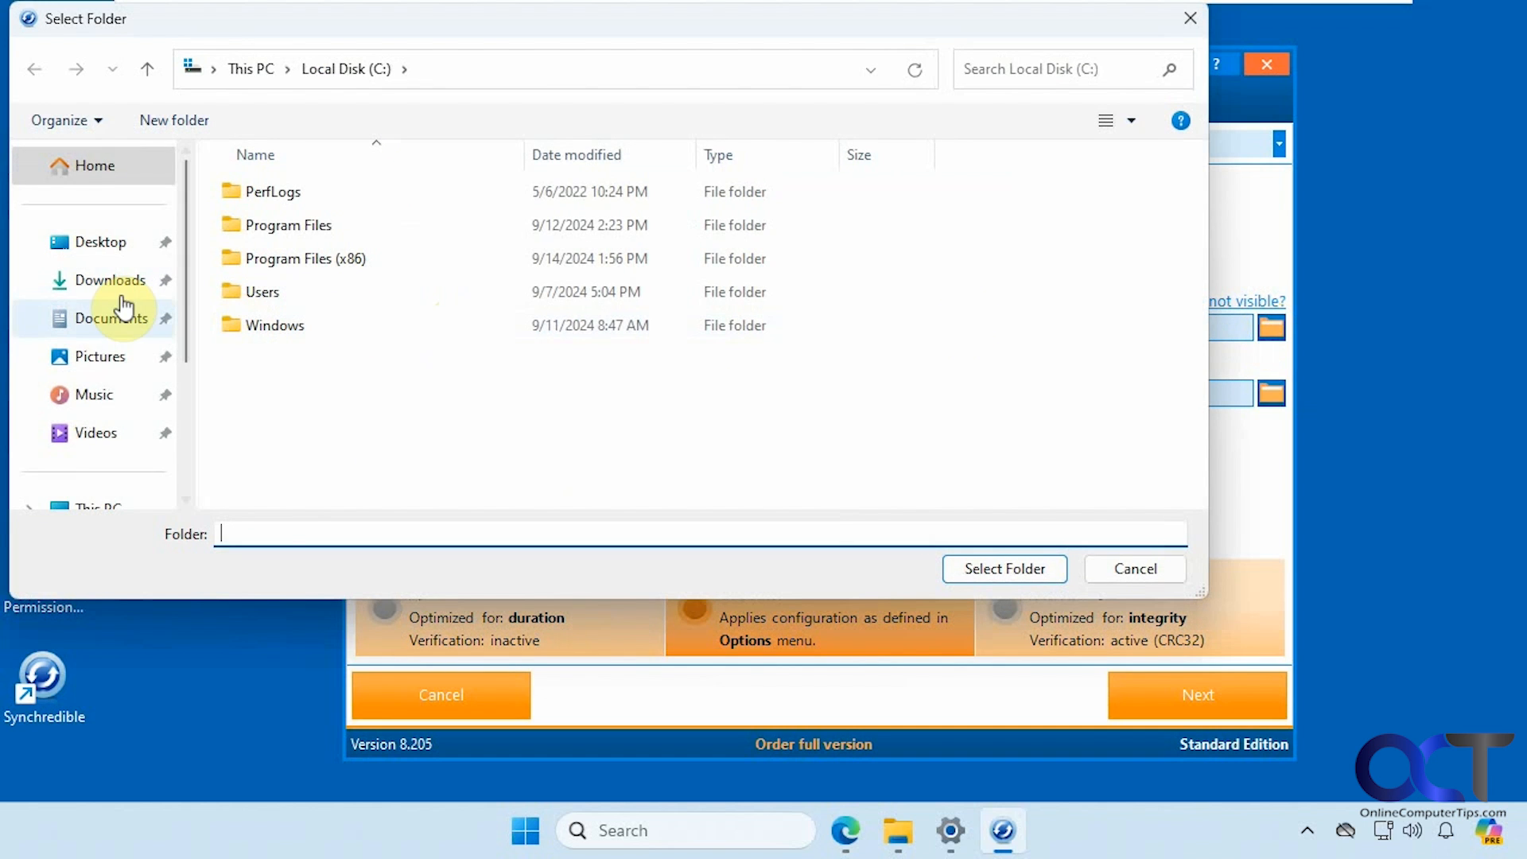
left_click(1003, 569)
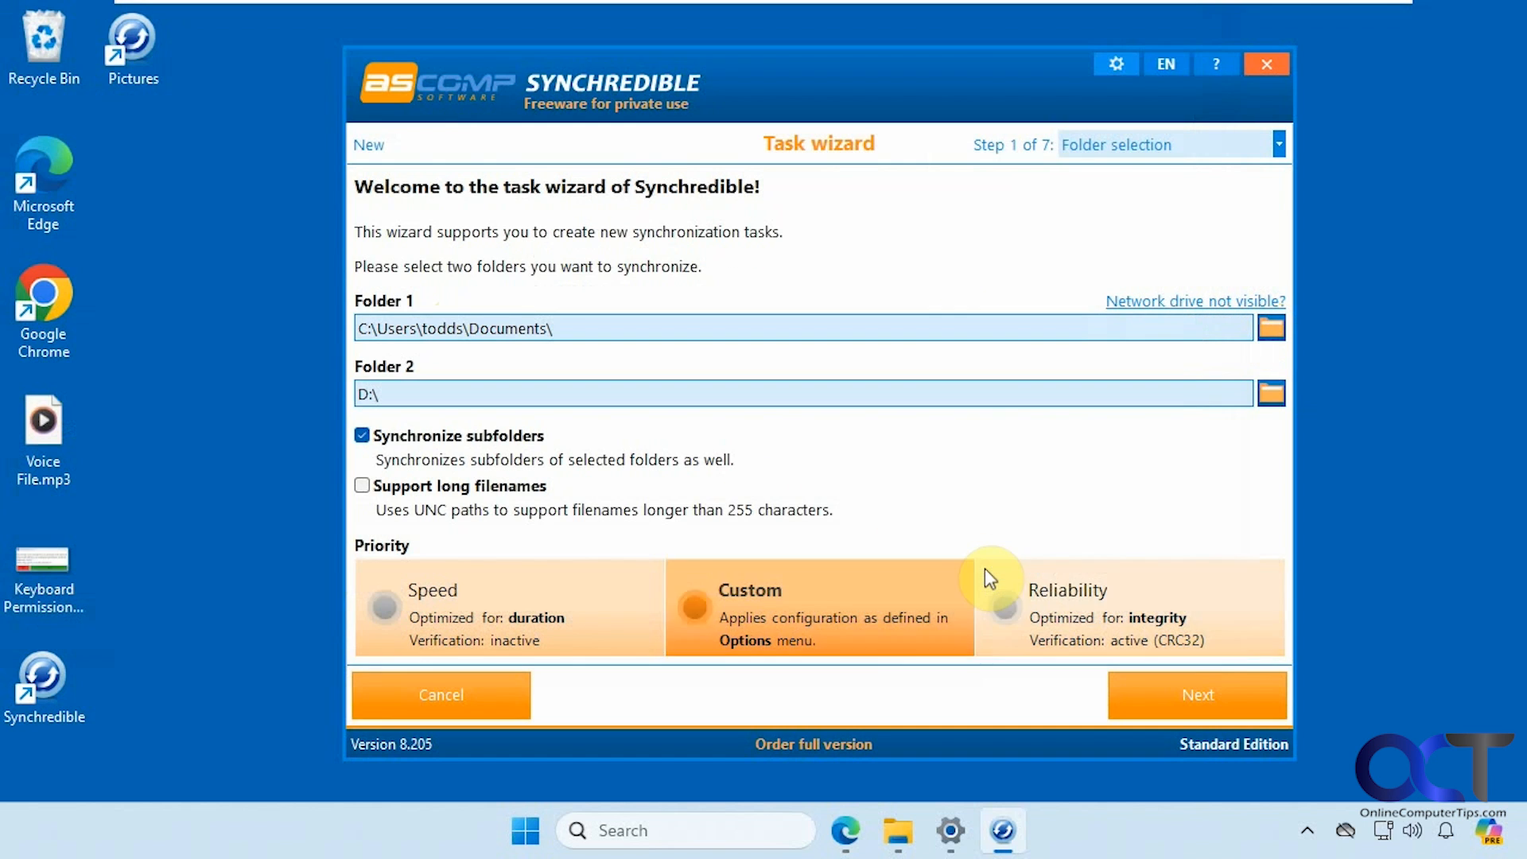
mouse_move(1262, 406)
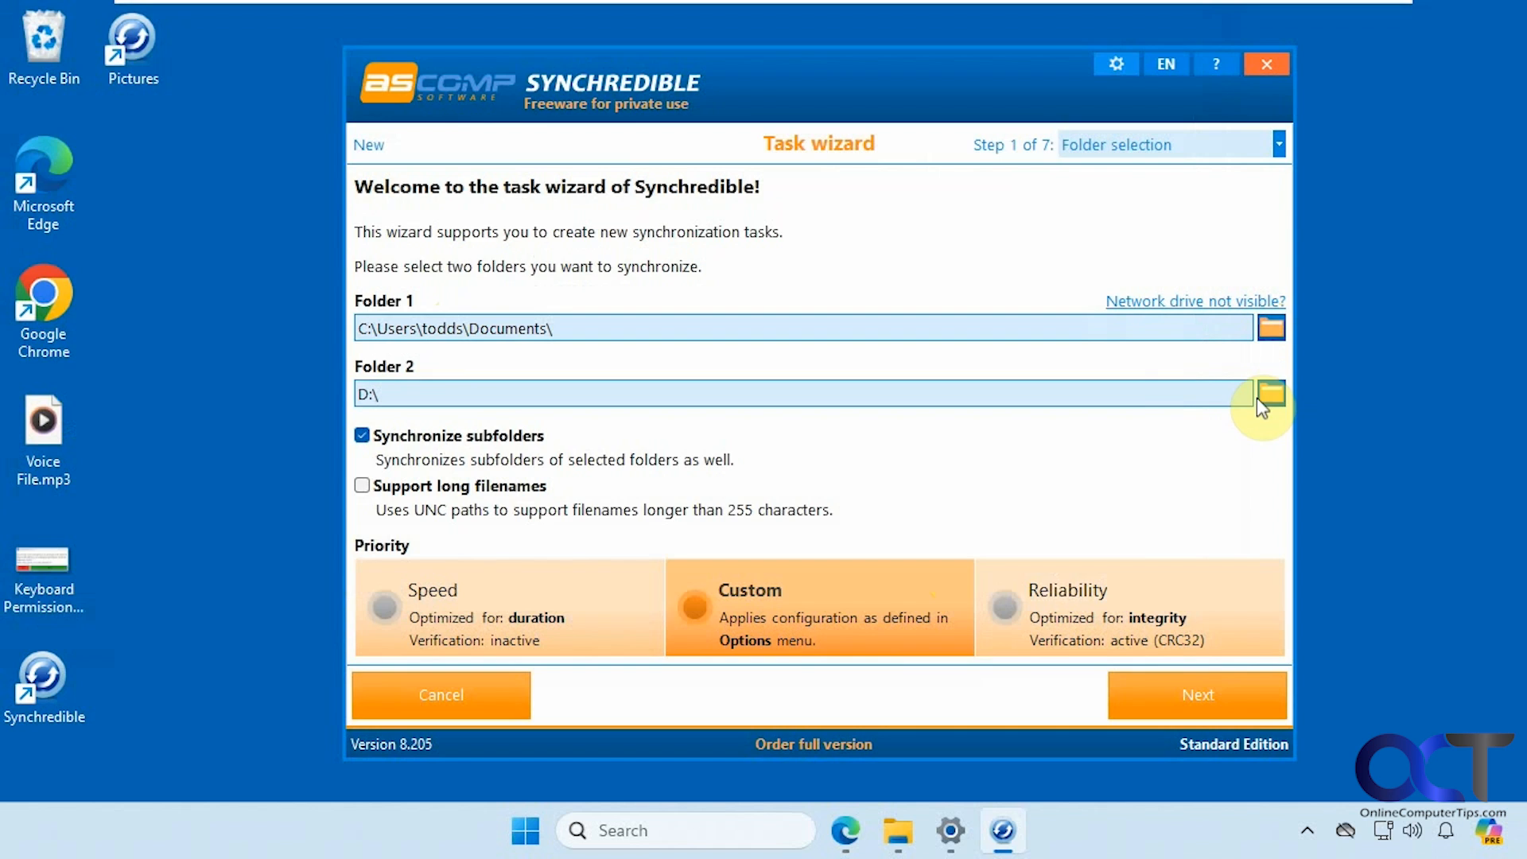
Create E:\Backup\Documents as Folder 2 and advance past step 1 with subfolders and Custom priority.
left_click(1272, 393)
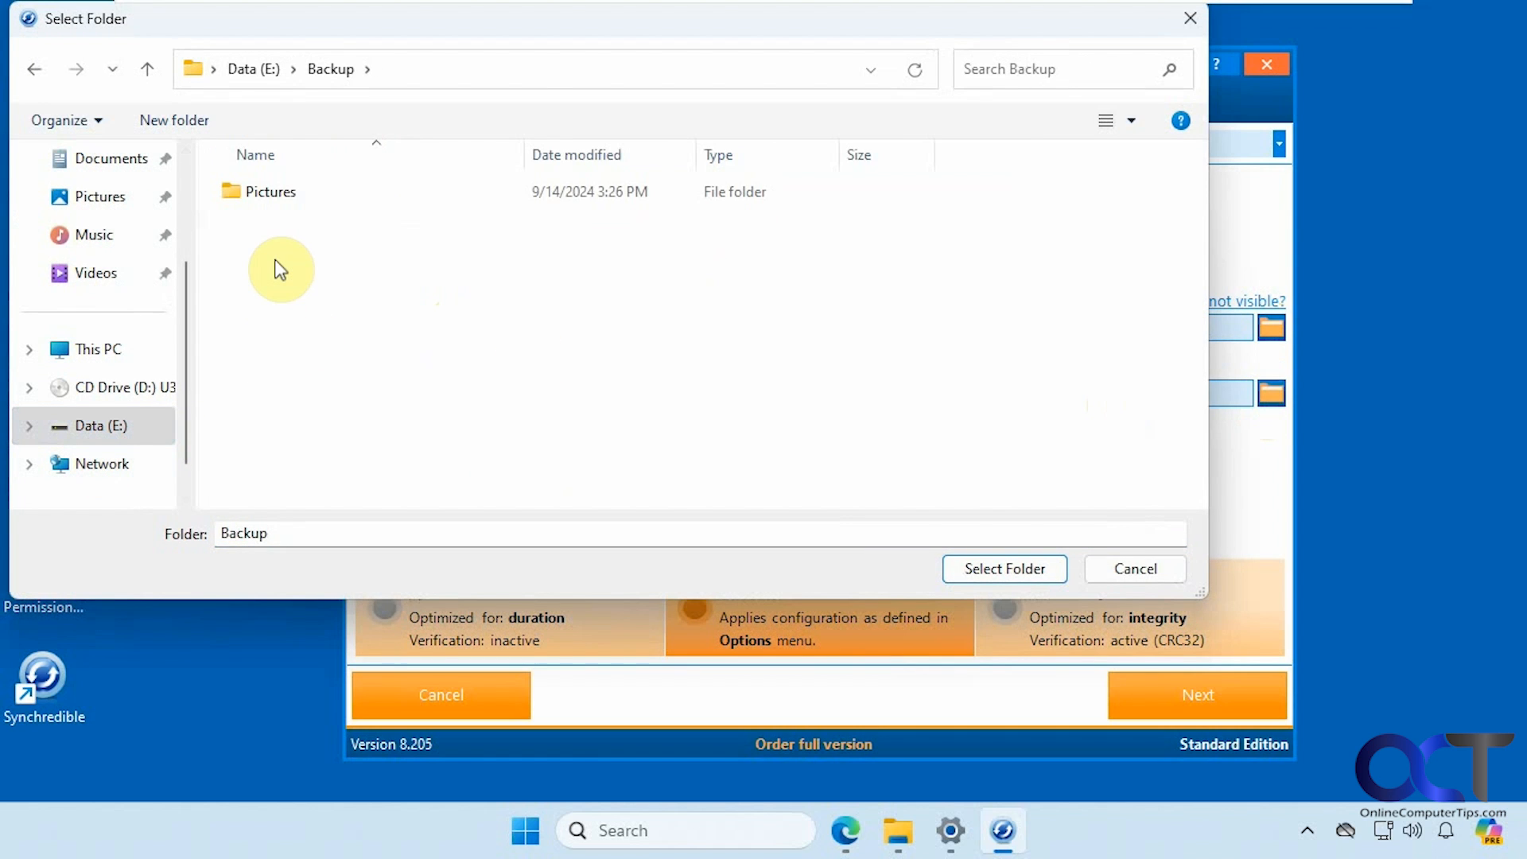
mouse_move(326, 391)
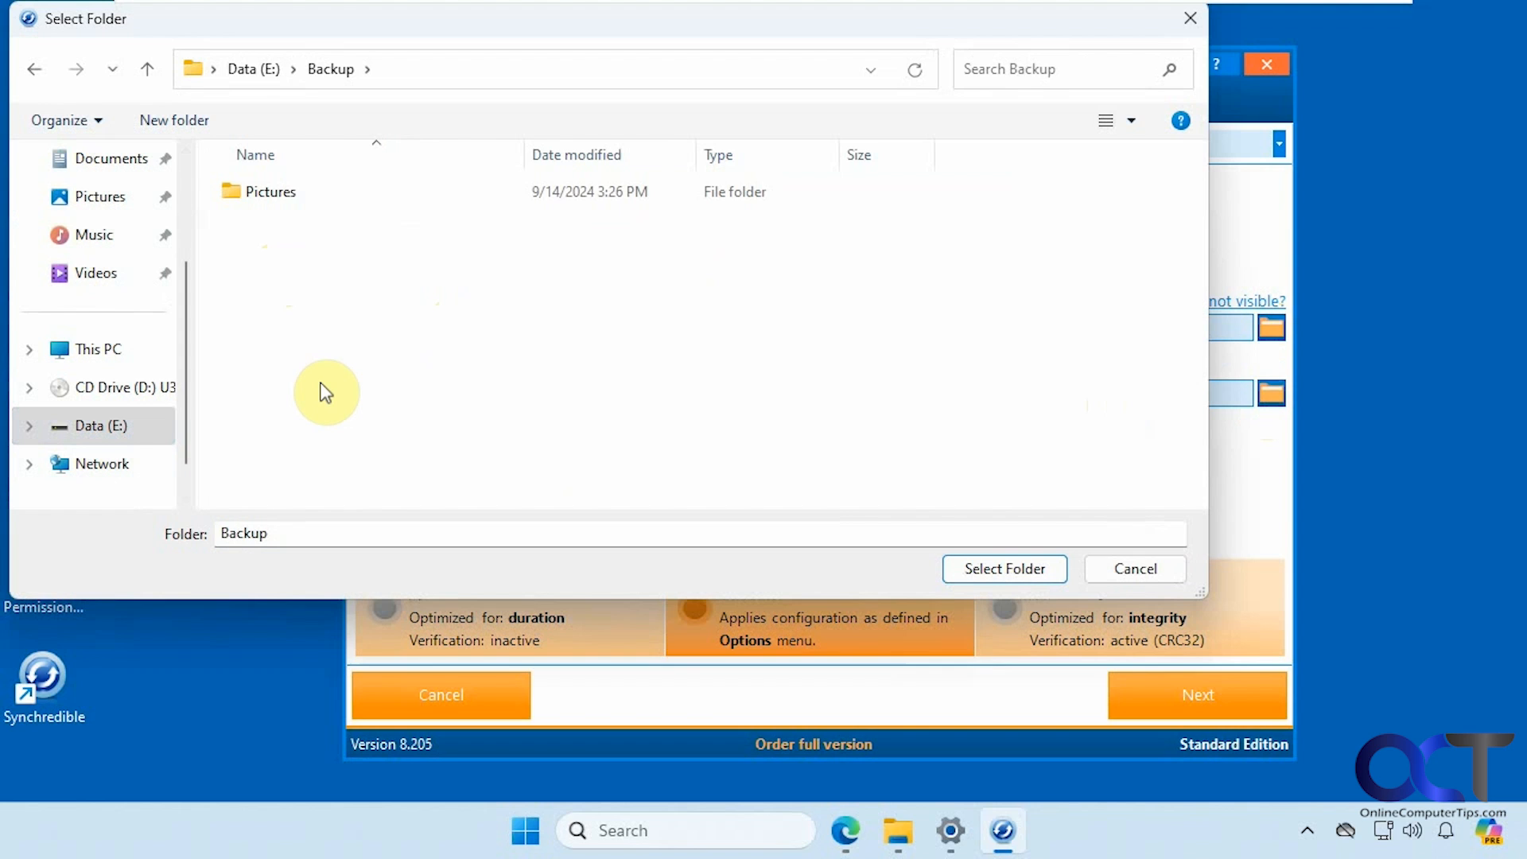
mouse_move(368, 483)
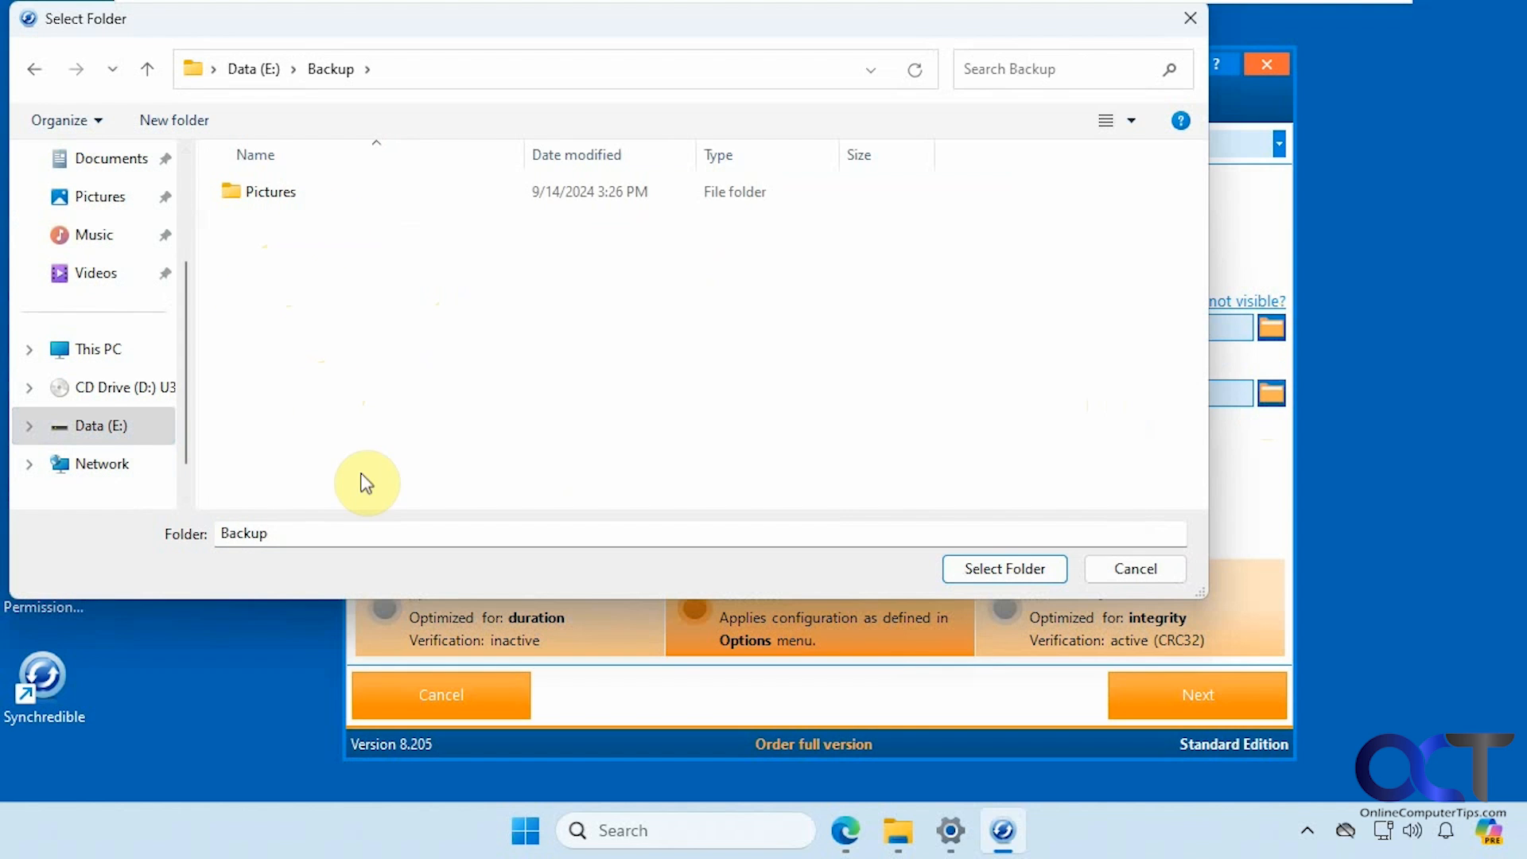
mouse_move(381, 378)
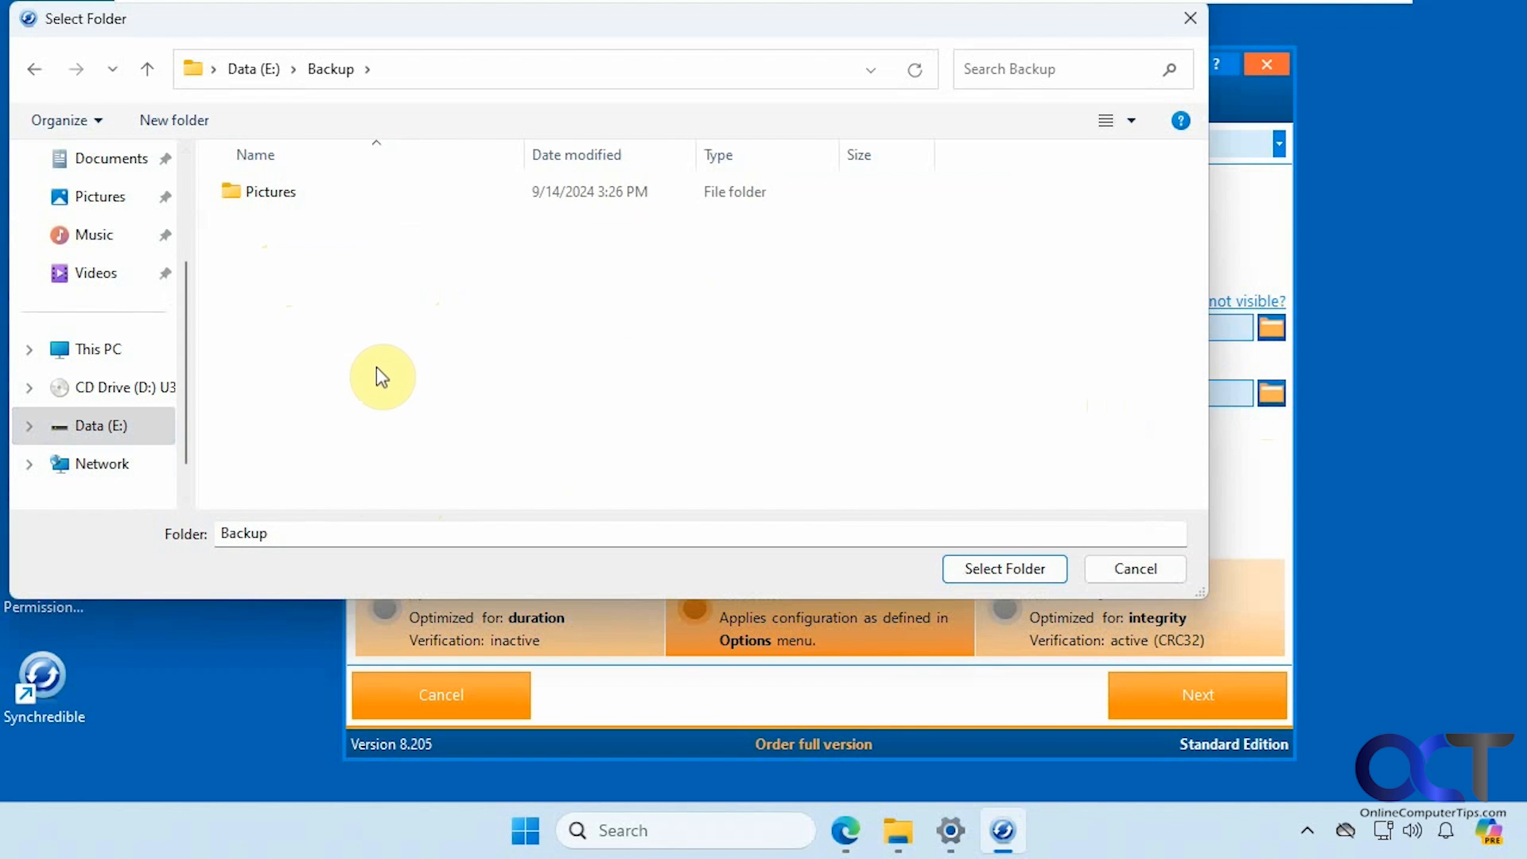
left_click(174, 120)
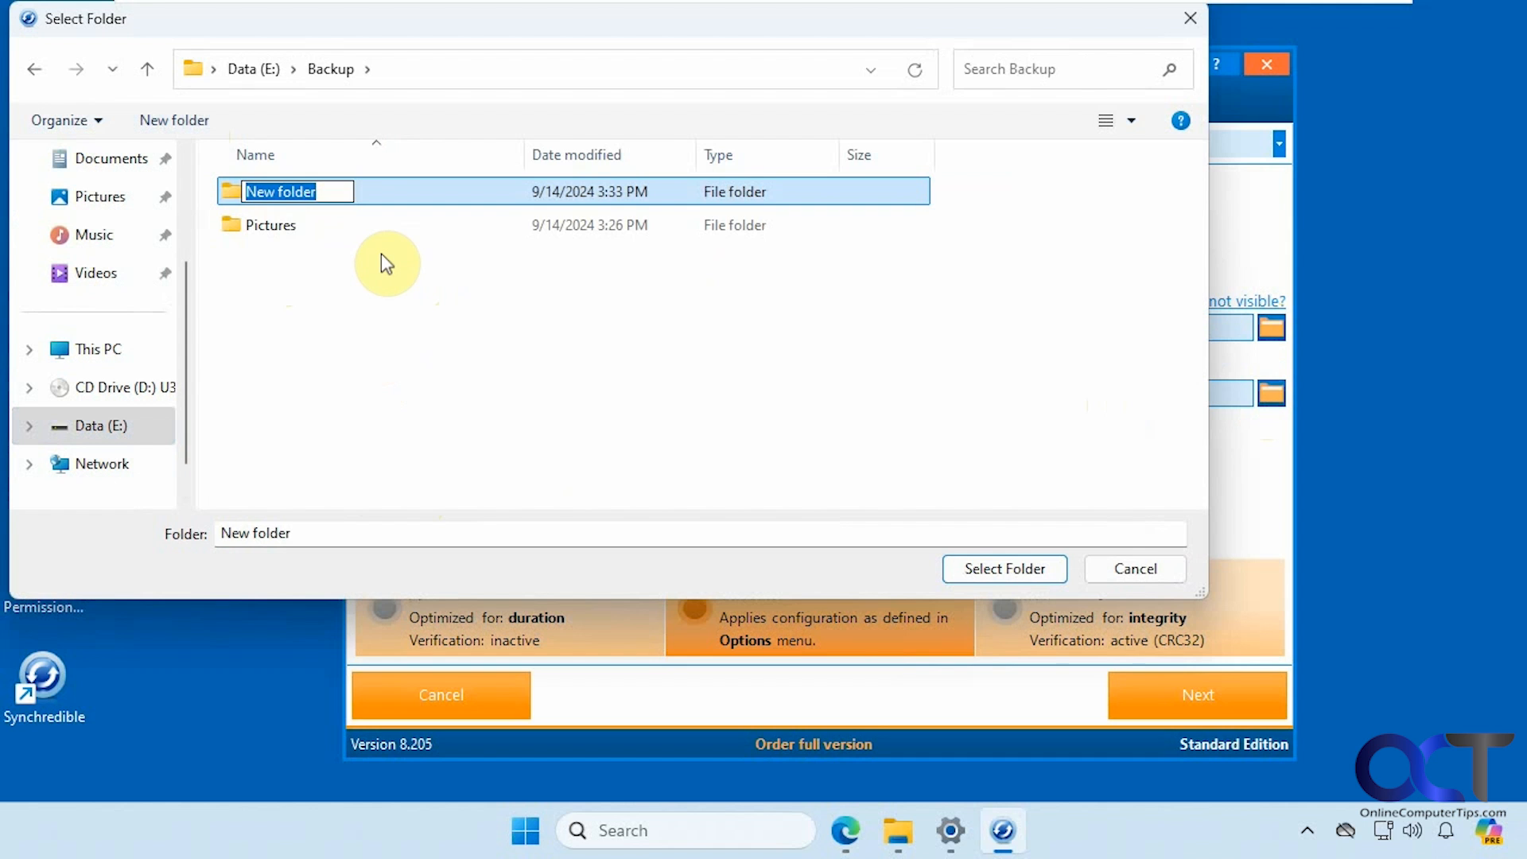
type("Documents")
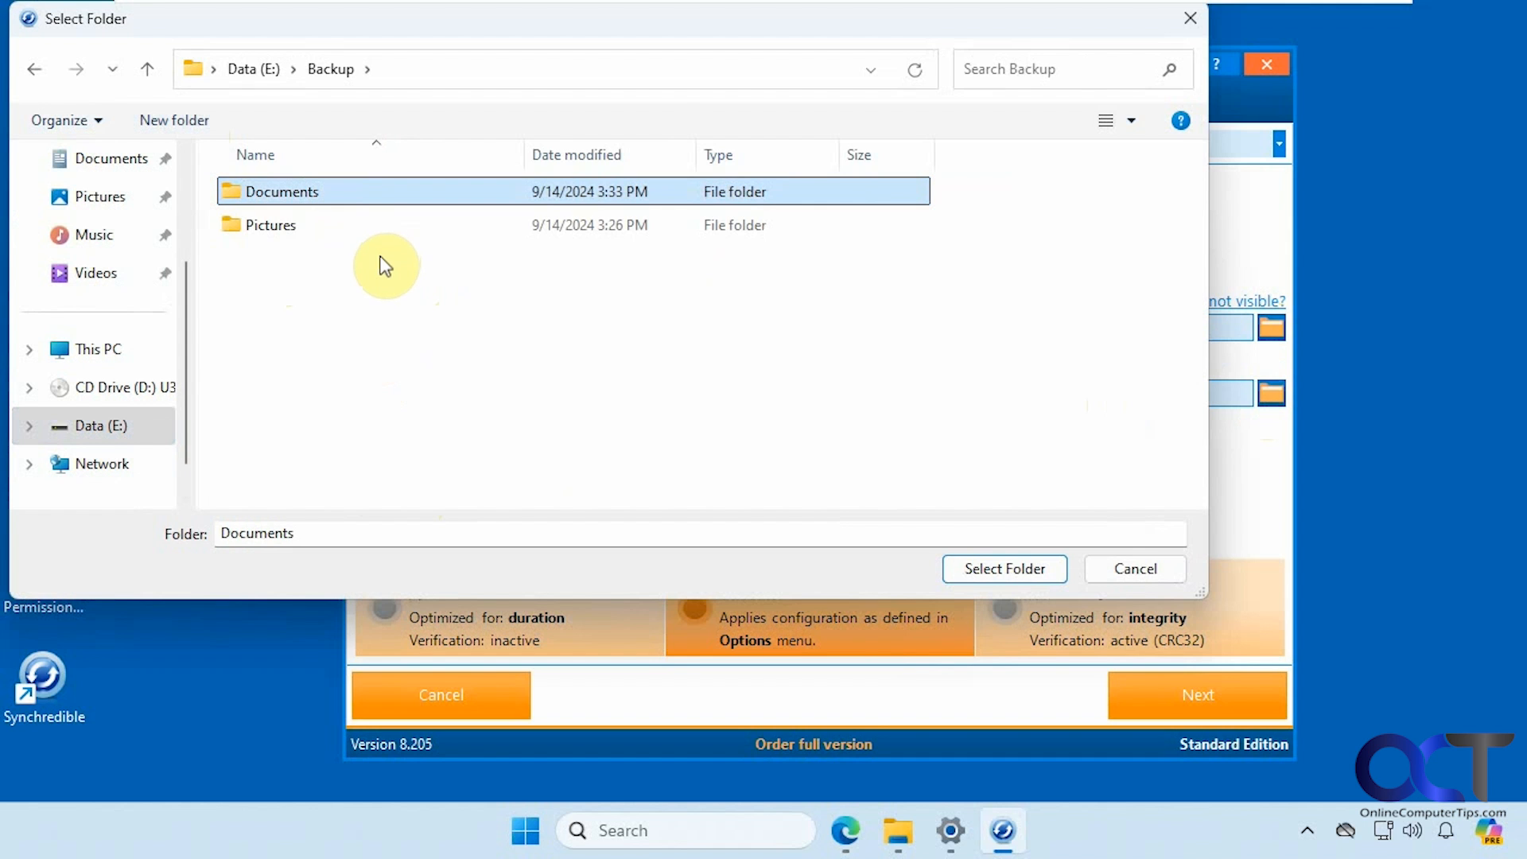
left_click(1004, 569)
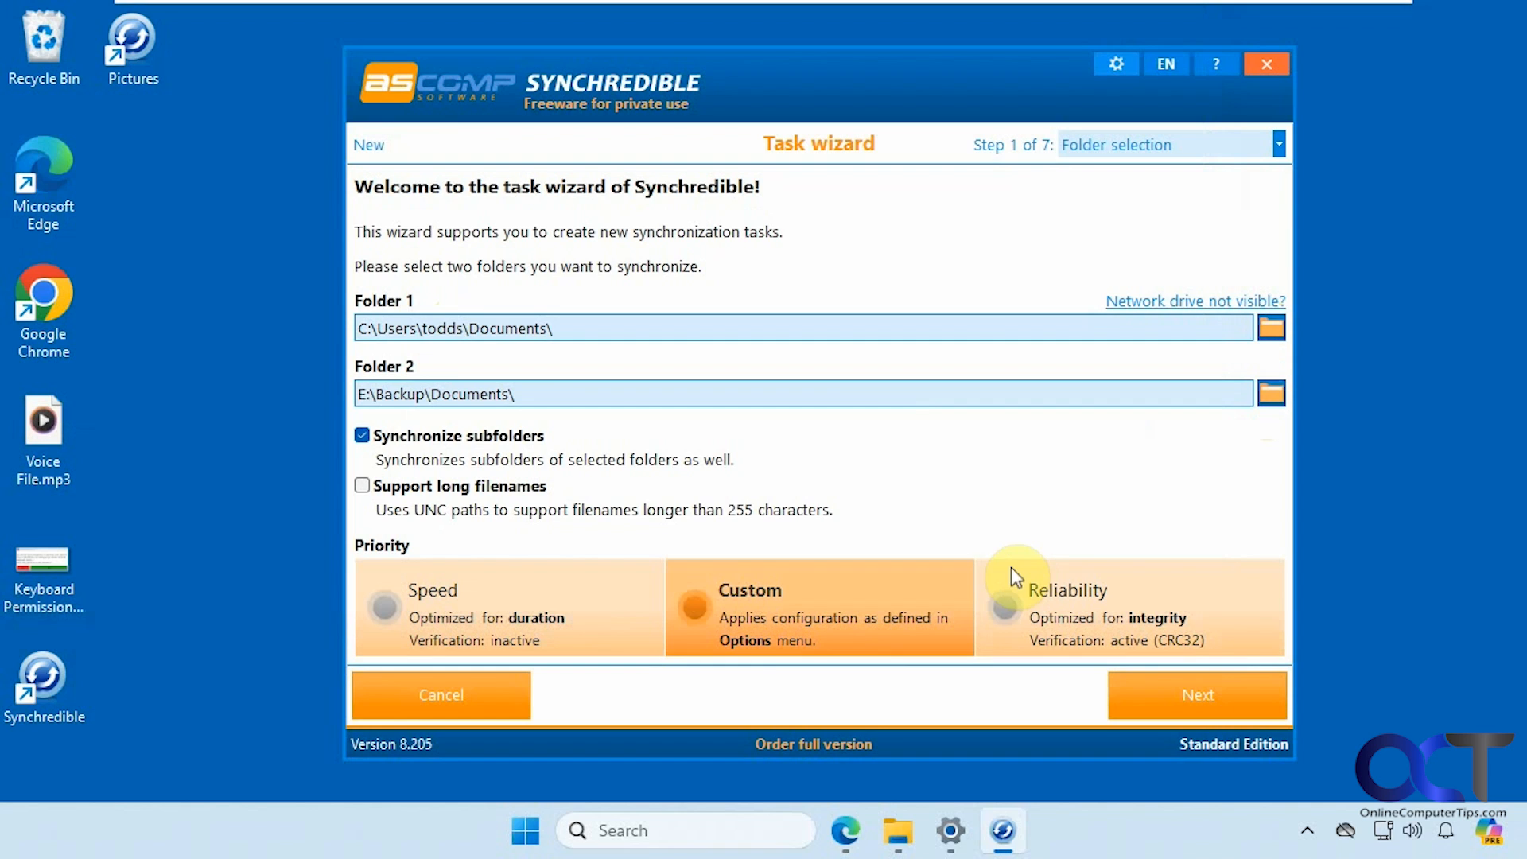
mouse_move(444, 461)
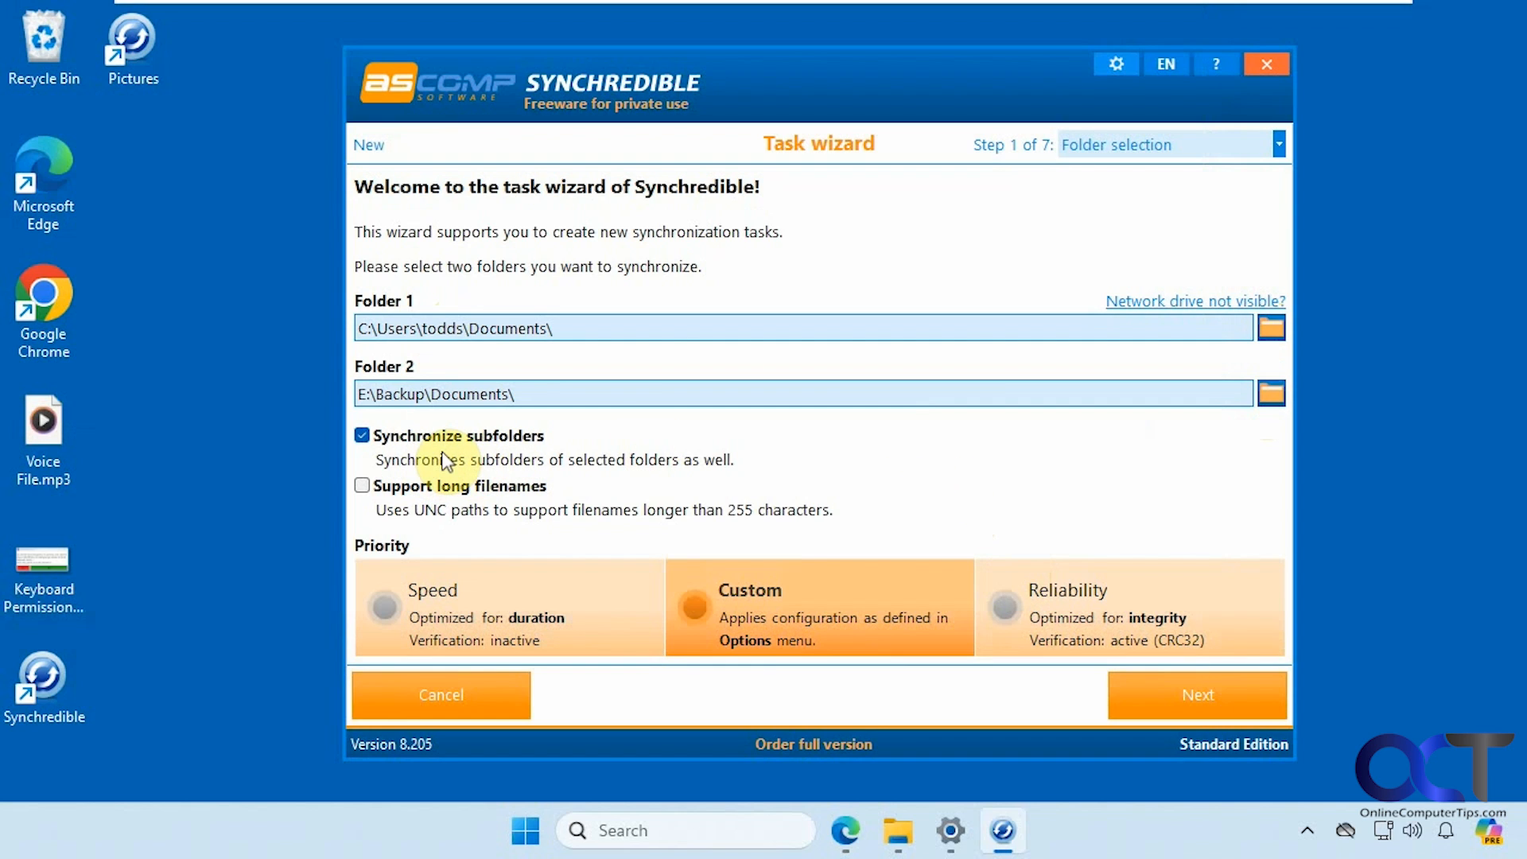
mouse_move(460, 468)
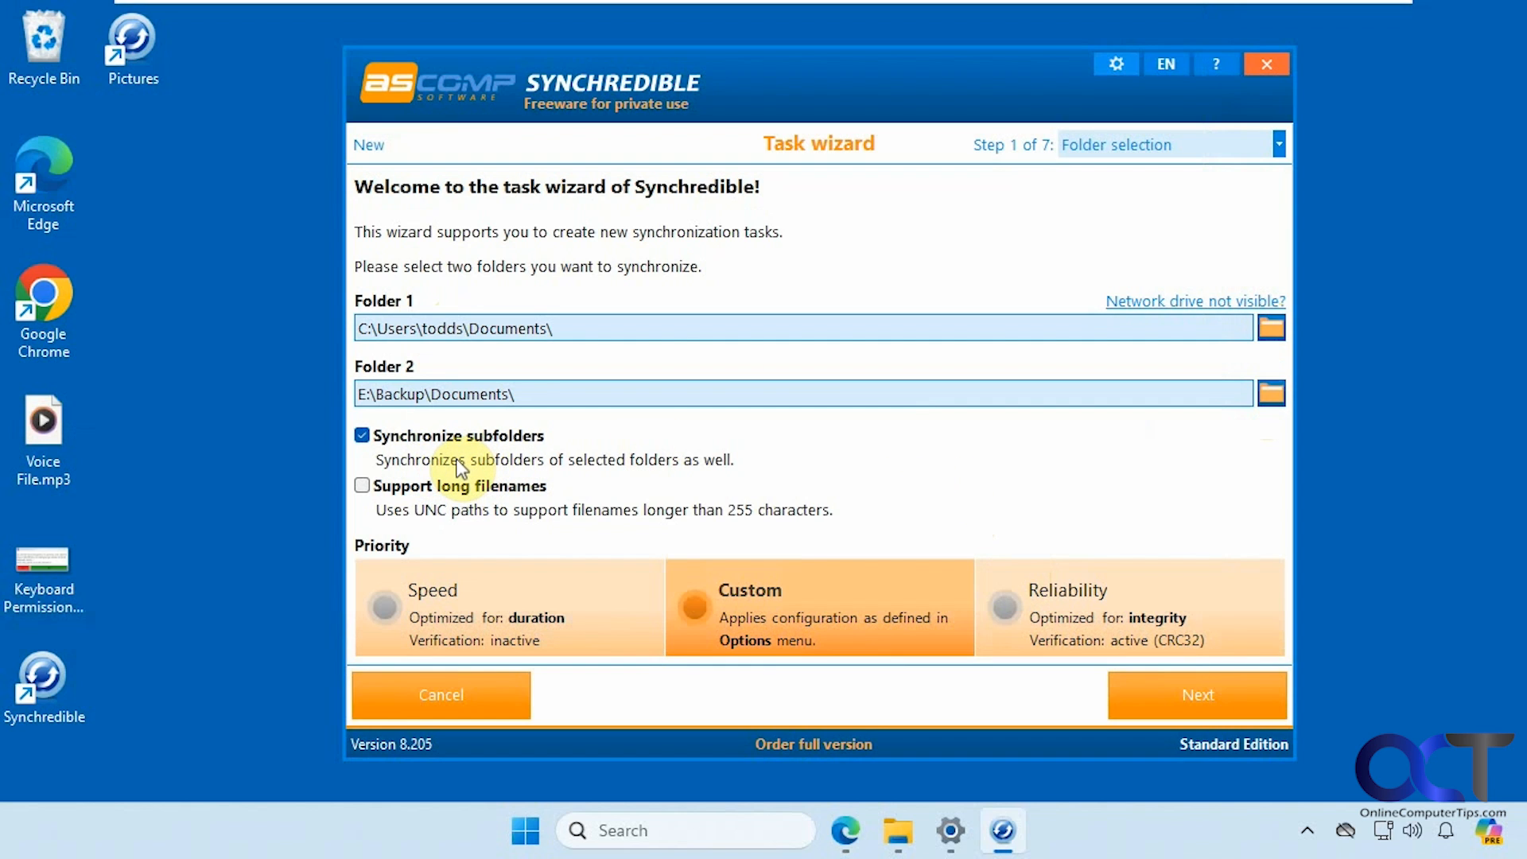
mouse_move(477, 470)
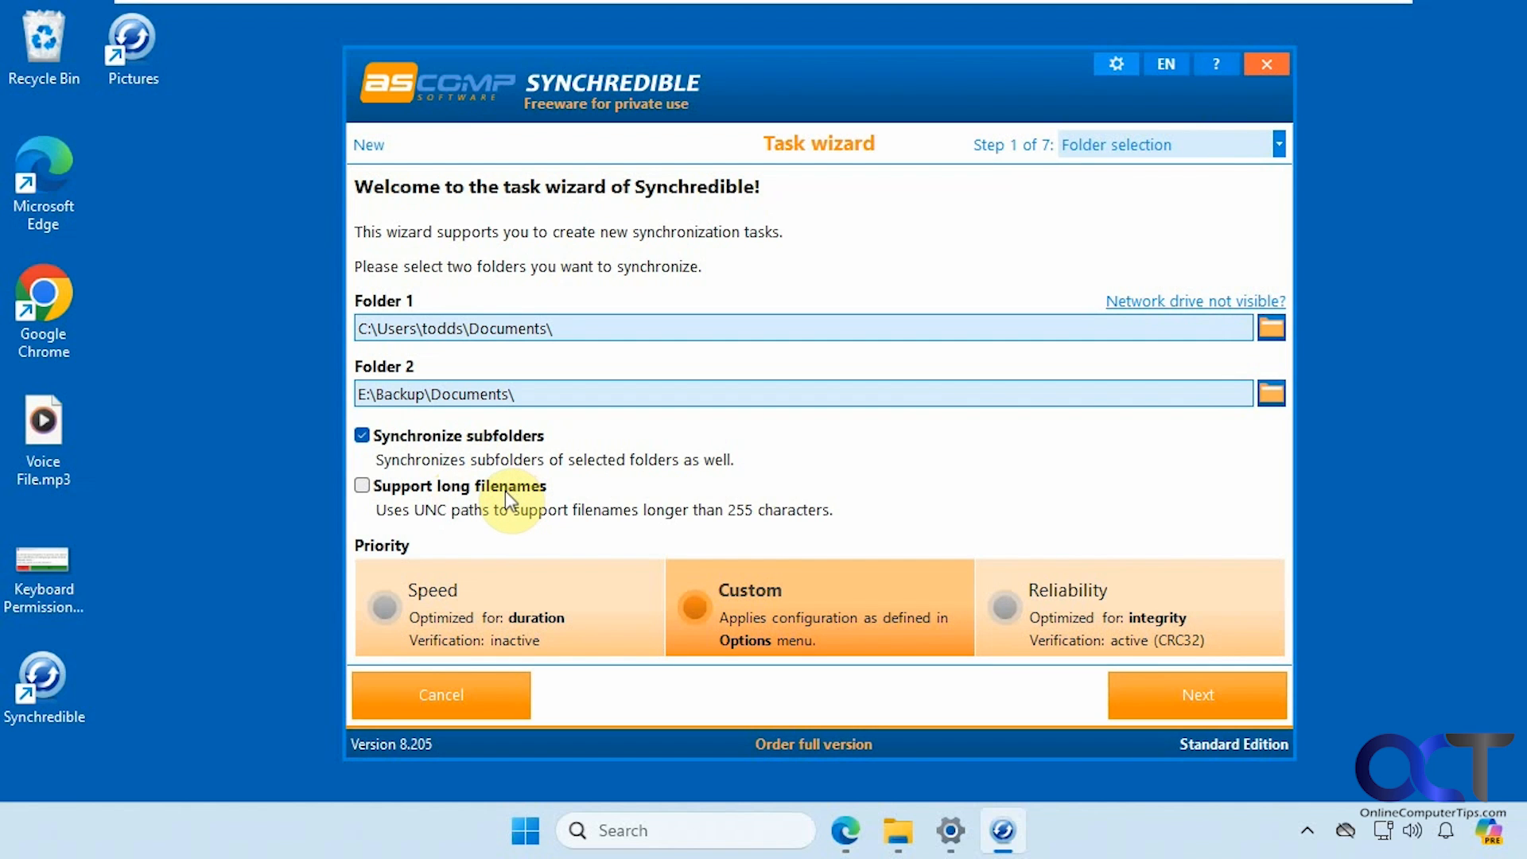
mouse_move(424, 591)
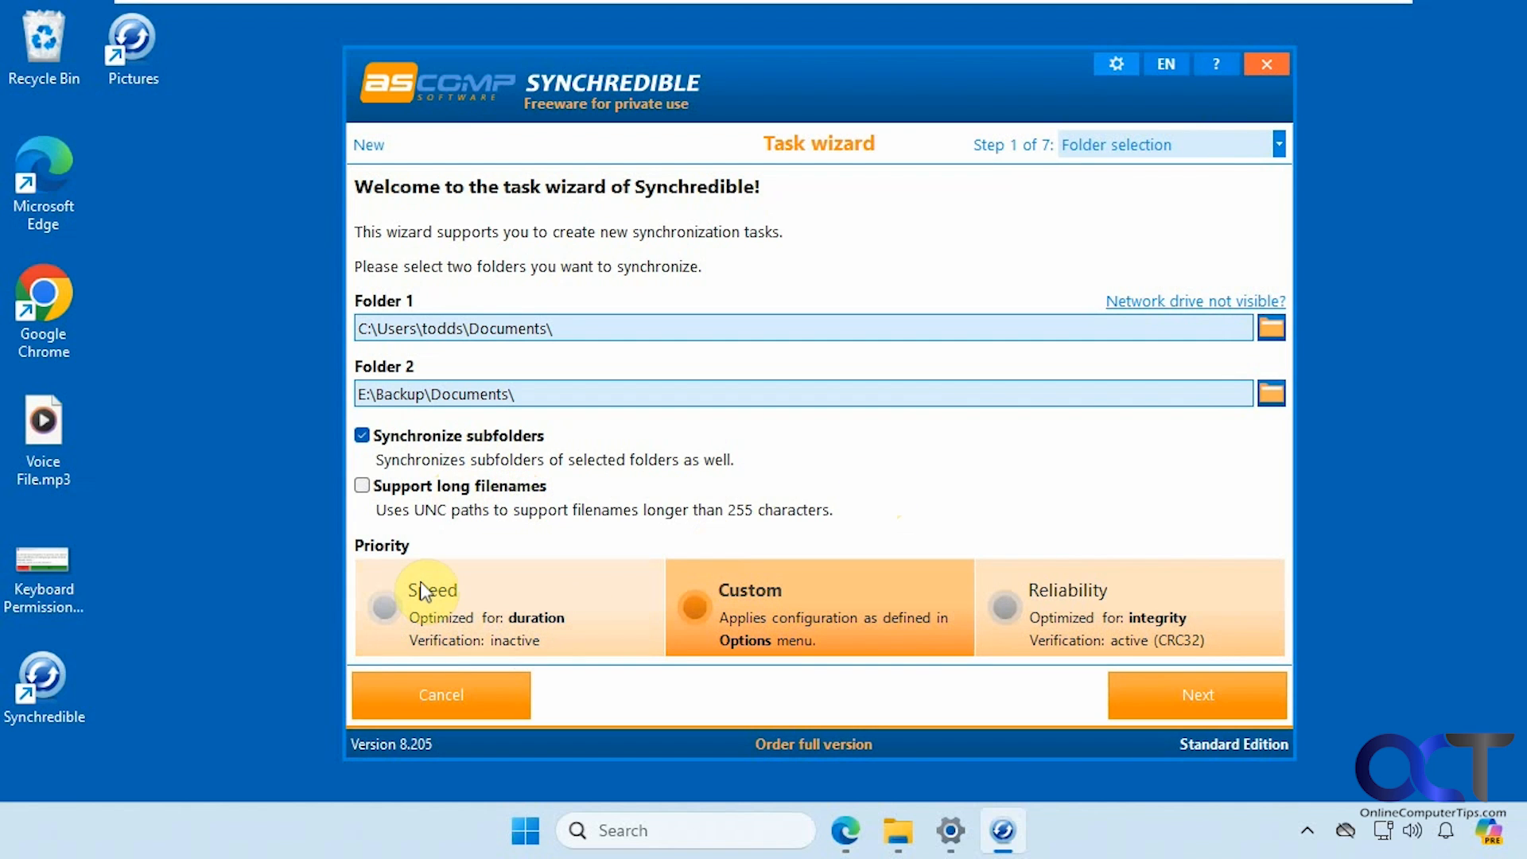
mouse_move(1011, 611)
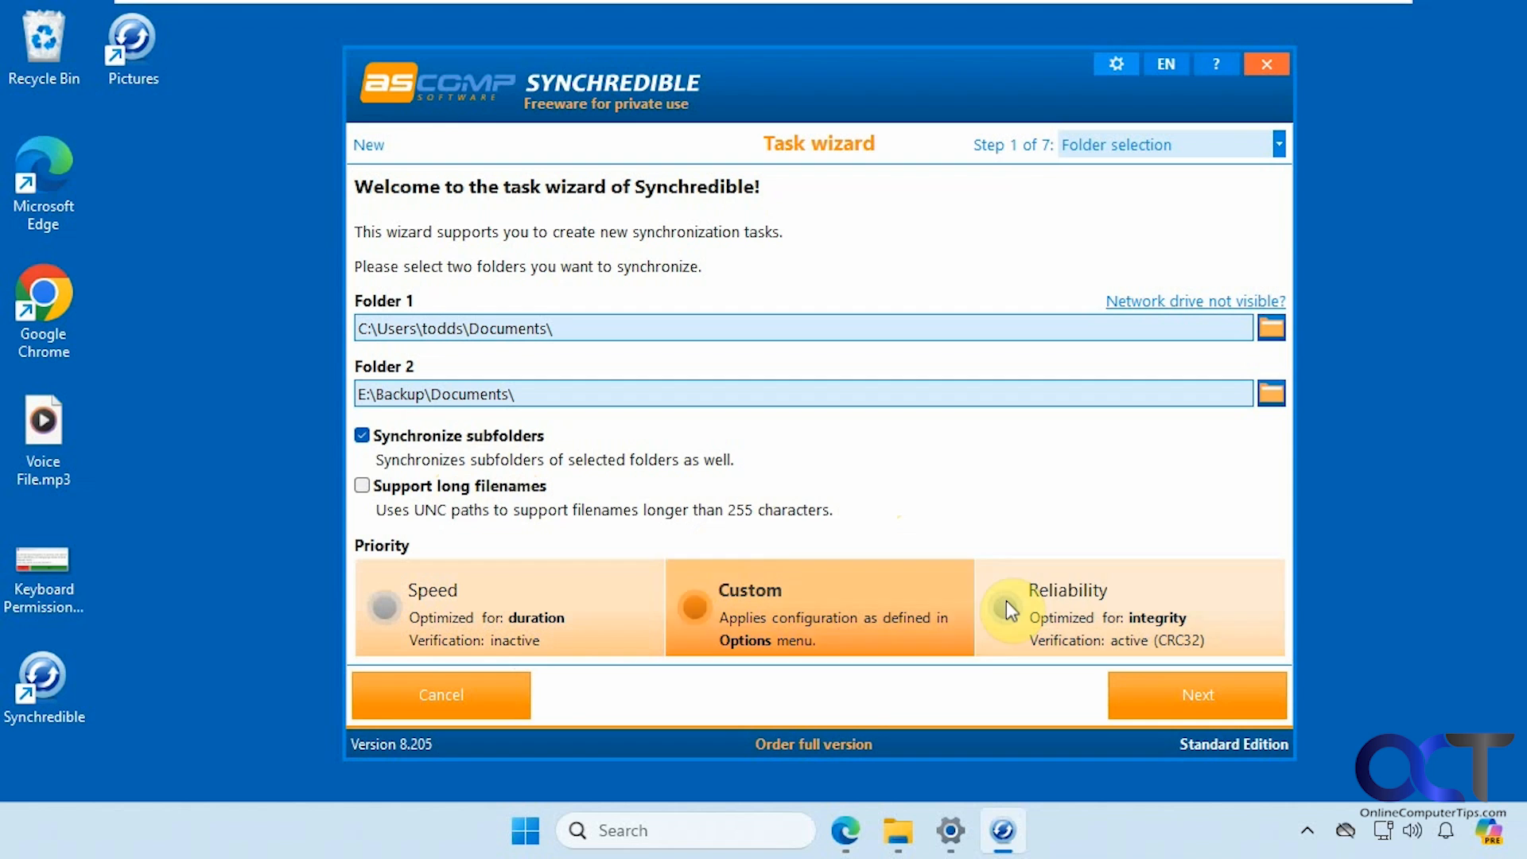
left_click(1197, 695)
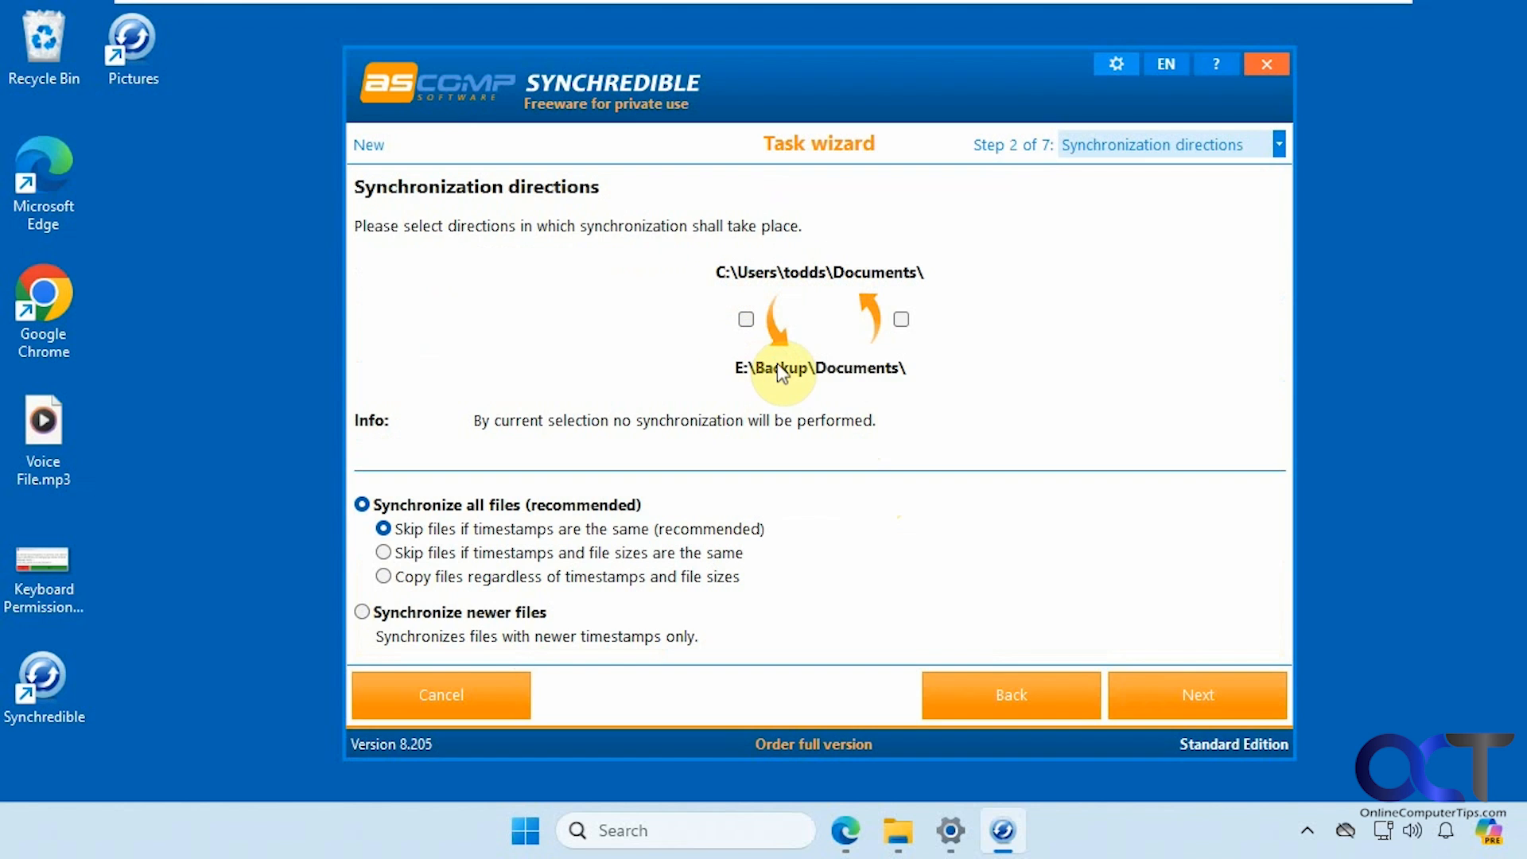
Choose one-way copying from Documents to the backup only, synchronizing all files, and advance to step 3.
left_click(746, 318)
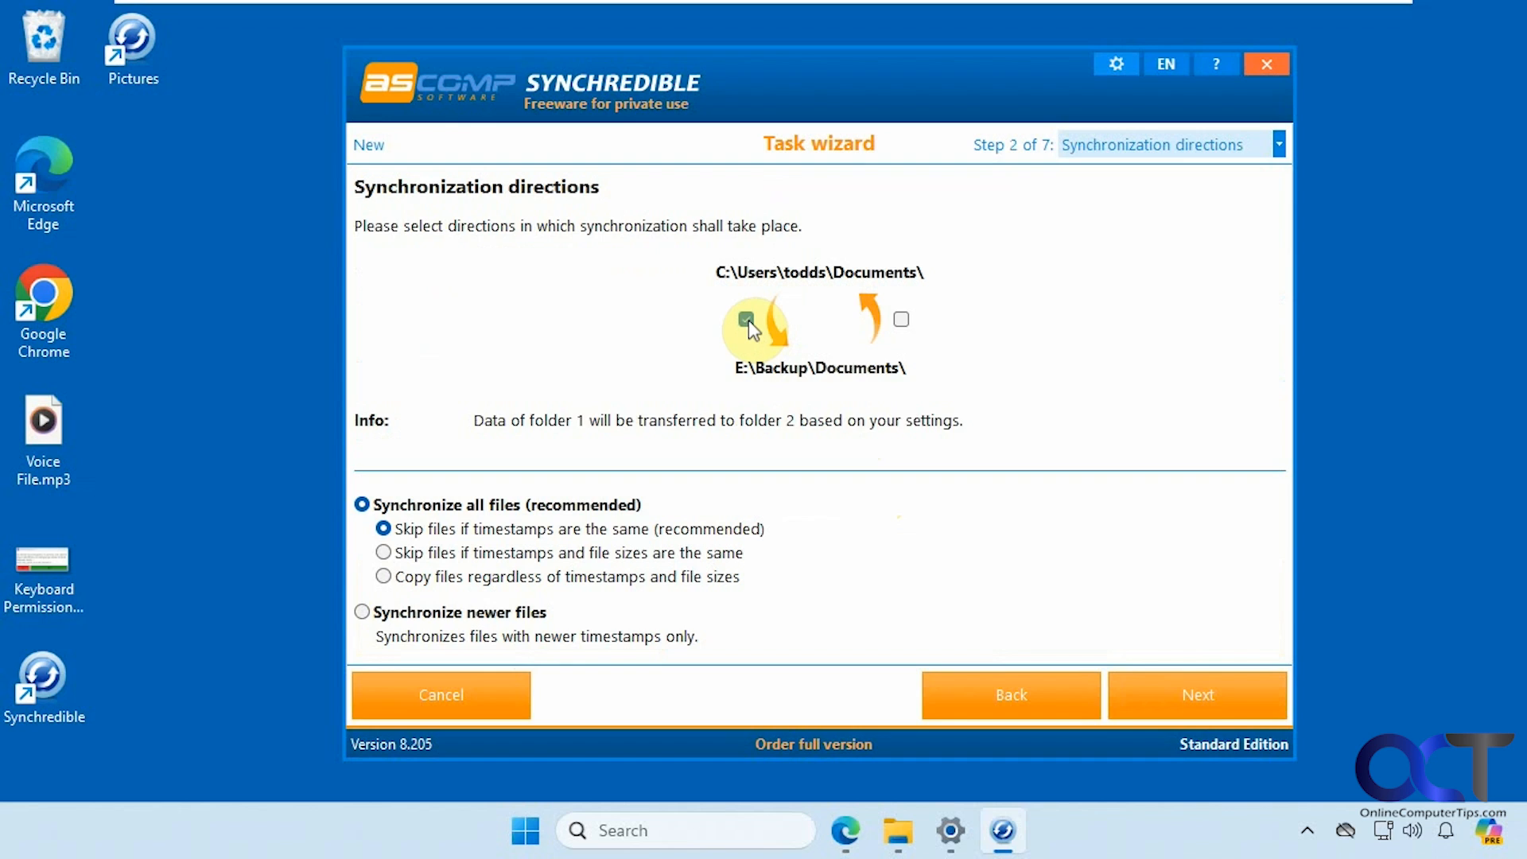
left_click(901, 320)
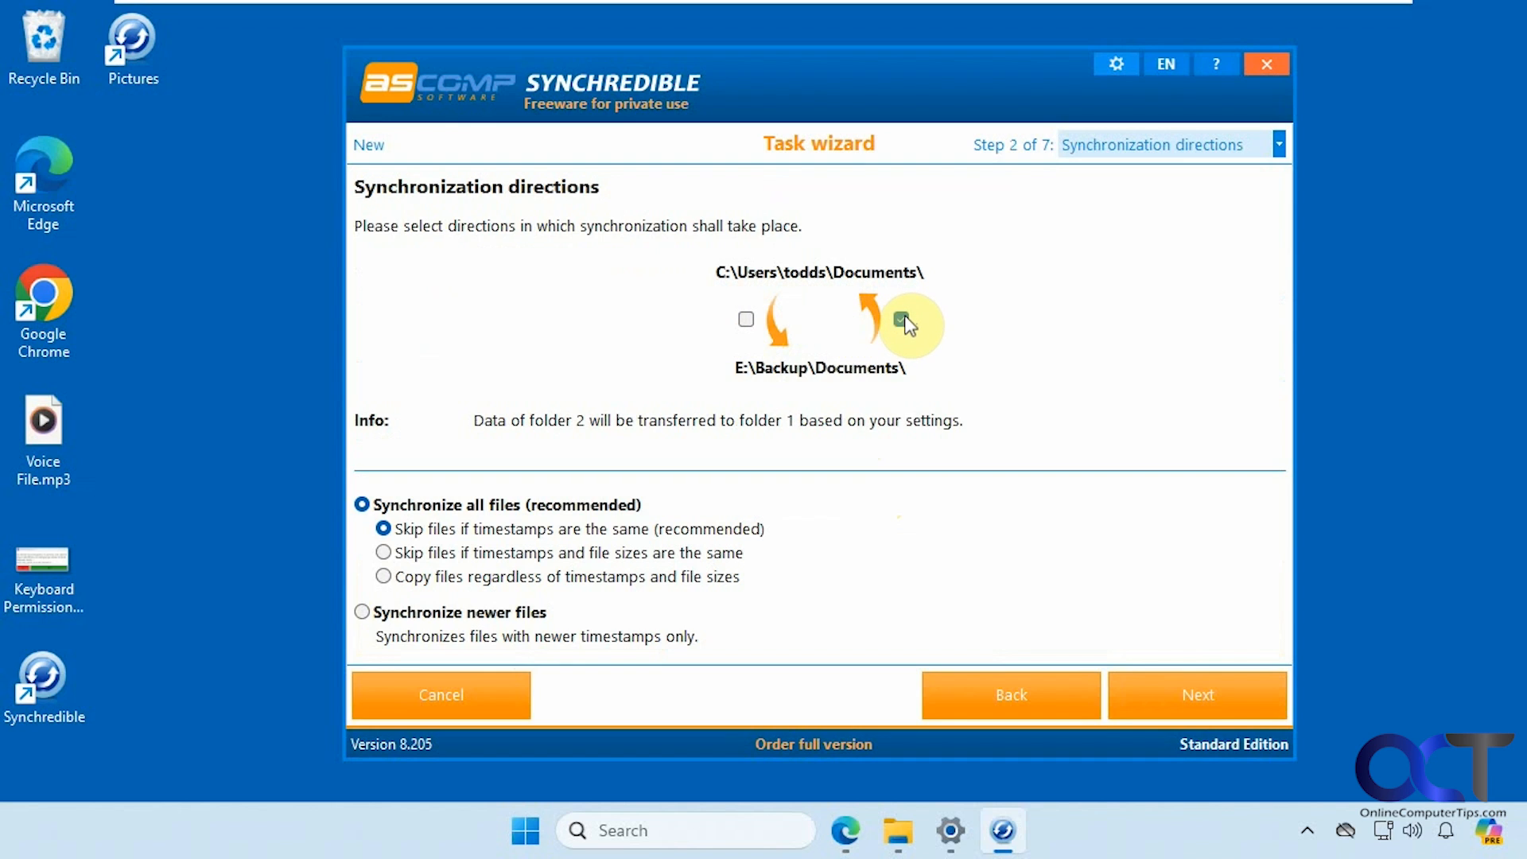
left_click(746, 318)
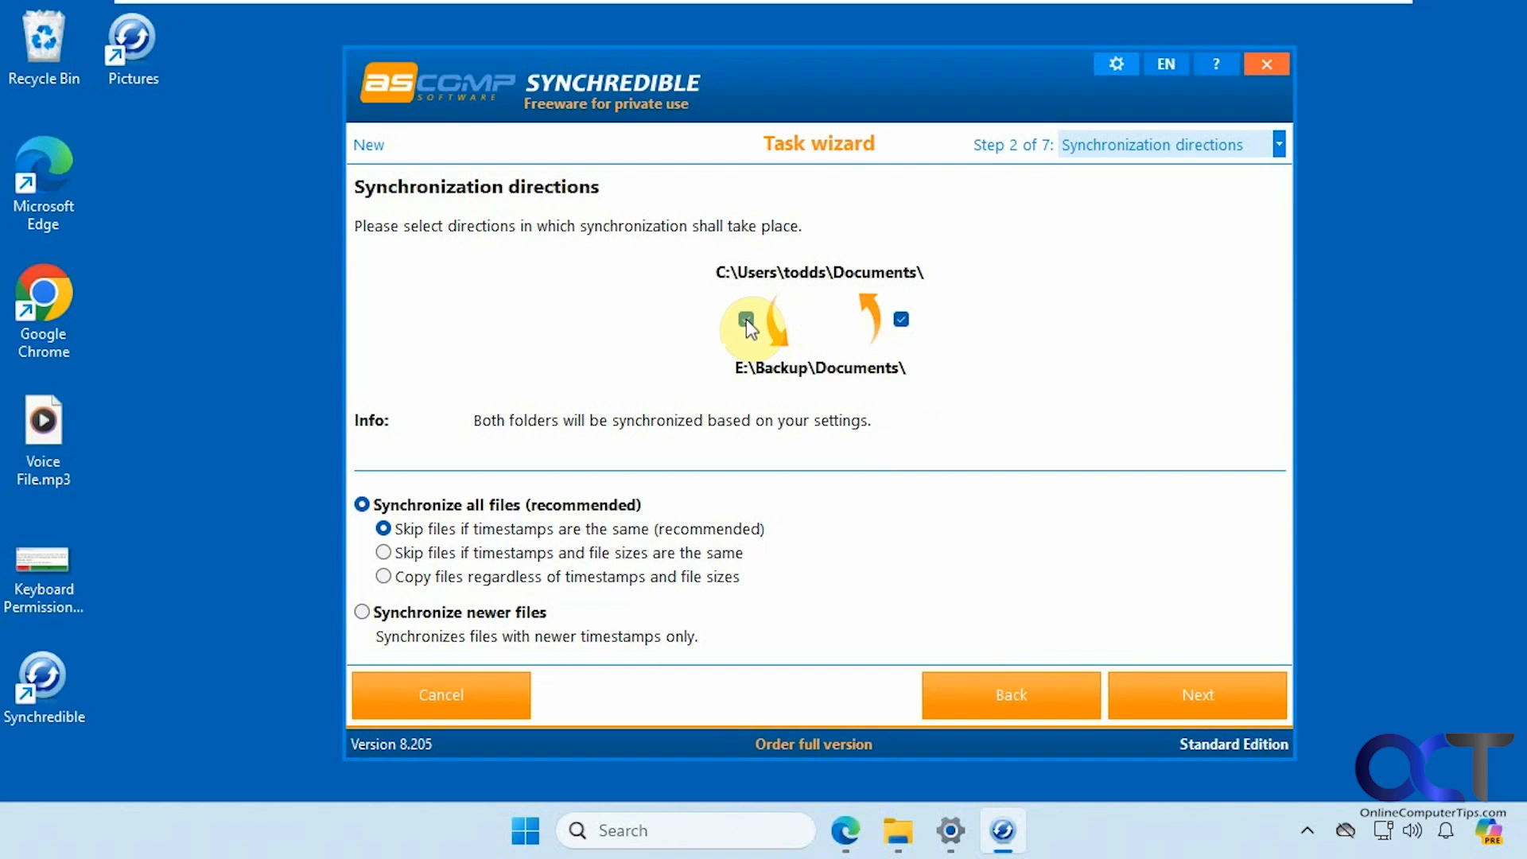
left_click(901, 319)
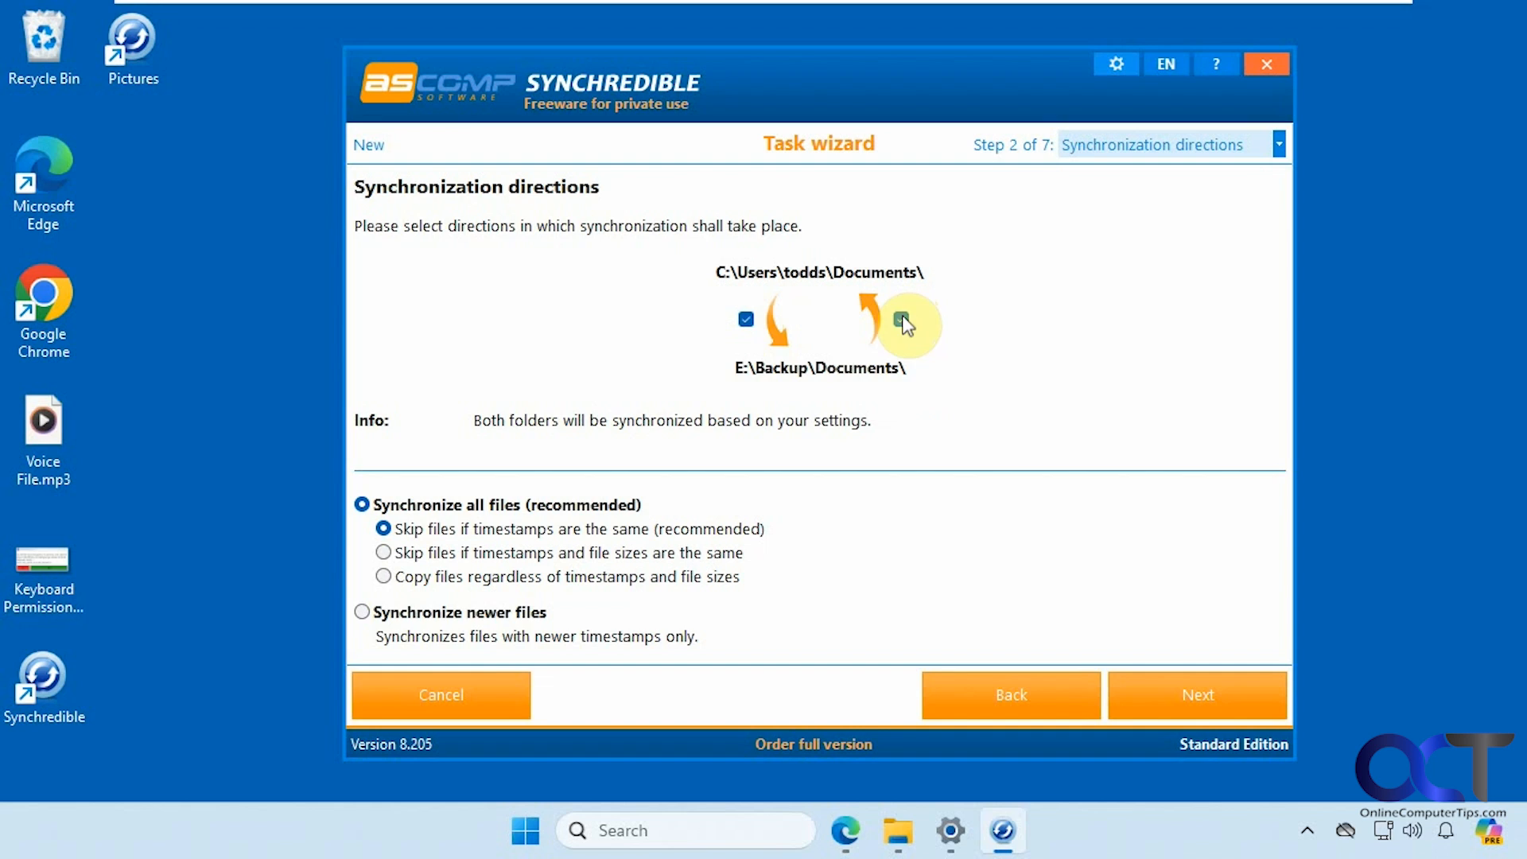
left_click(899, 319)
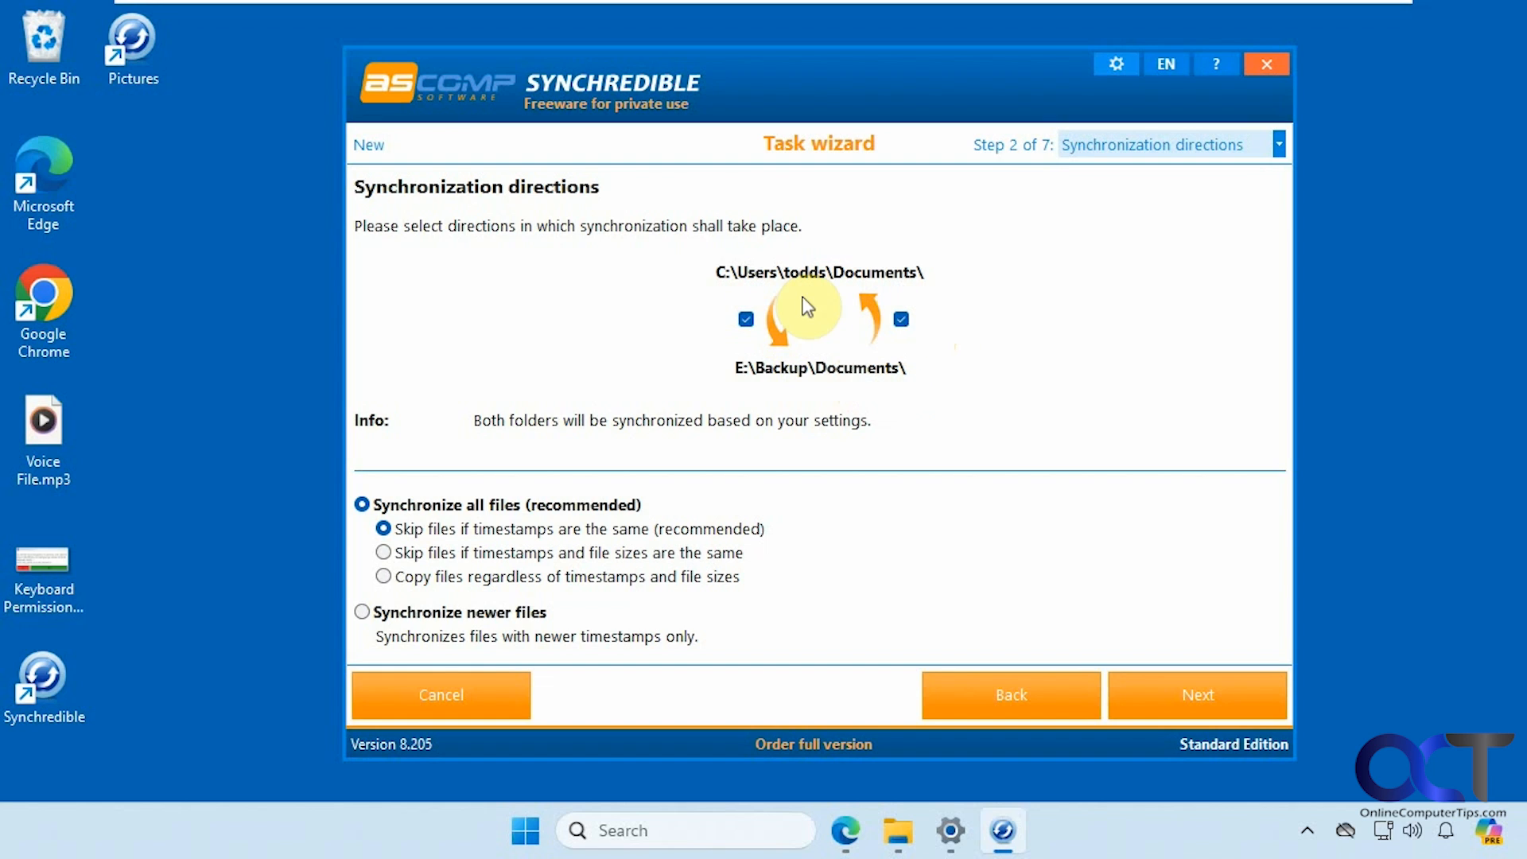
left_click(900, 318)
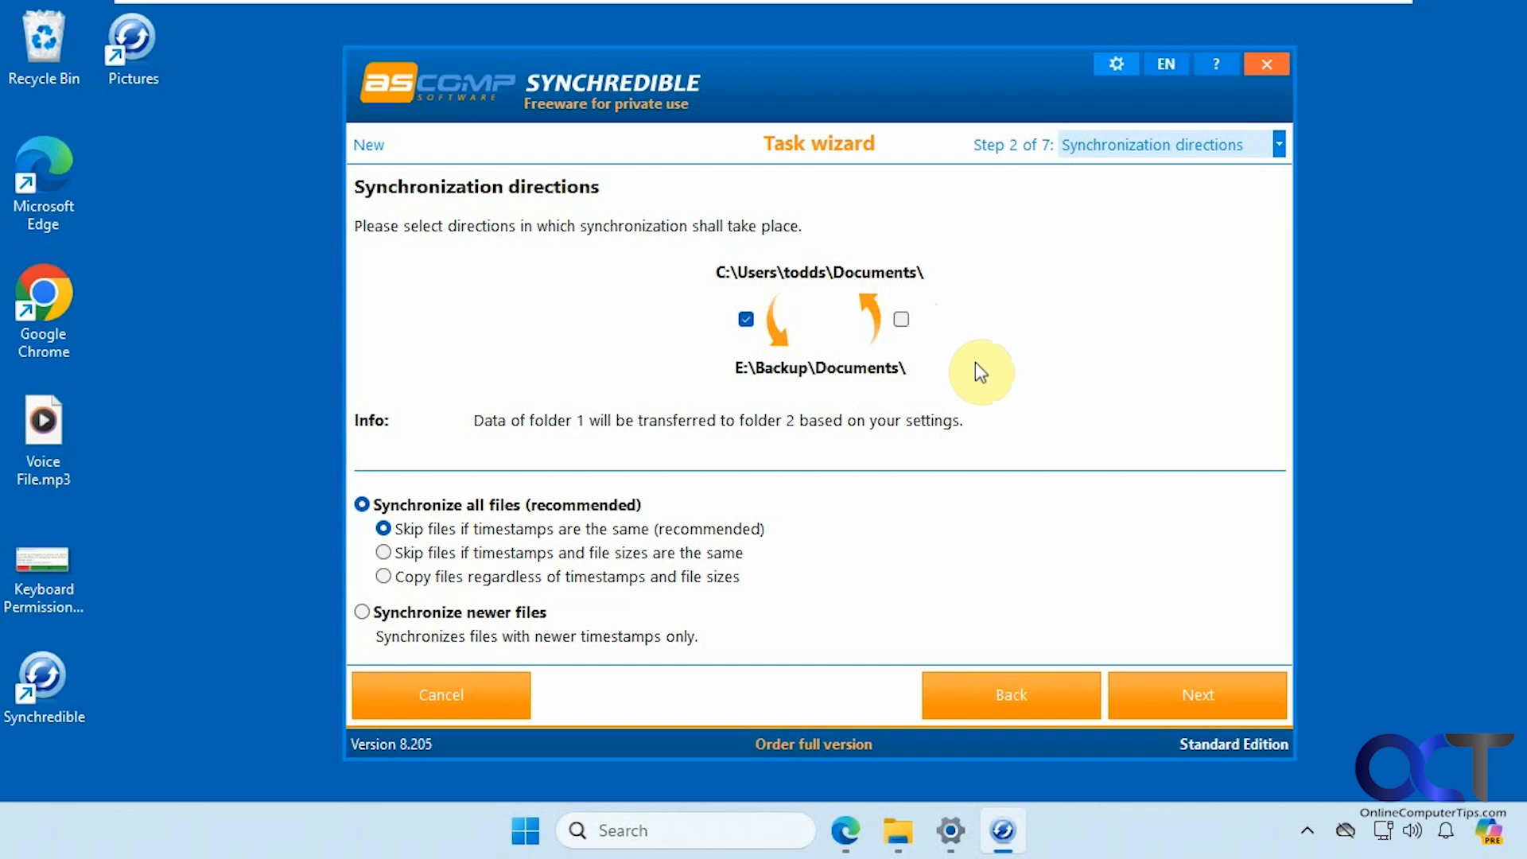
mouse_move(823, 452)
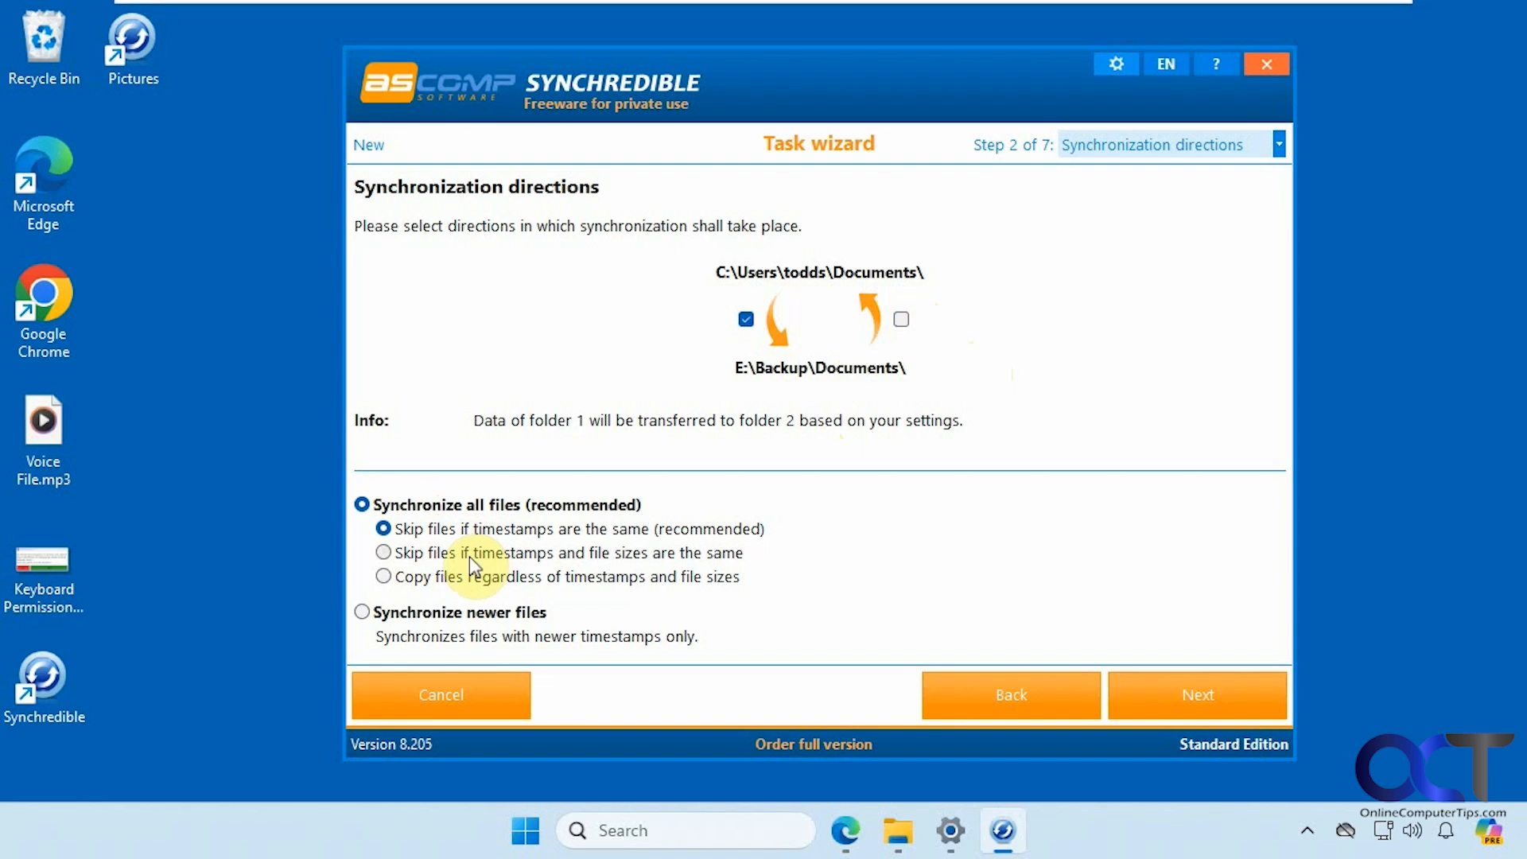
mouse_move(585, 568)
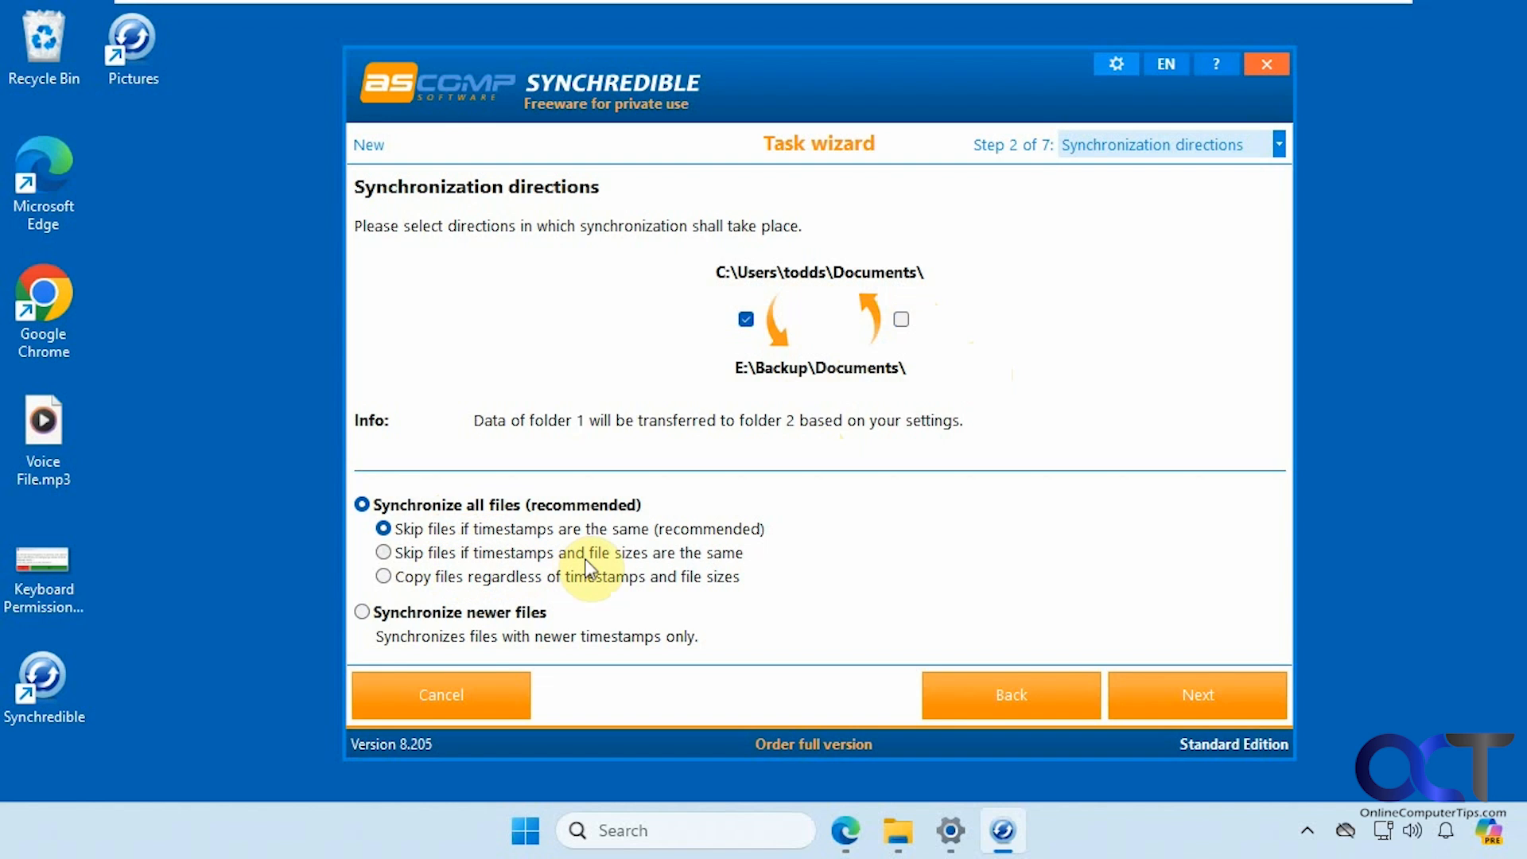
mouse_move(433, 584)
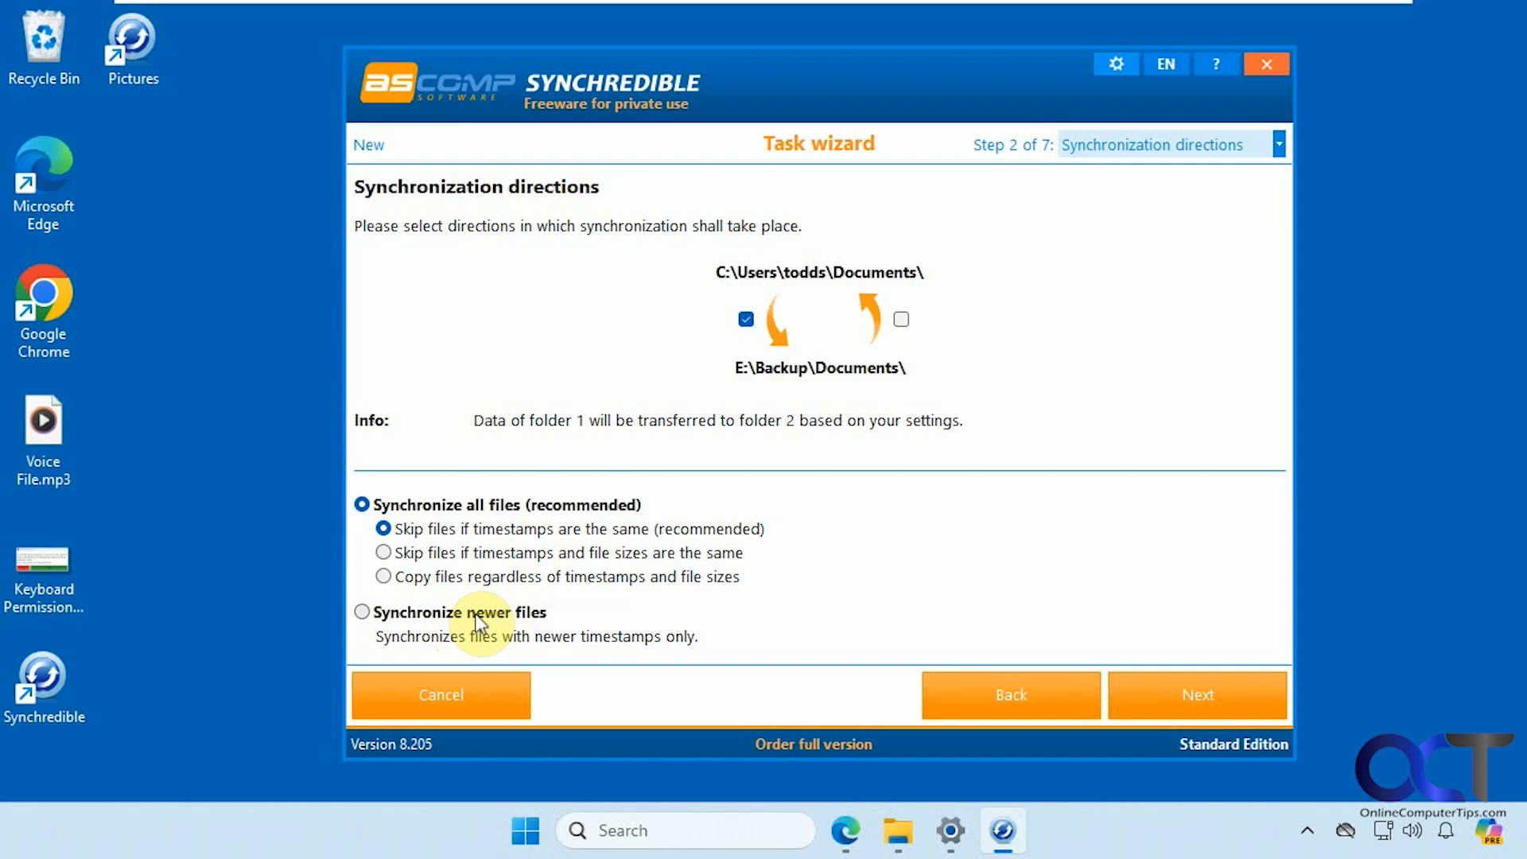
mouse_move(568, 629)
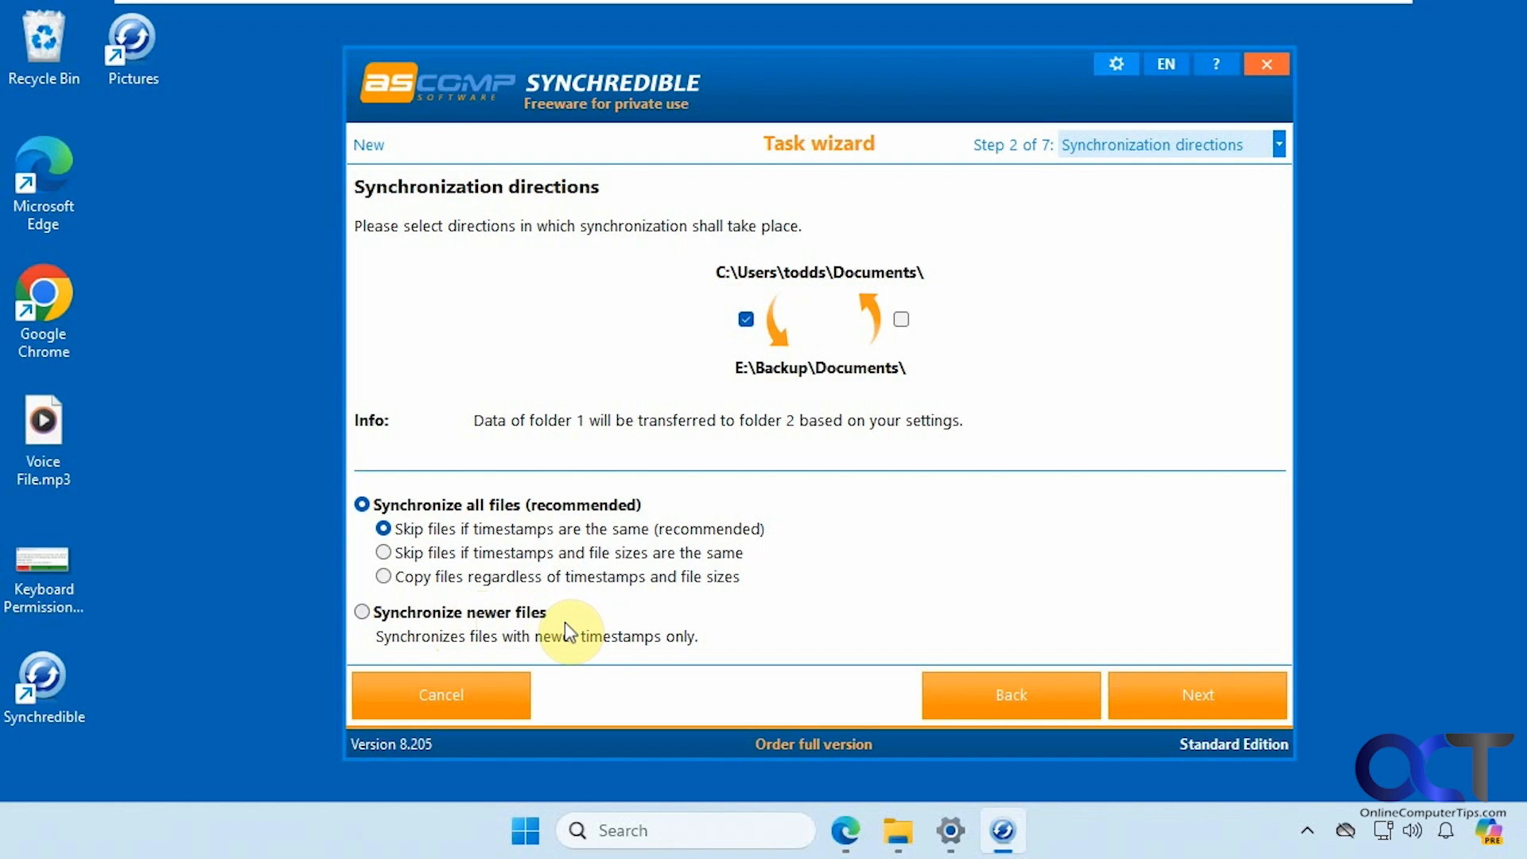
mouse_move(704, 655)
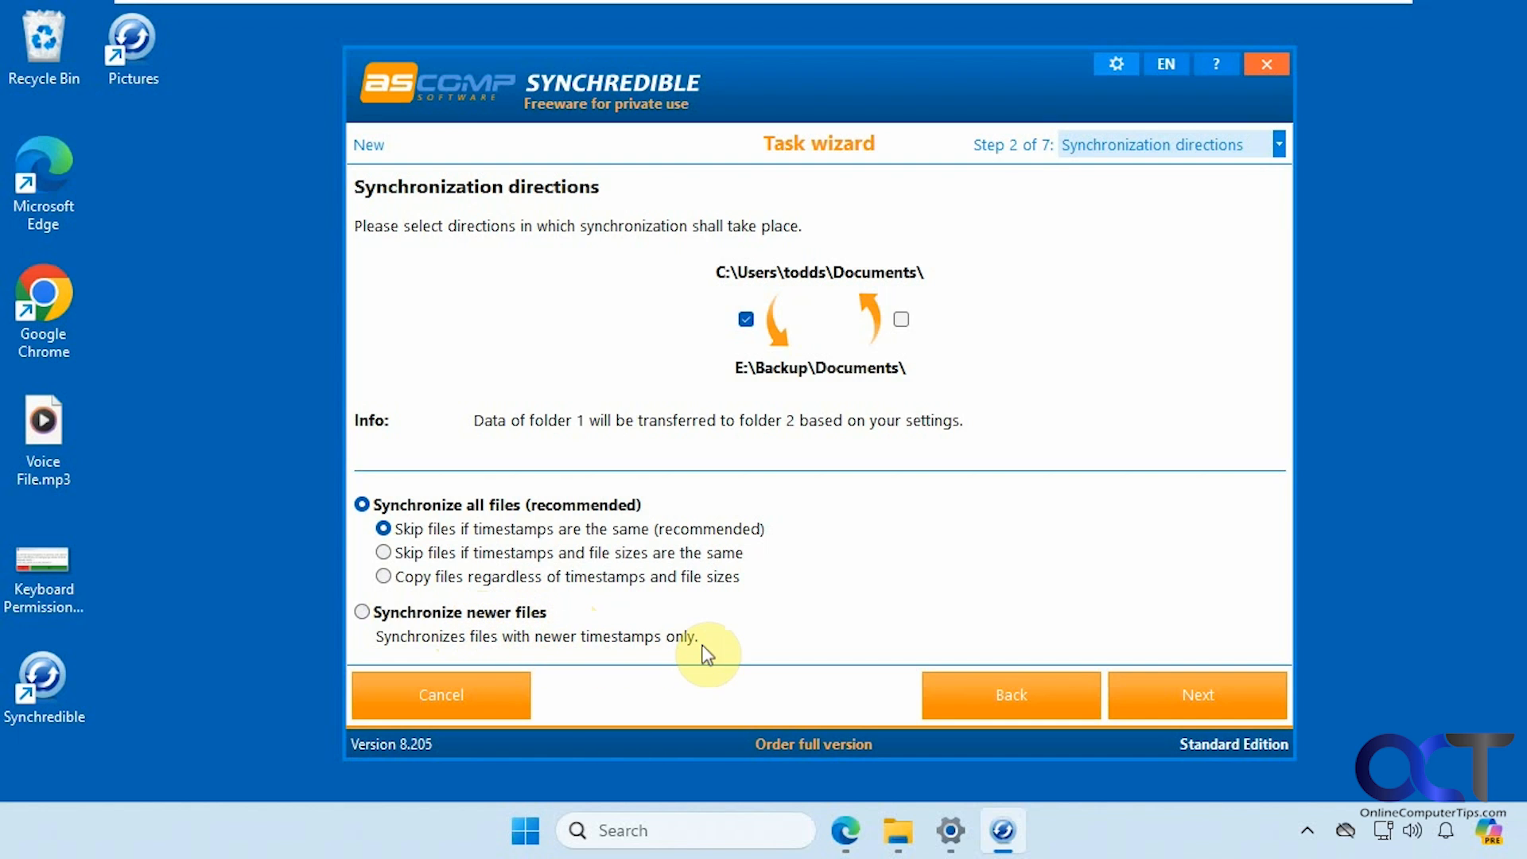
mouse_move(1279, 331)
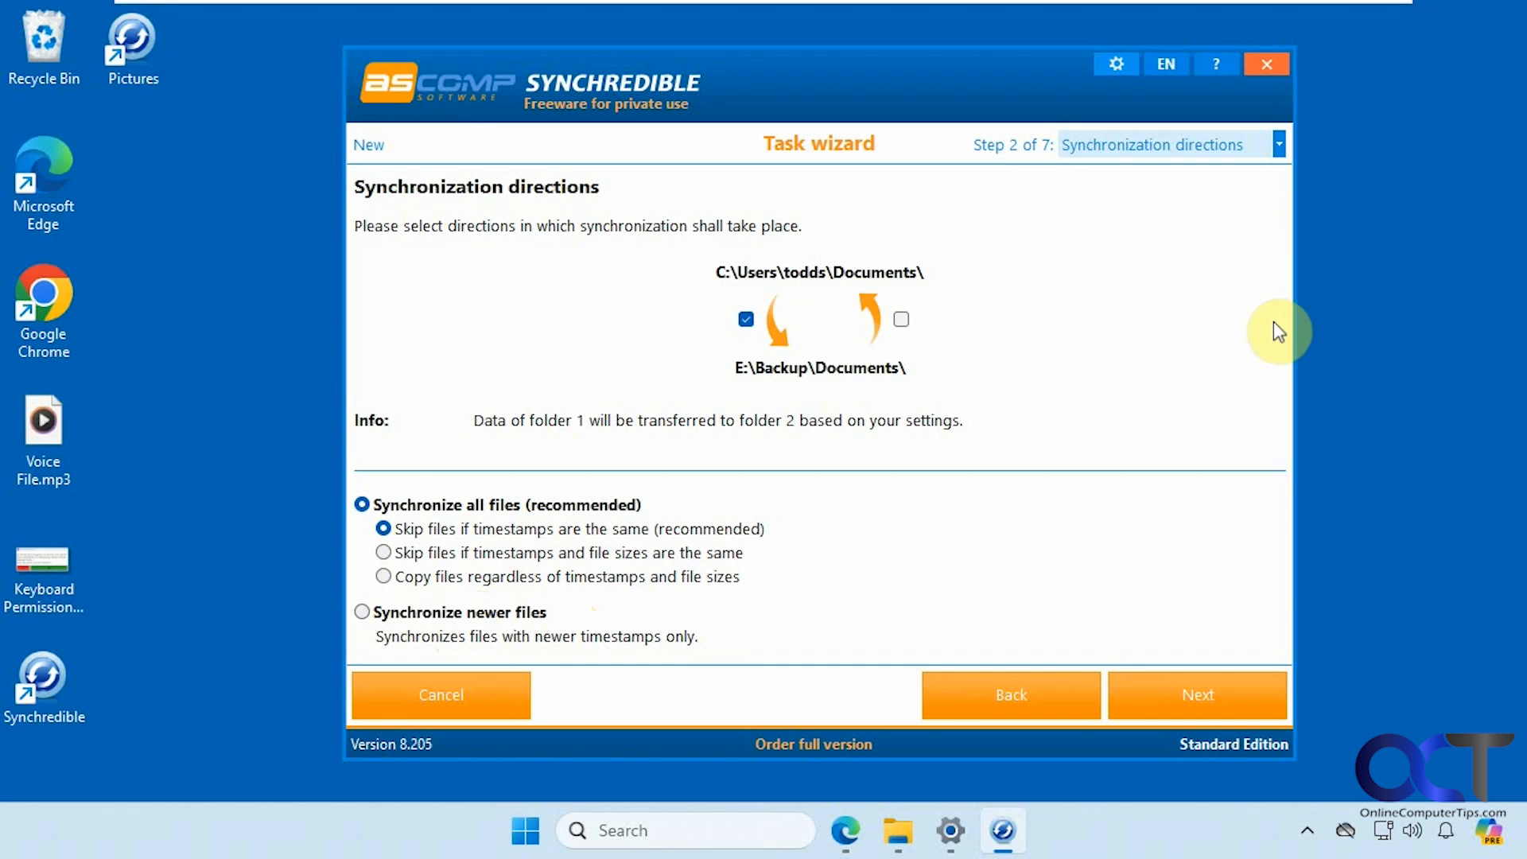
left_click(1279, 144)
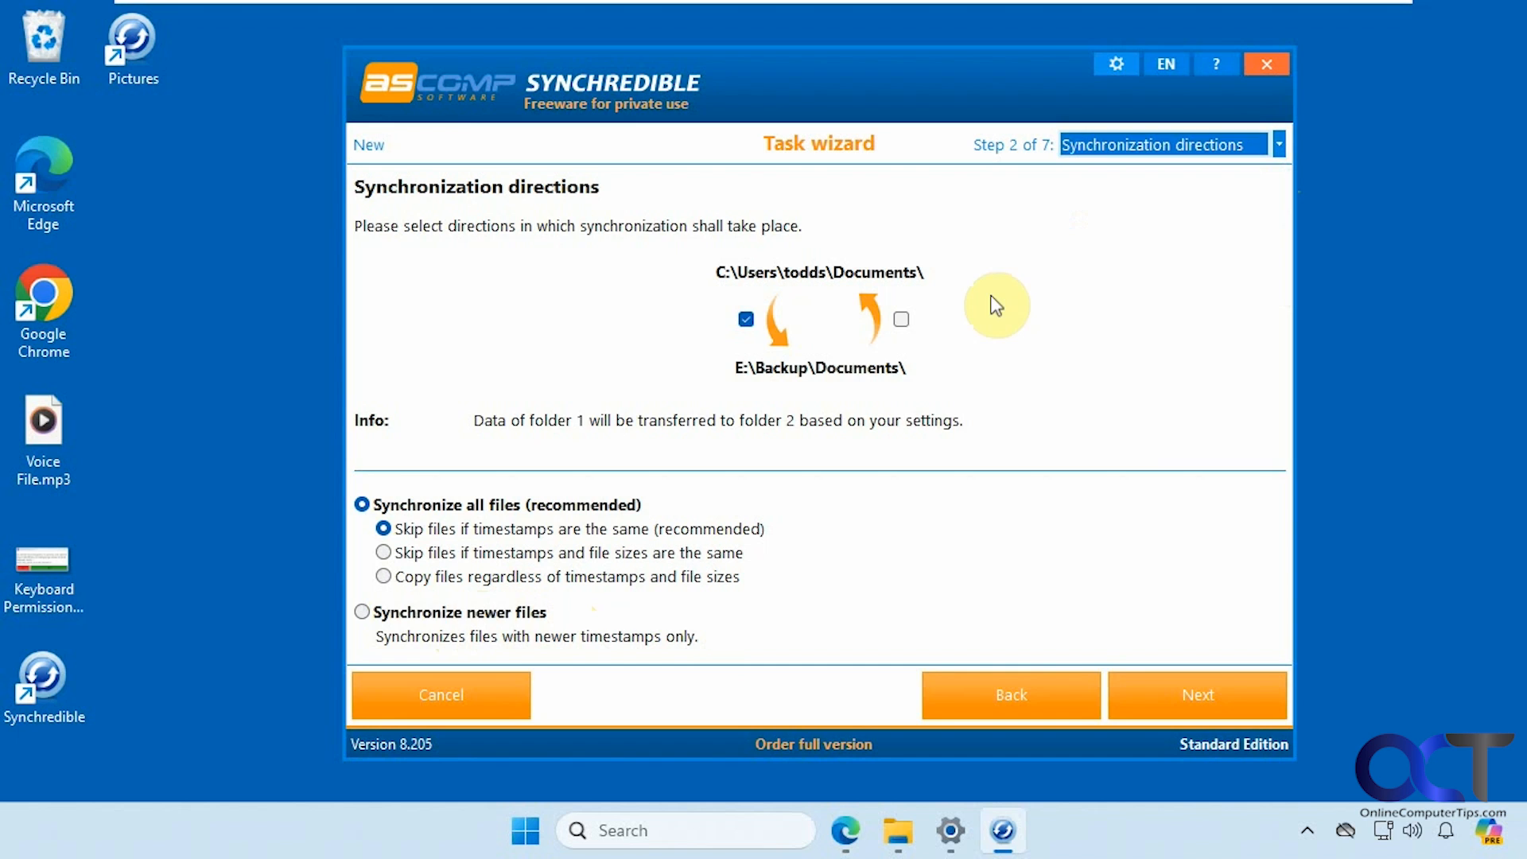
left_click(1197, 695)
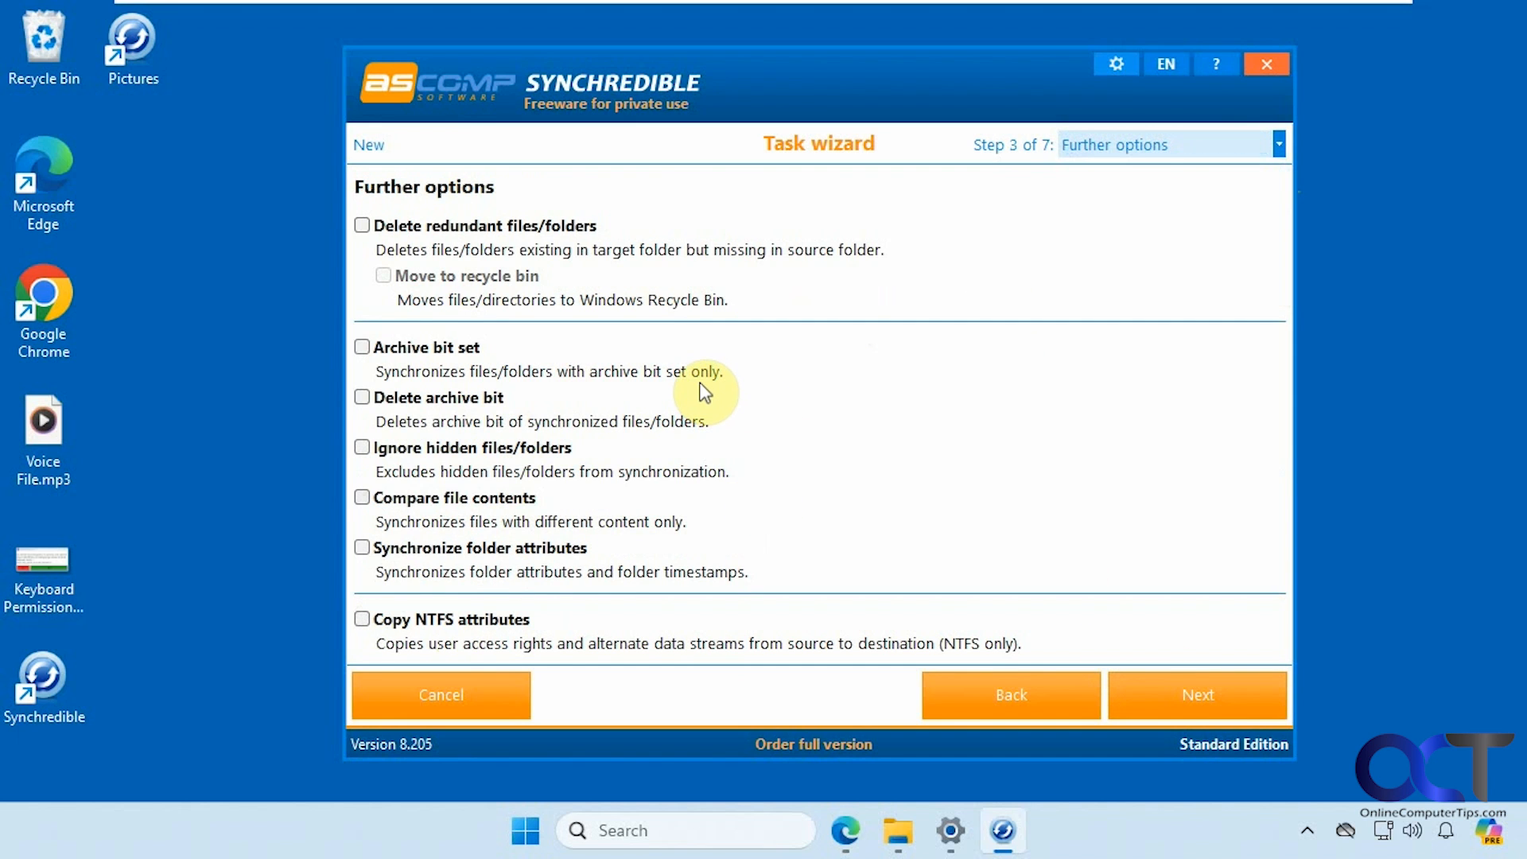
mouse_move(458, 239)
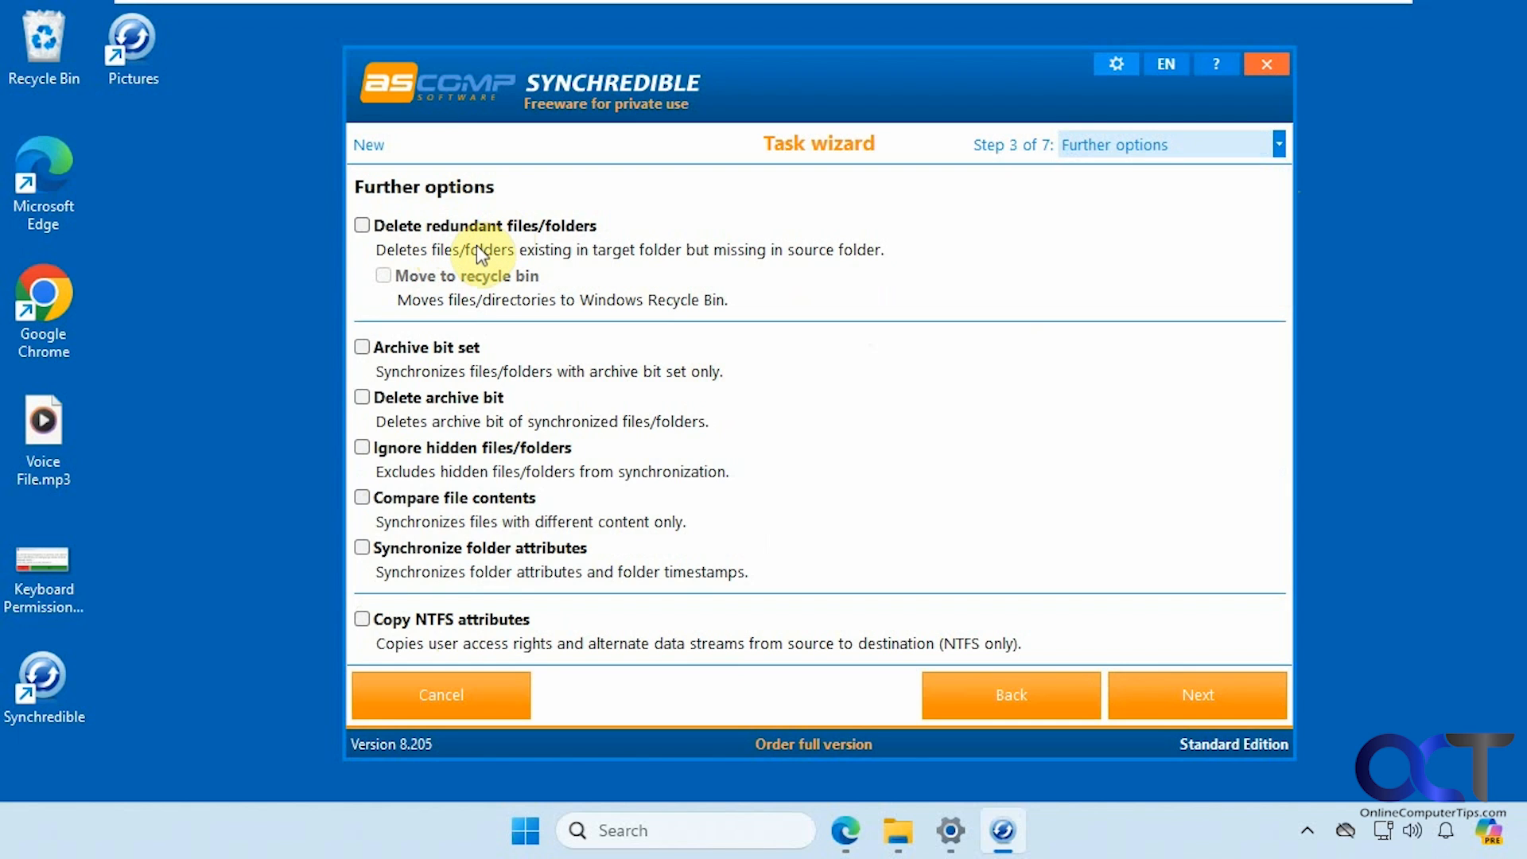
mouse_move(629, 264)
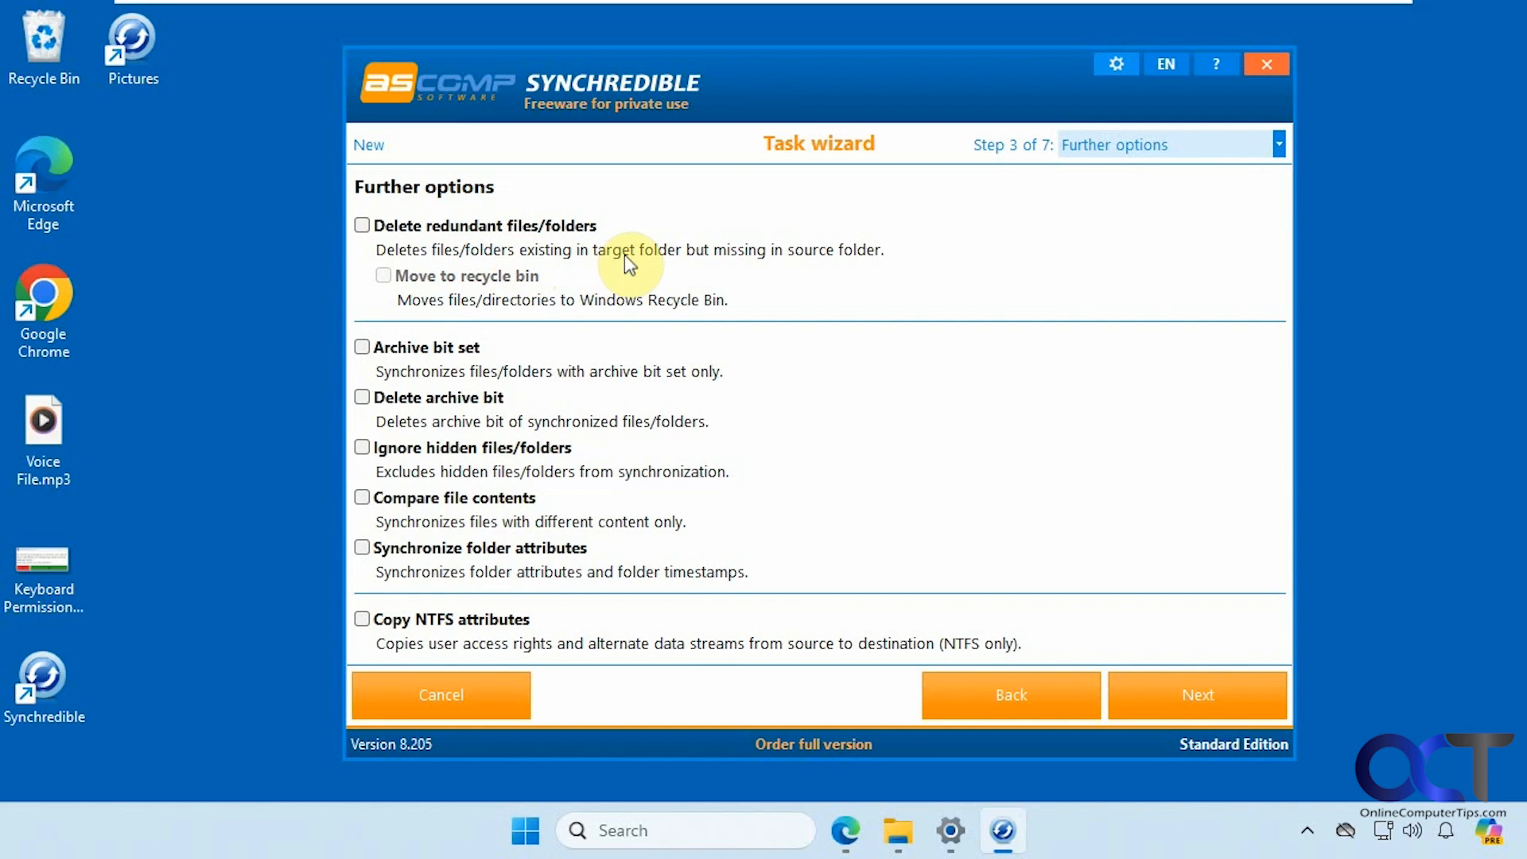
mouse_move(725, 261)
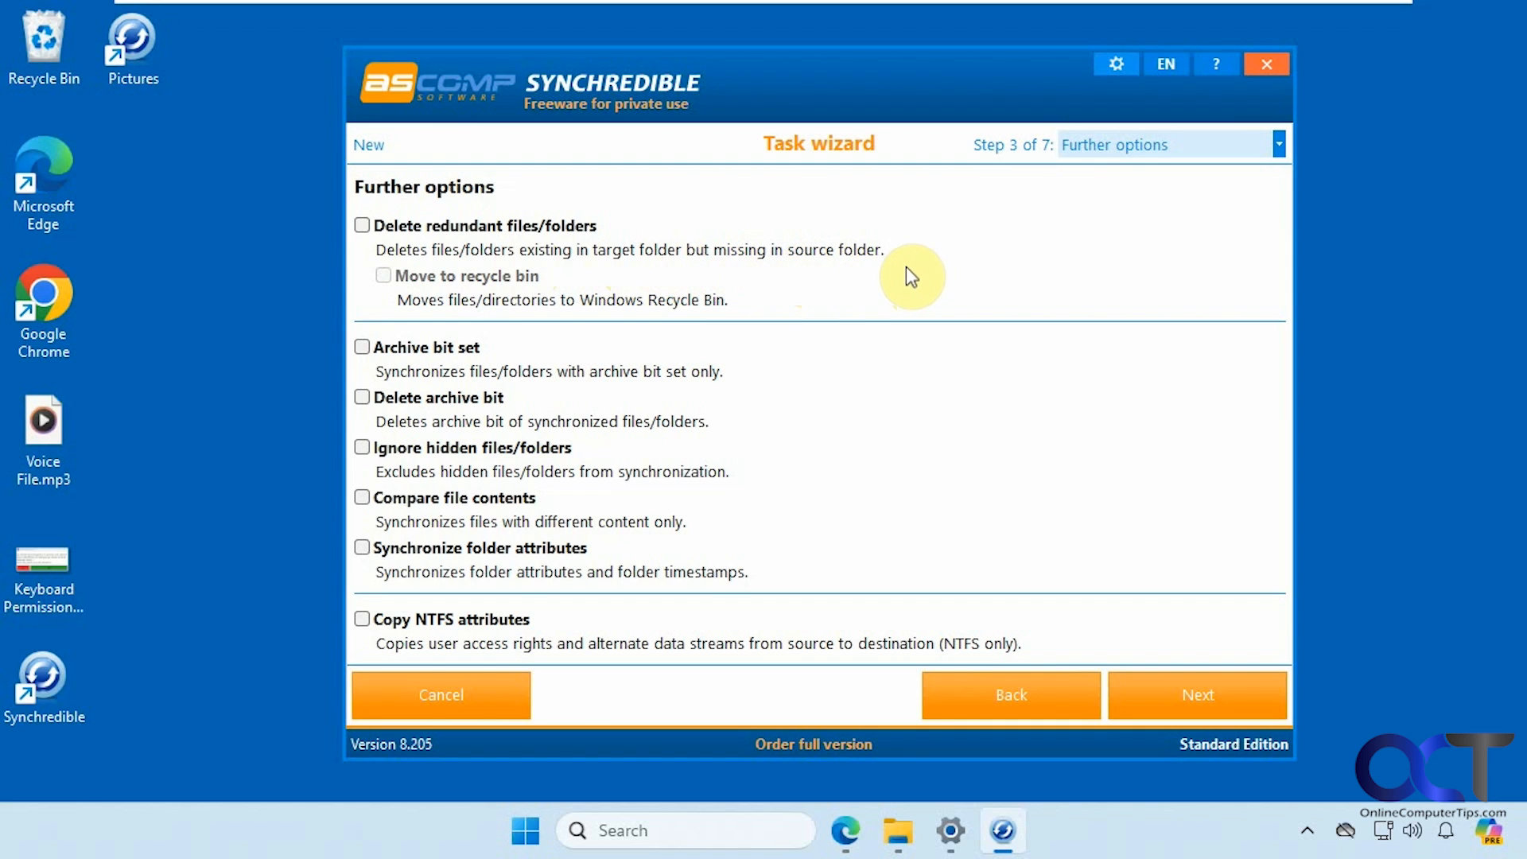
mouse_move(891, 263)
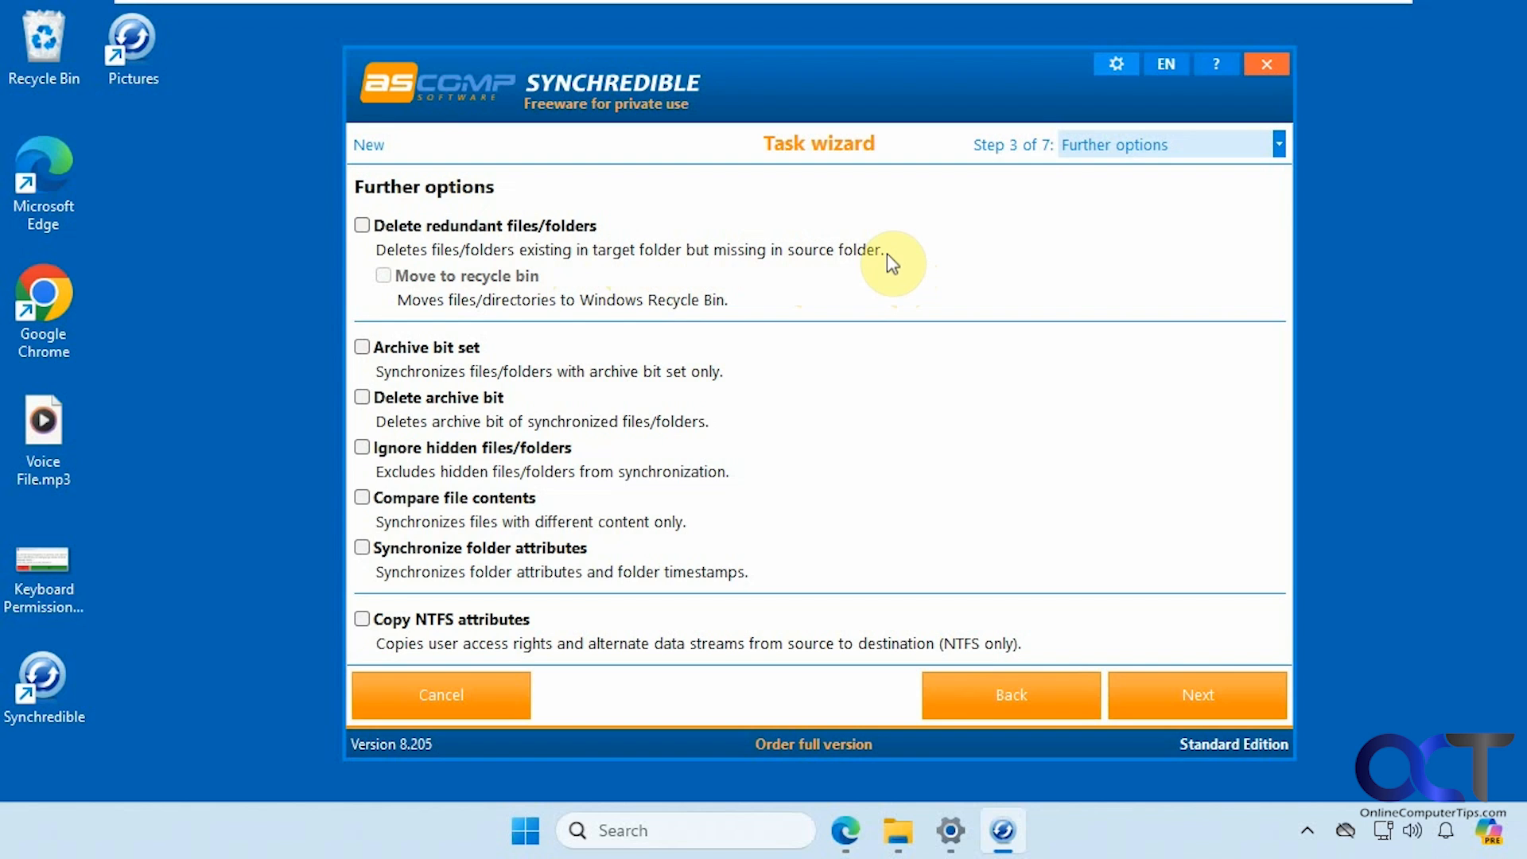
mouse_move(677, 253)
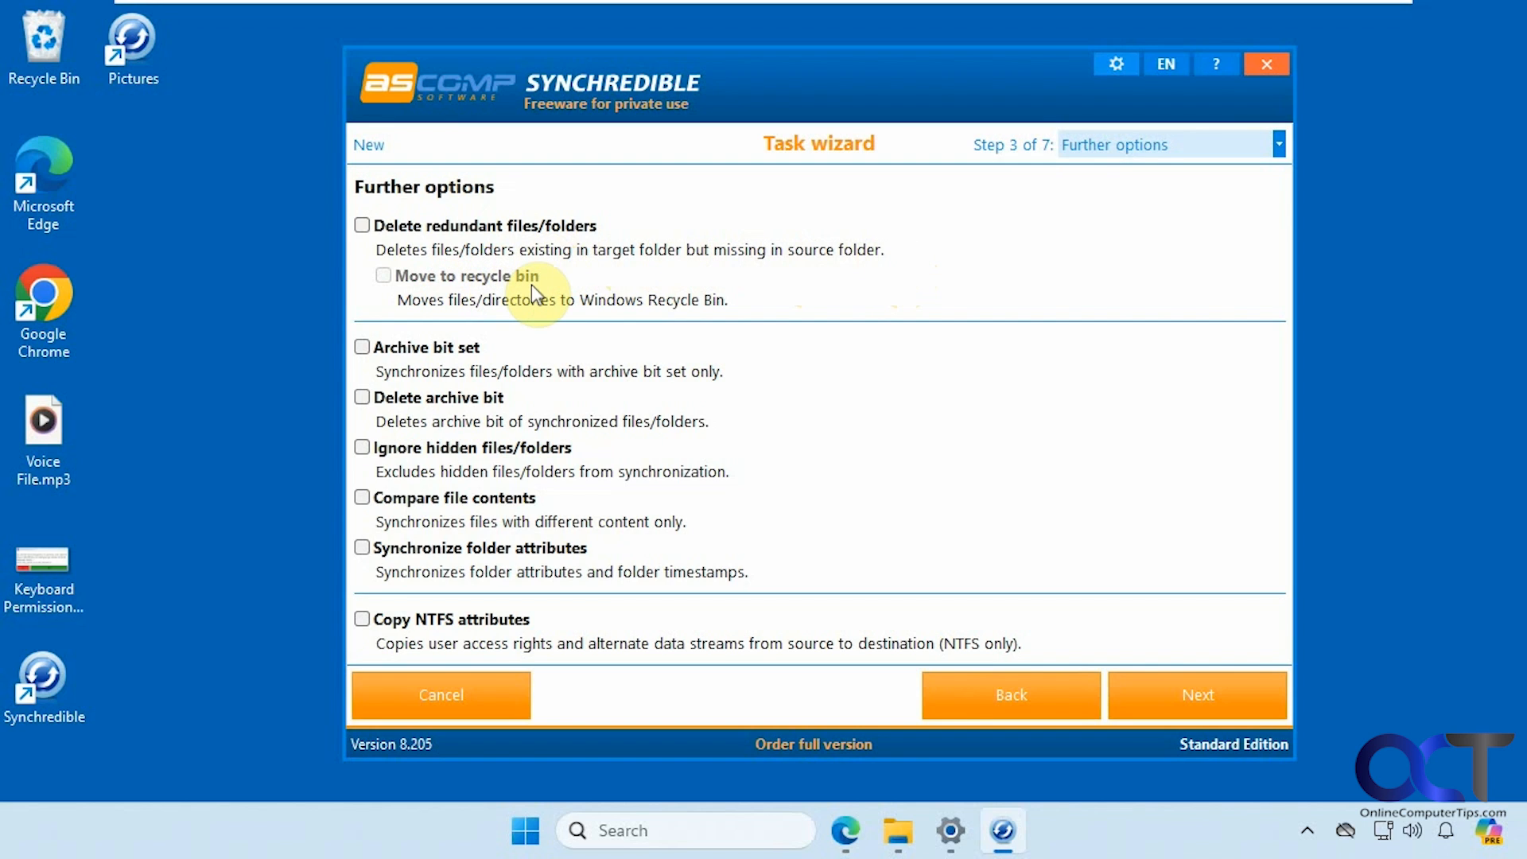
mouse_move(479, 287)
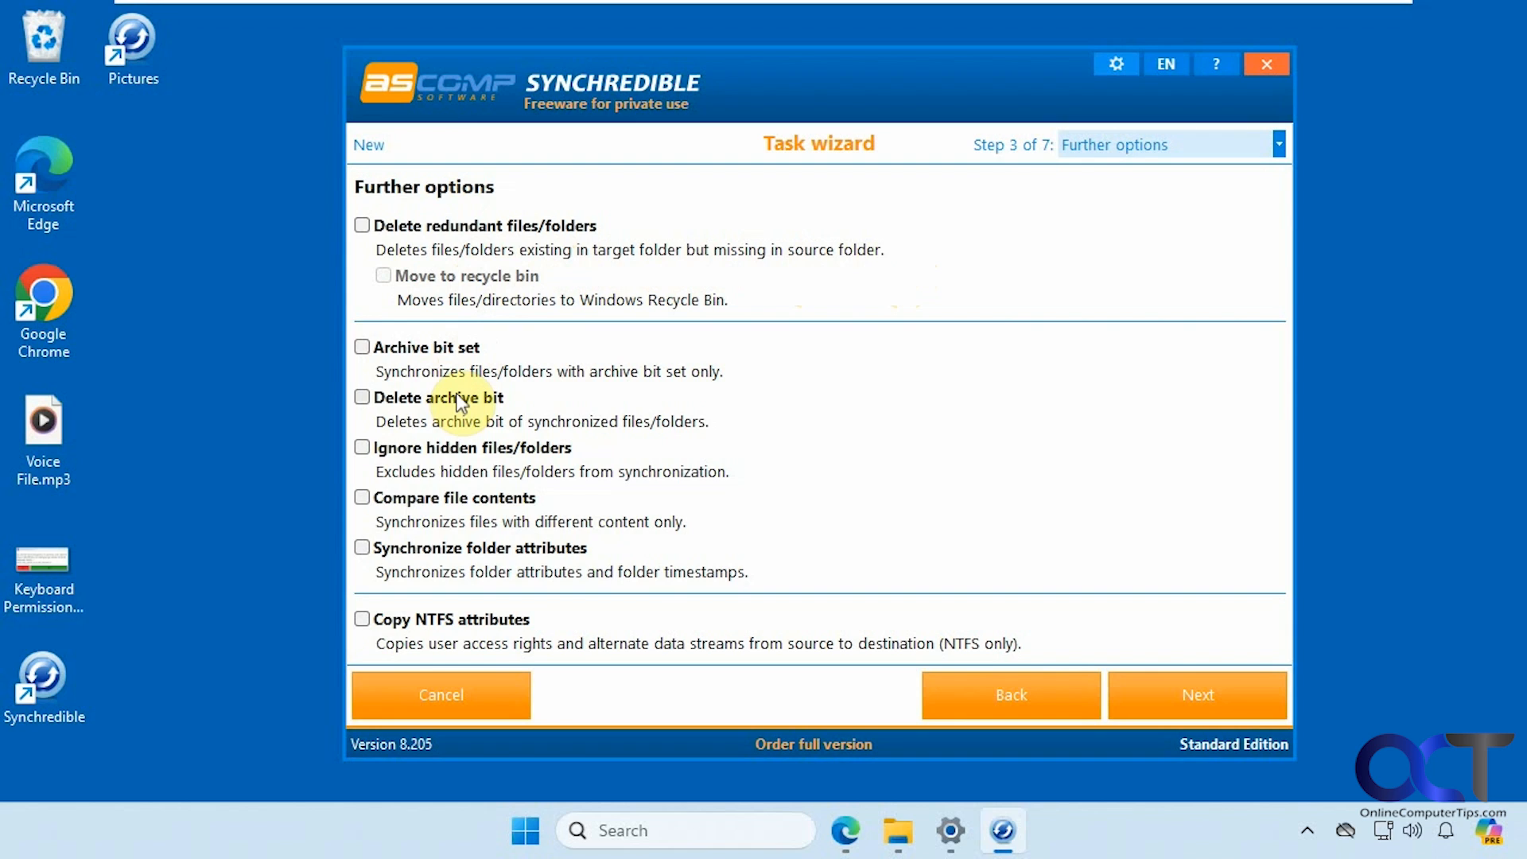
mouse_move(475, 455)
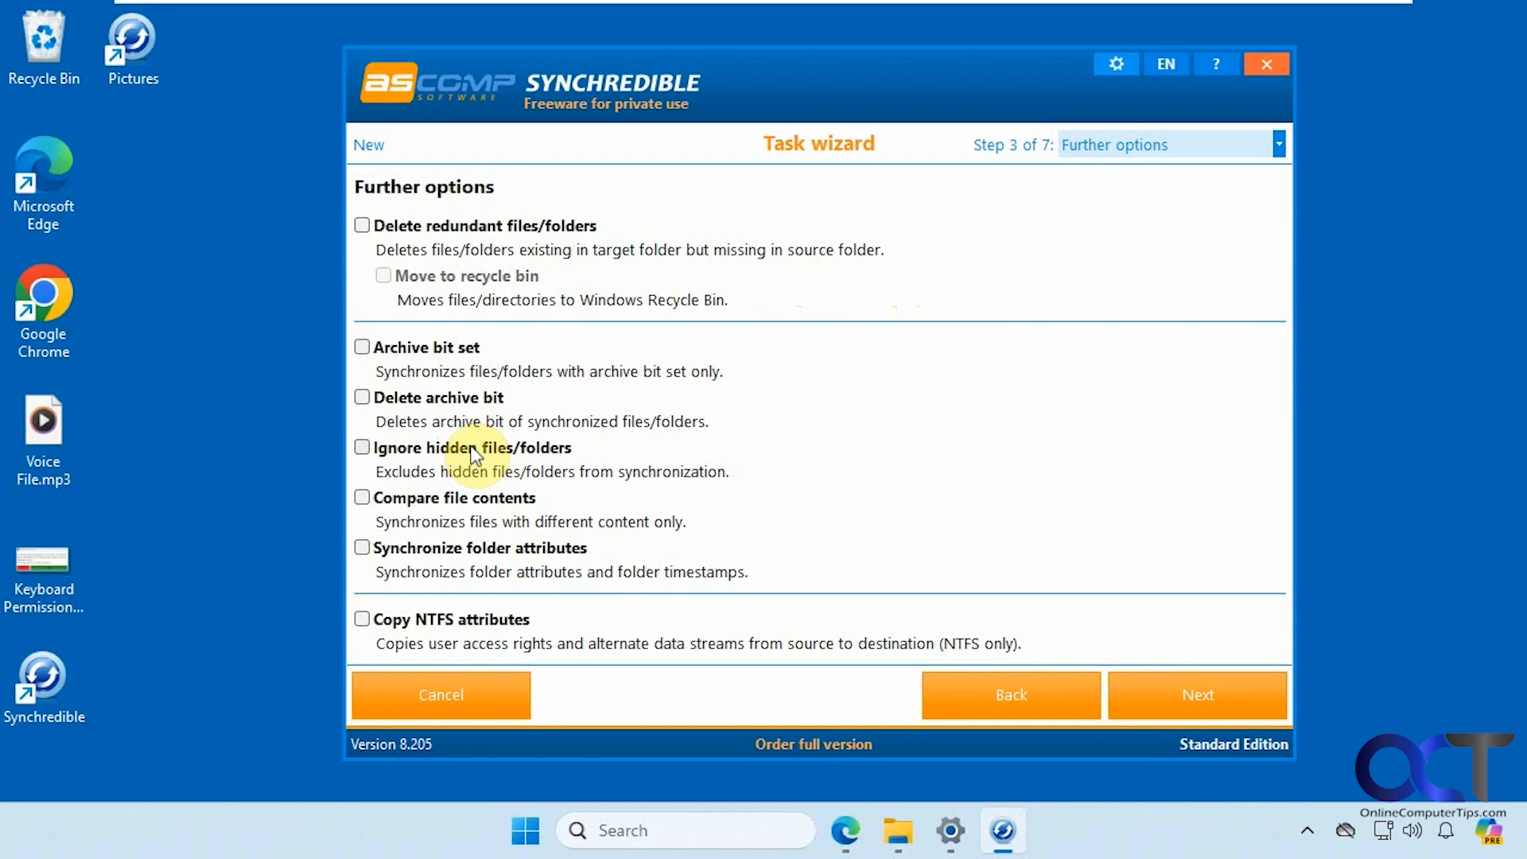
mouse_move(435, 516)
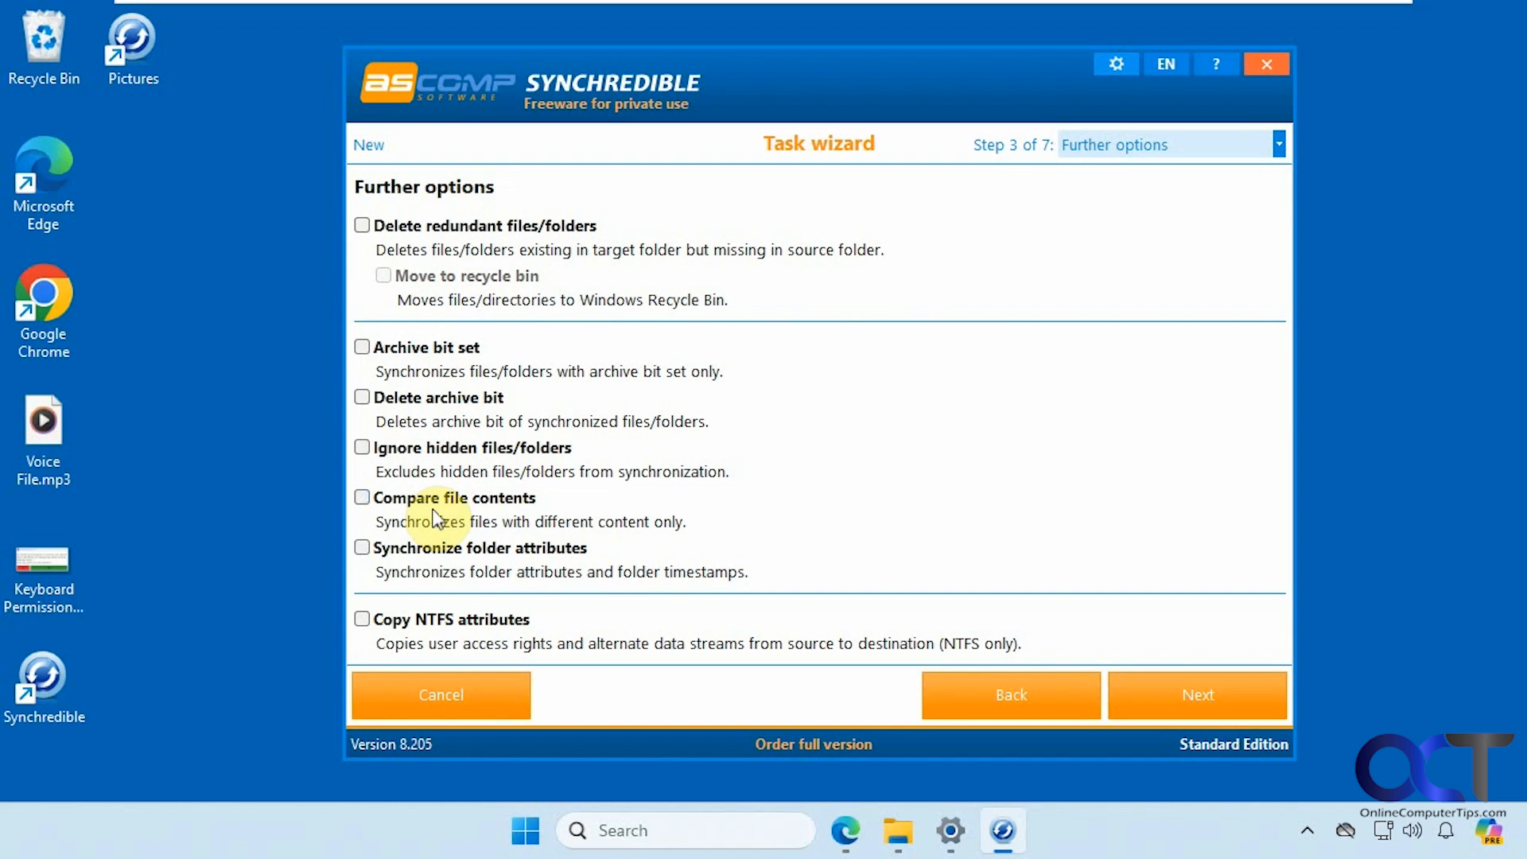
mouse_move(421, 535)
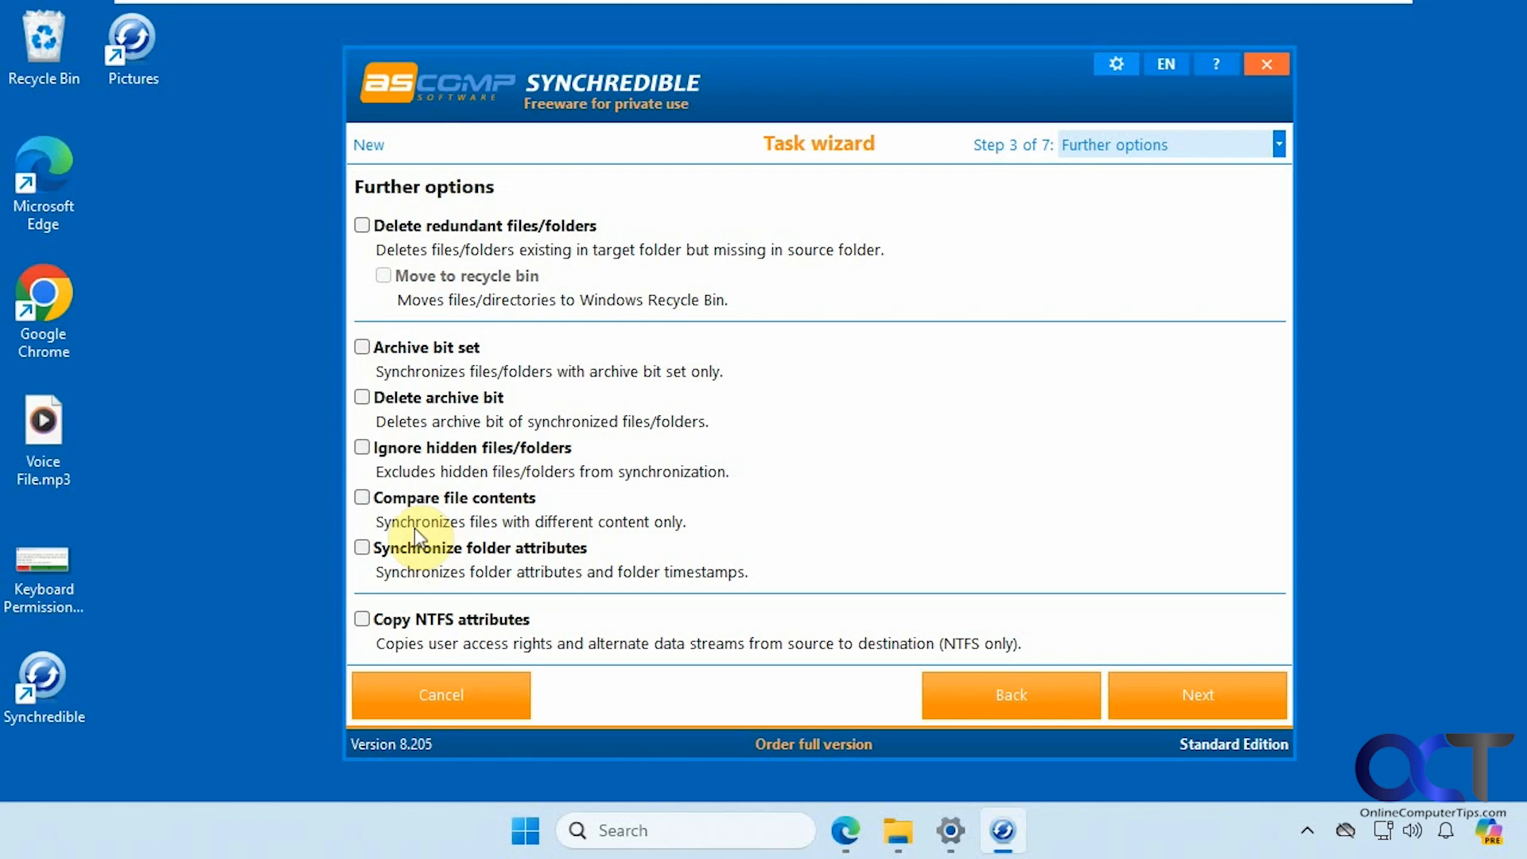
mouse_move(443, 537)
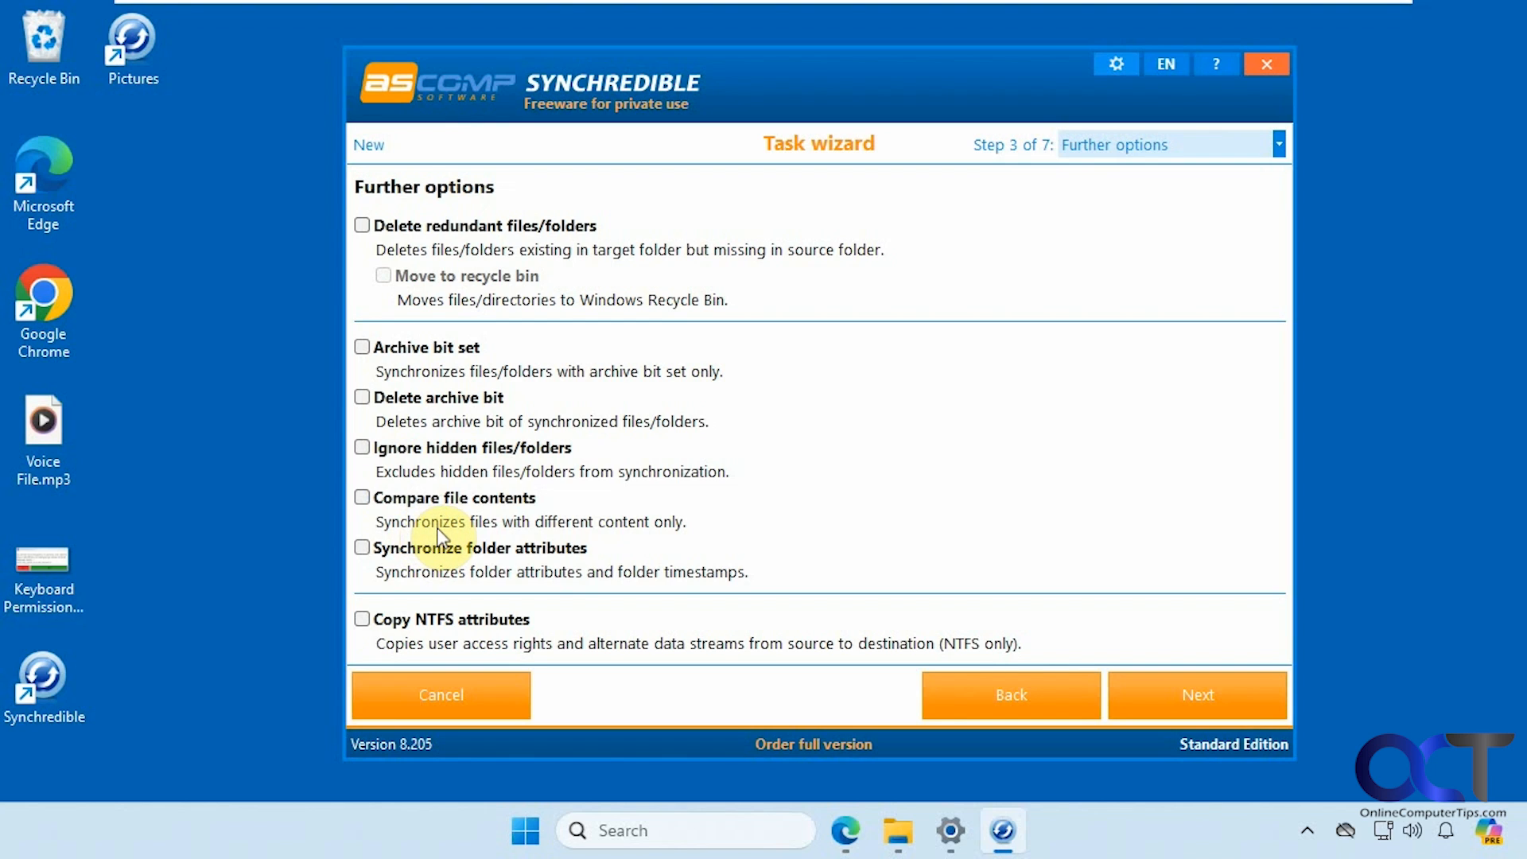
mouse_move(492, 560)
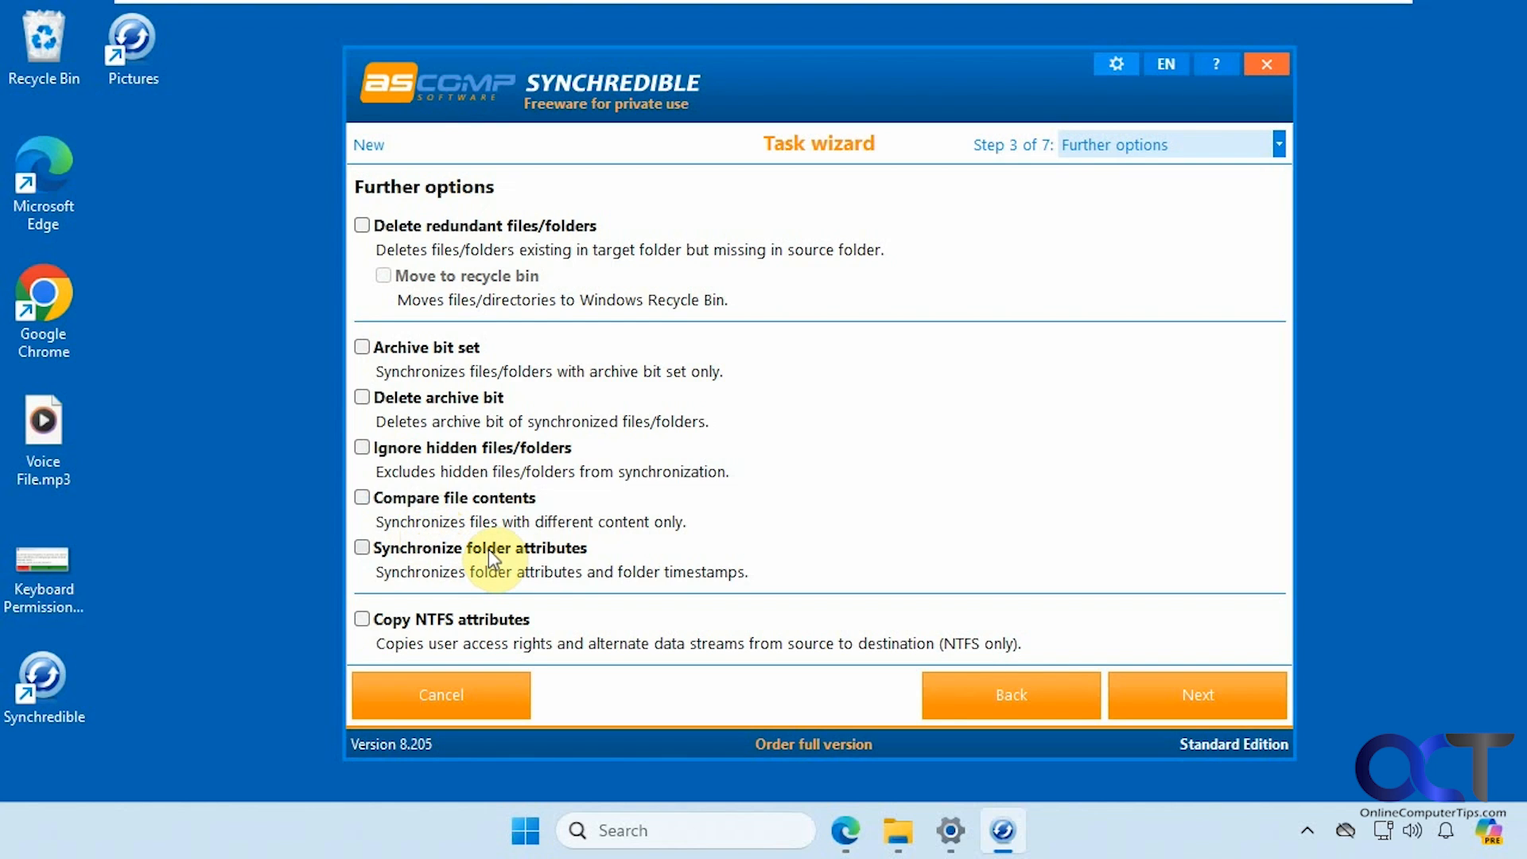
mouse_move(424, 620)
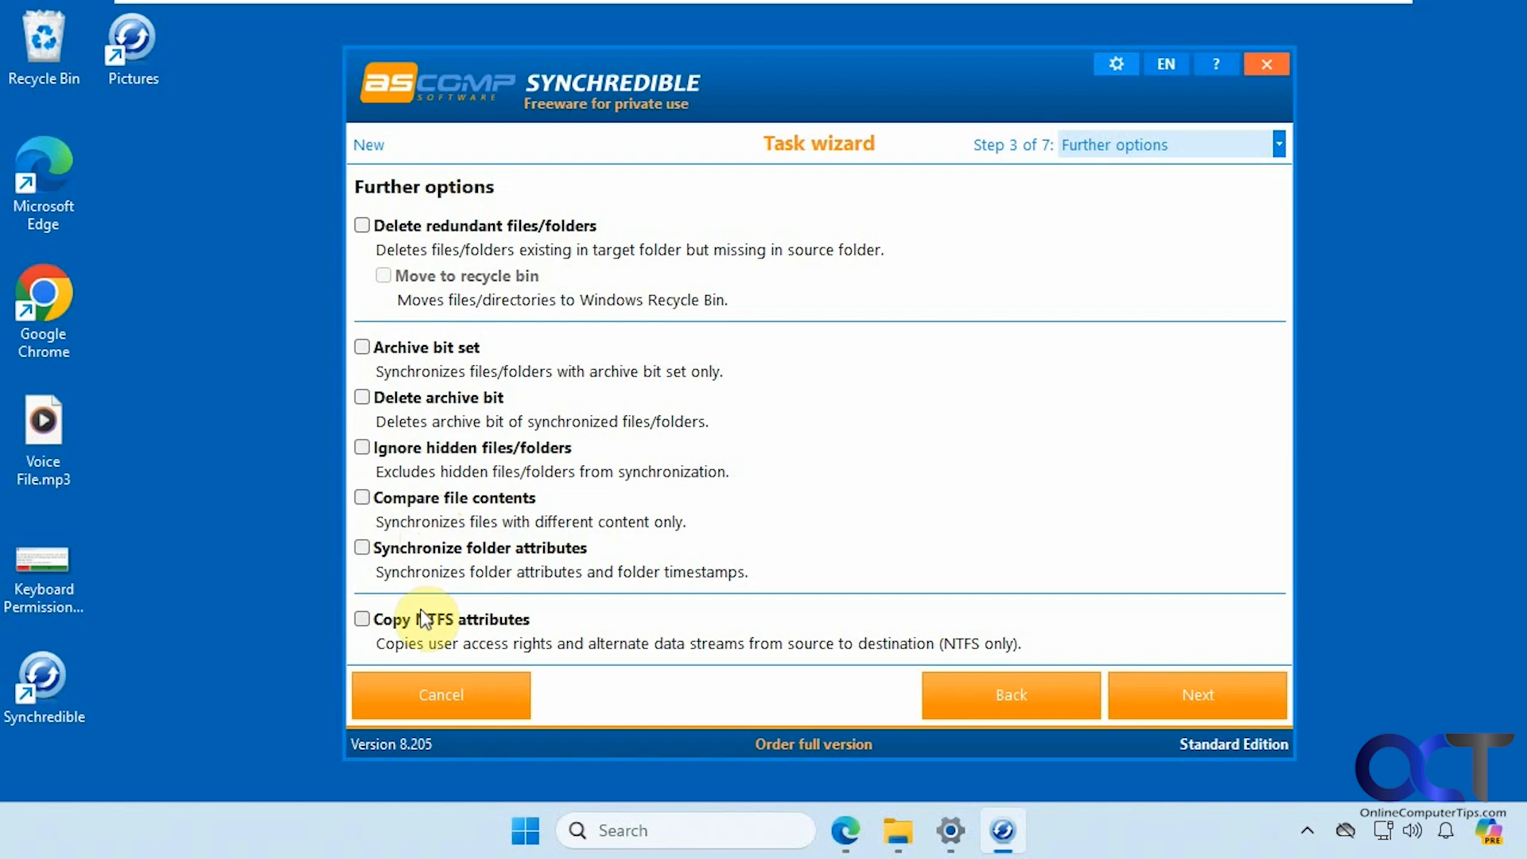
mouse_move(524, 646)
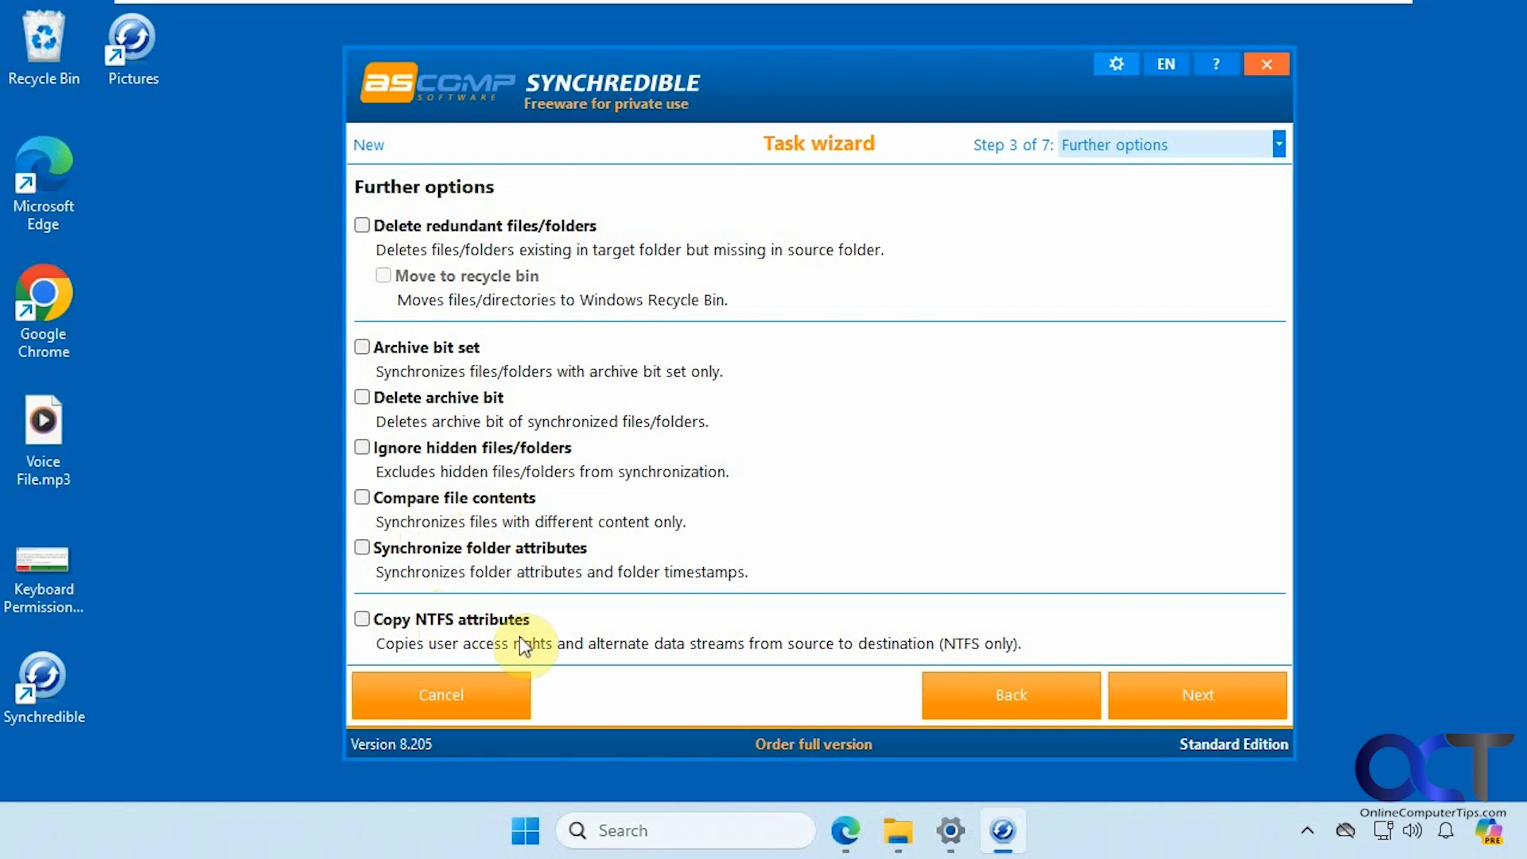
mouse_move(478, 628)
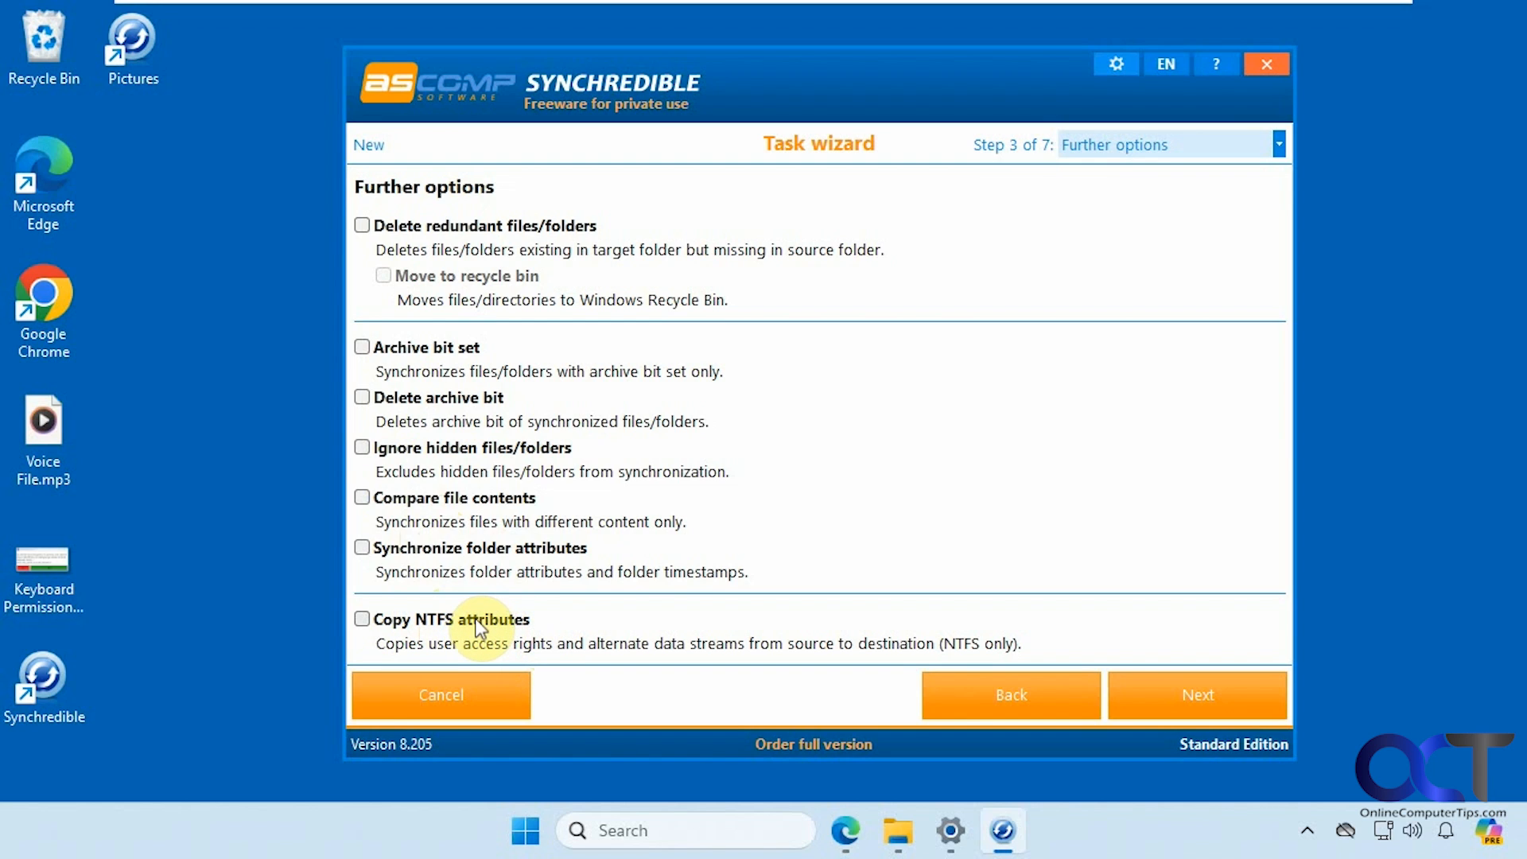
mouse_move(1106, 599)
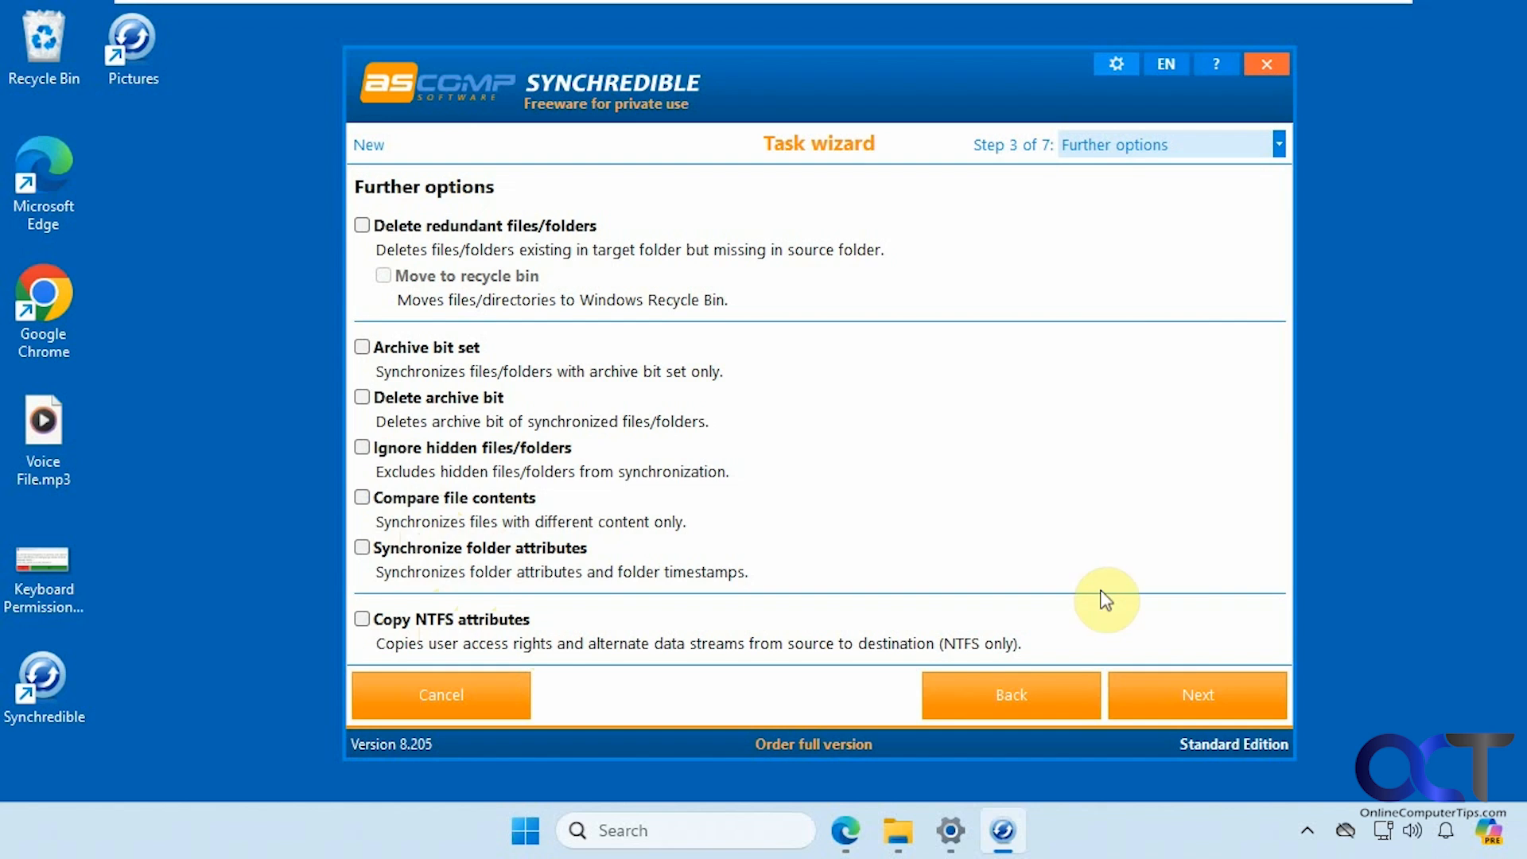
Leave every further option unchecked and advance to the filter options step.
left_click(1197, 694)
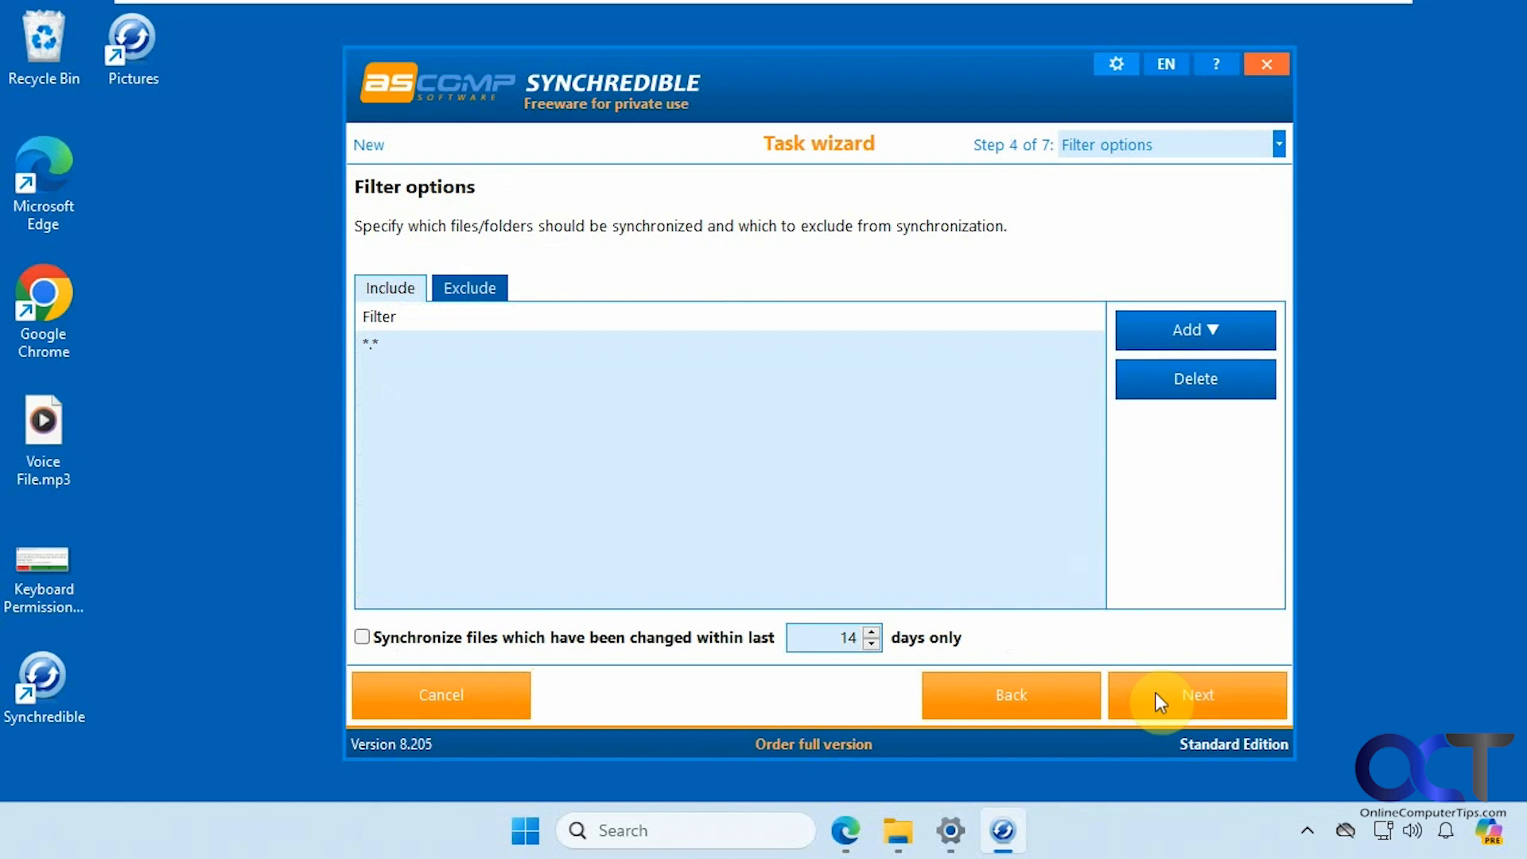
mouse_move(578, 404)
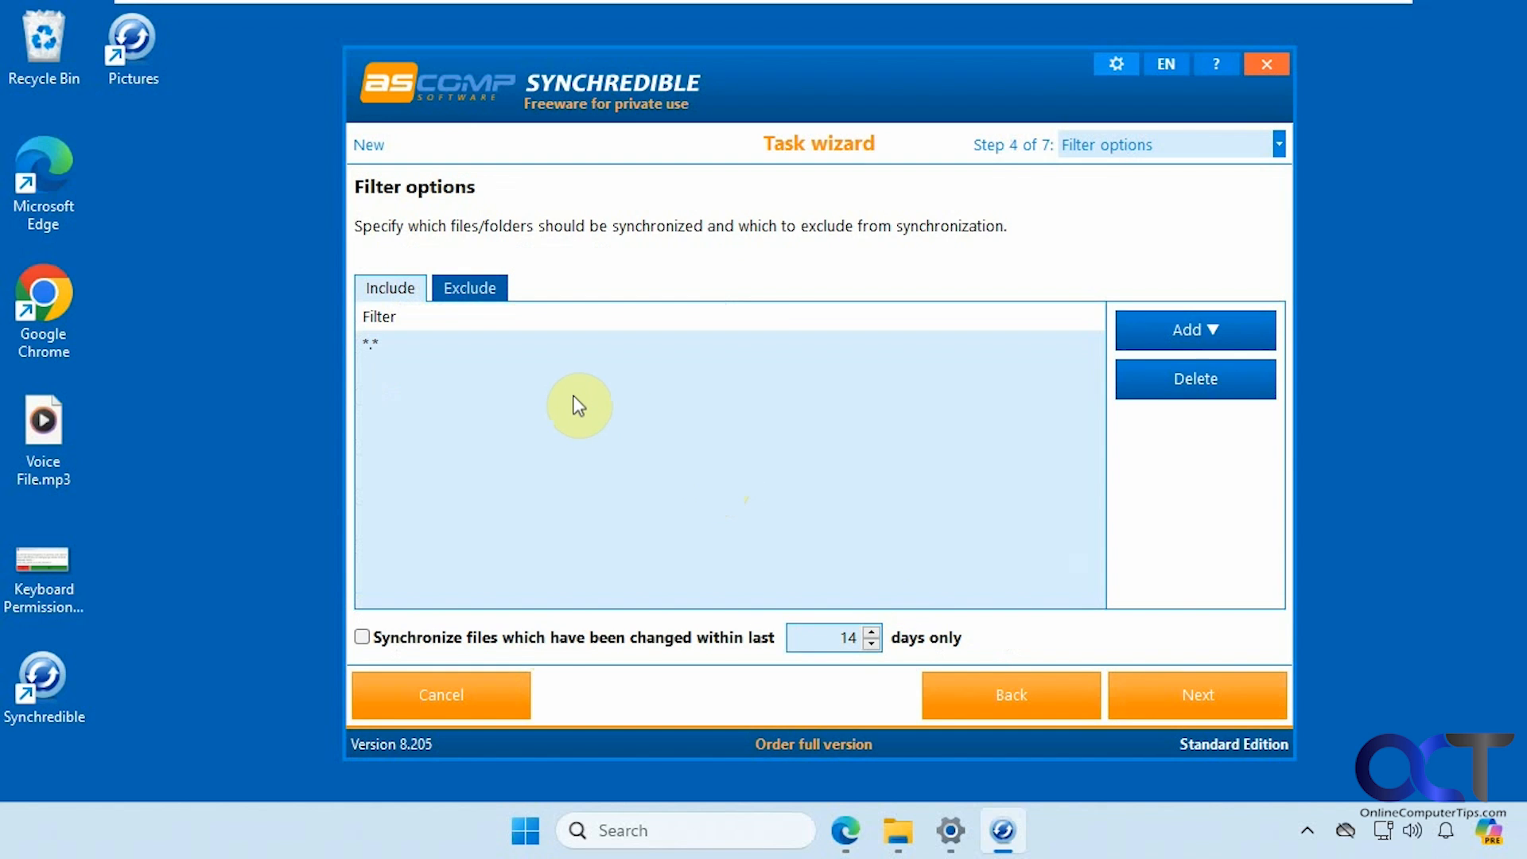
mouse_move(593, 403)
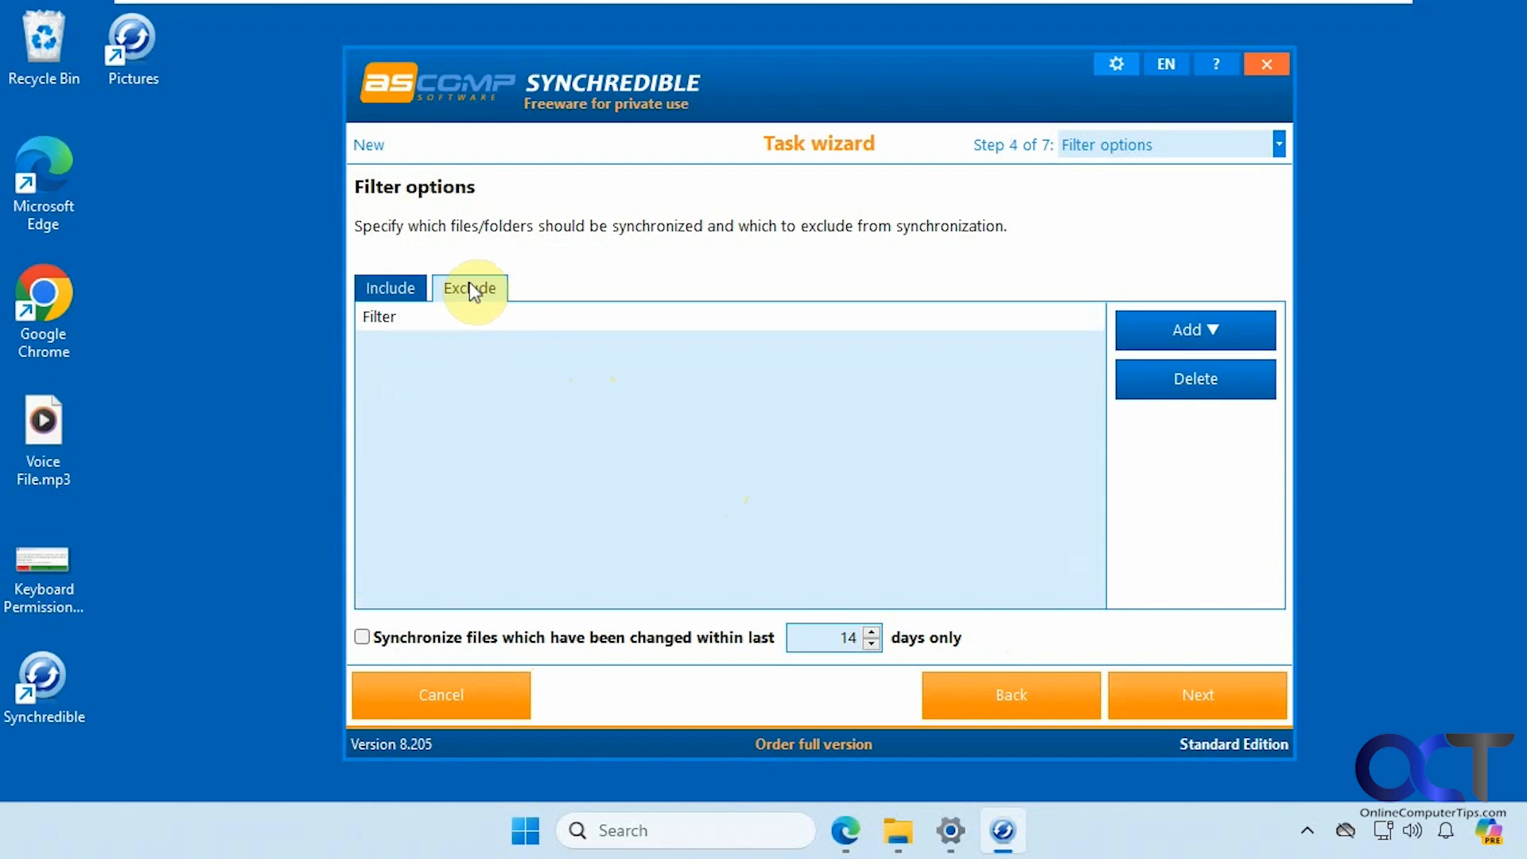
Keep the *.* include filter with no exclusions and advance to the automation step.
left_click(390, 287)
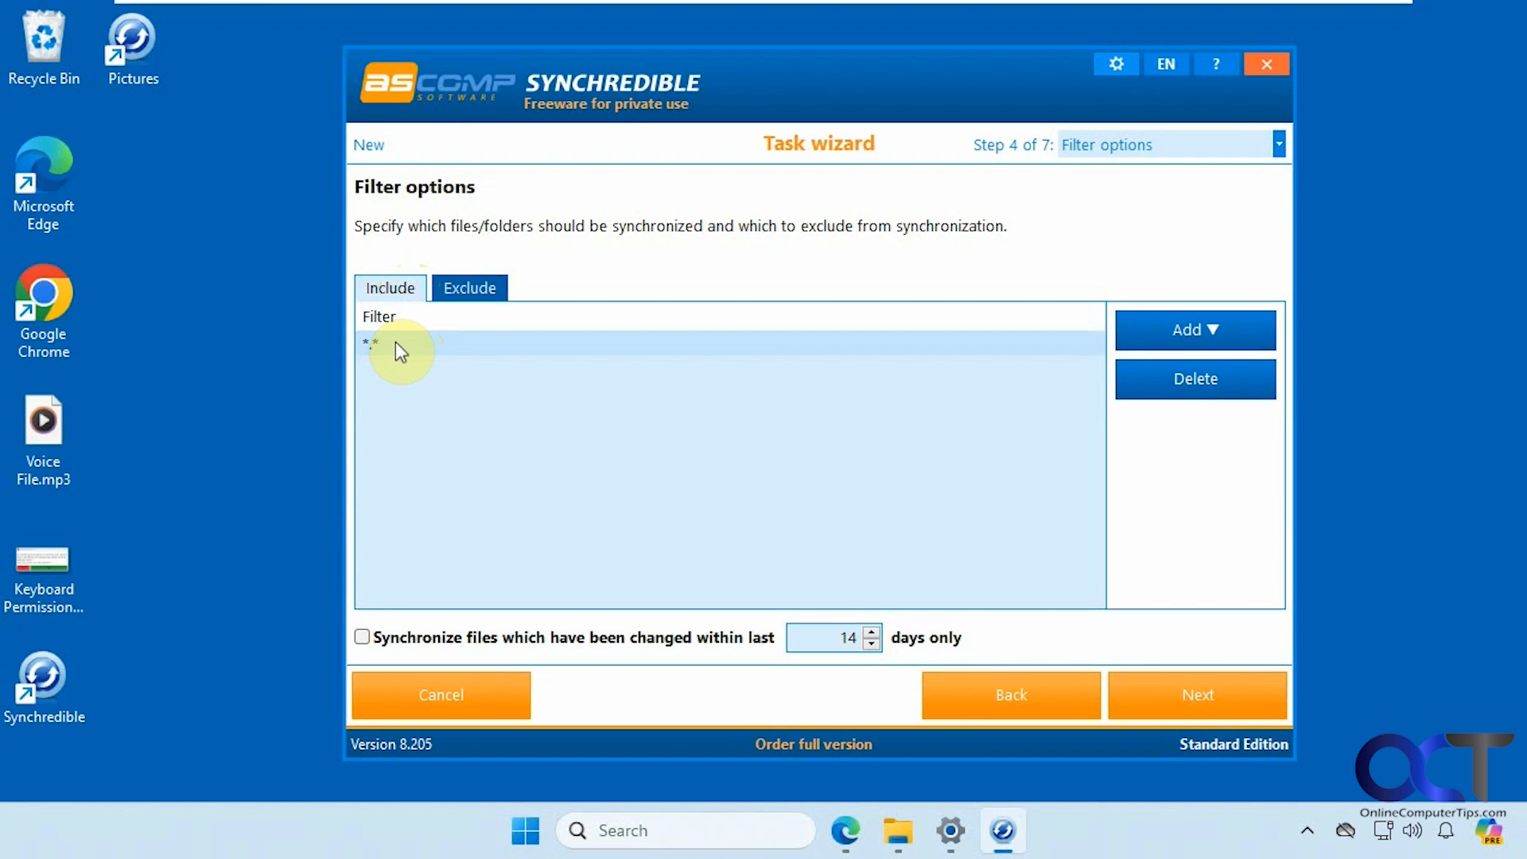
mouse_move(478, 357)
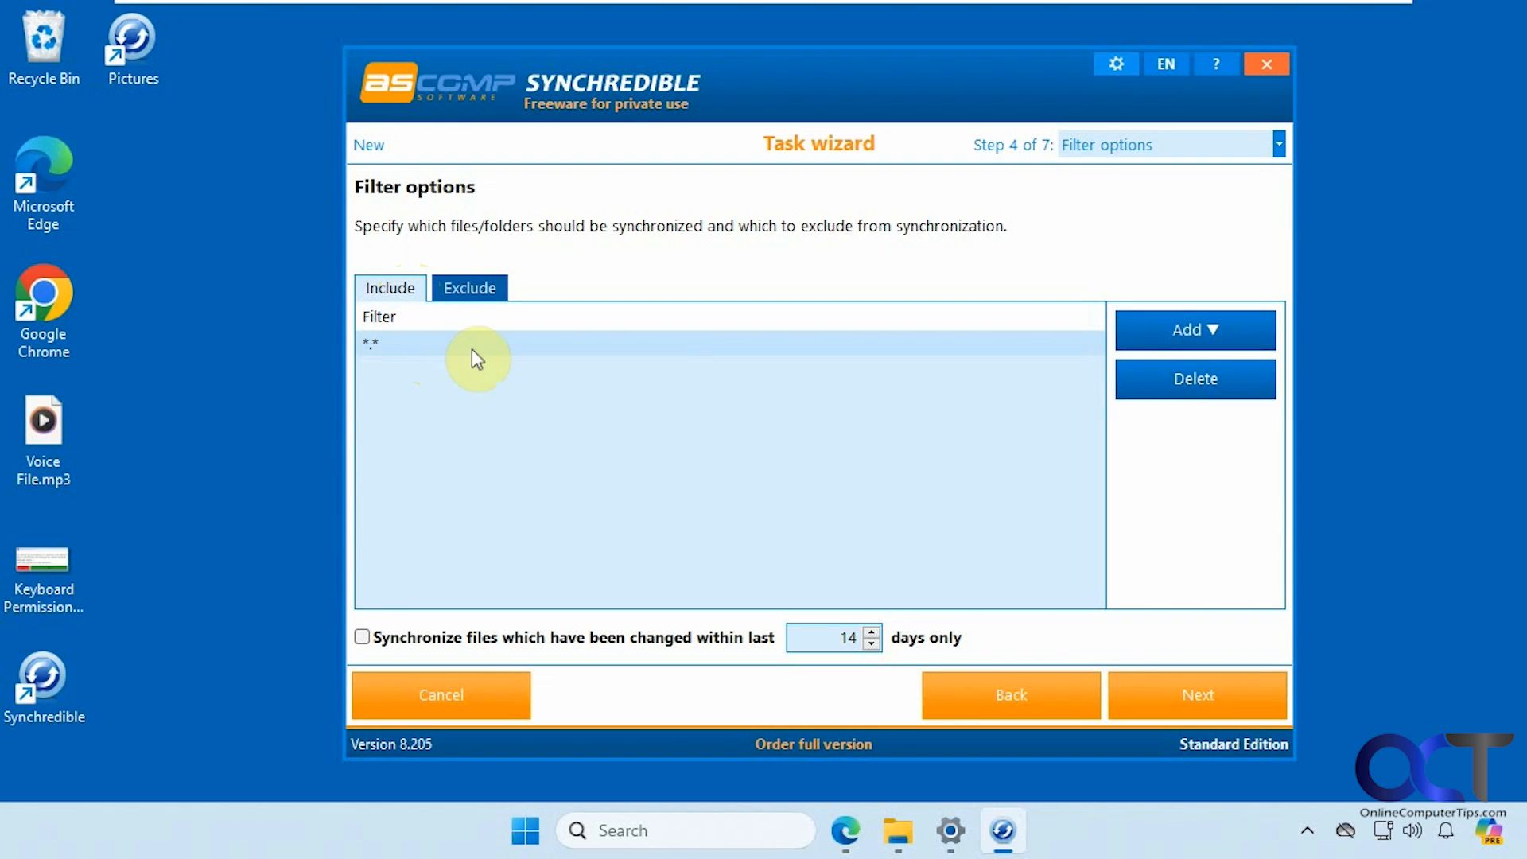
mouse_move(404, 353)
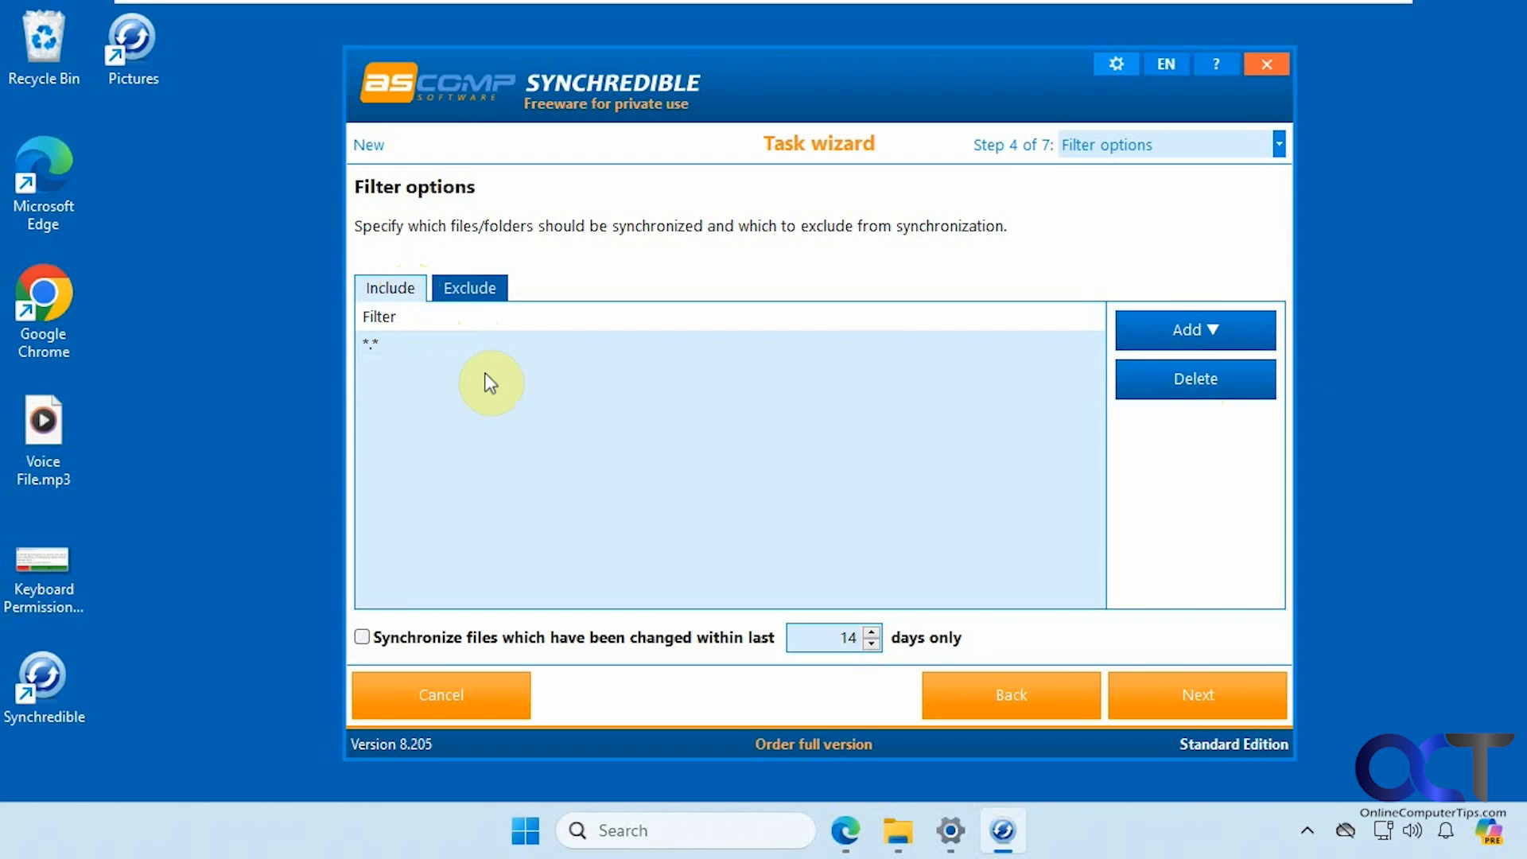
mouse_move(478, 396)
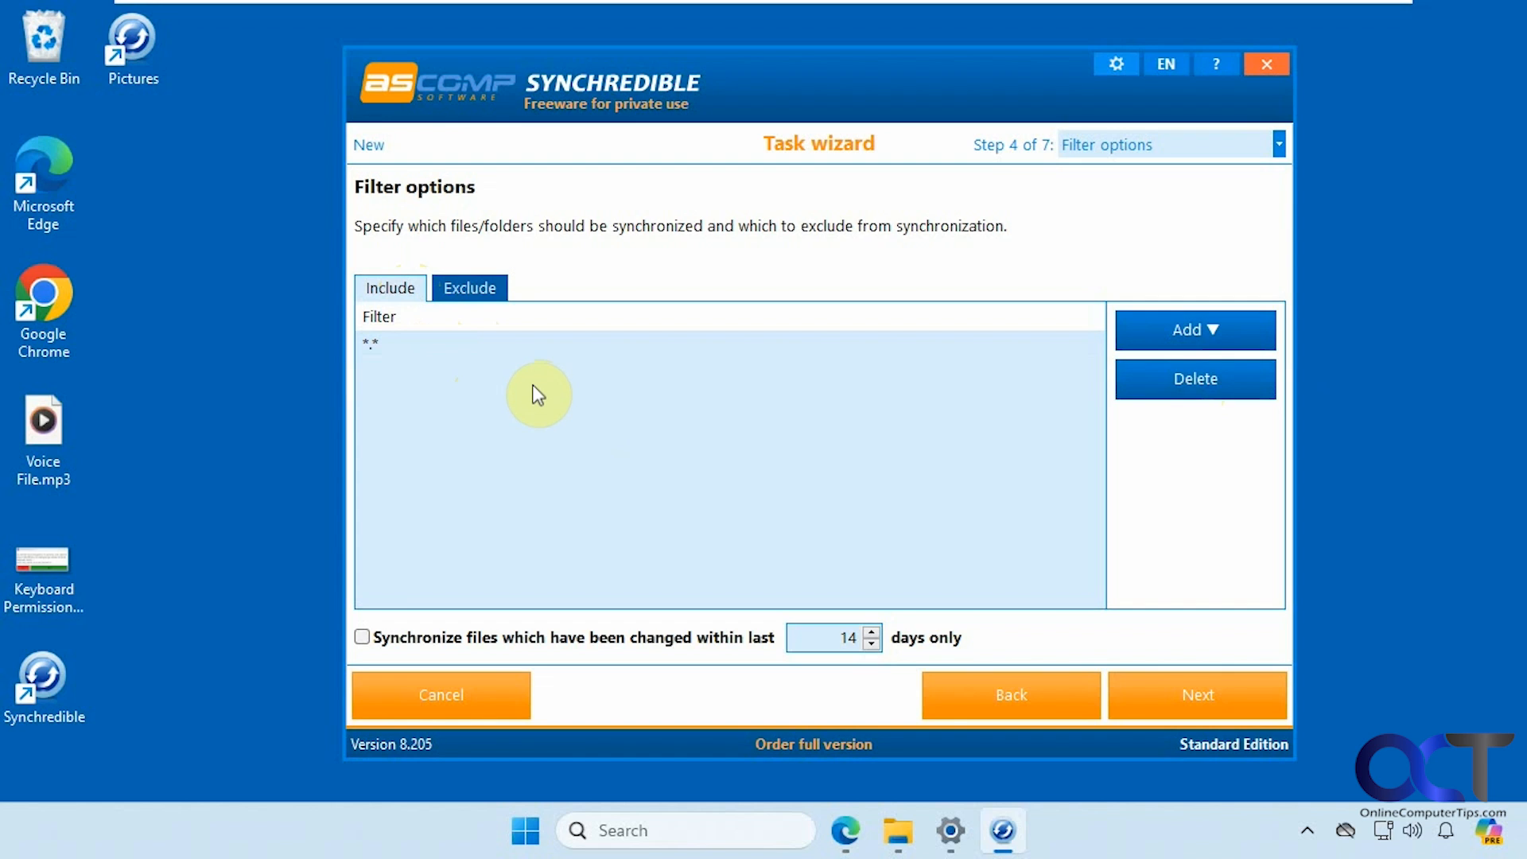
mouse_move(499, 641)
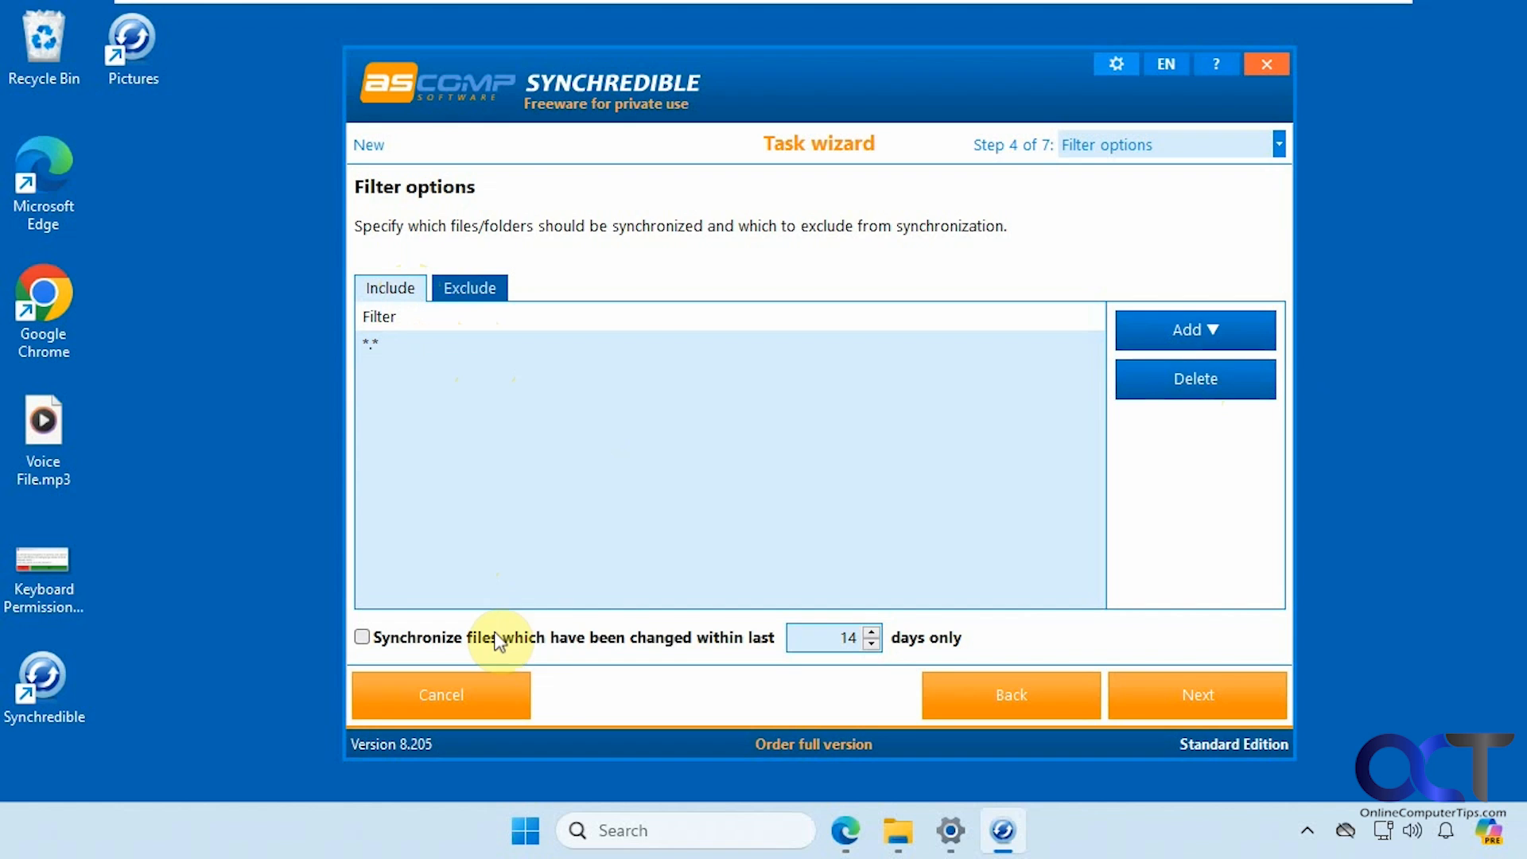
mouse_move(716, 643)
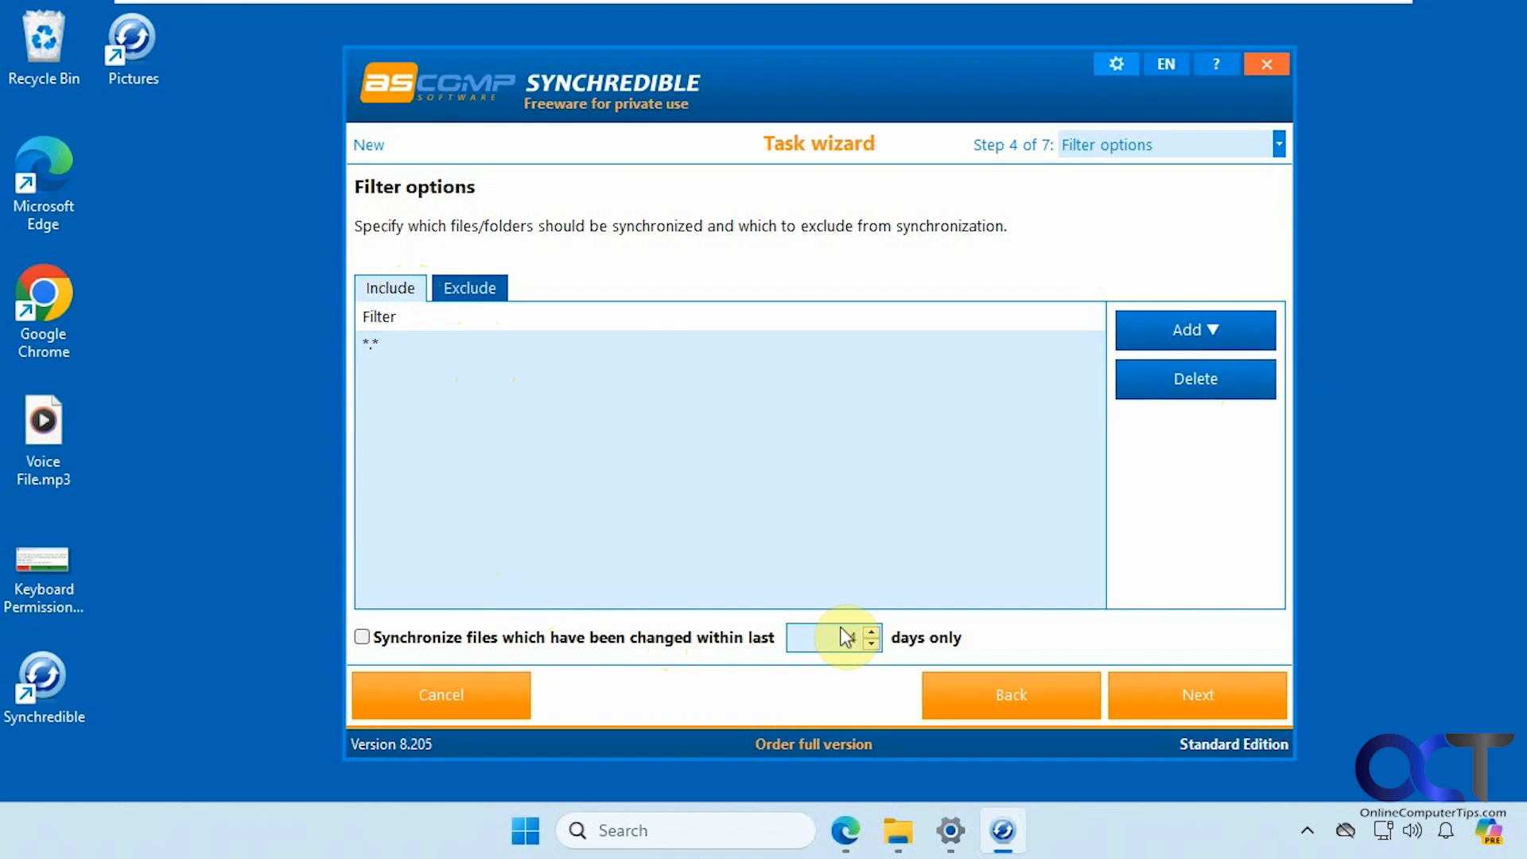
left_click(874, 631)
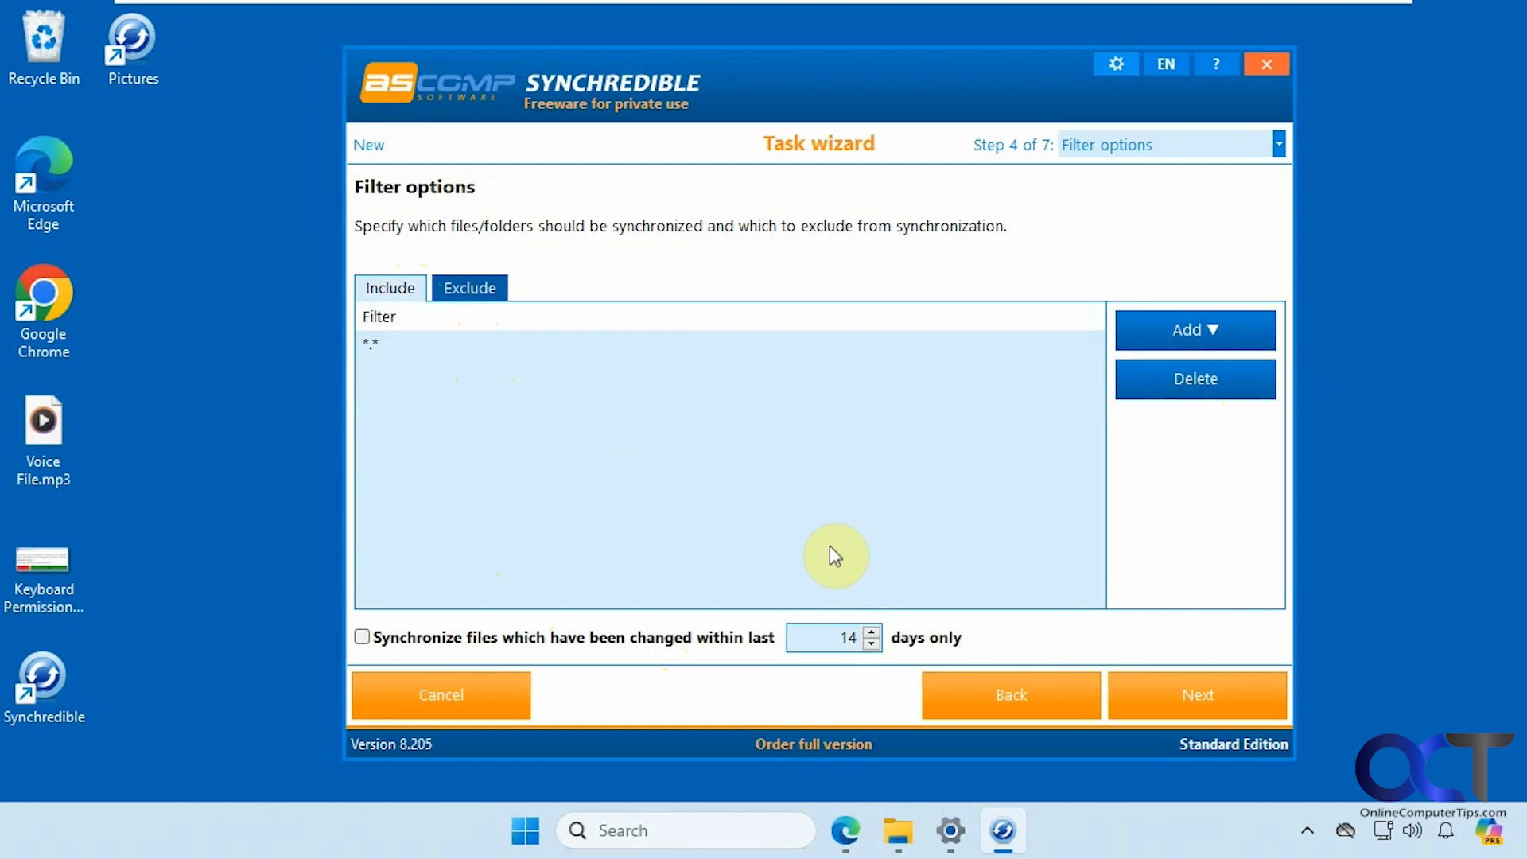
left_click(1197, 694)
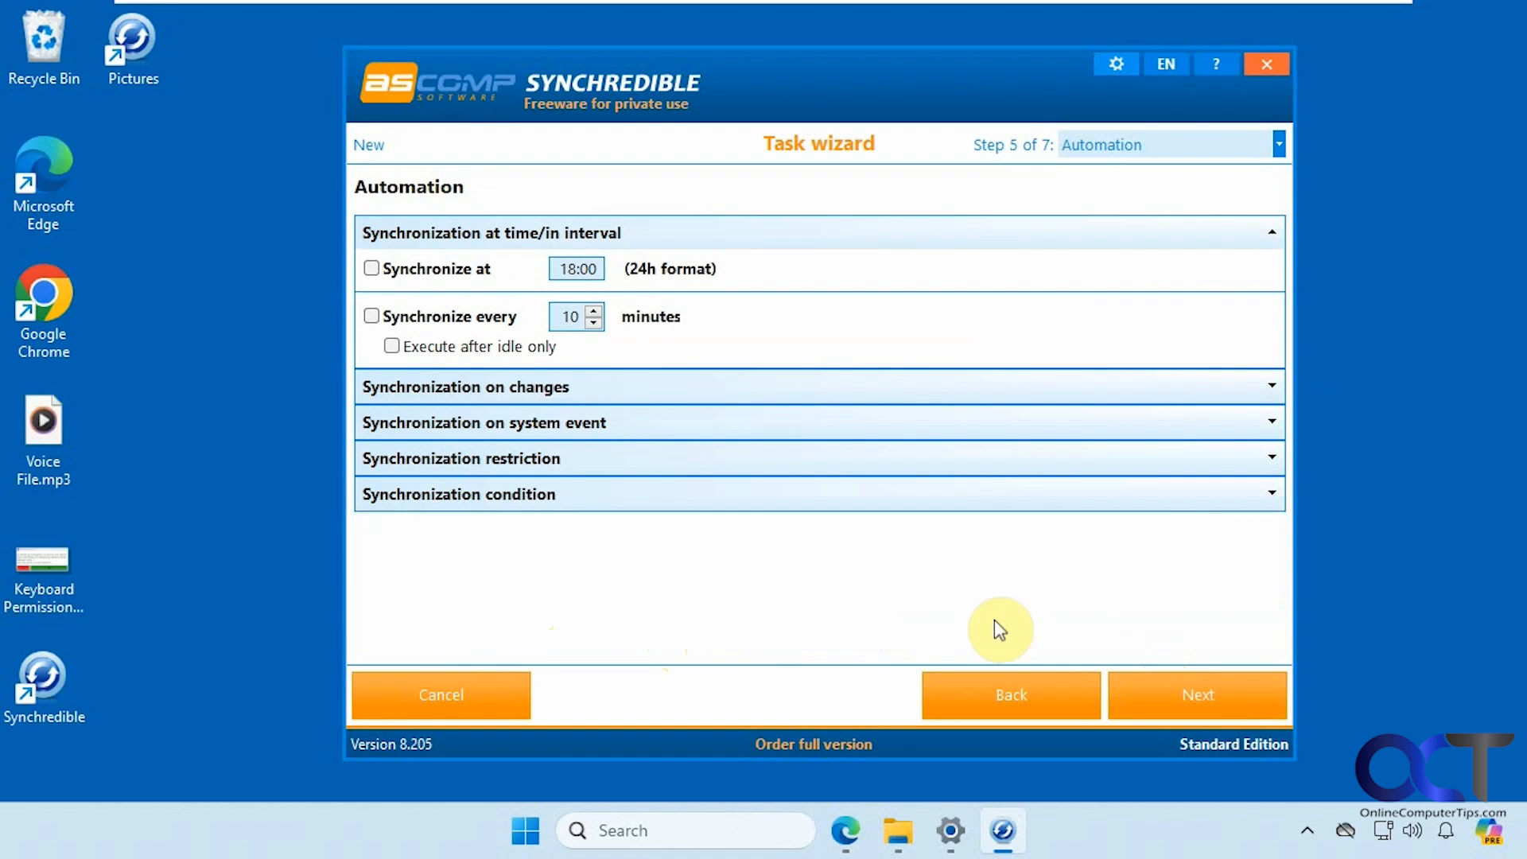
mouse_move(889, 579)
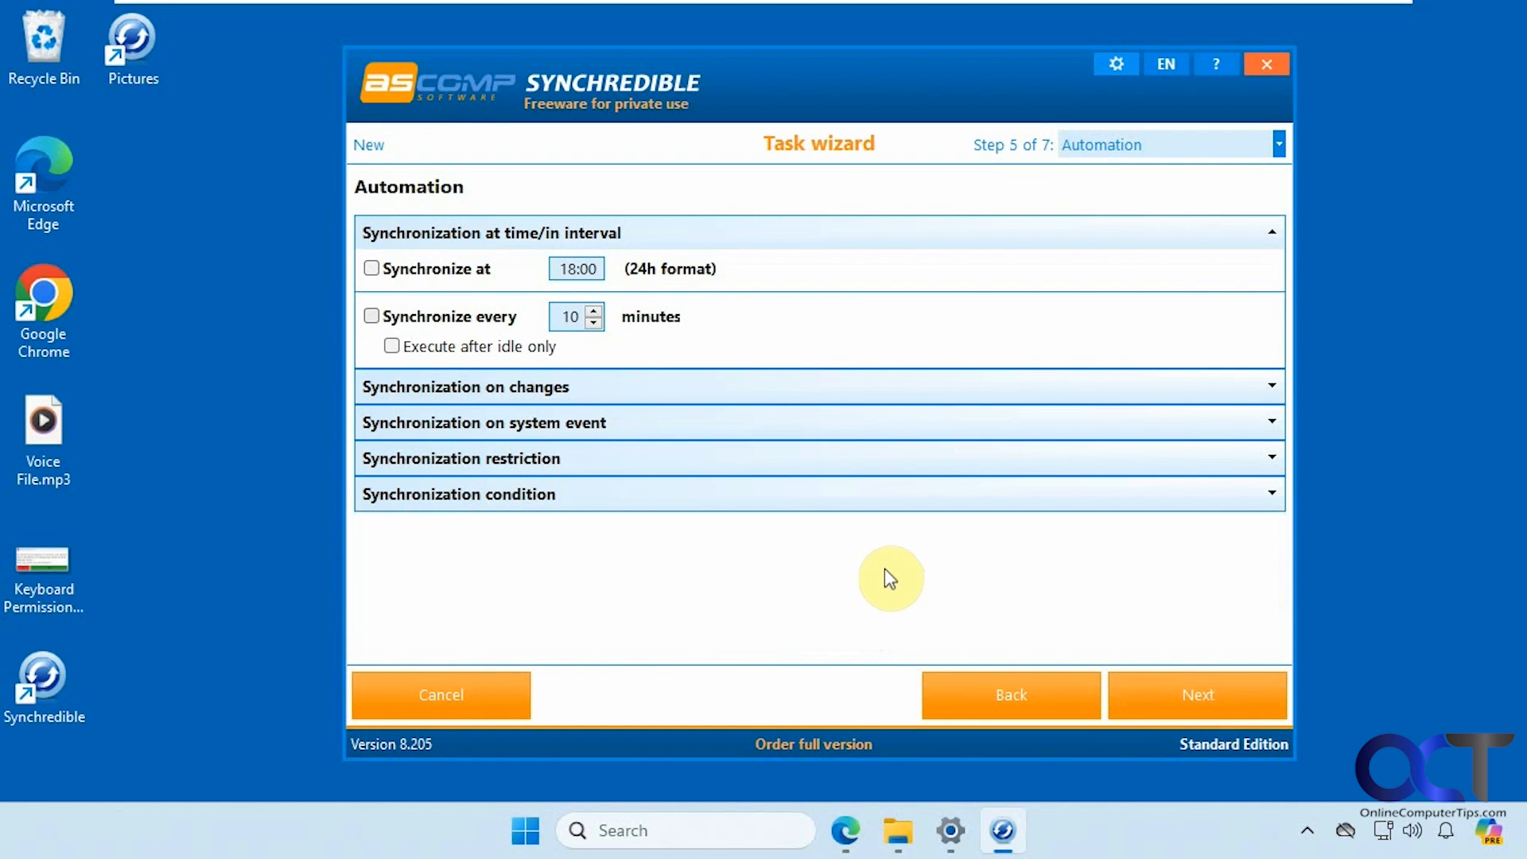
mouse_move(491, 278)
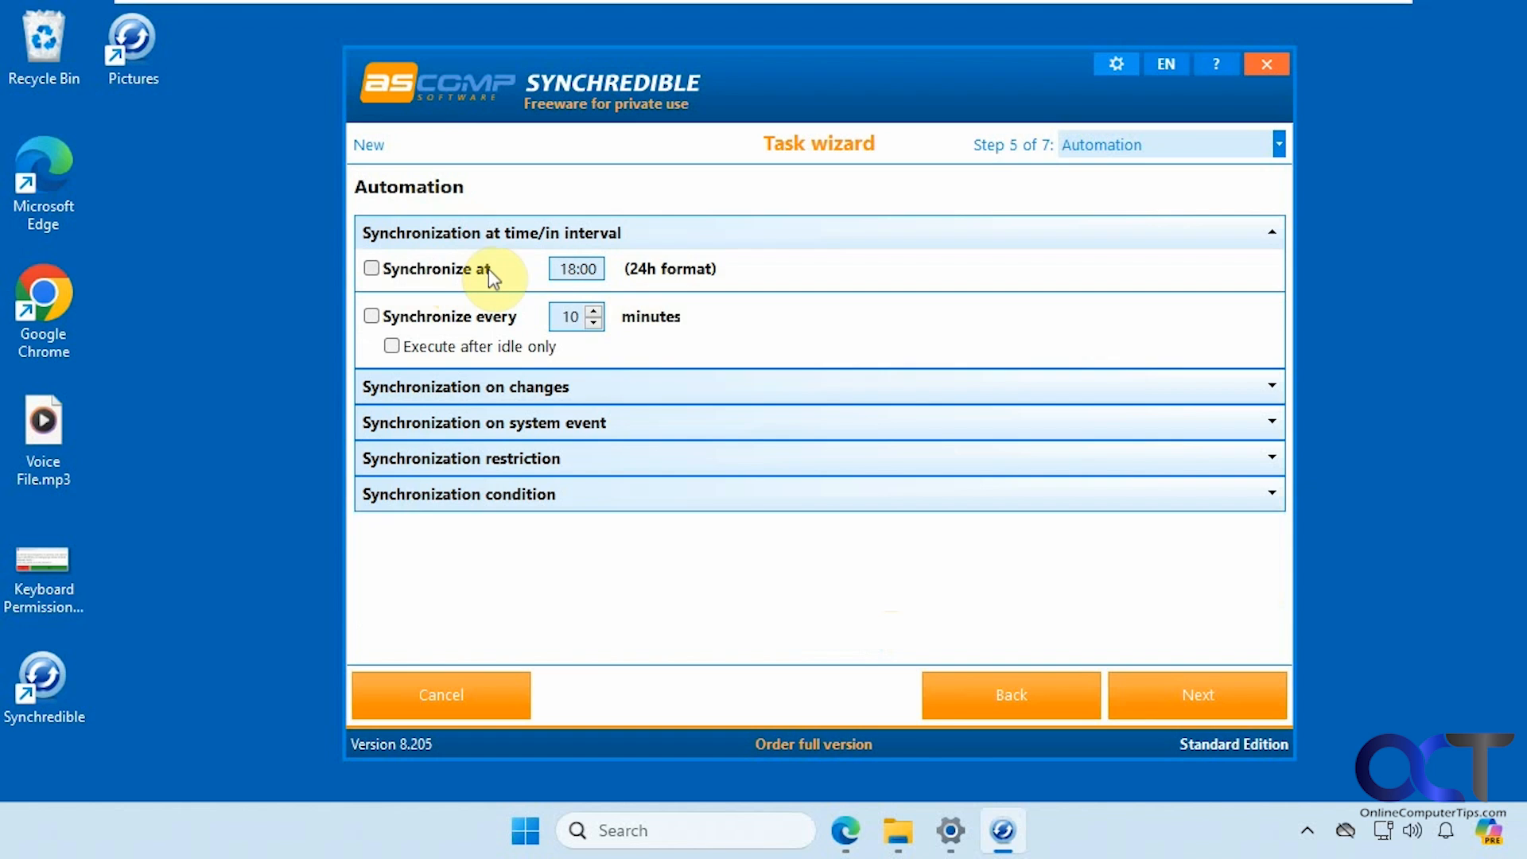
mouse_move(612, 329)
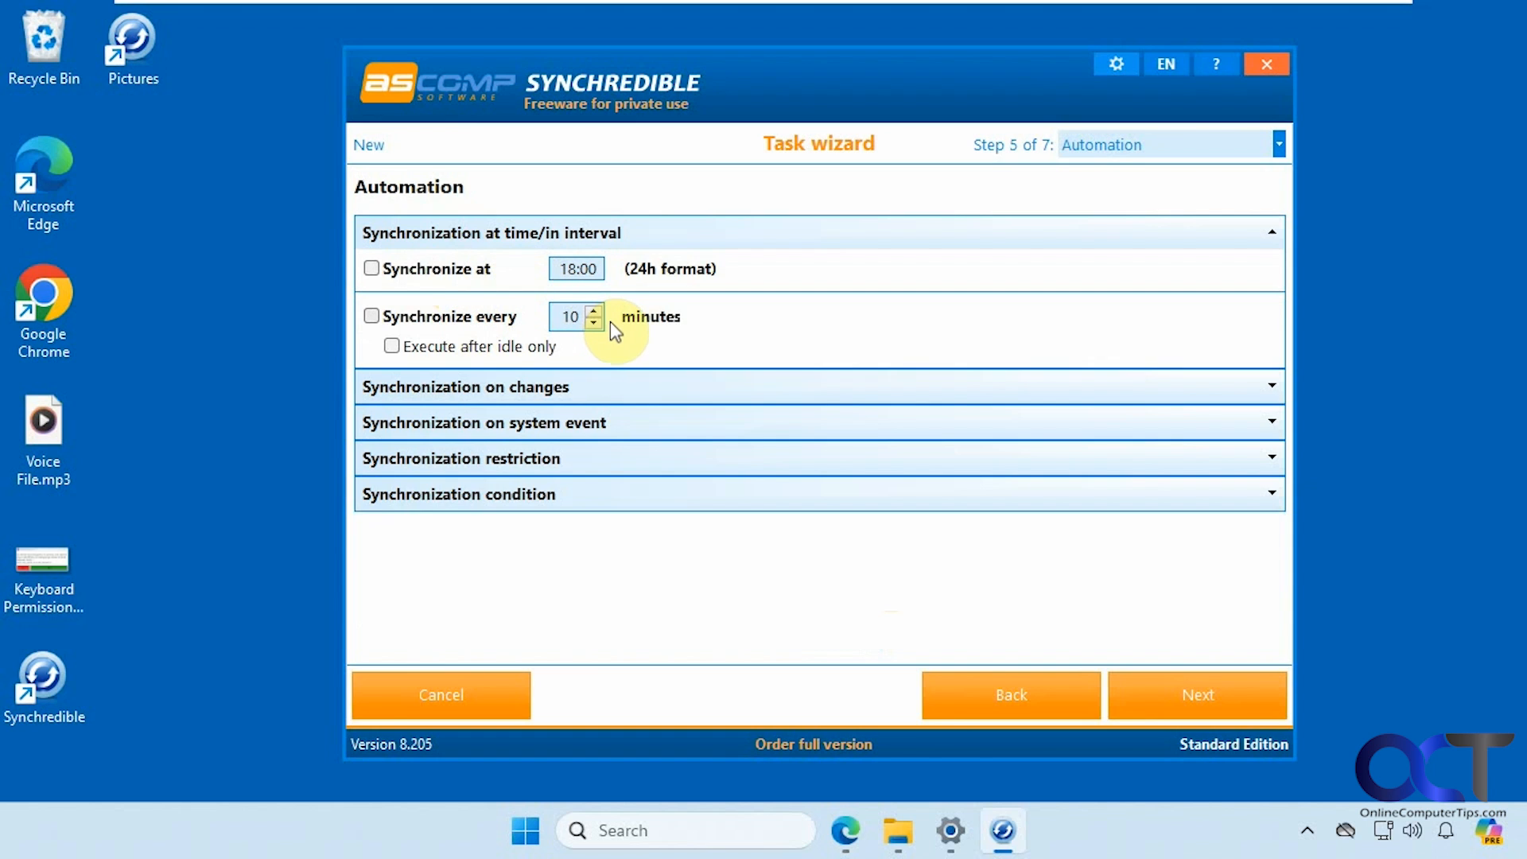
Expand the synchronization-on-changes options without enabling monitoring.
left_click(466, 386)
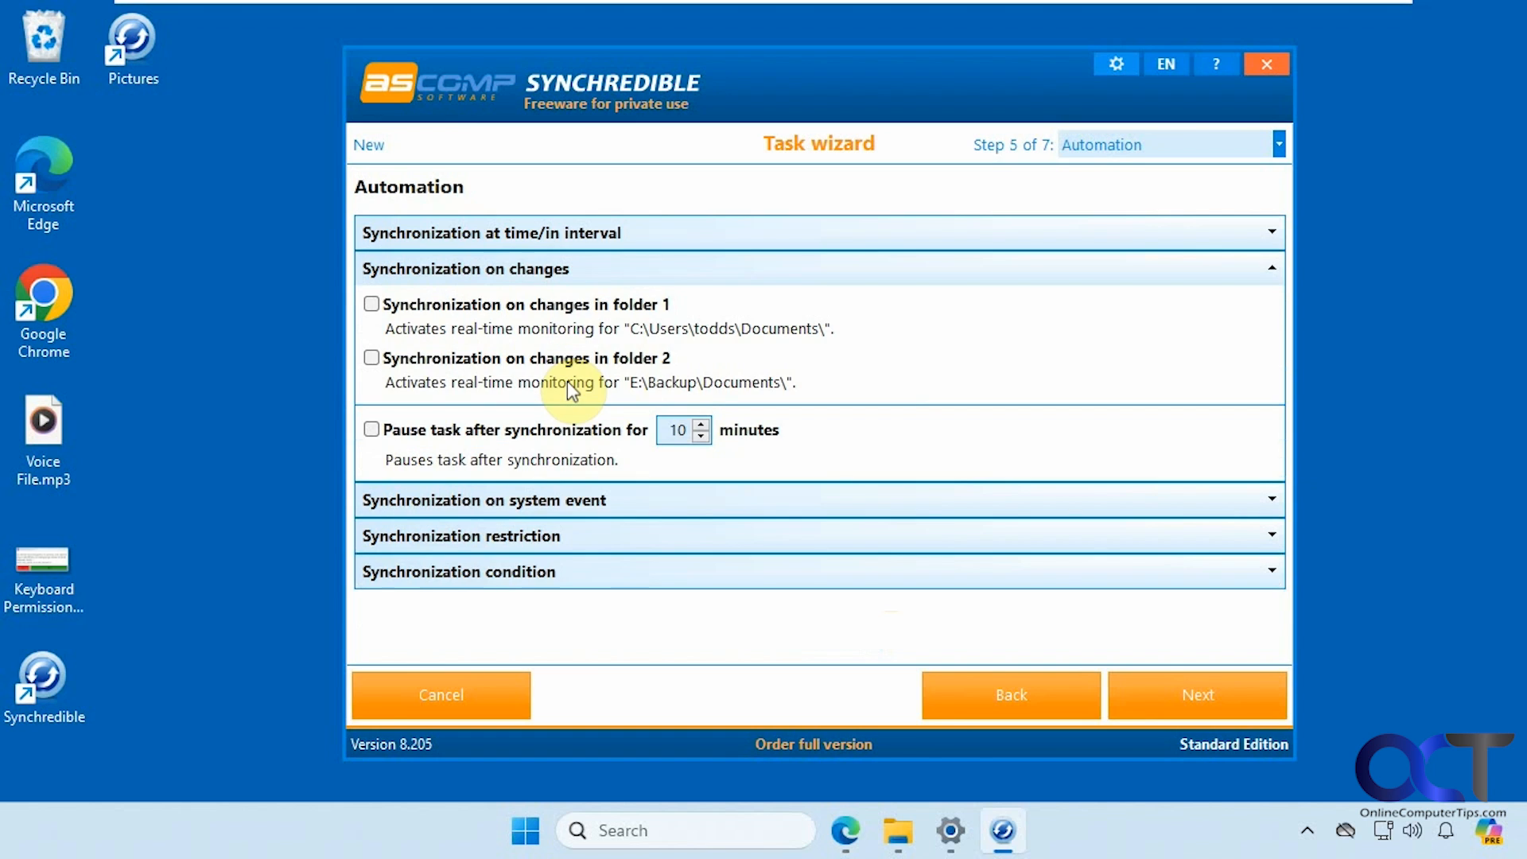
mouse_move(539, 324)
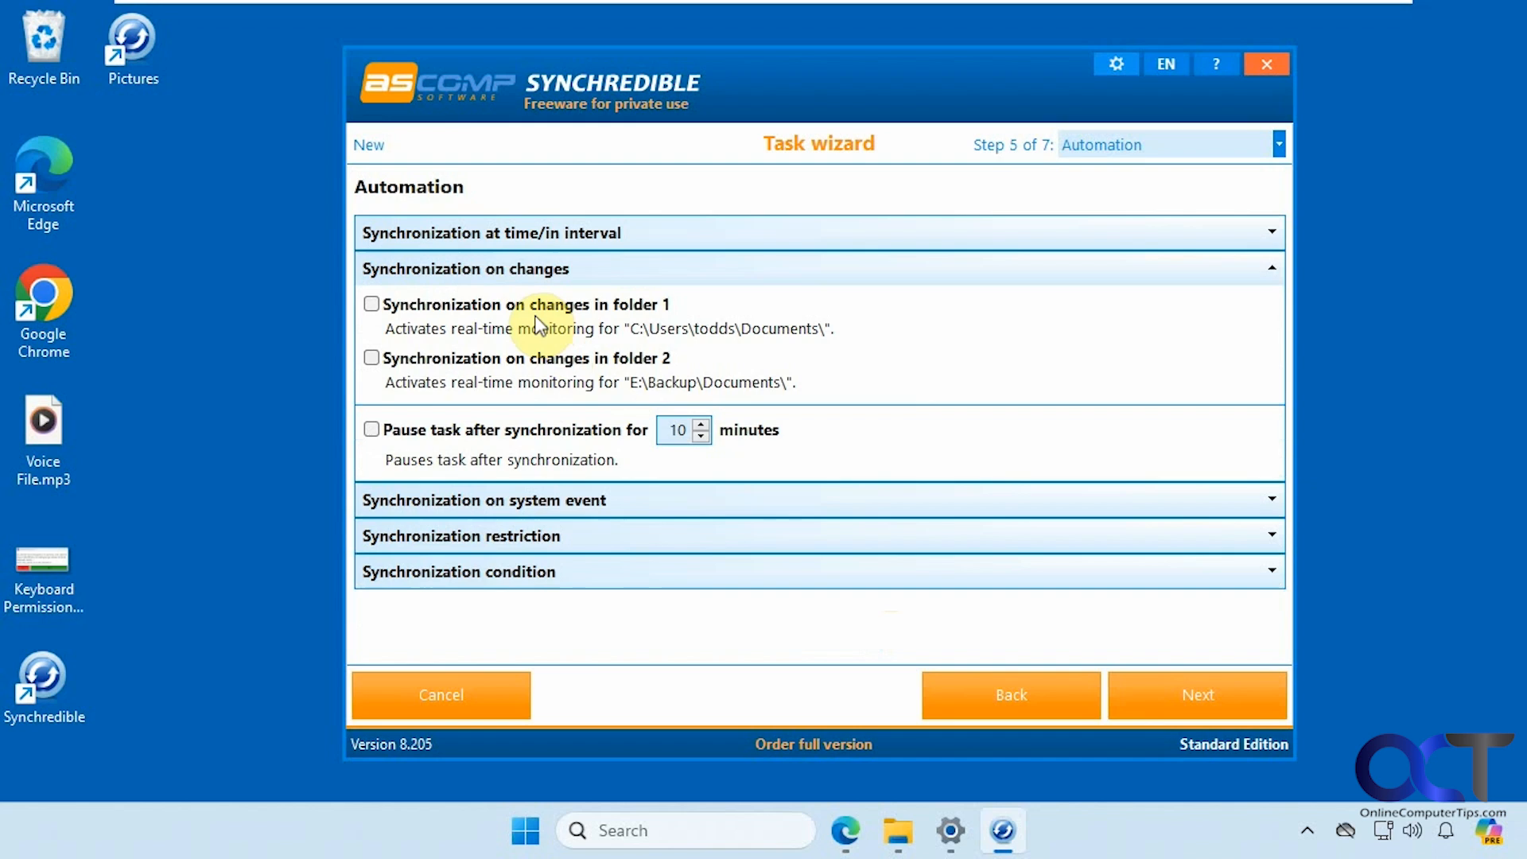
mouse_move(489, 288)
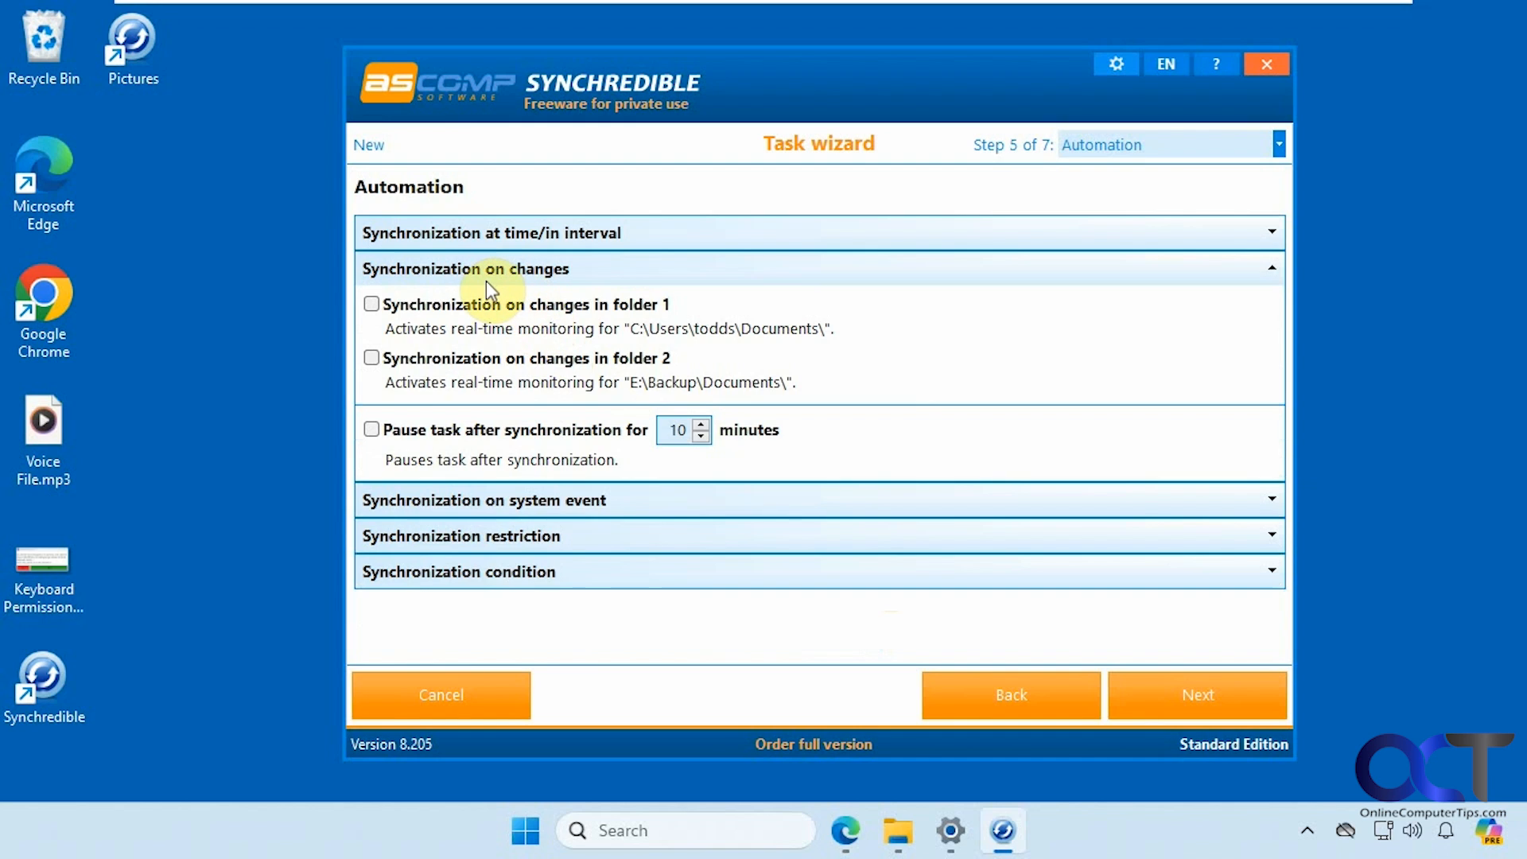
mouse_move(544, 297)
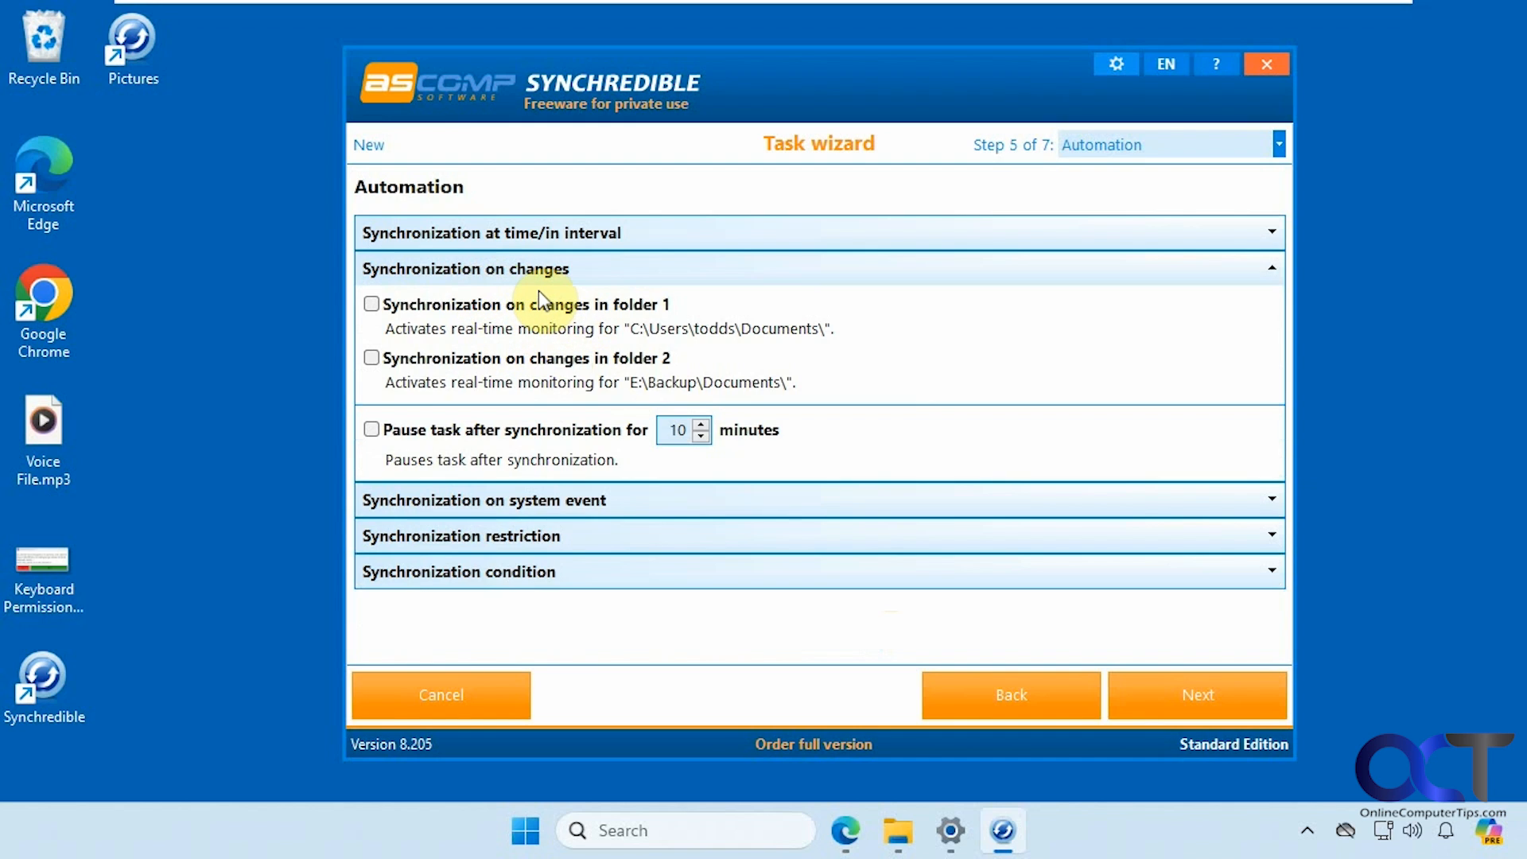
mouse_move(537, 308)
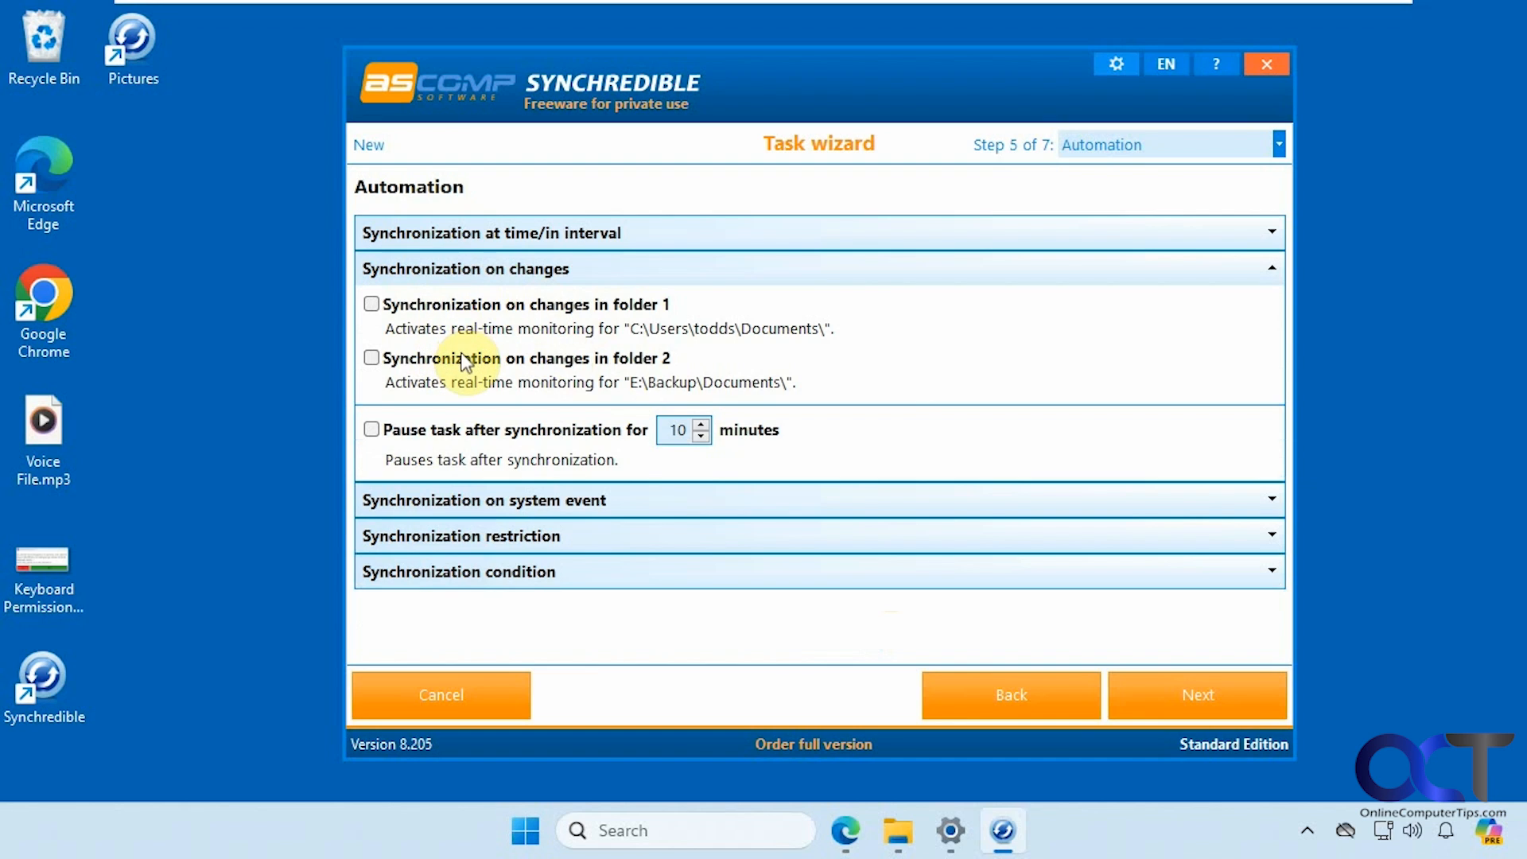
mouse_move(470, 353)
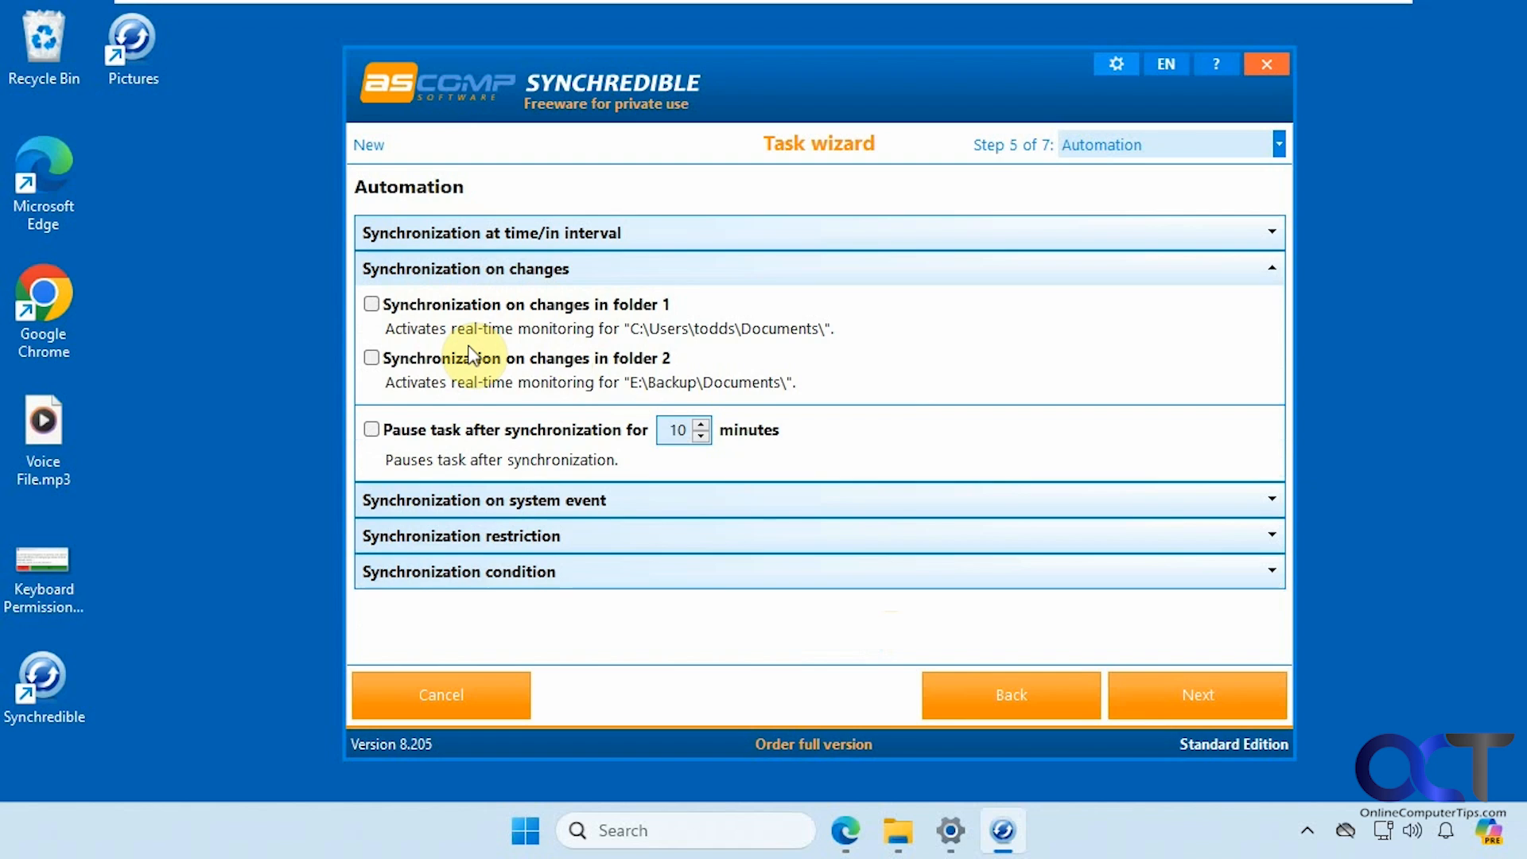
mouse_move(487, 442)
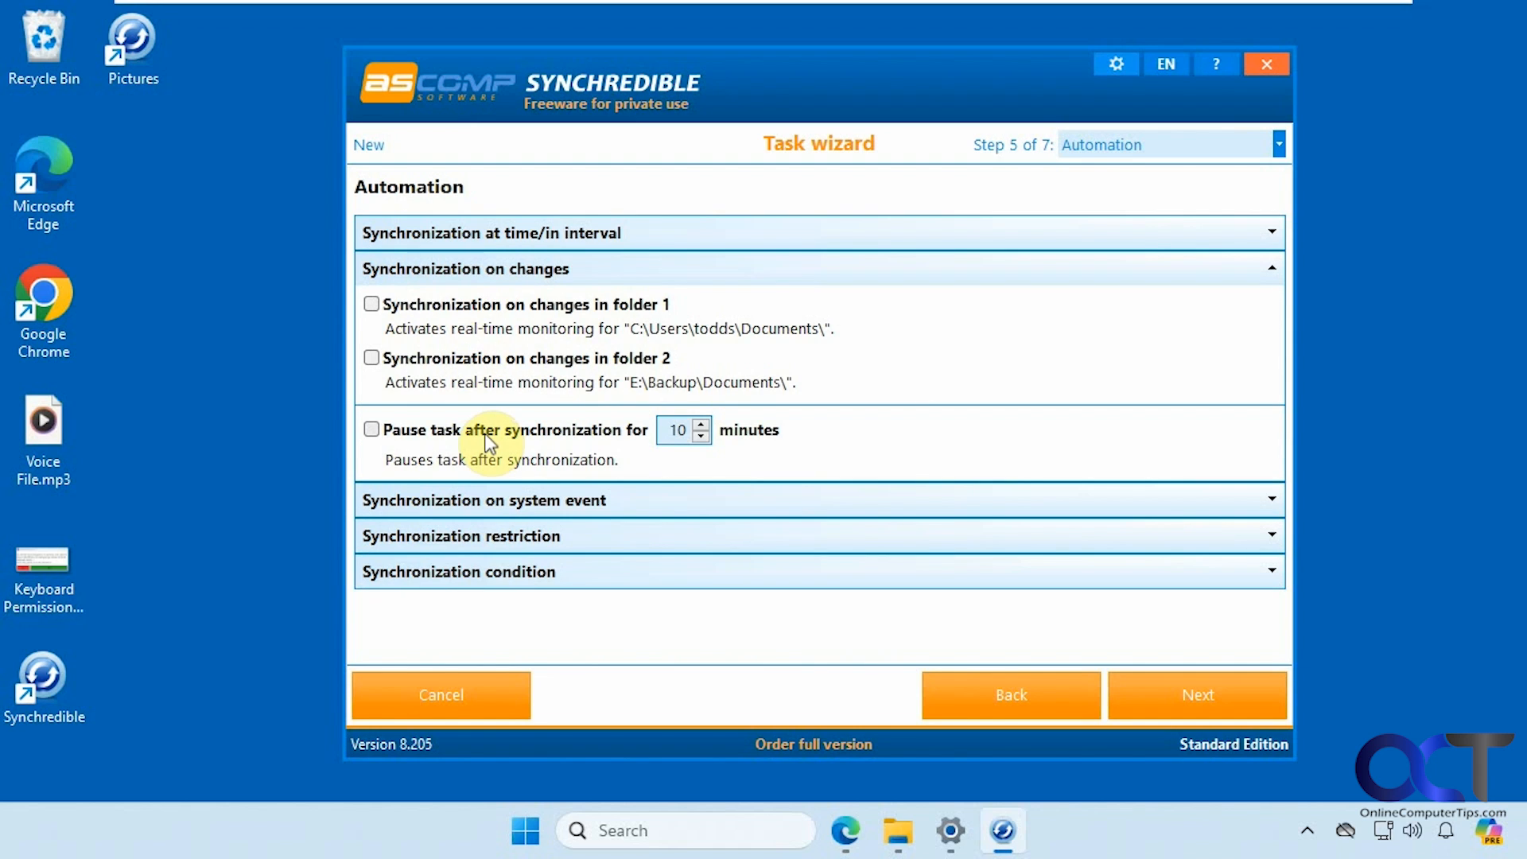
mouse_move(604, 448)
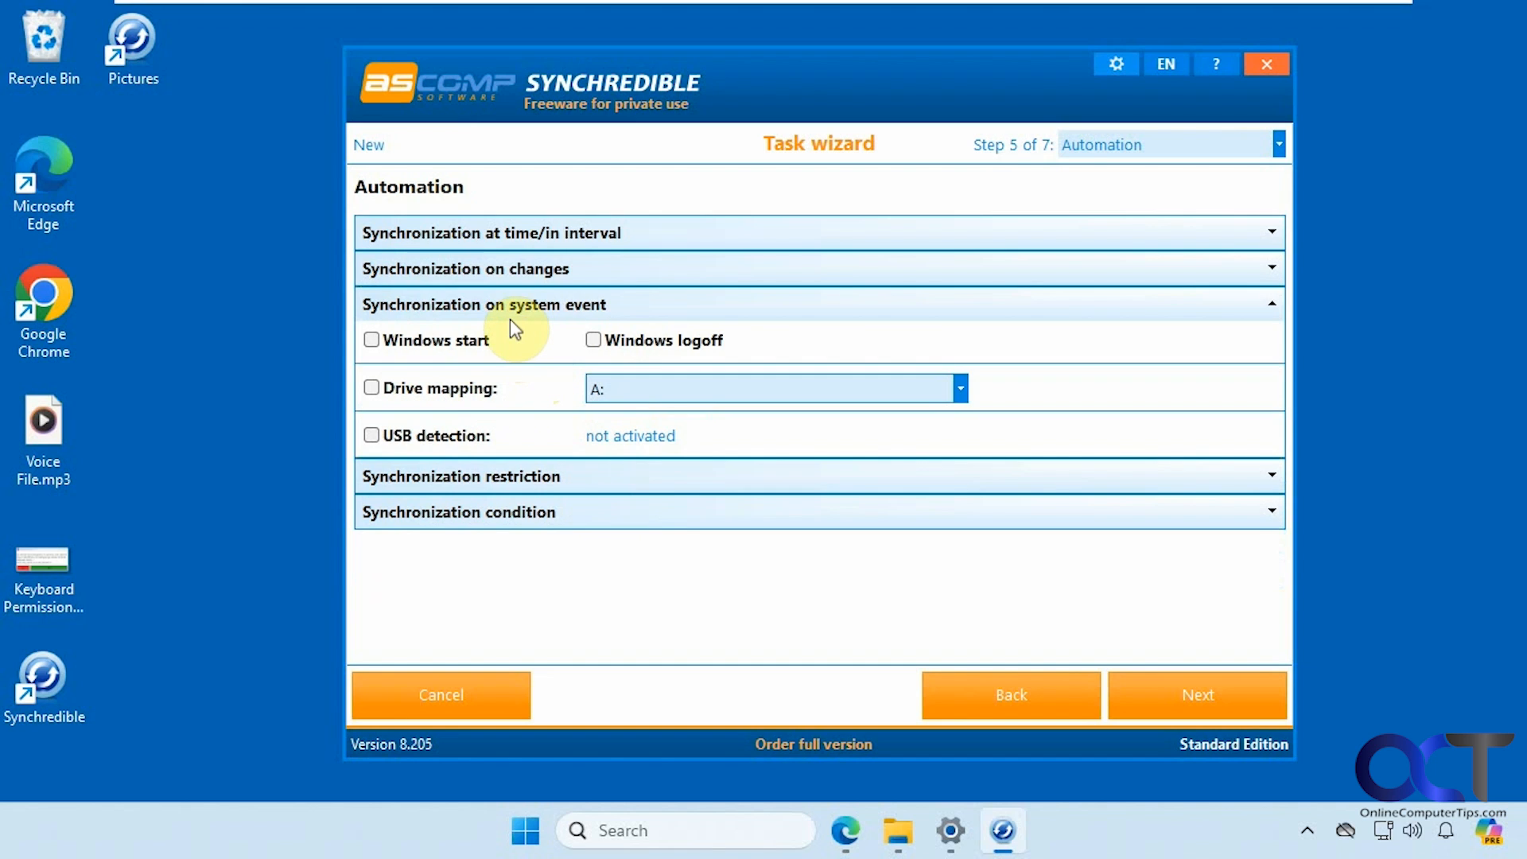
mouse_move(424, 348)
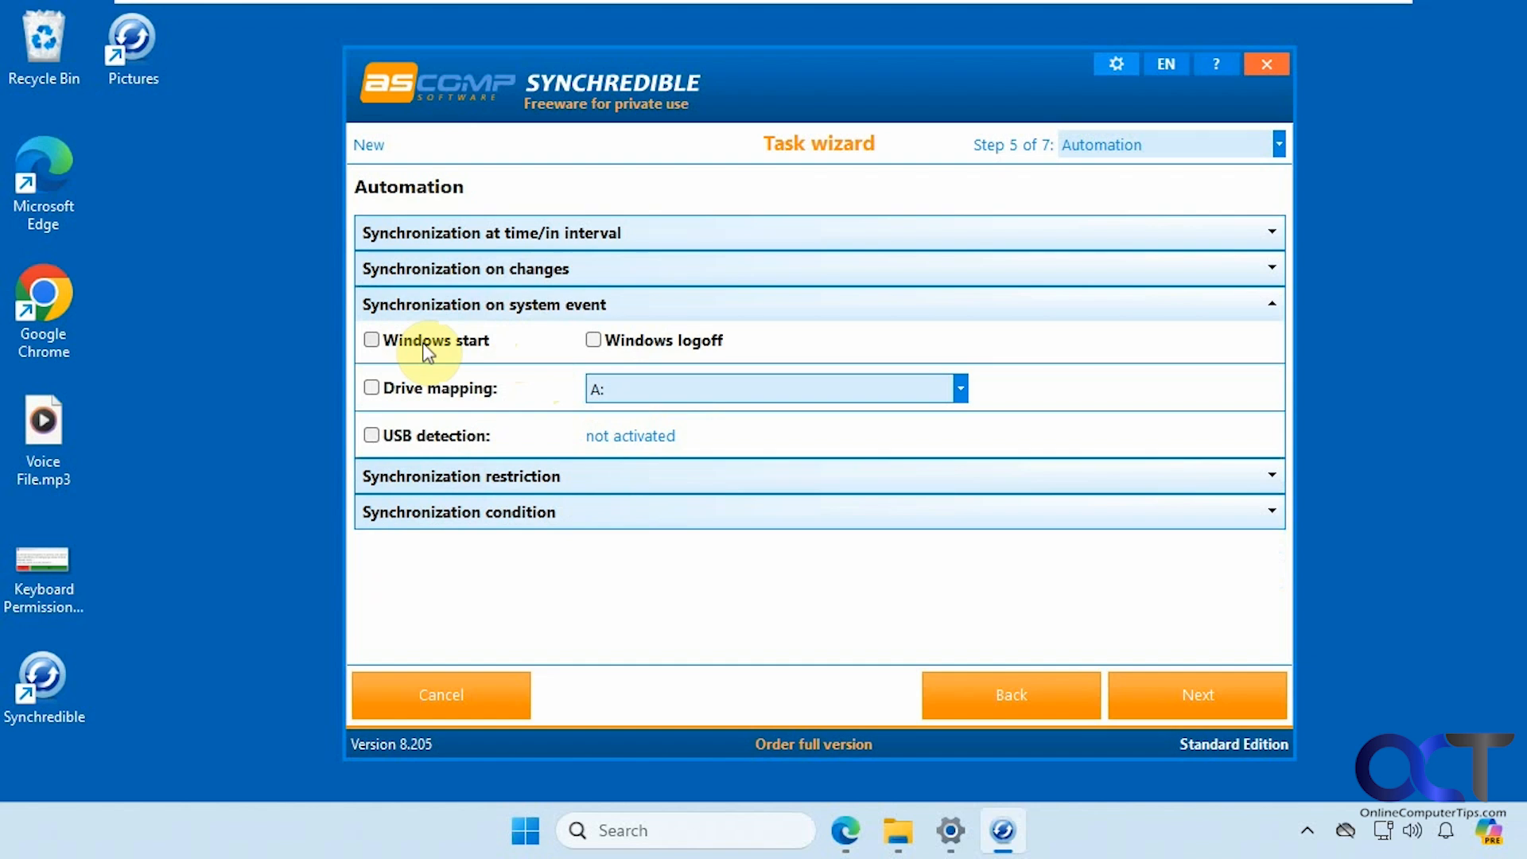
mouse_move(595, 349)
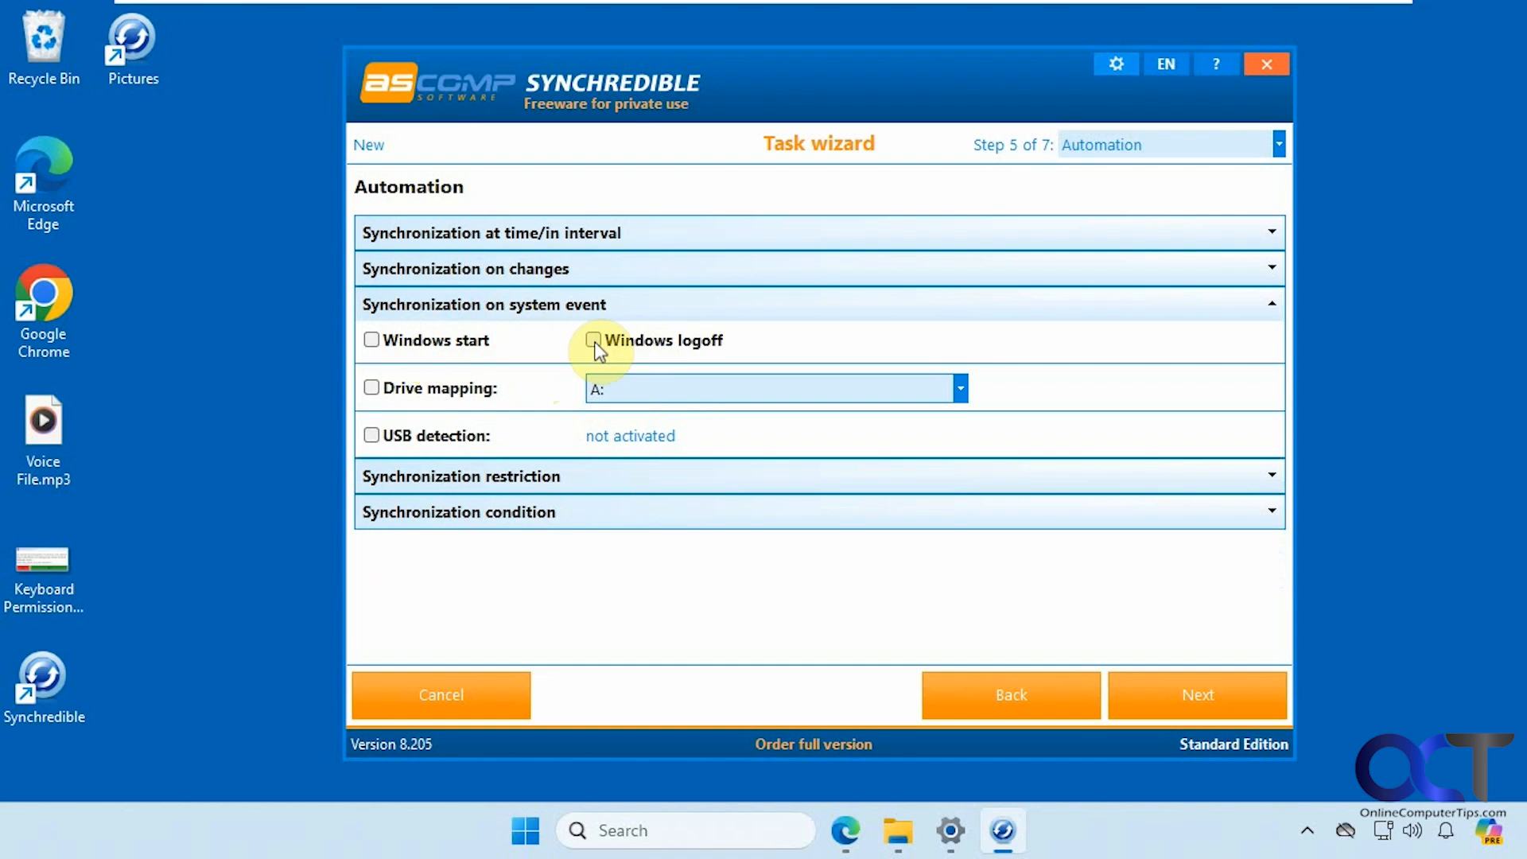
mouse_move(487, 401)
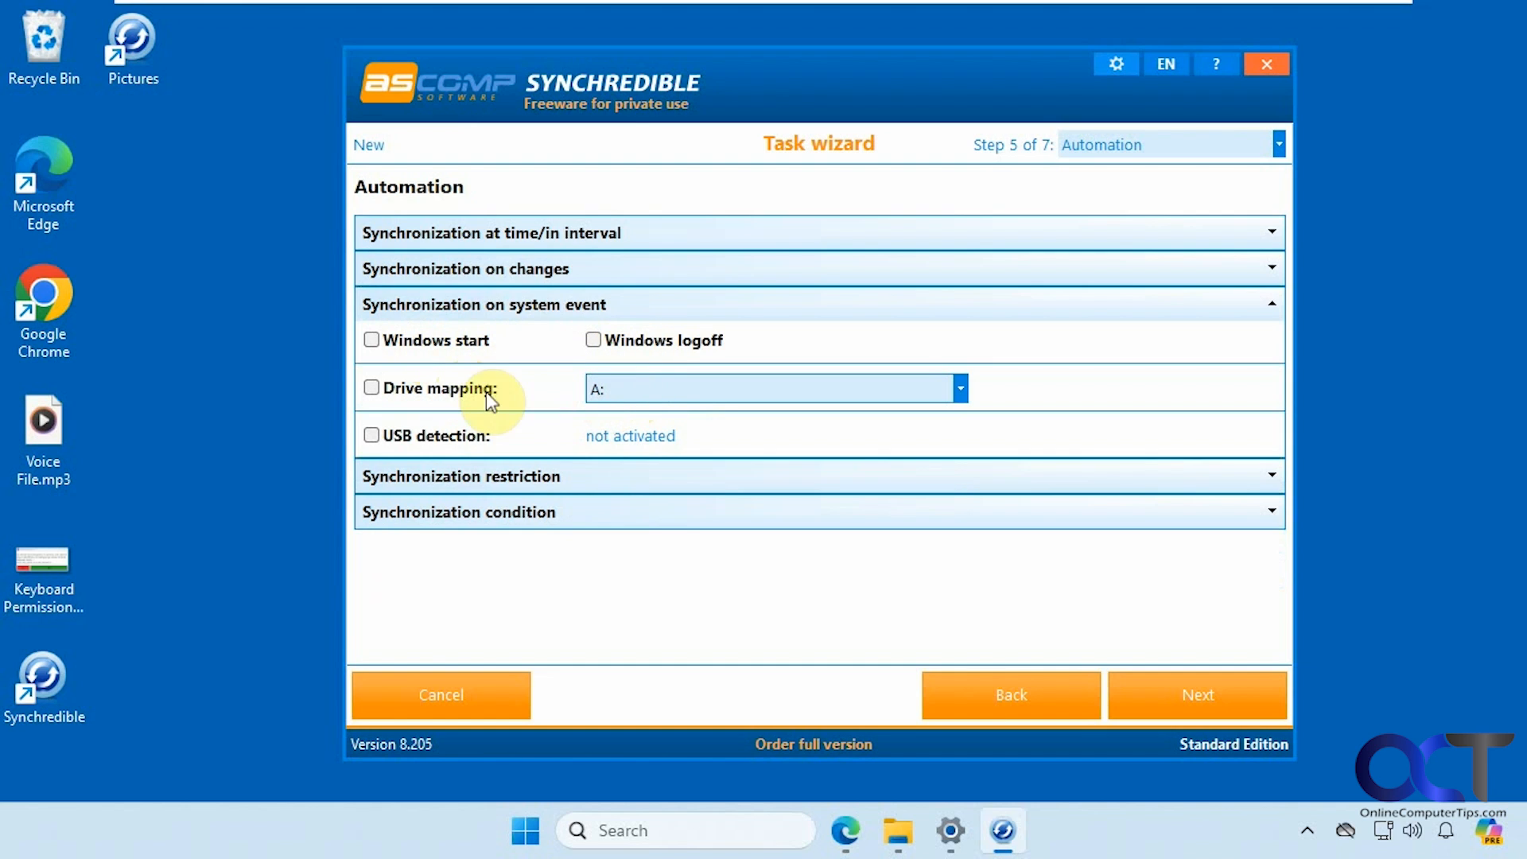
mouse_move(458, 448)
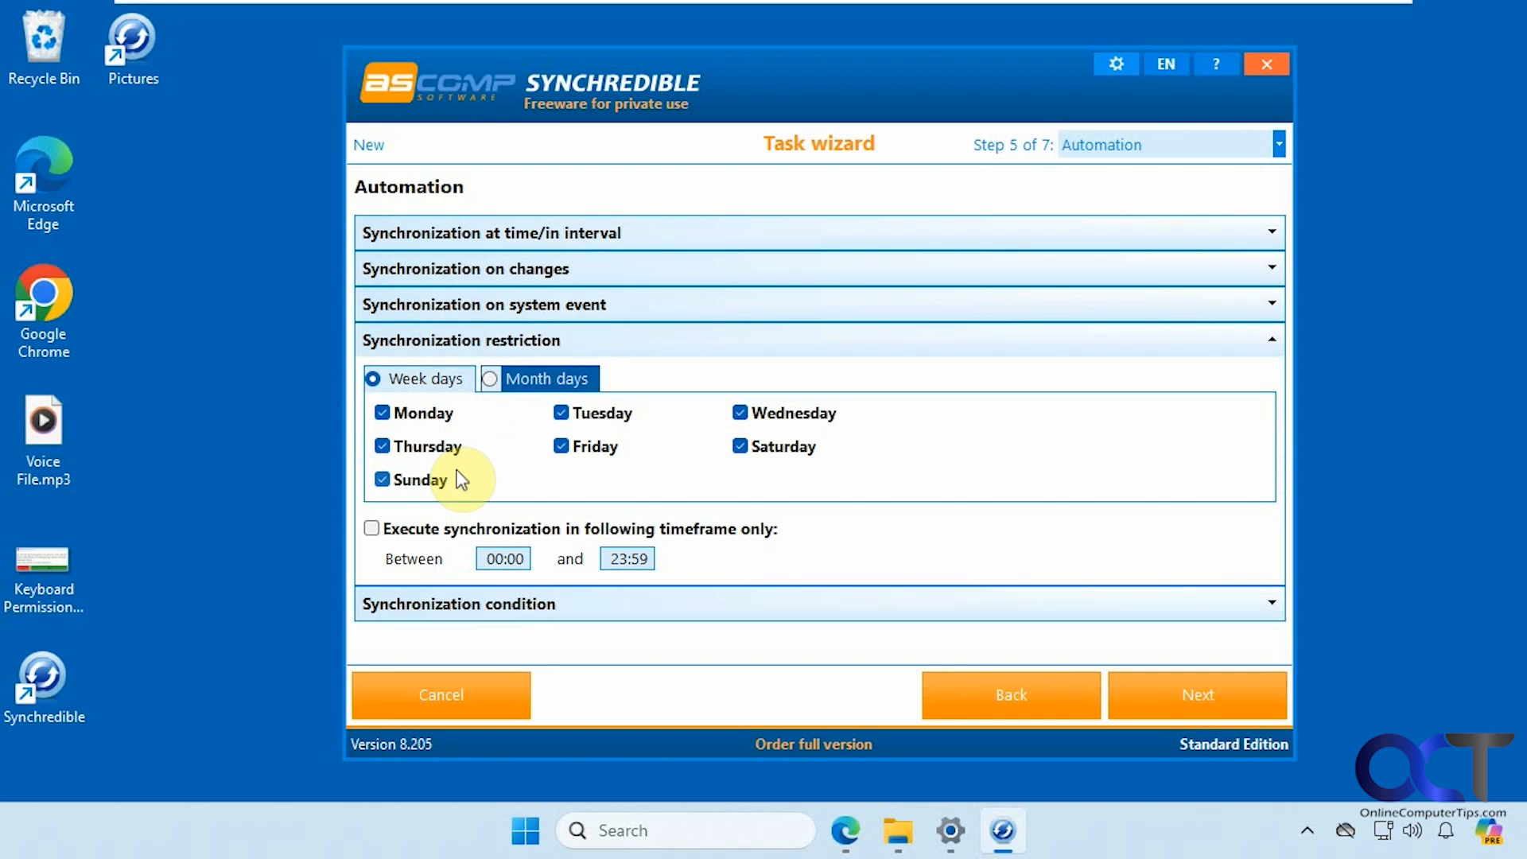
mouse_move(517, 438)
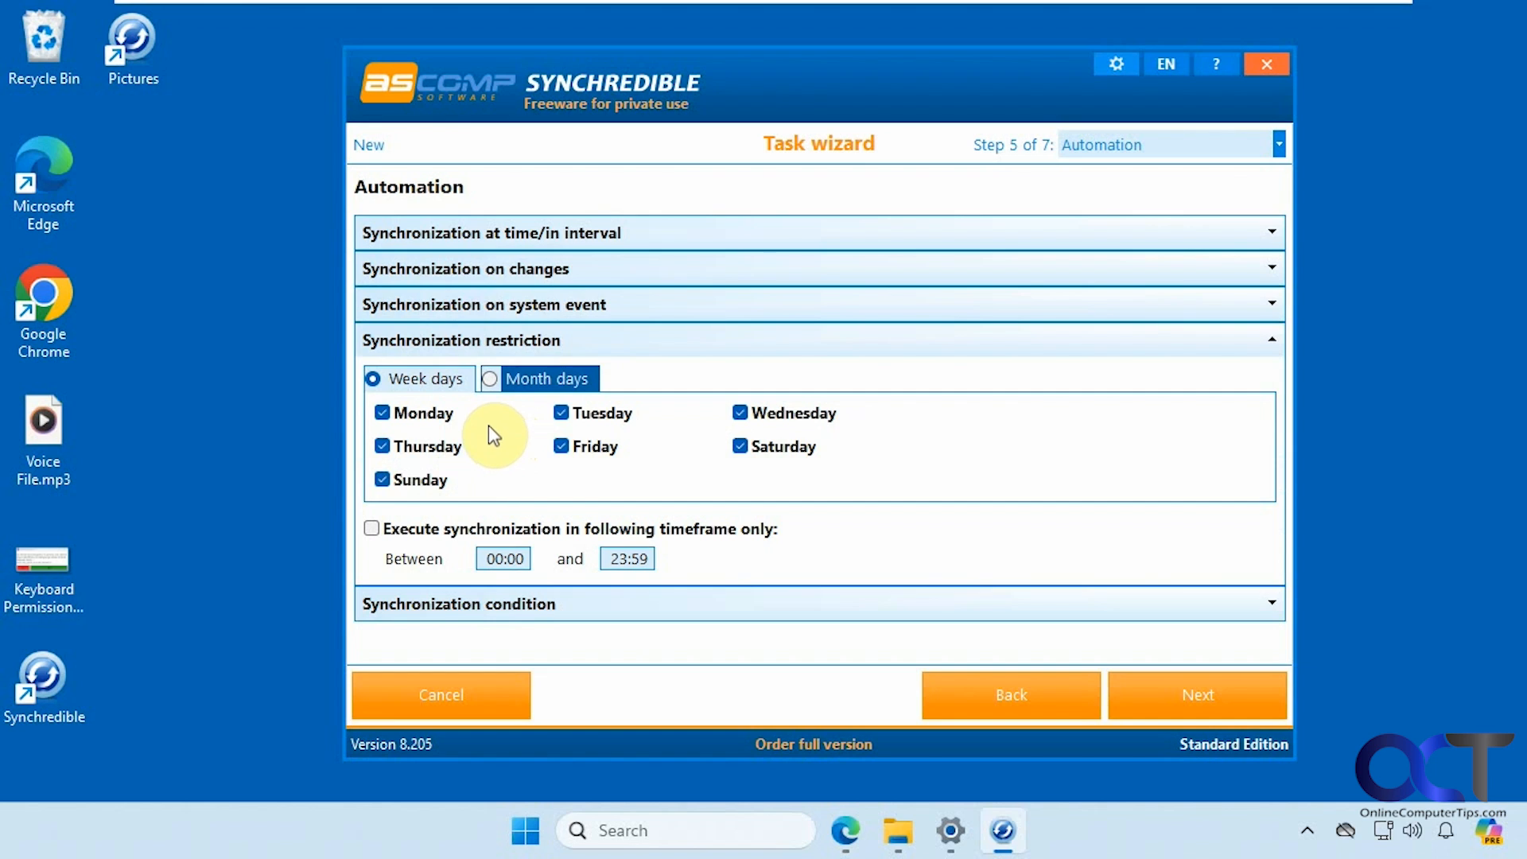
Review the month-day and week-day restrictions, leaving all seven weekdays ticked.
left_click(490, 378)
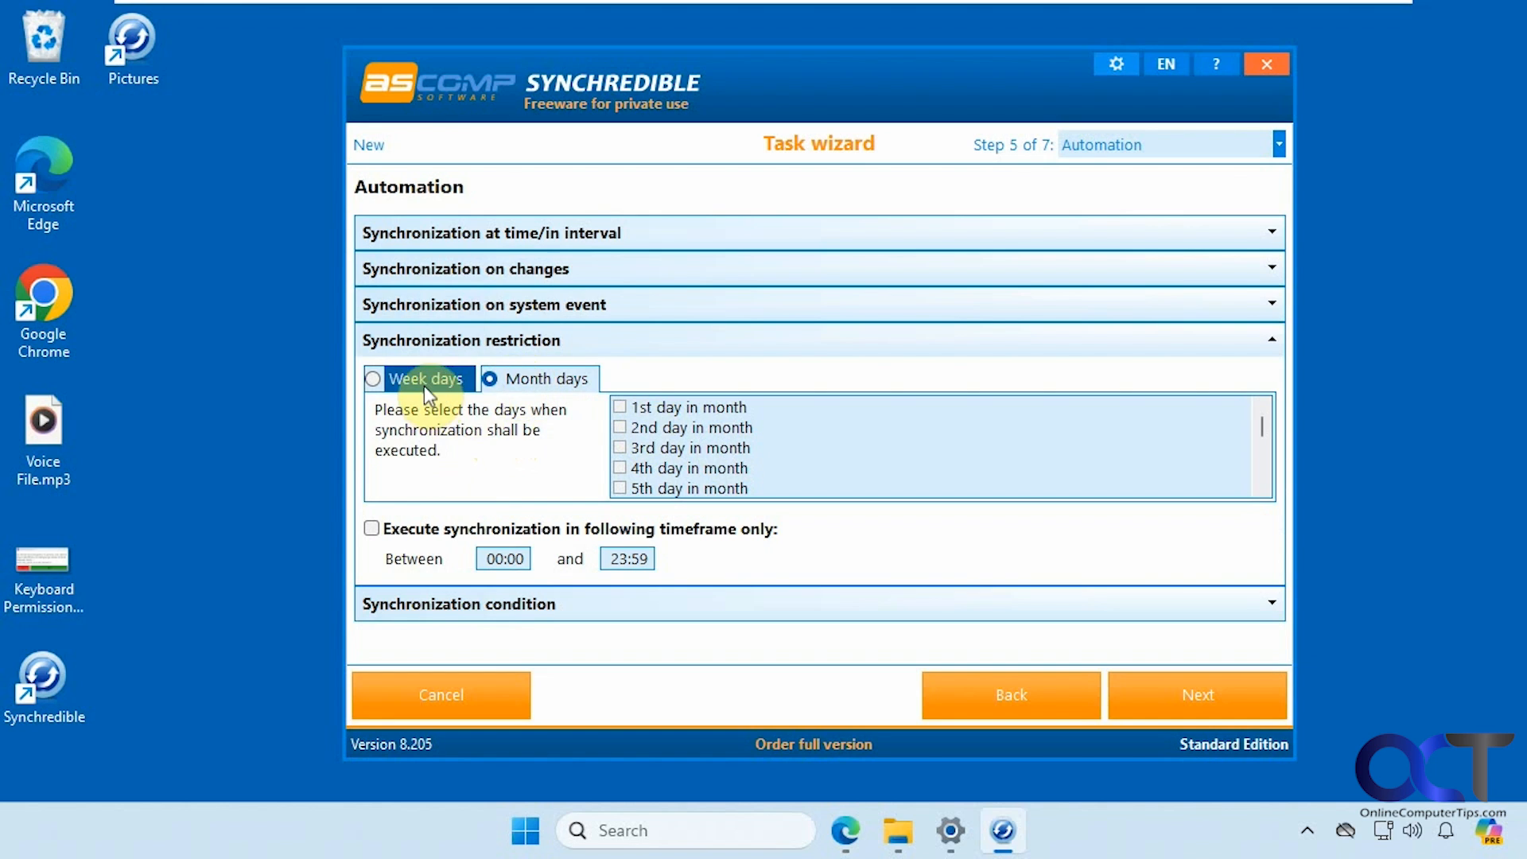
left_click(374, 378)
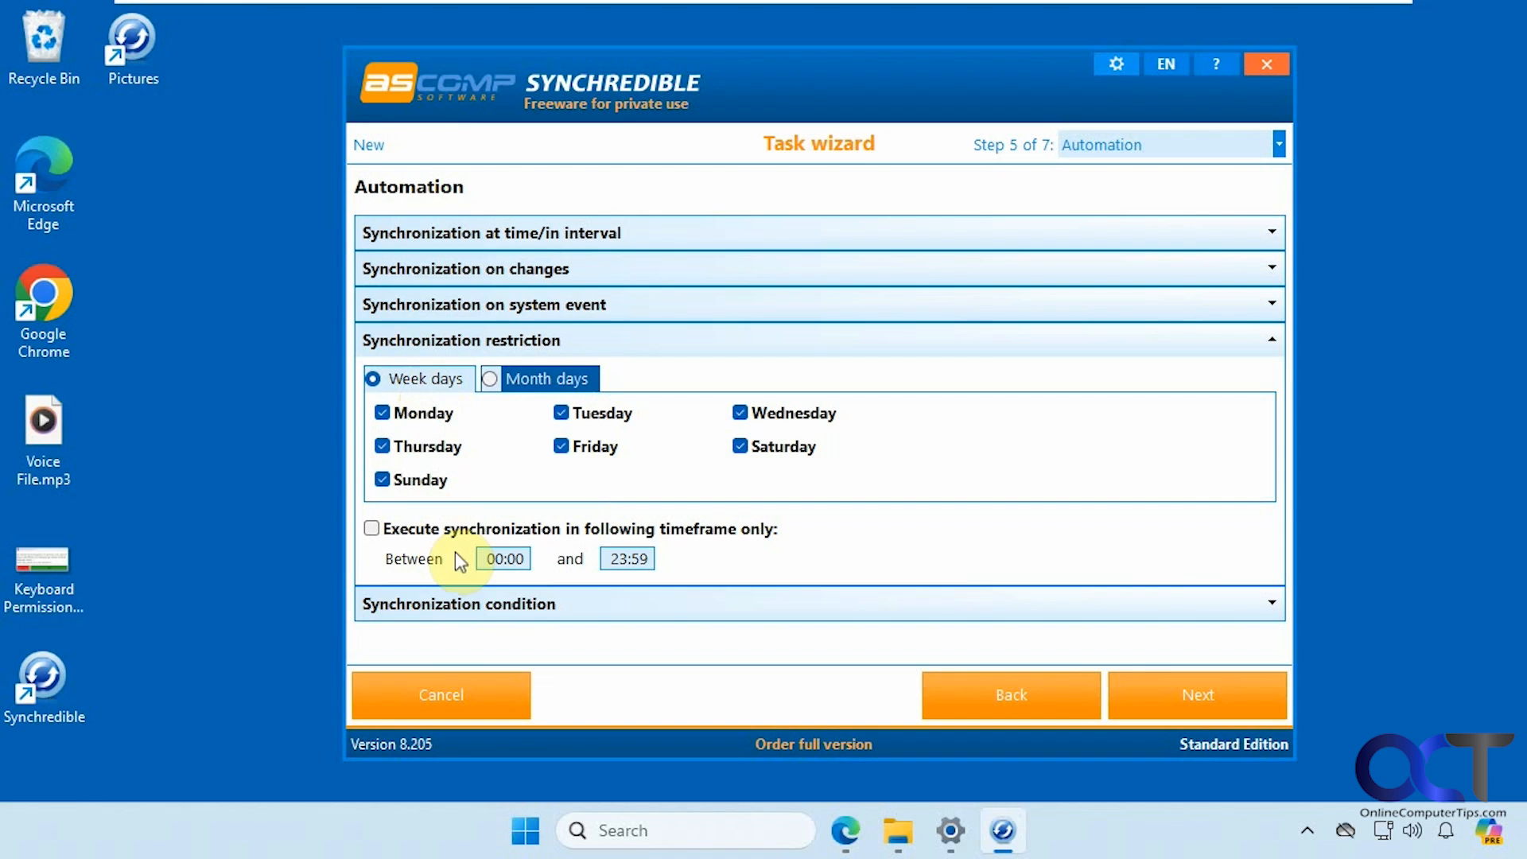
mouse_move(526, 554)
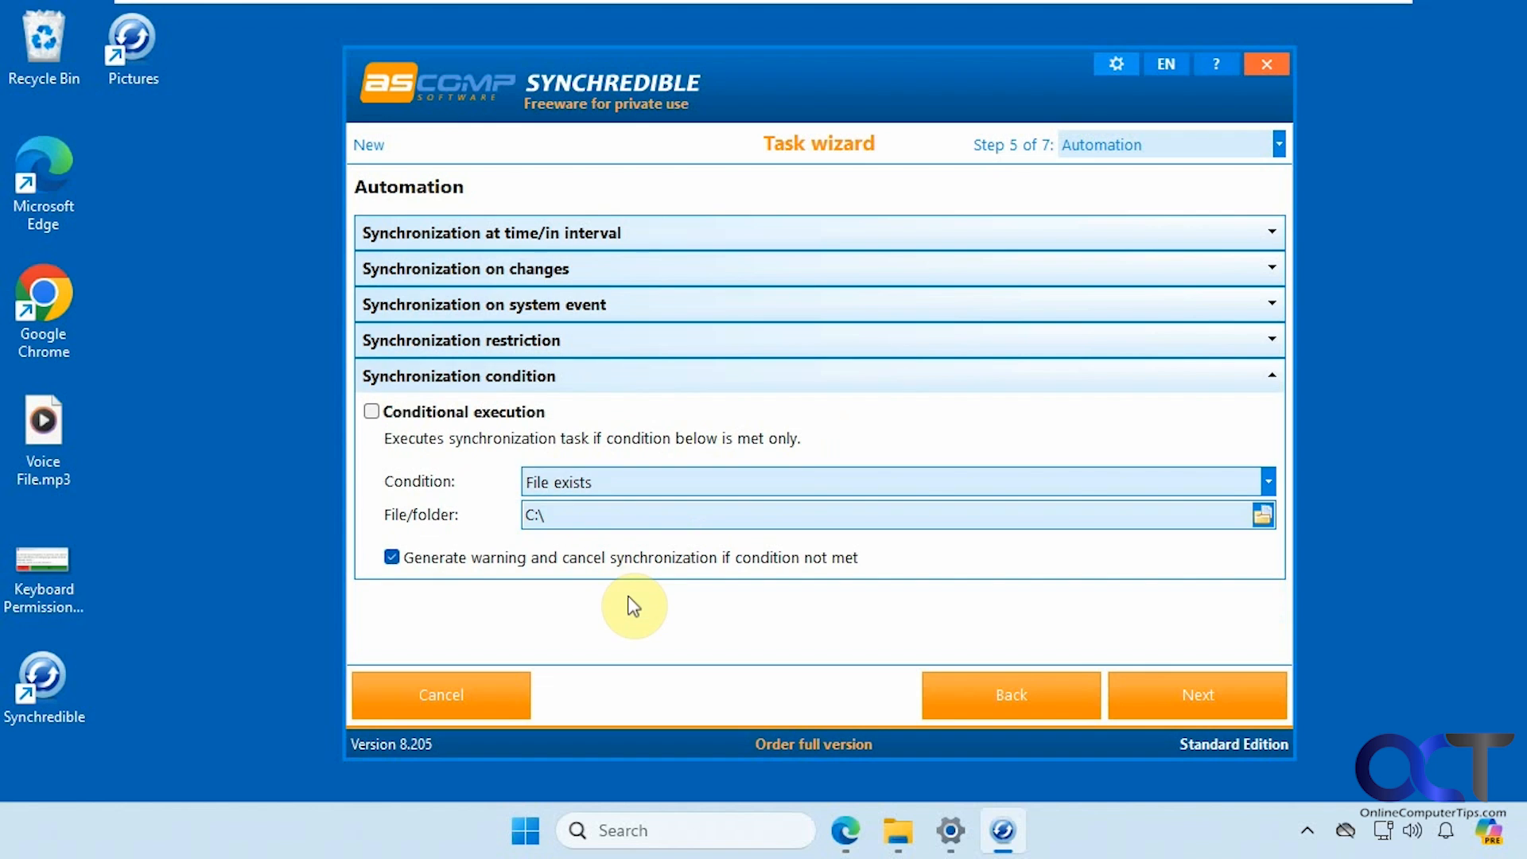
mouse_move(419, 445)
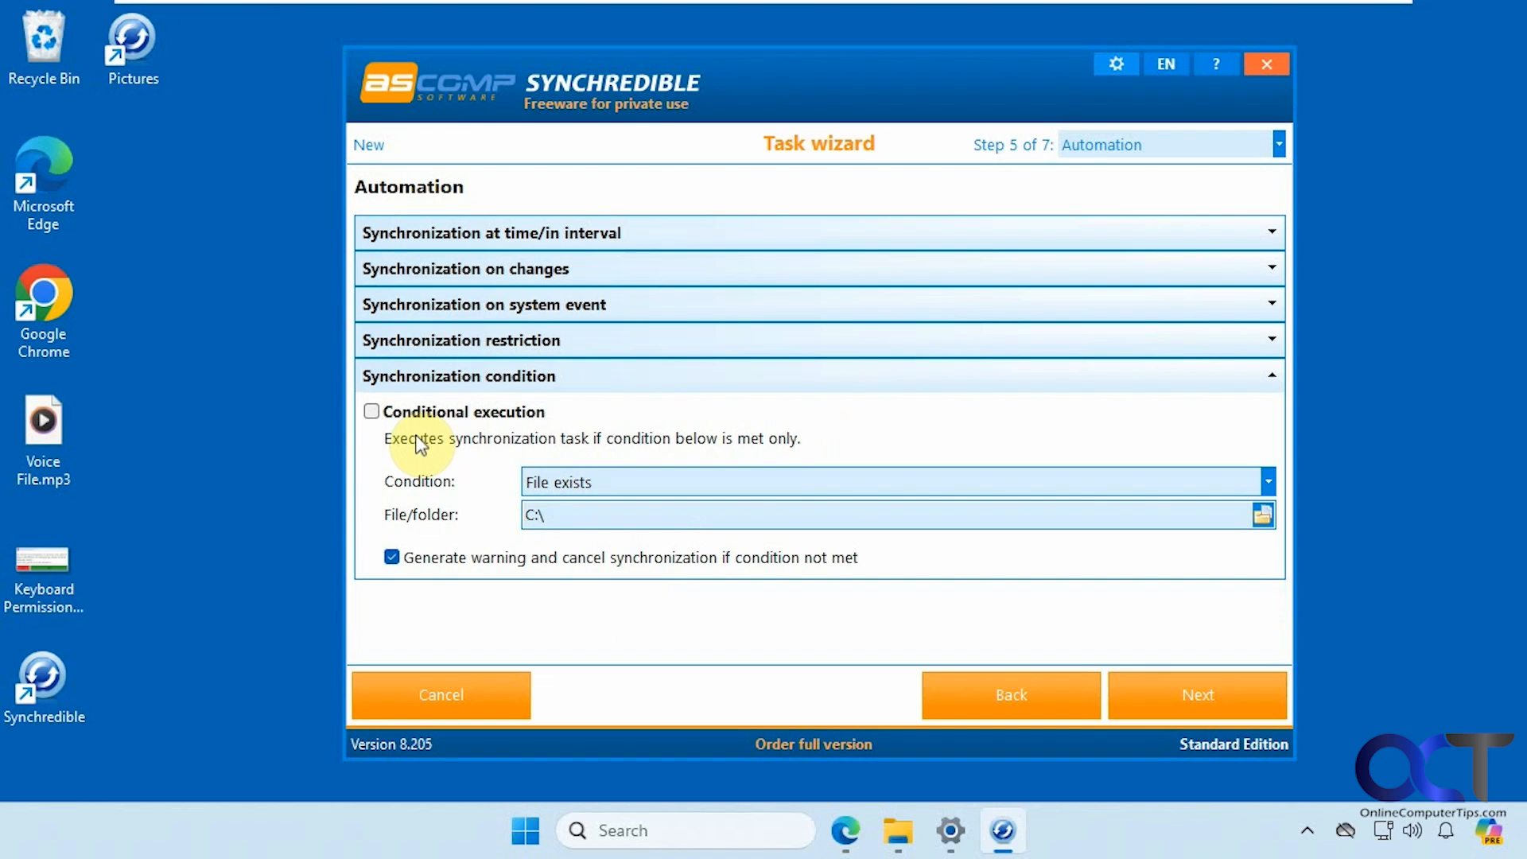
mouse_move(485, 448)
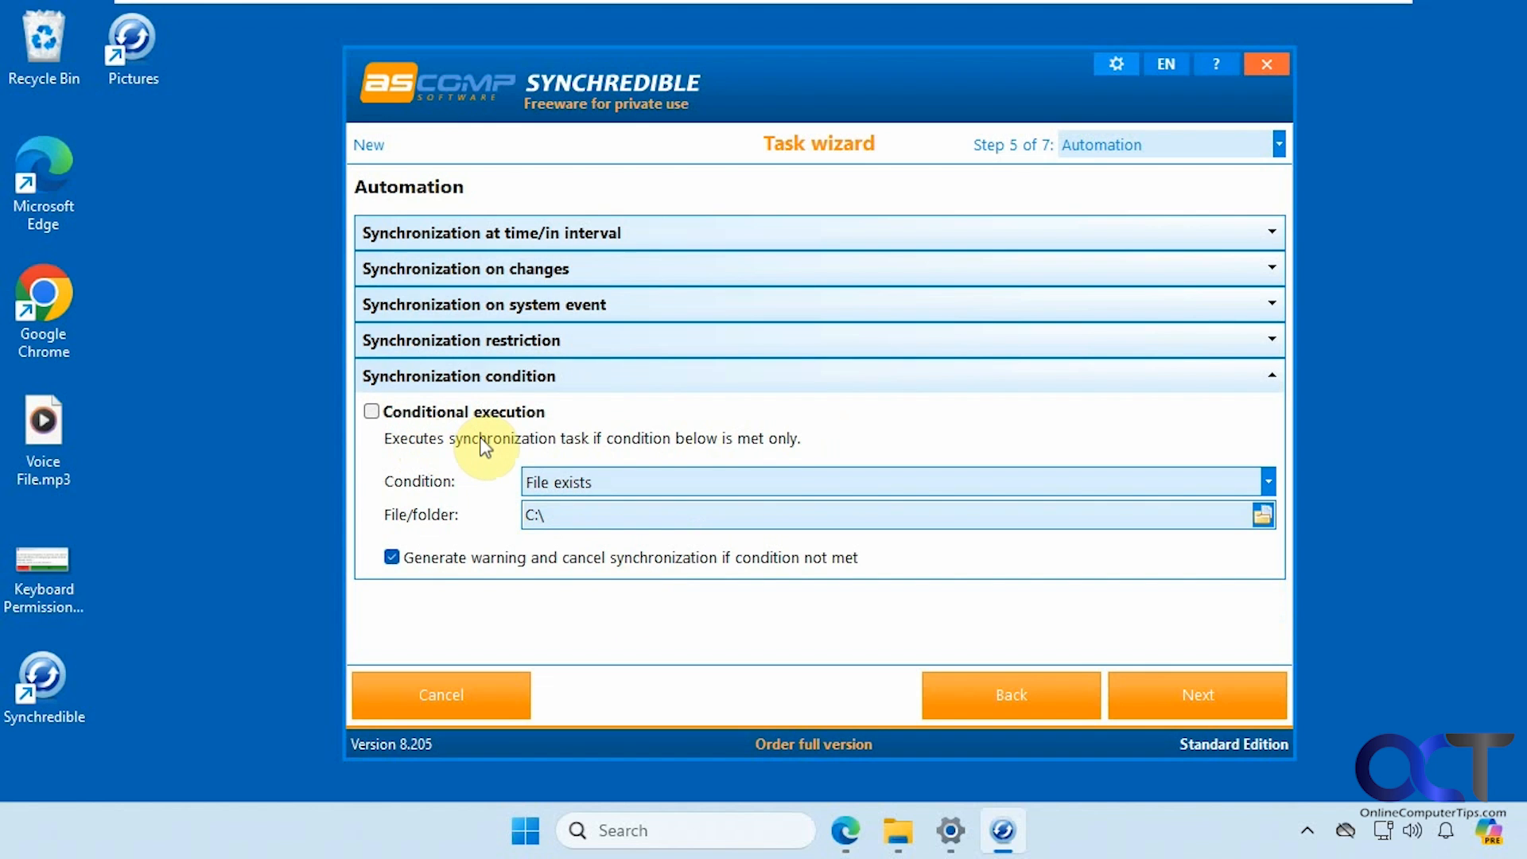
mouse_move(669, 450)
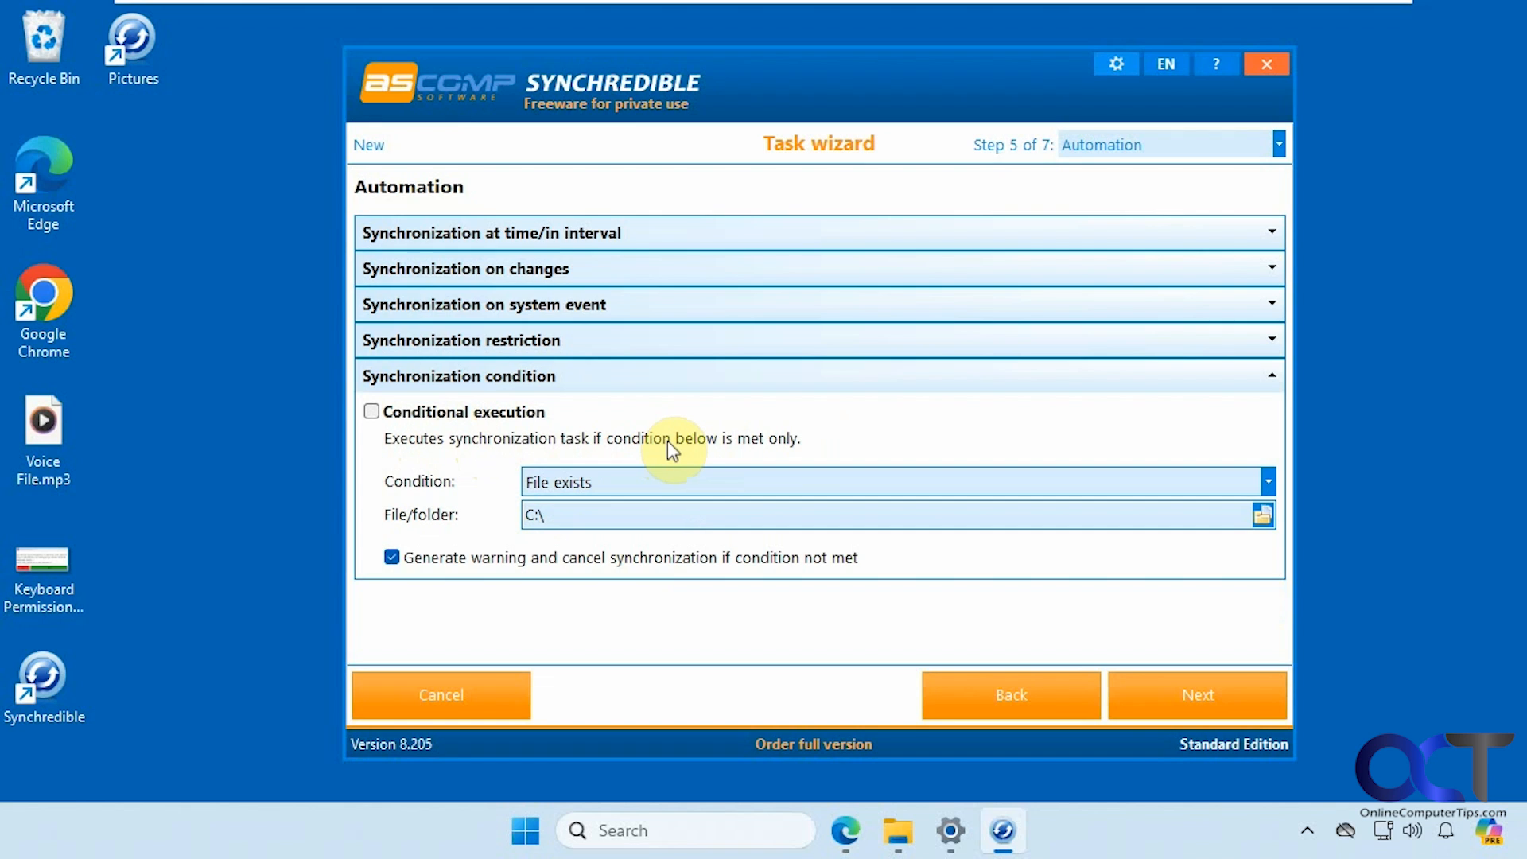
mouse_move(1264, 487)
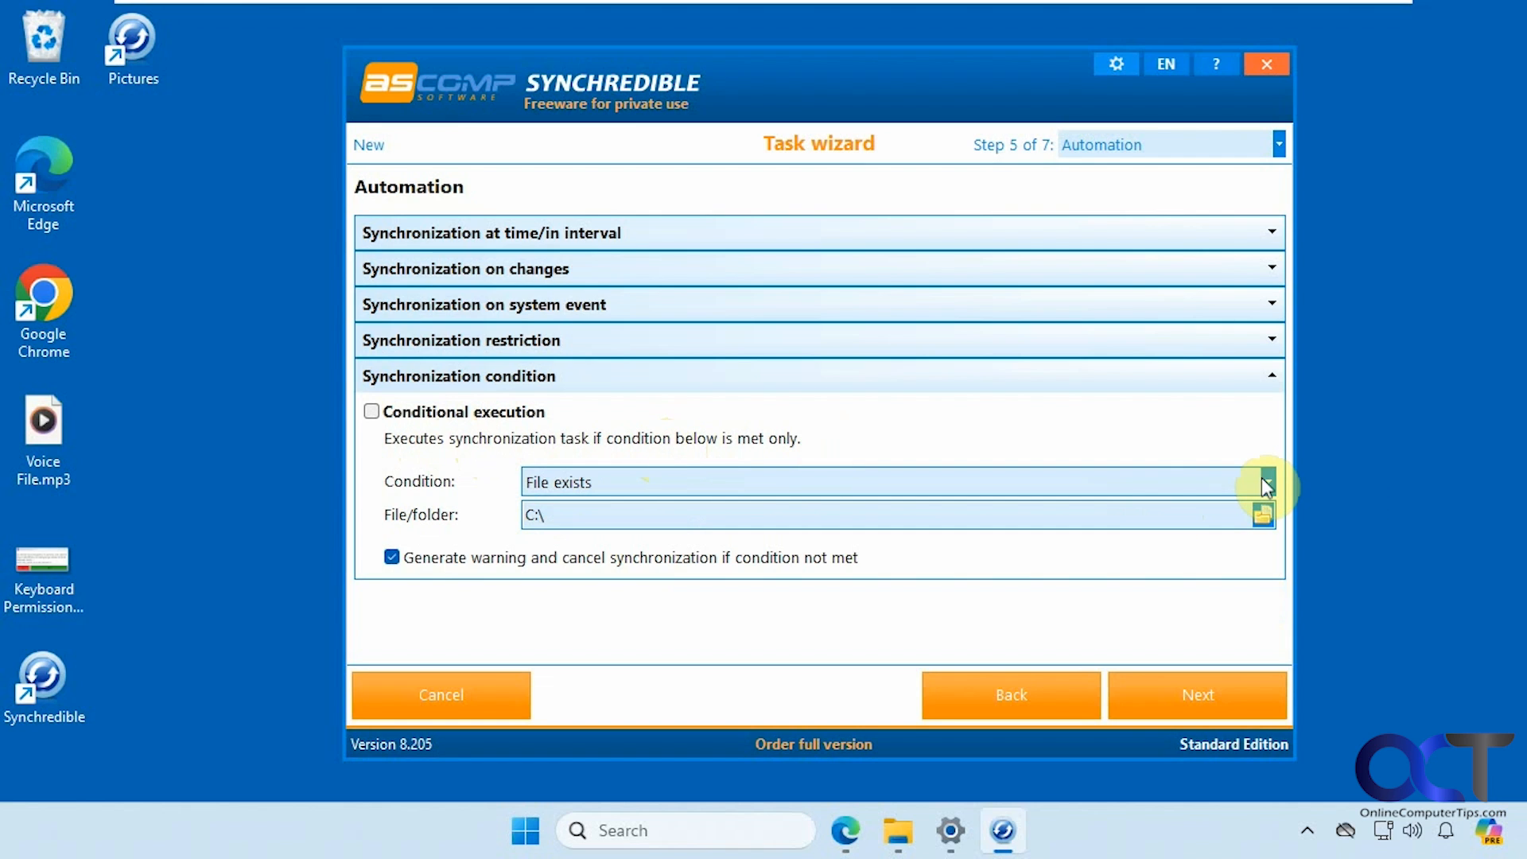
left_click(1273, 482)
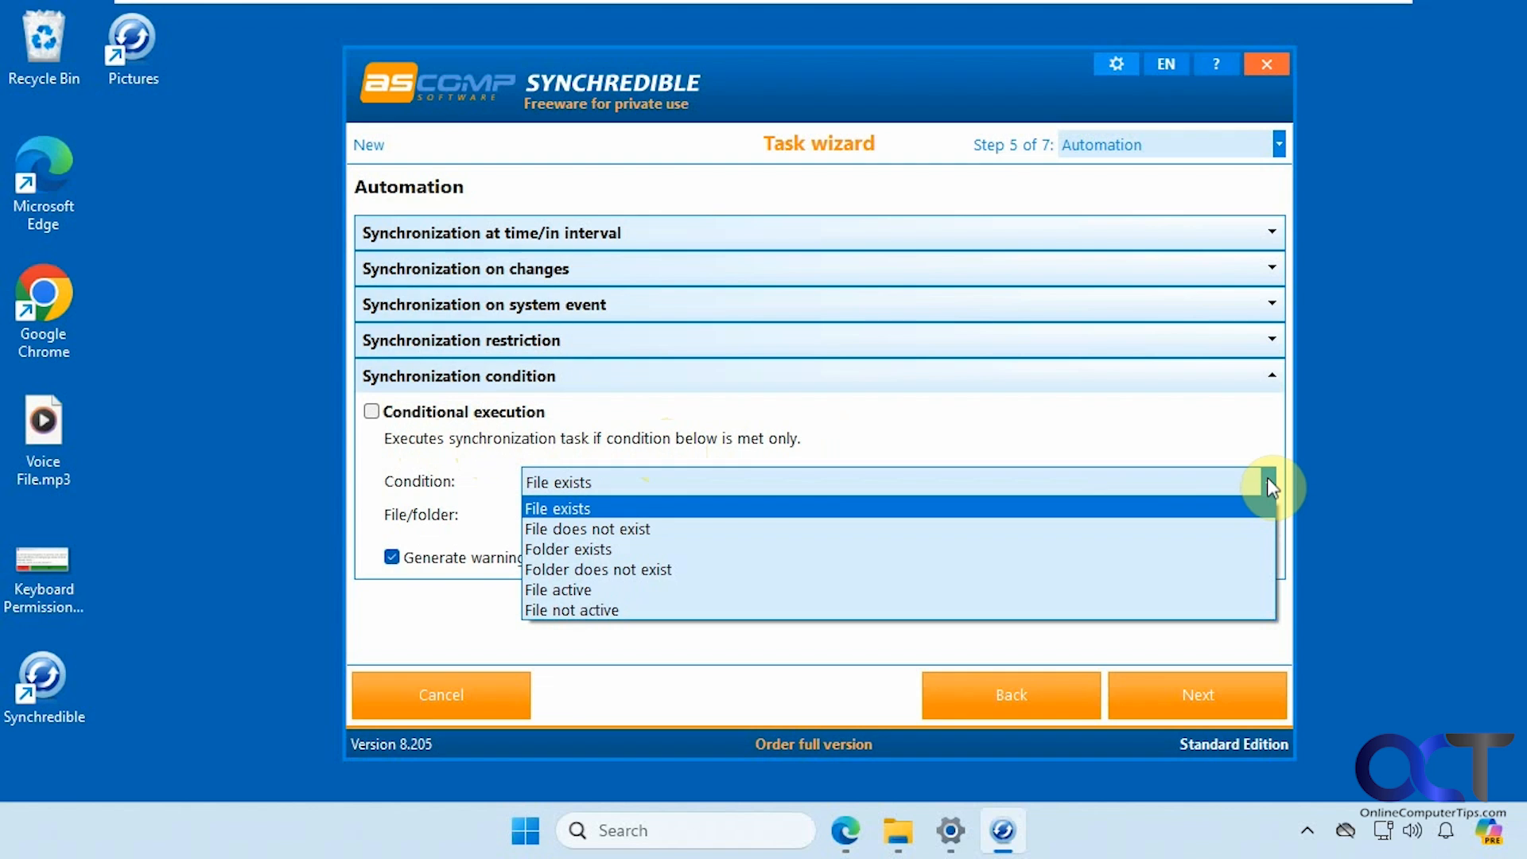
mouse_move(672, 529)
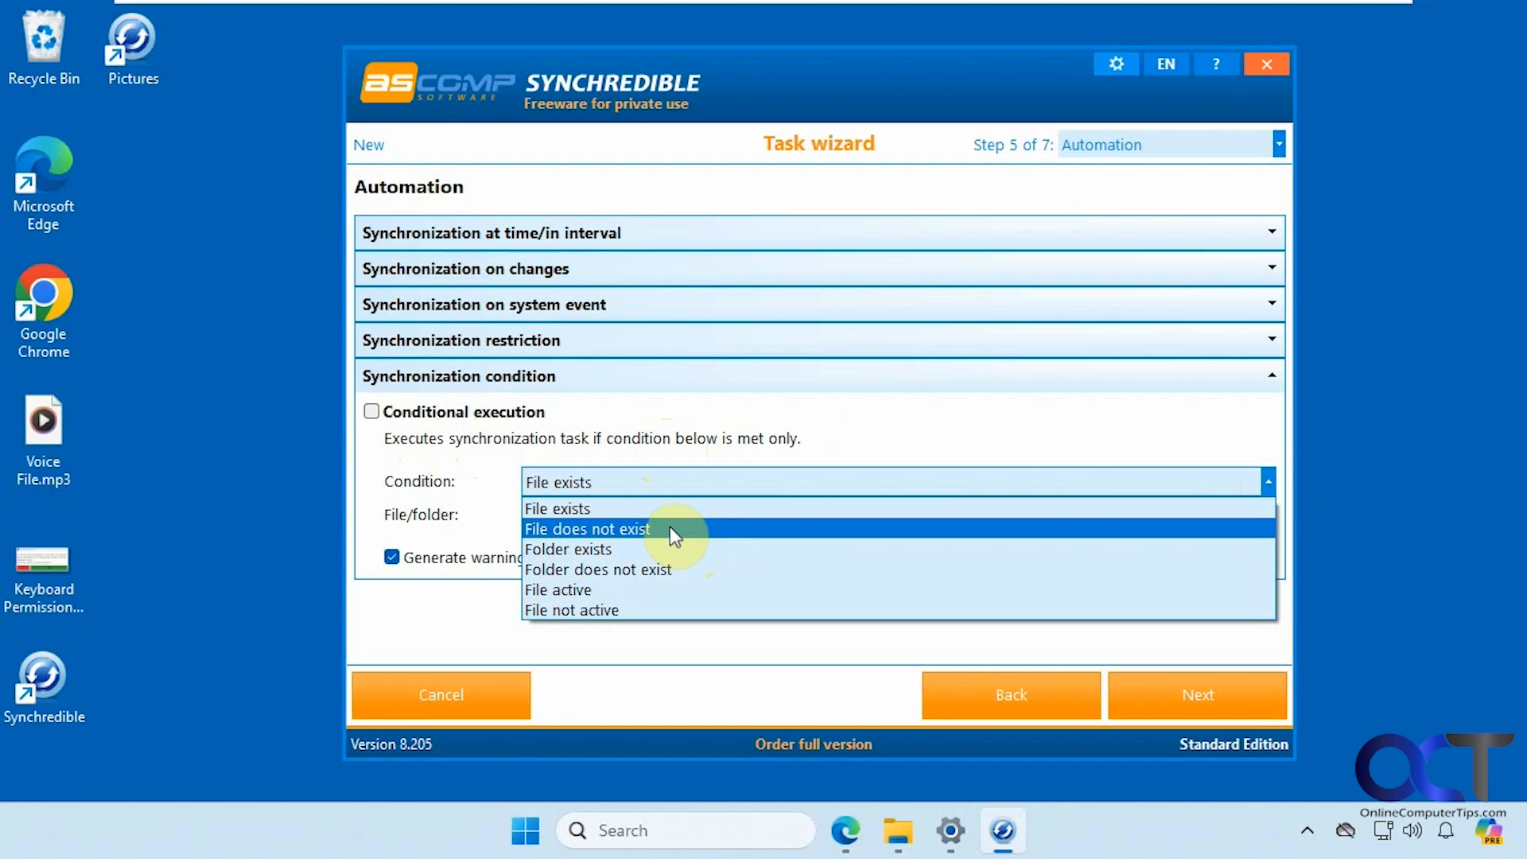
mouse_move(663, 550)
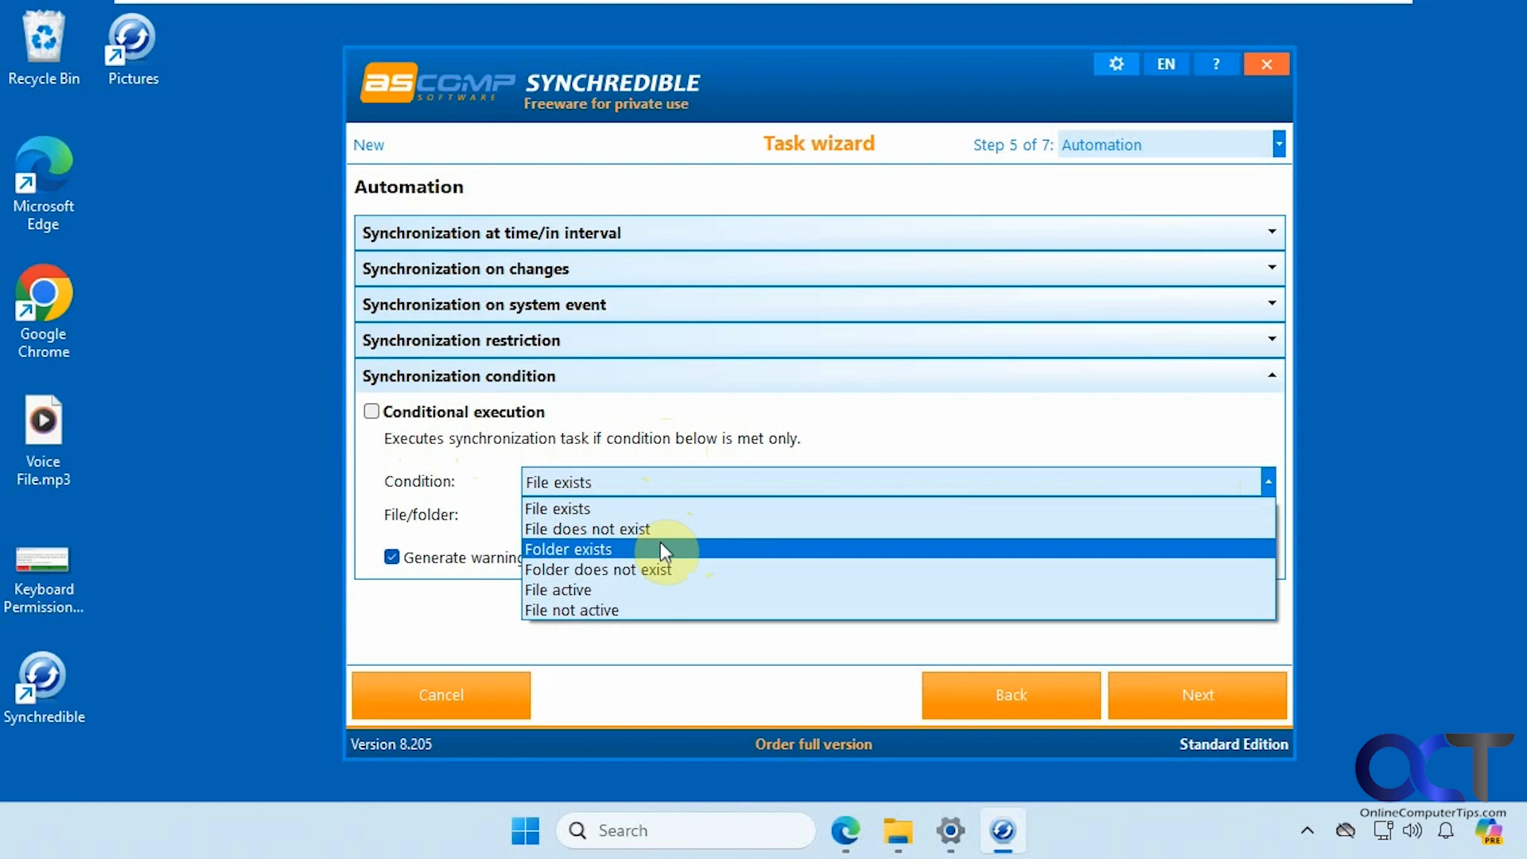
mouse_move(650, 598)
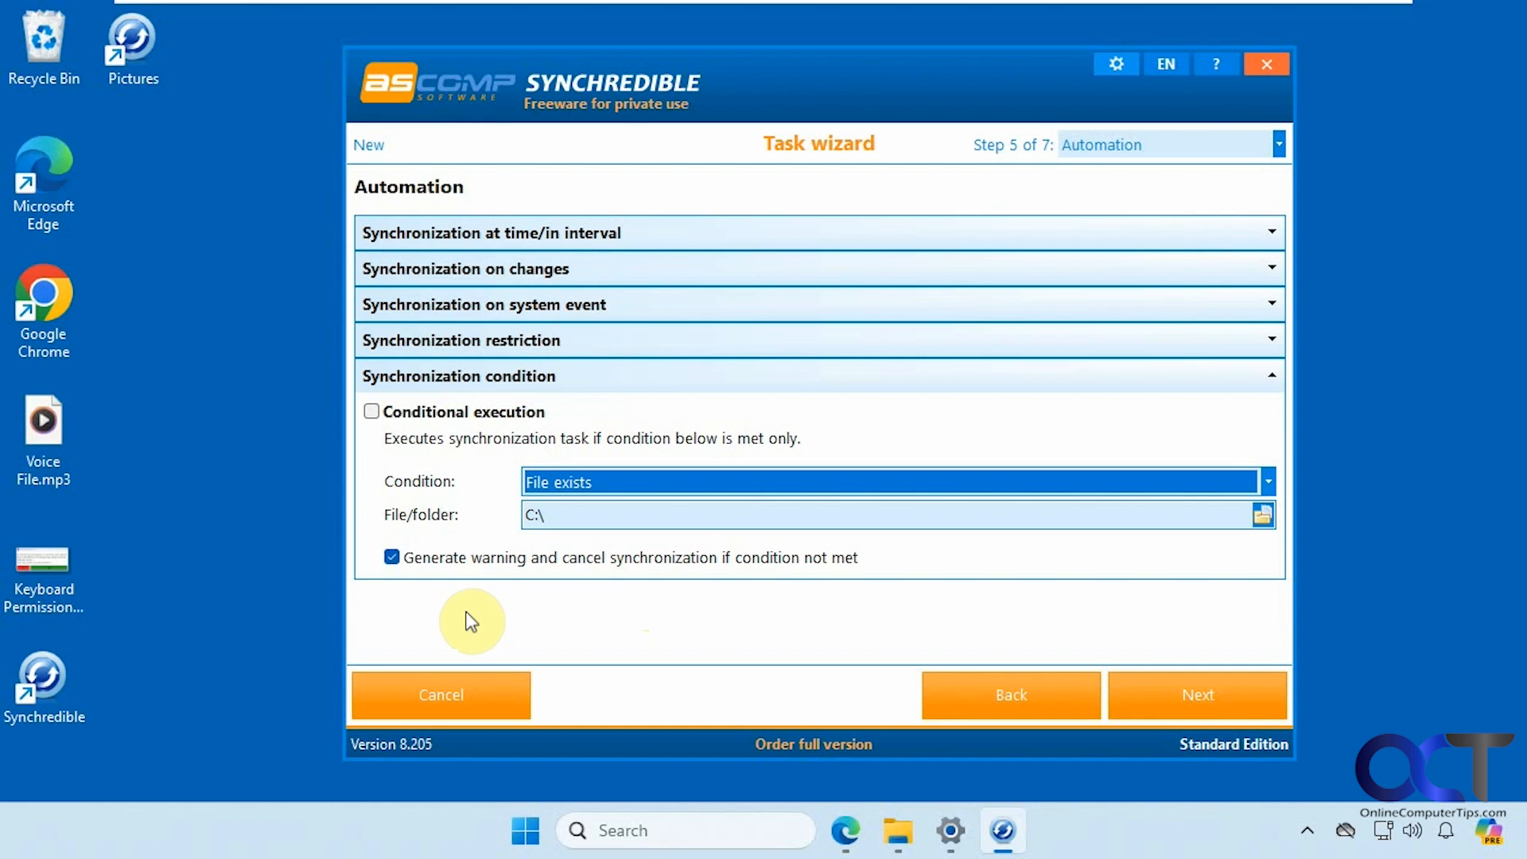
Advance to the actions before/after step and view the Add action choices without adding any.
left_click(1197, 694)
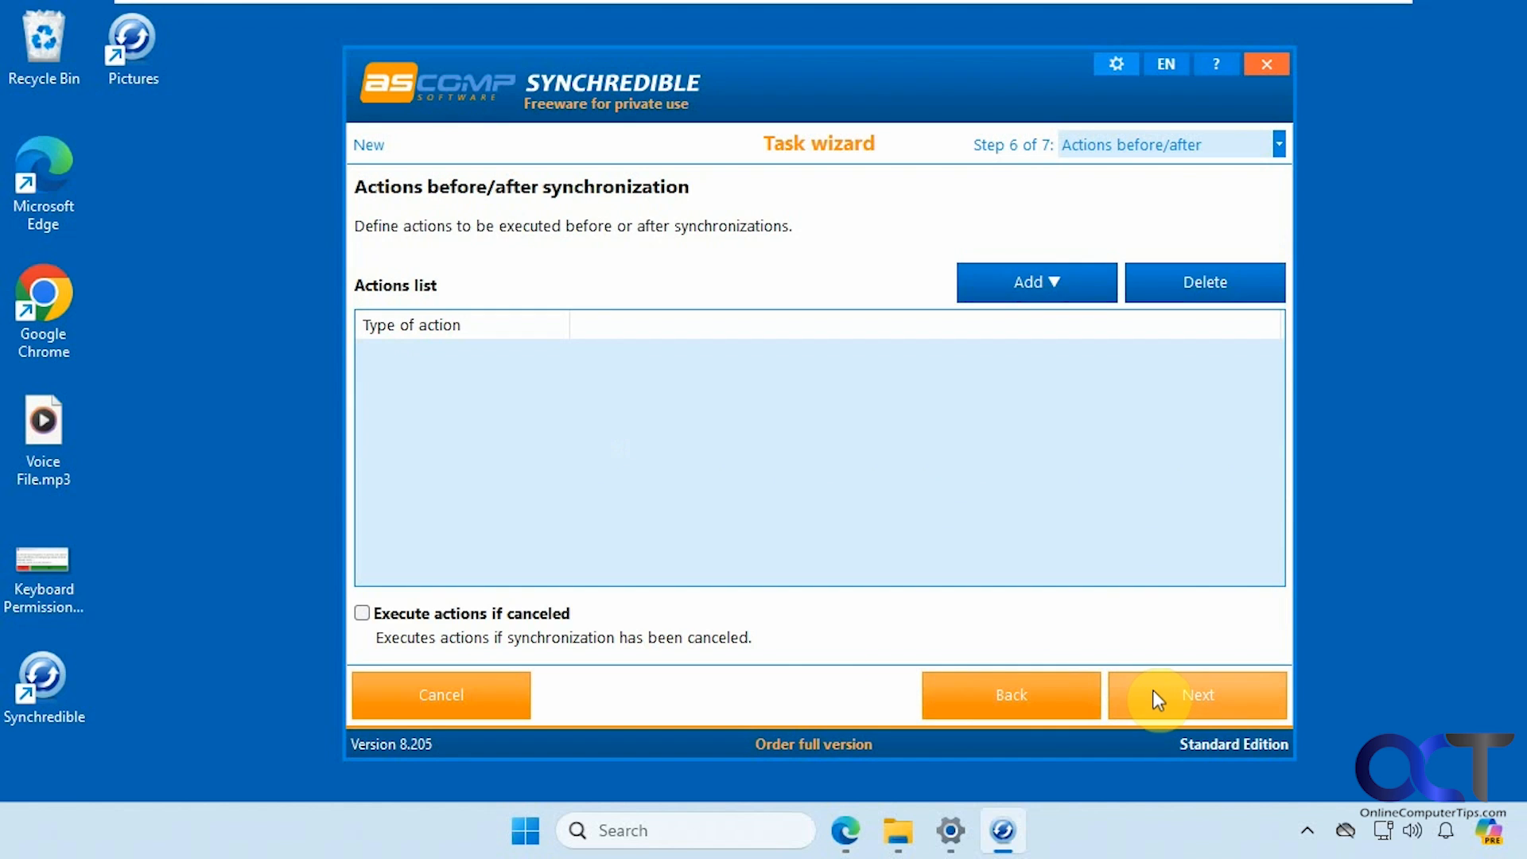
mouse_move(860, 446)
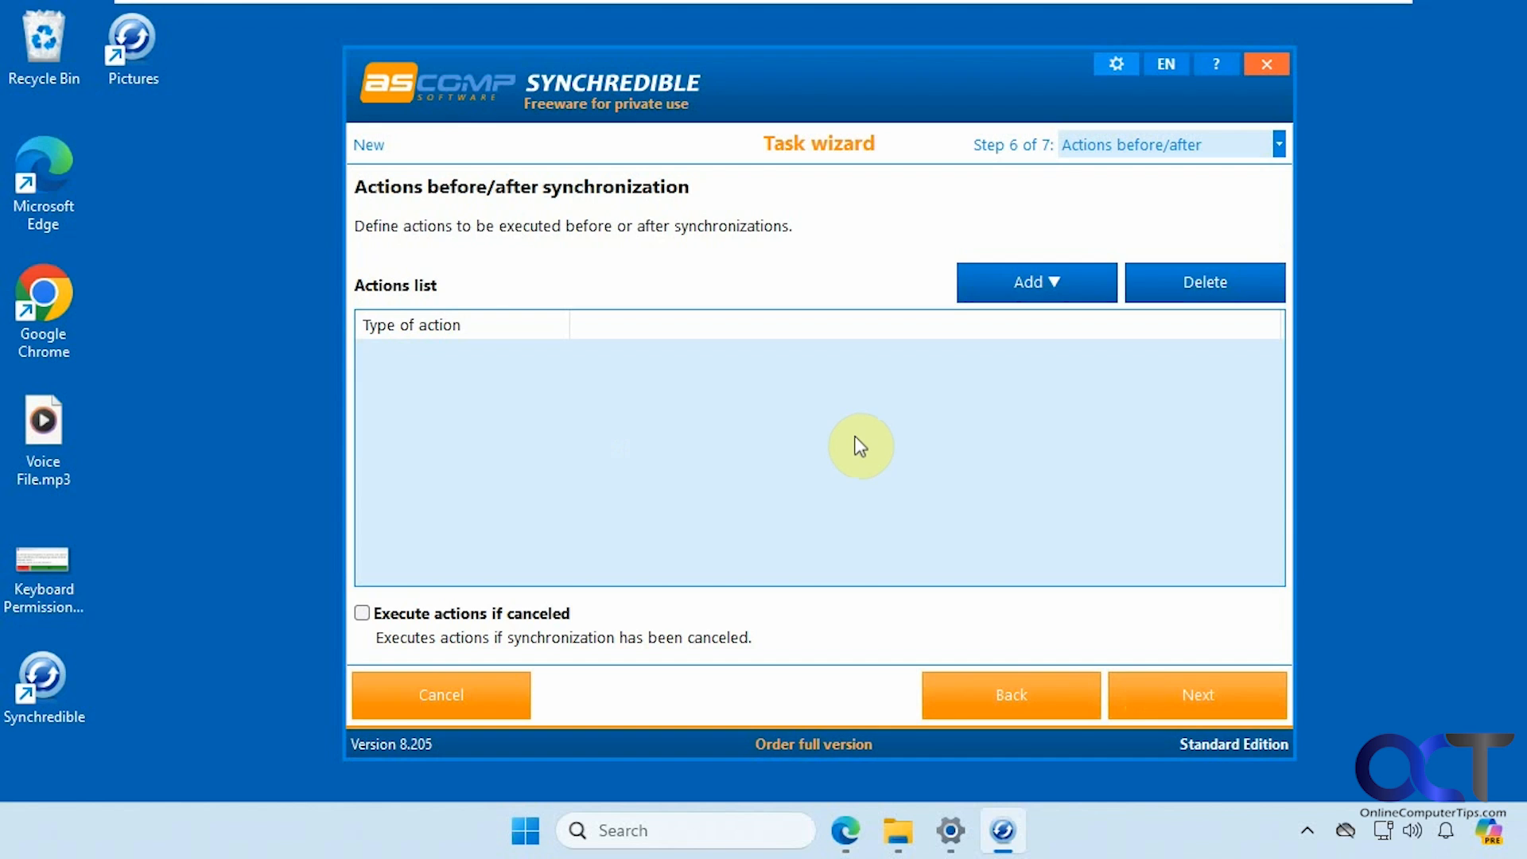
left_click(1036, 282)
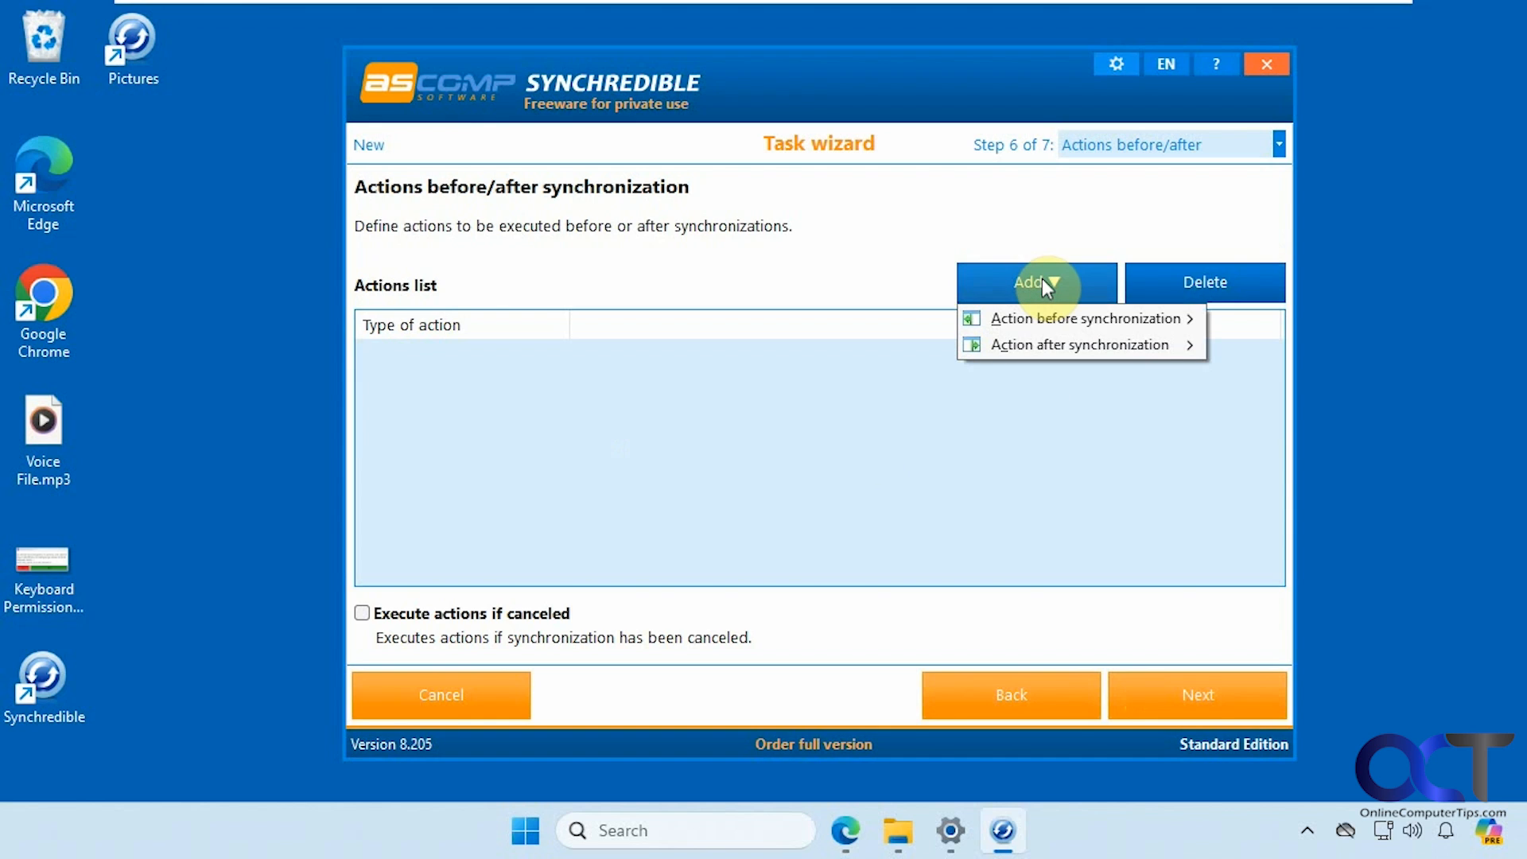
mouse_move(1081, 317)
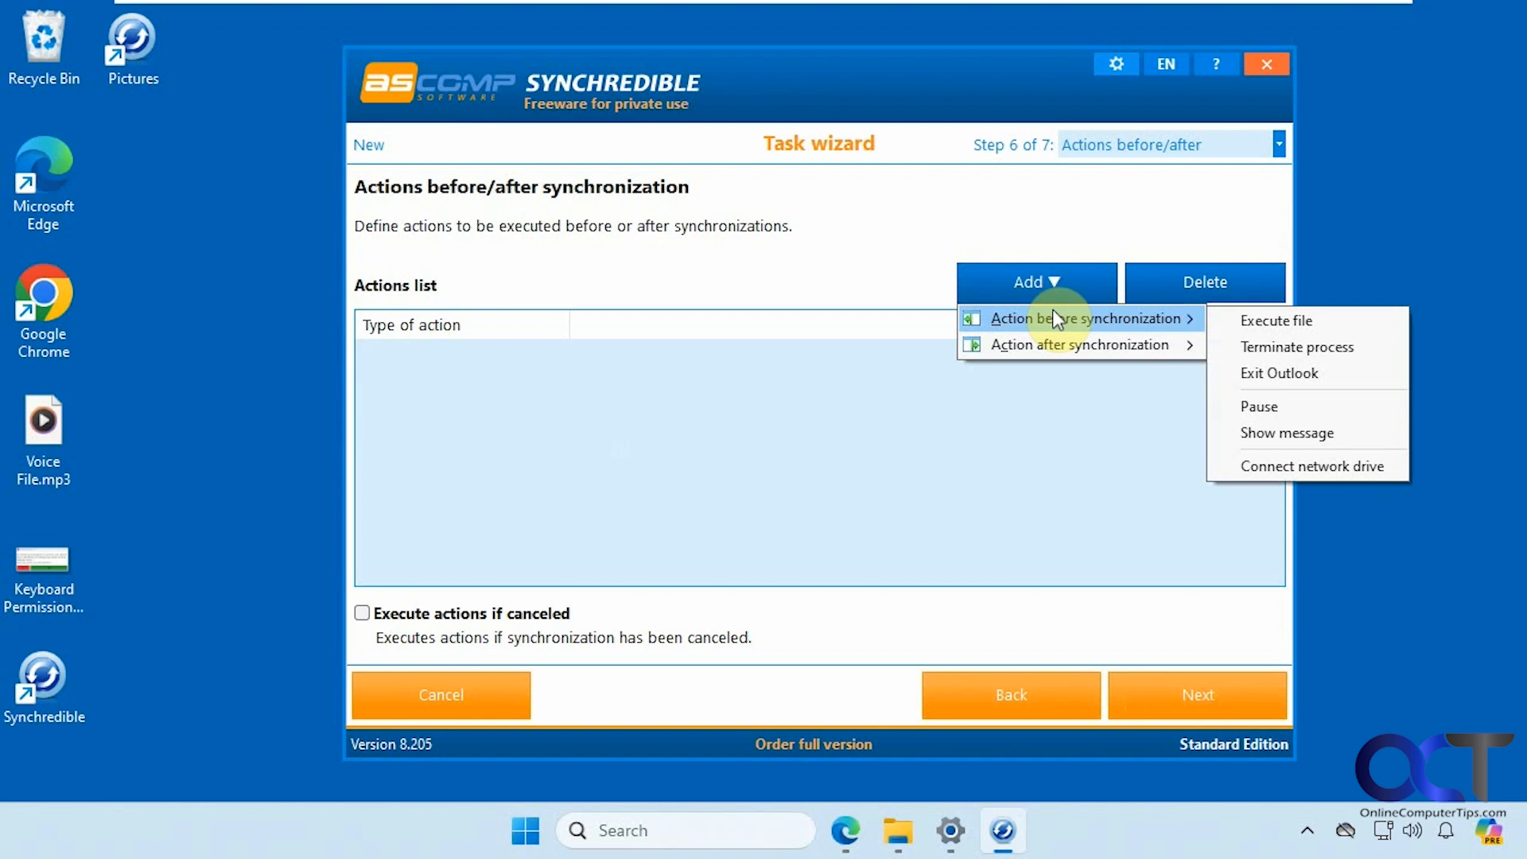
mouse_move(1279, 373)
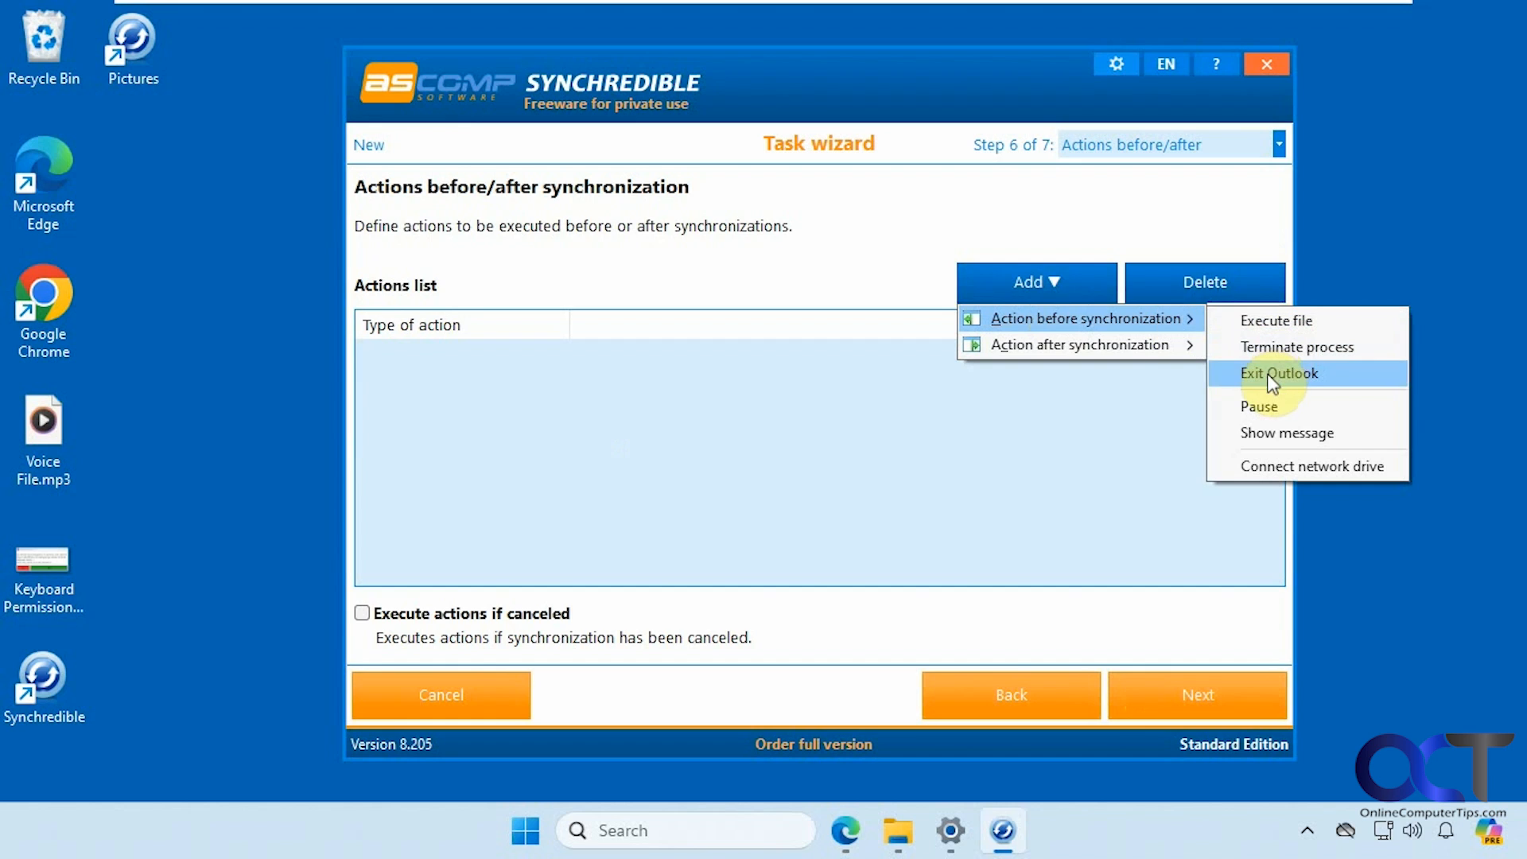
mouse_move(1076, 344)
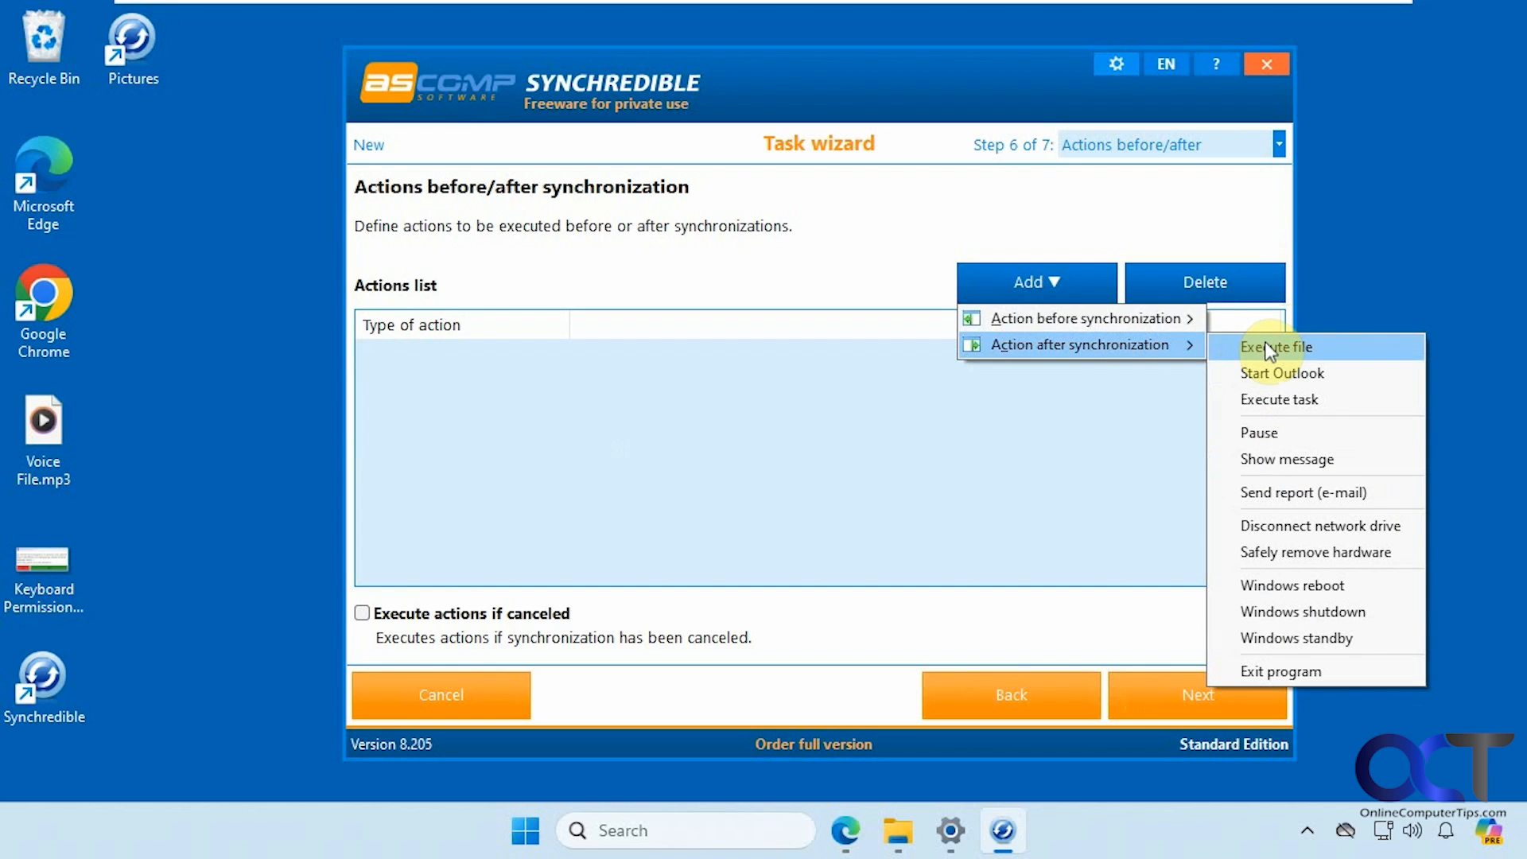
mouse_move(1301, 491)
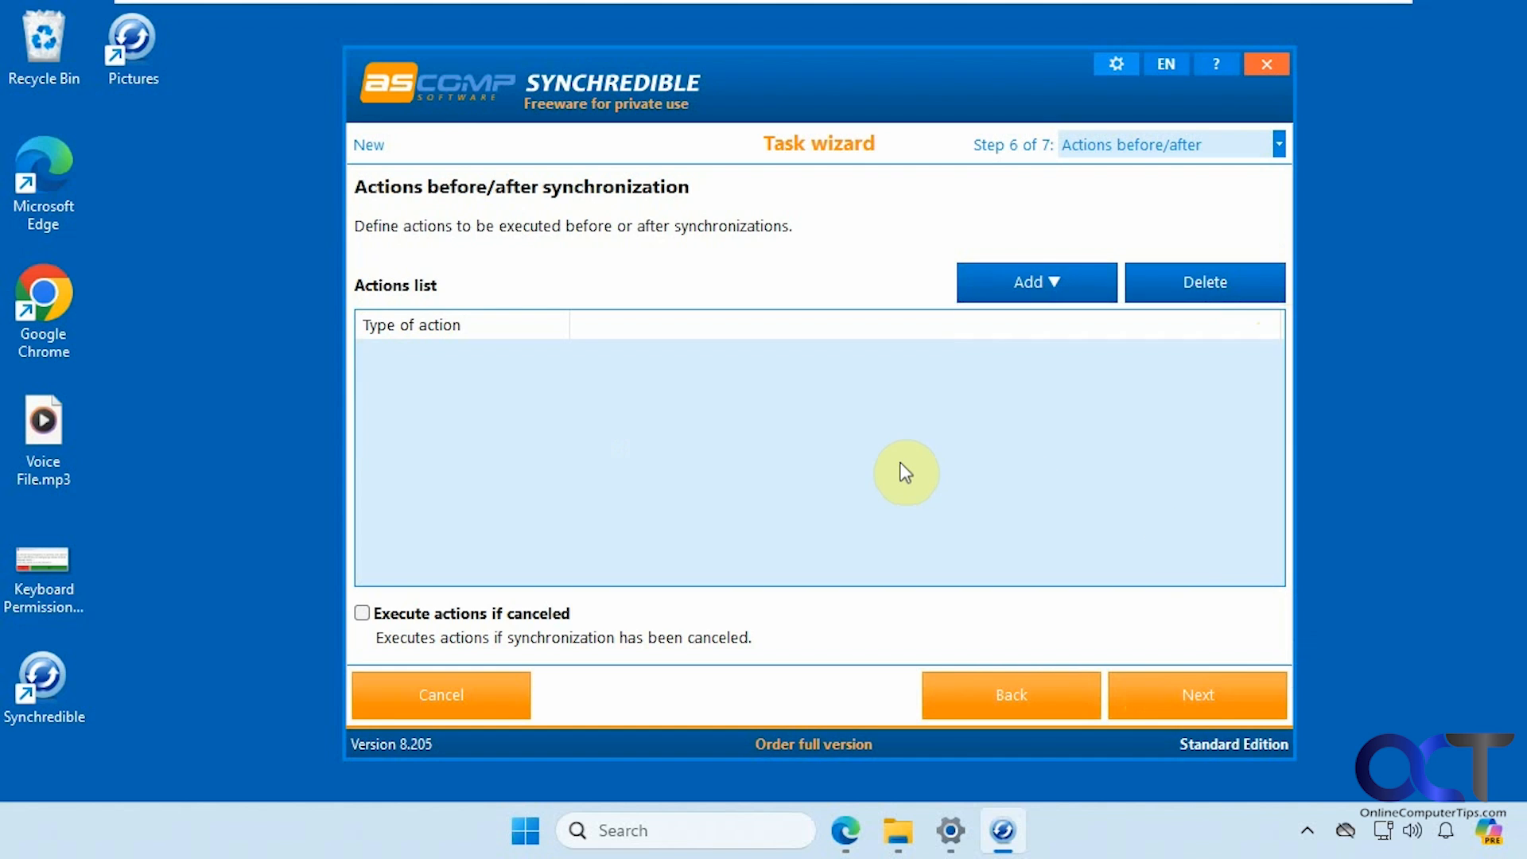
mouse_move(455, 641)
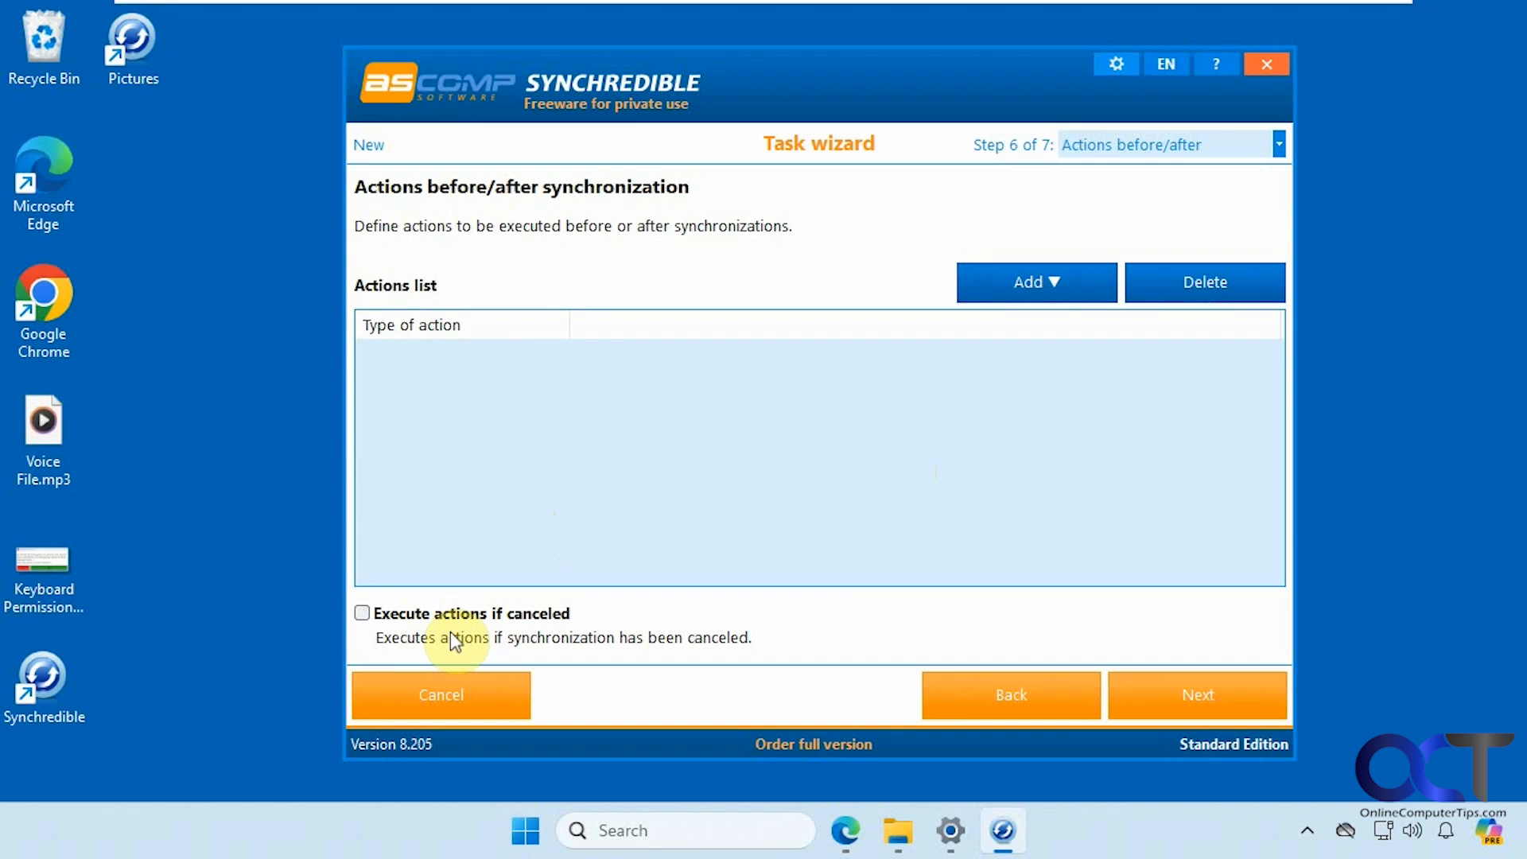
mouse_move(522, 647)
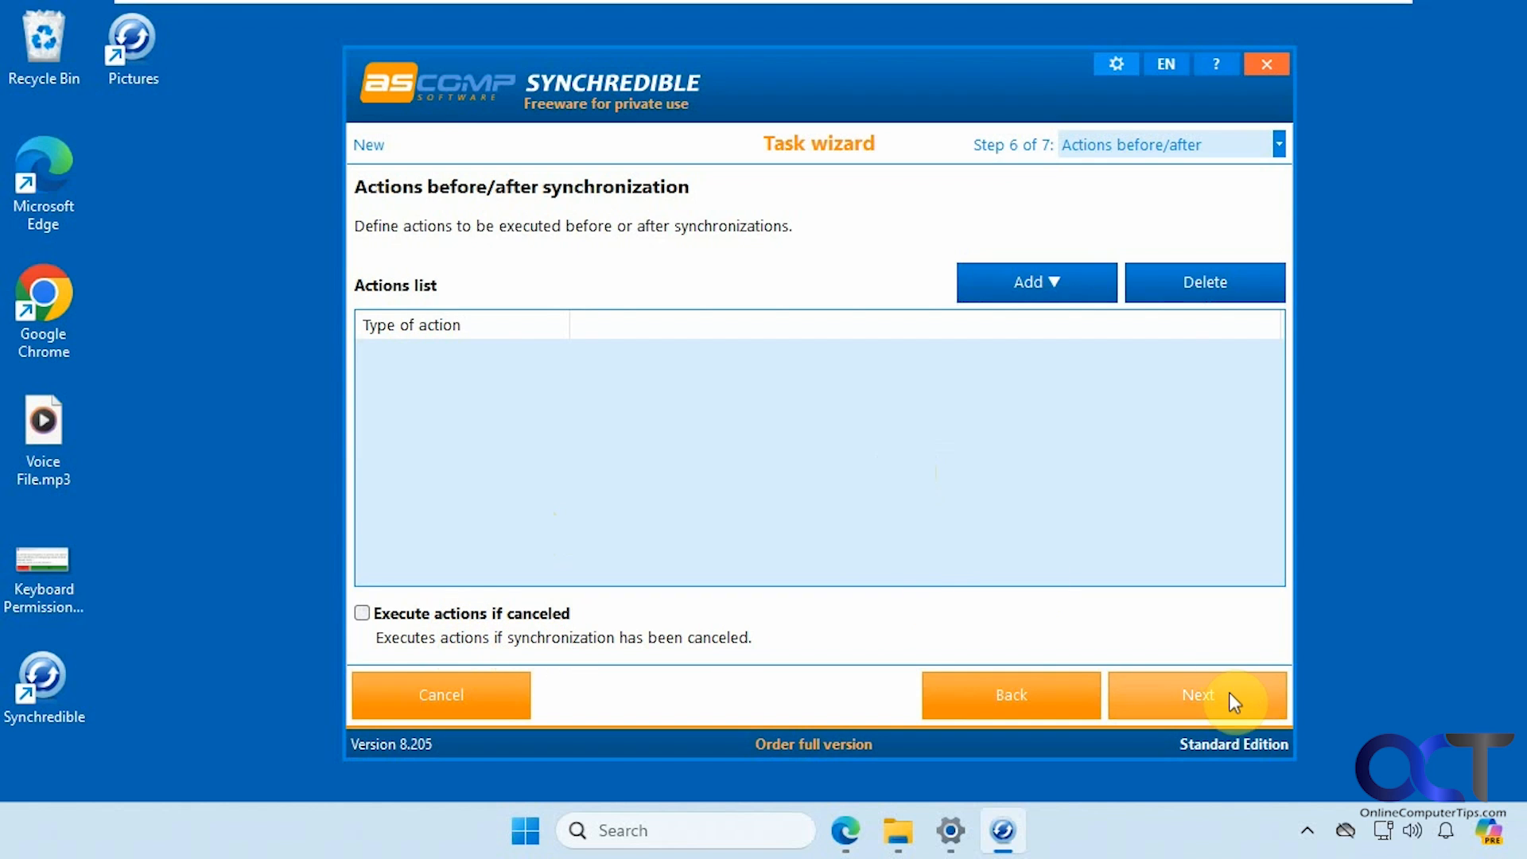
On final adjustments, name the task Documents with reports Always and preview before sync enabled.
left_click(1197, 694)
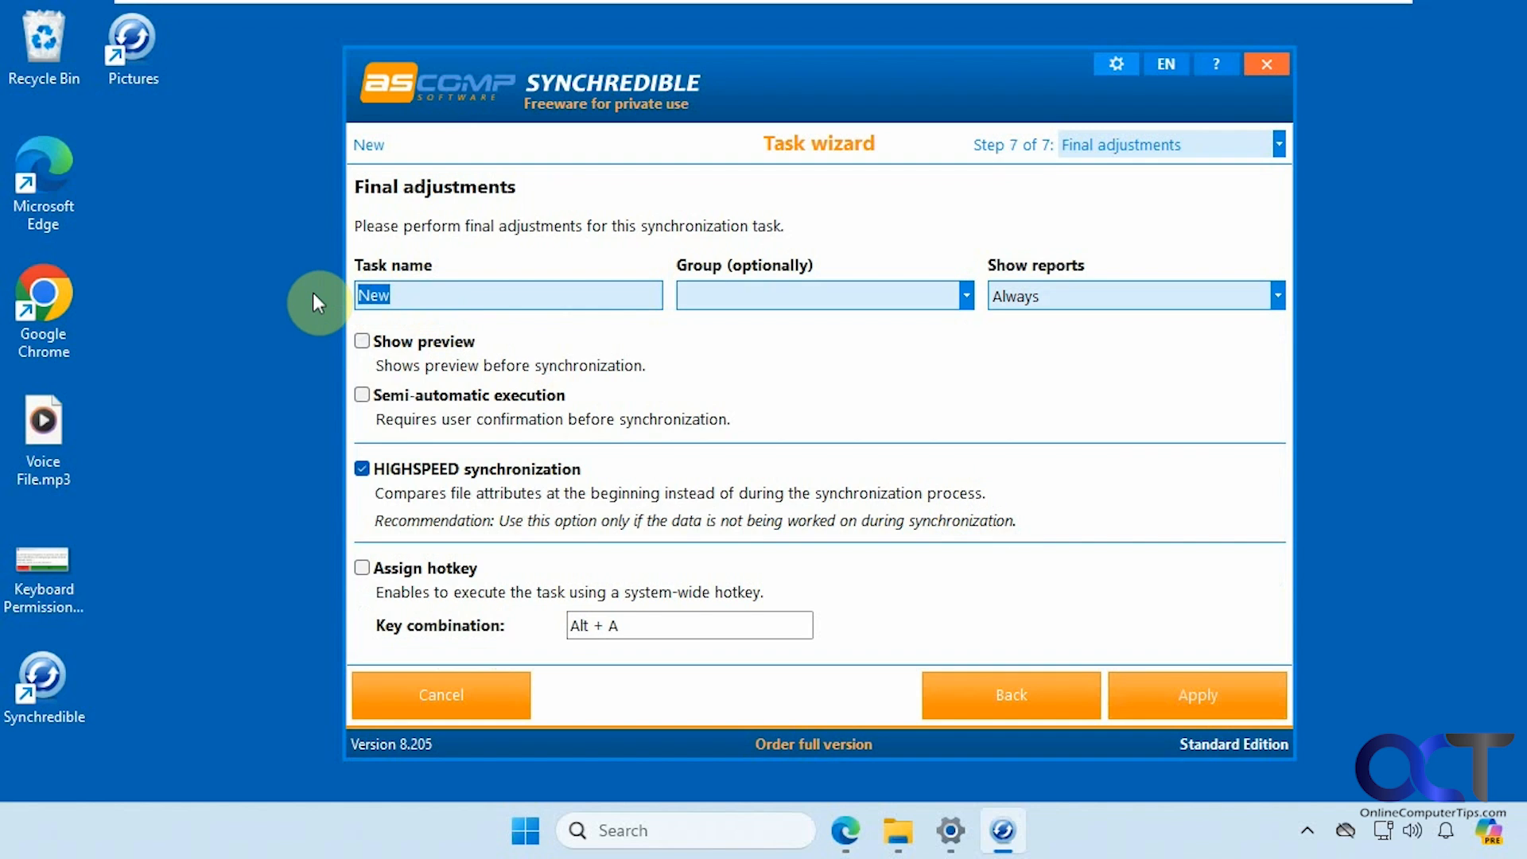
type("Documents")
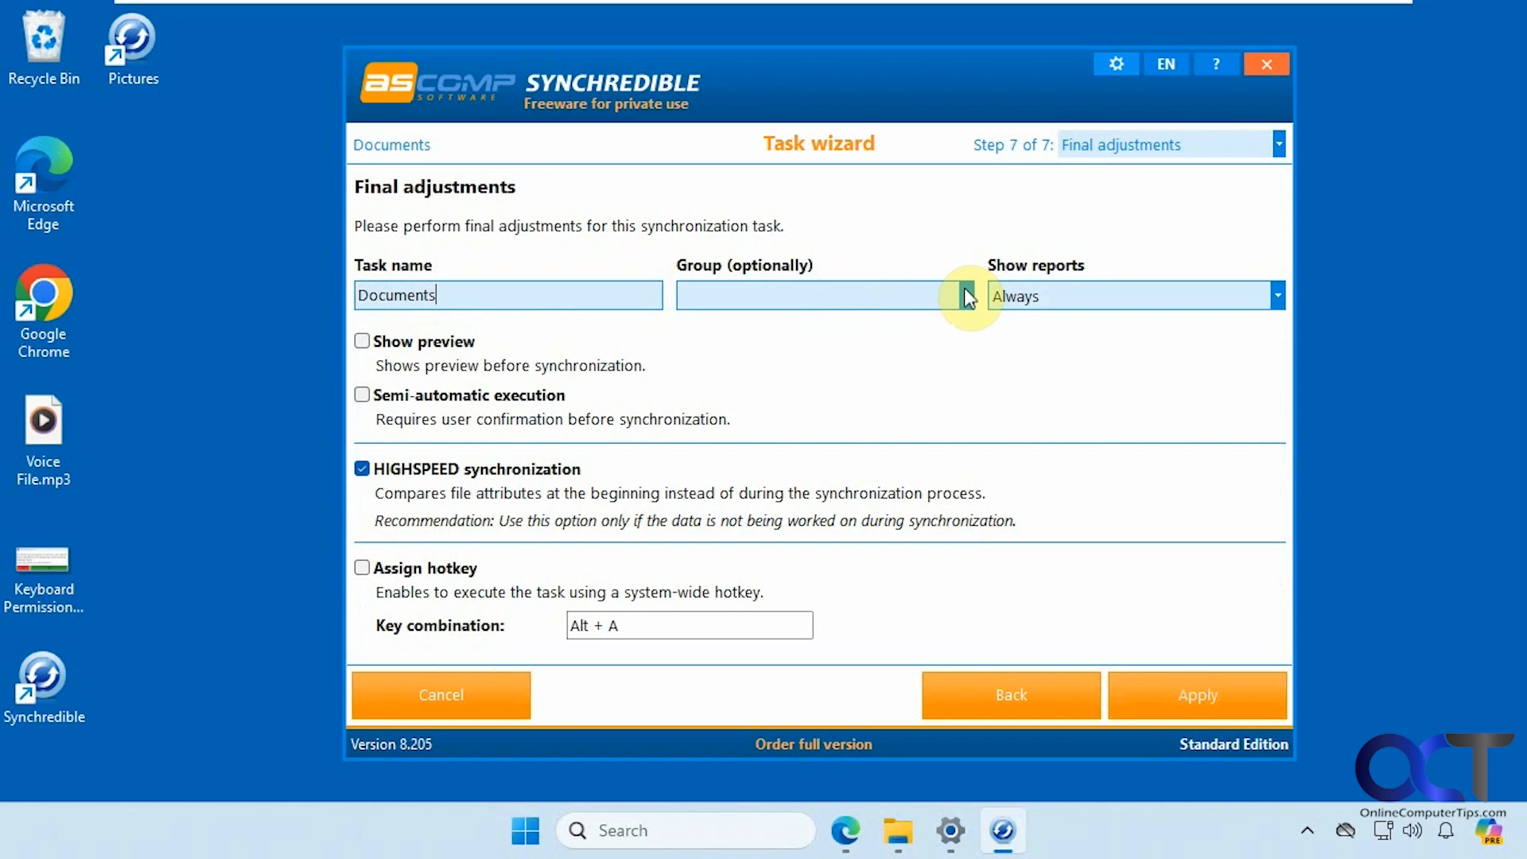
left_click(818, 295)
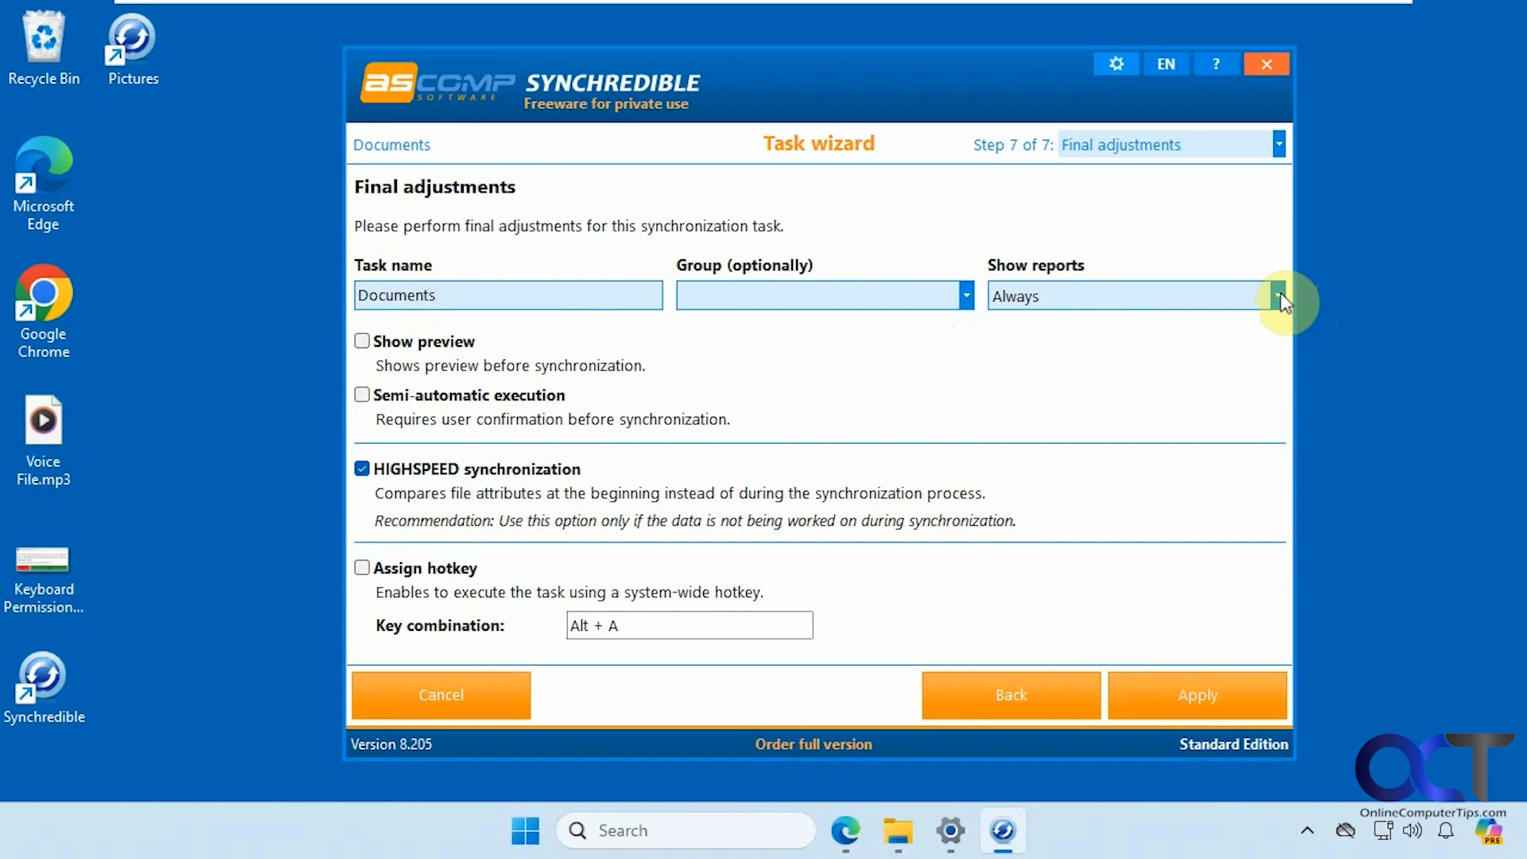
left_click(1280, 295)
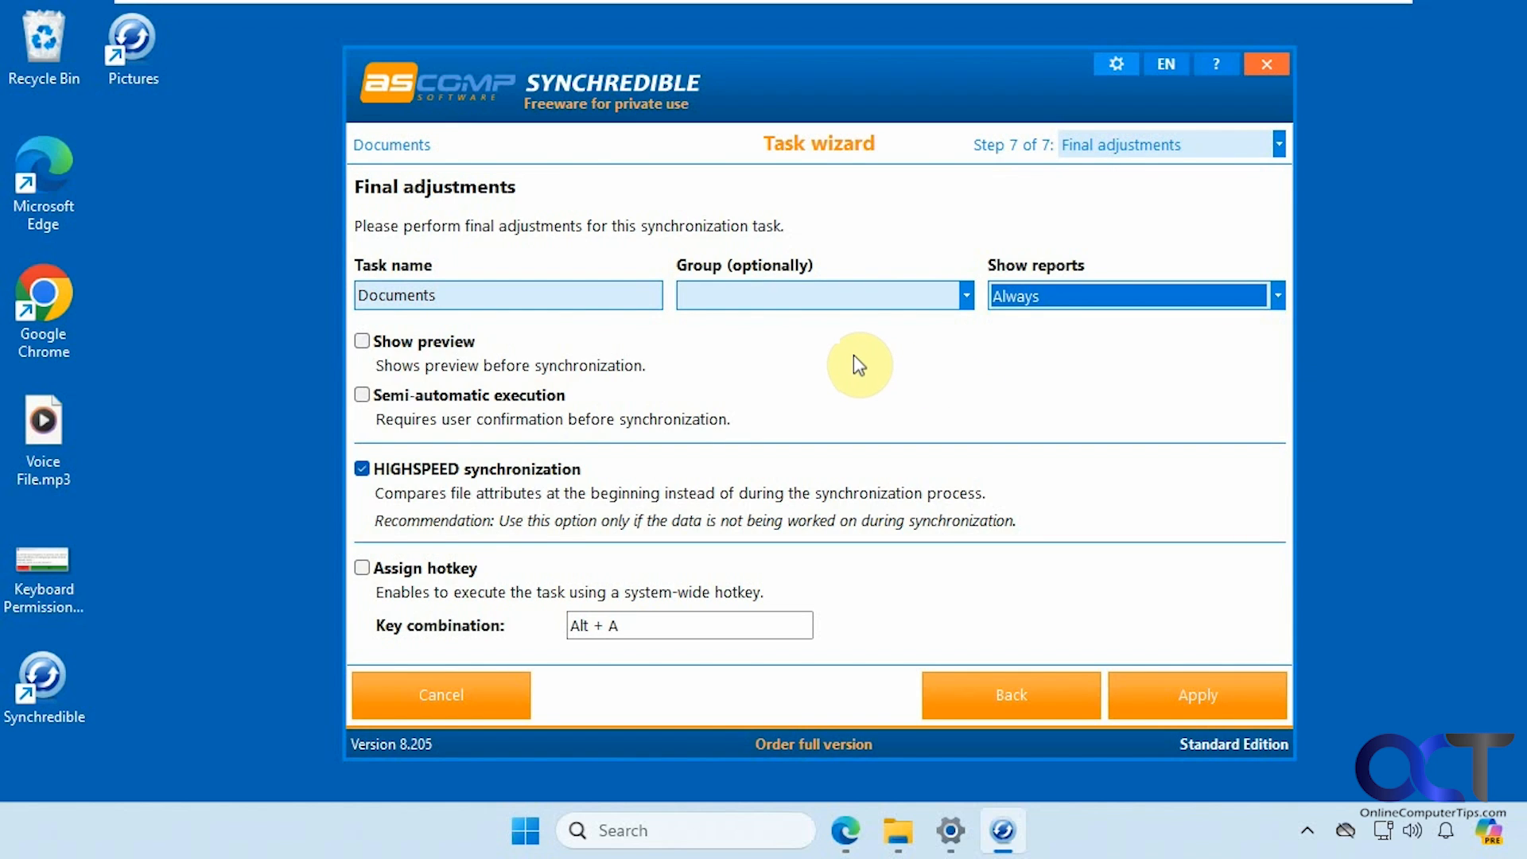
mouse_move(823, 333)
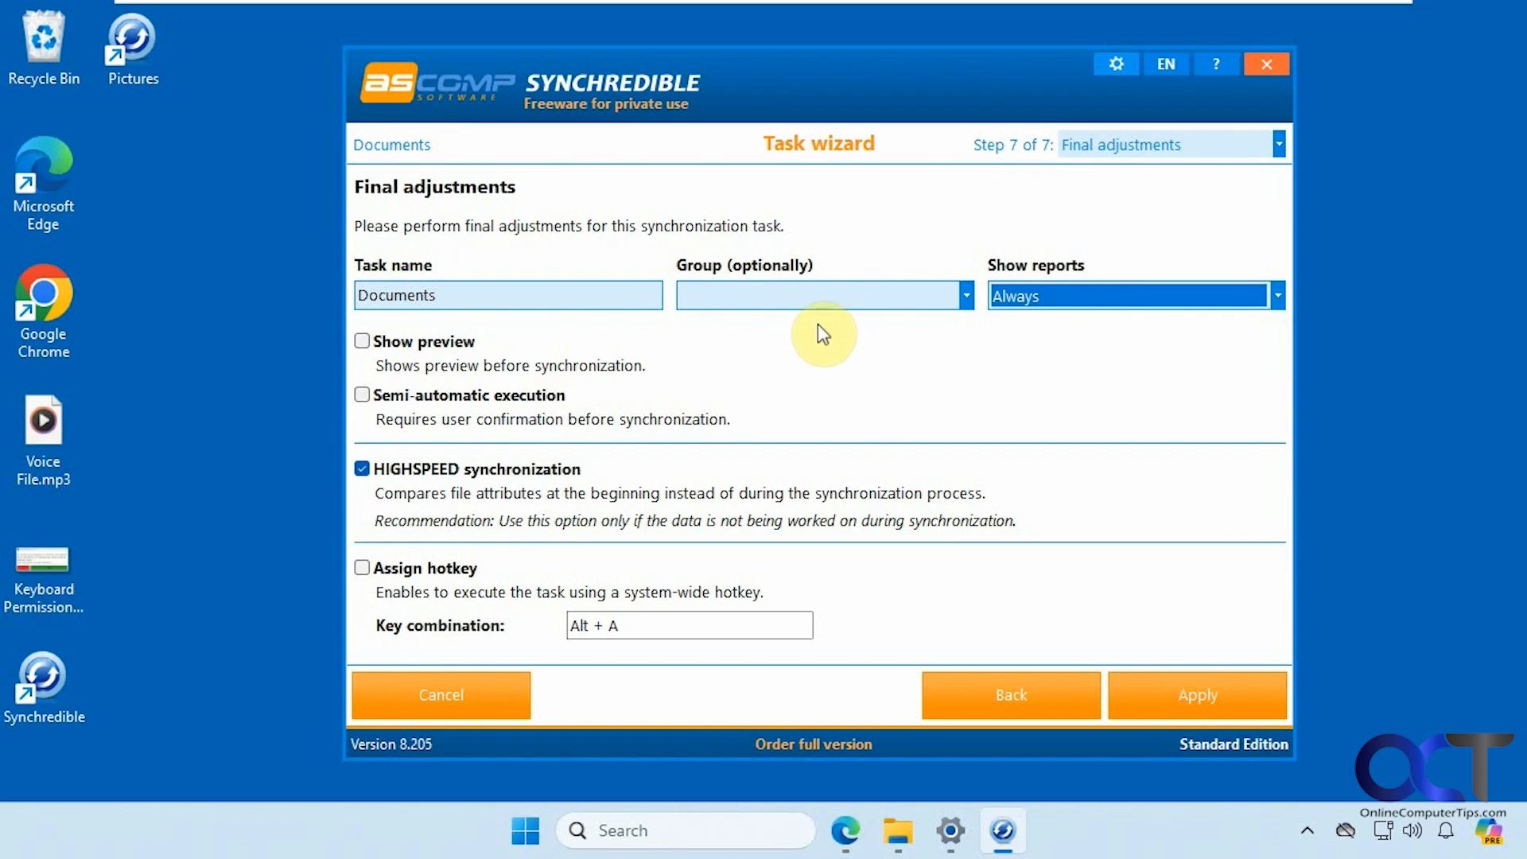
left_click(362, 342)
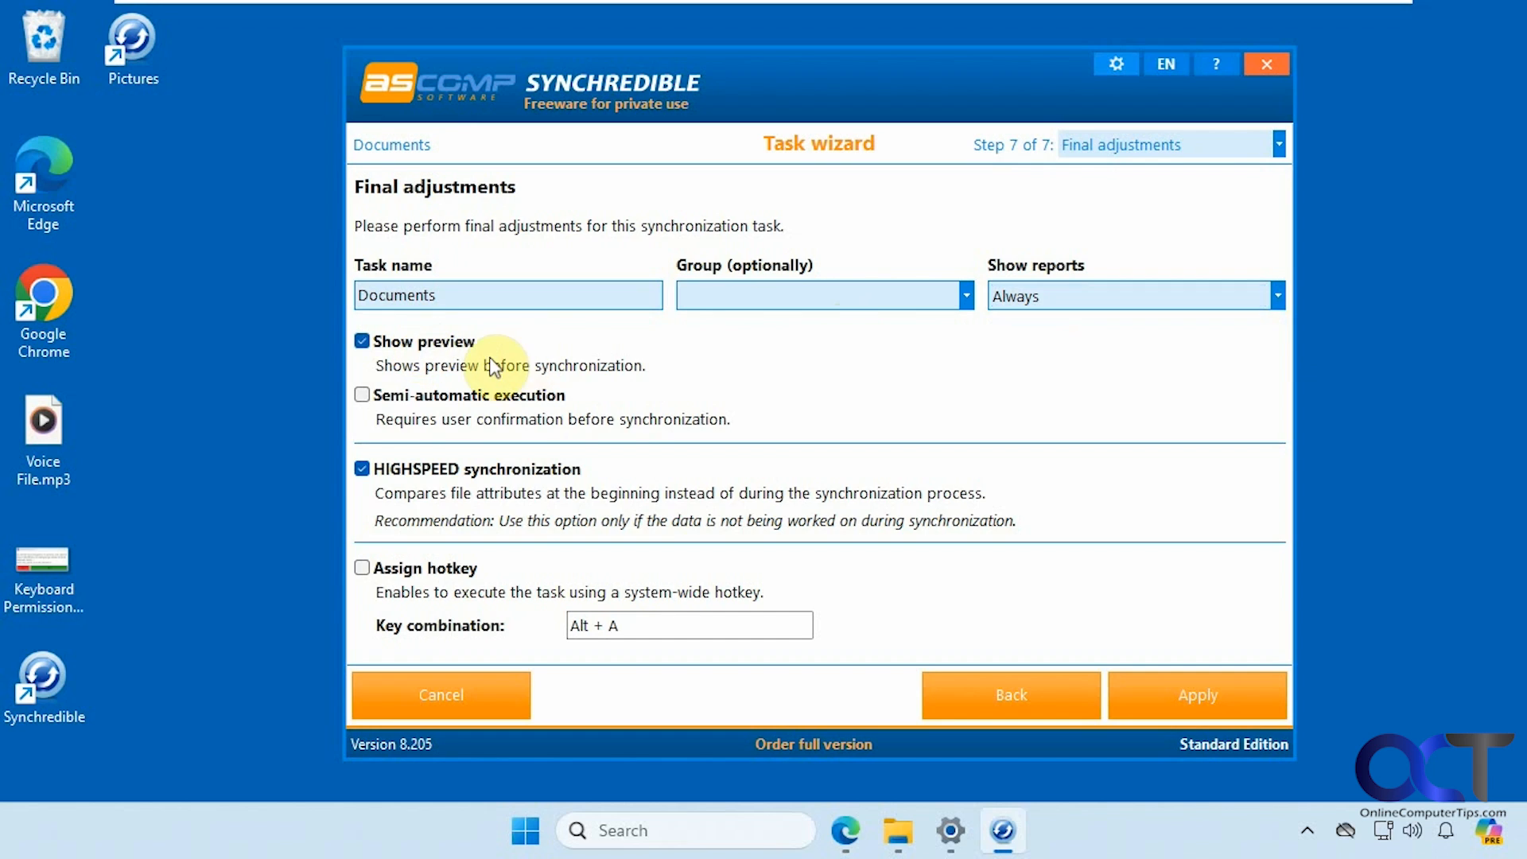
mouse_move(517, 364)
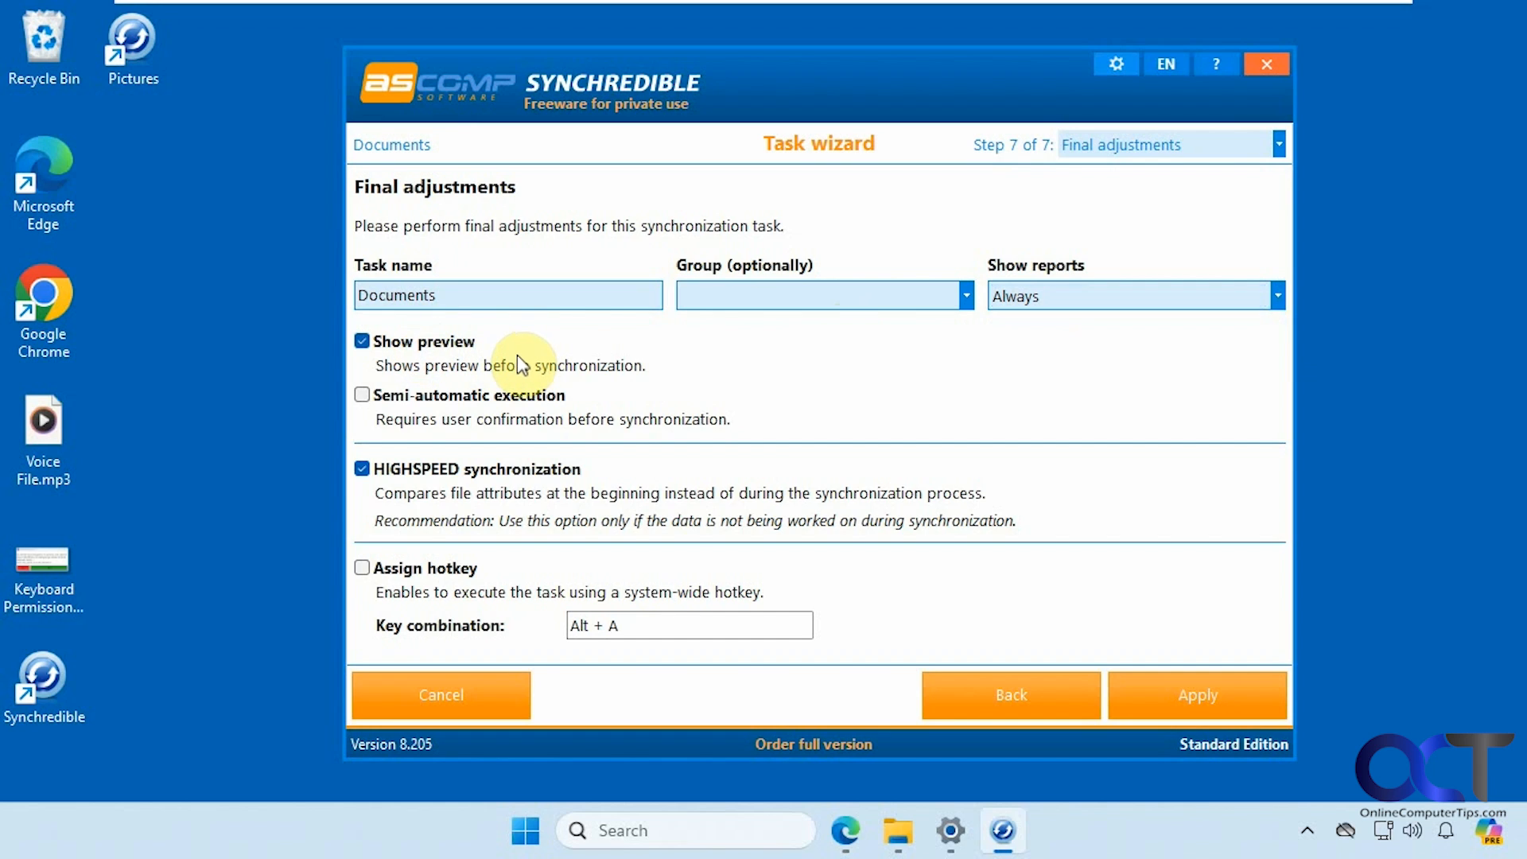
mouse_move(530, 435)
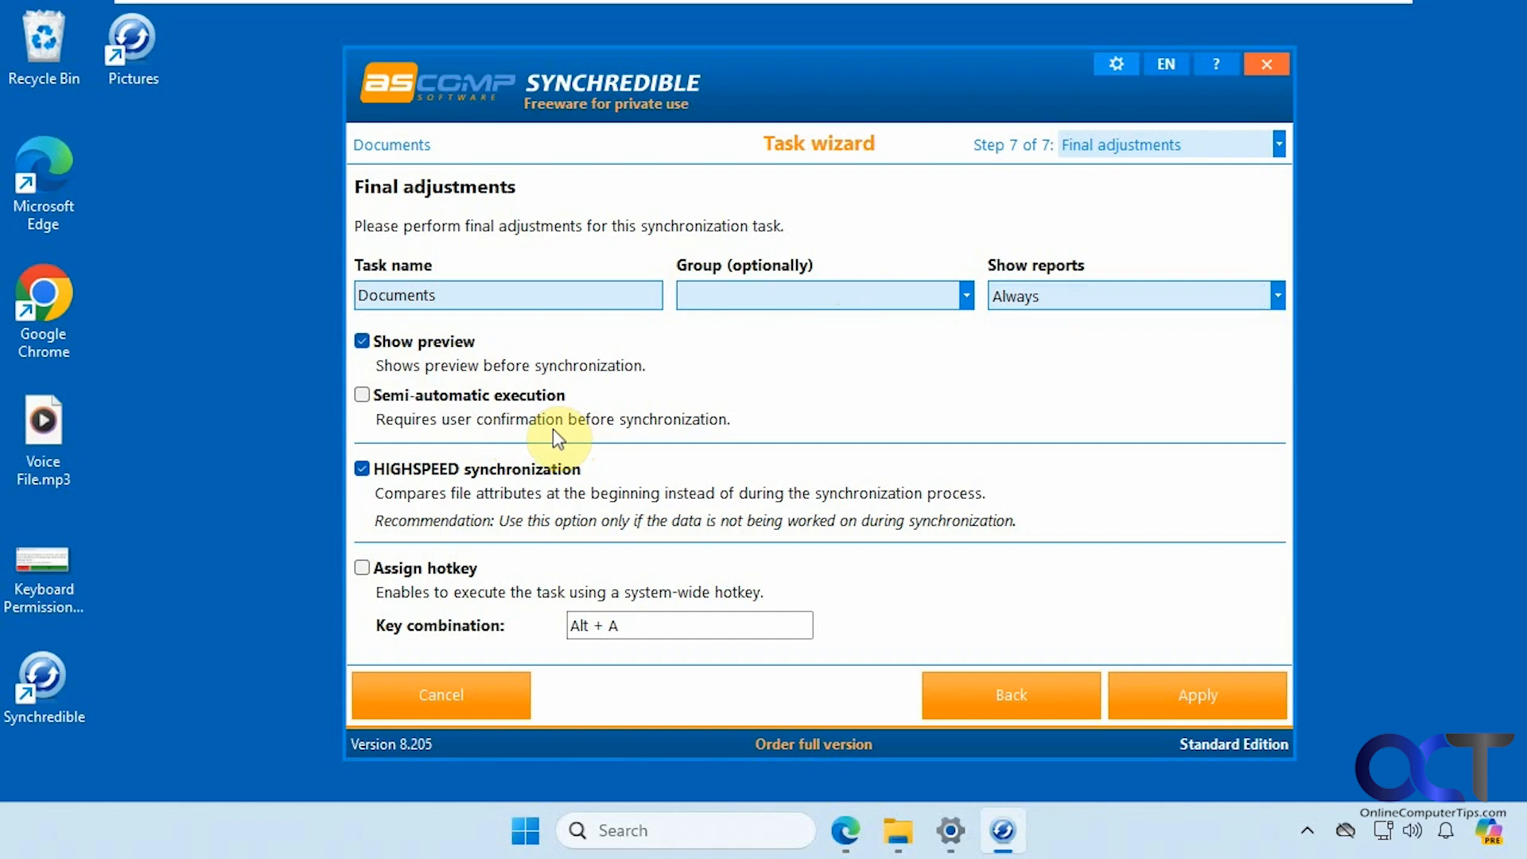
mouse_move(450, 502)
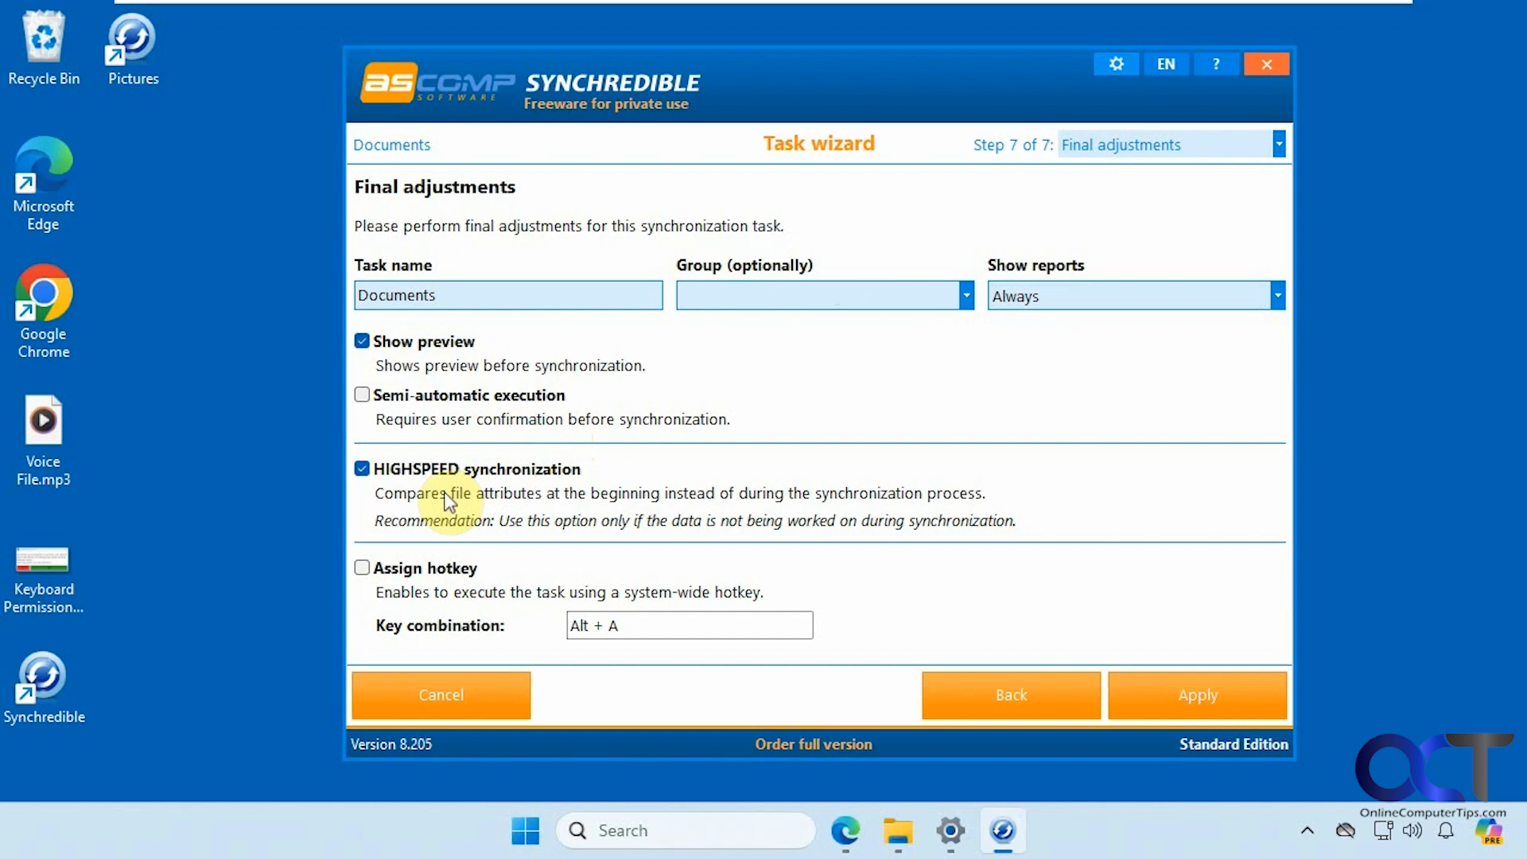
mouse_move(484, 597)
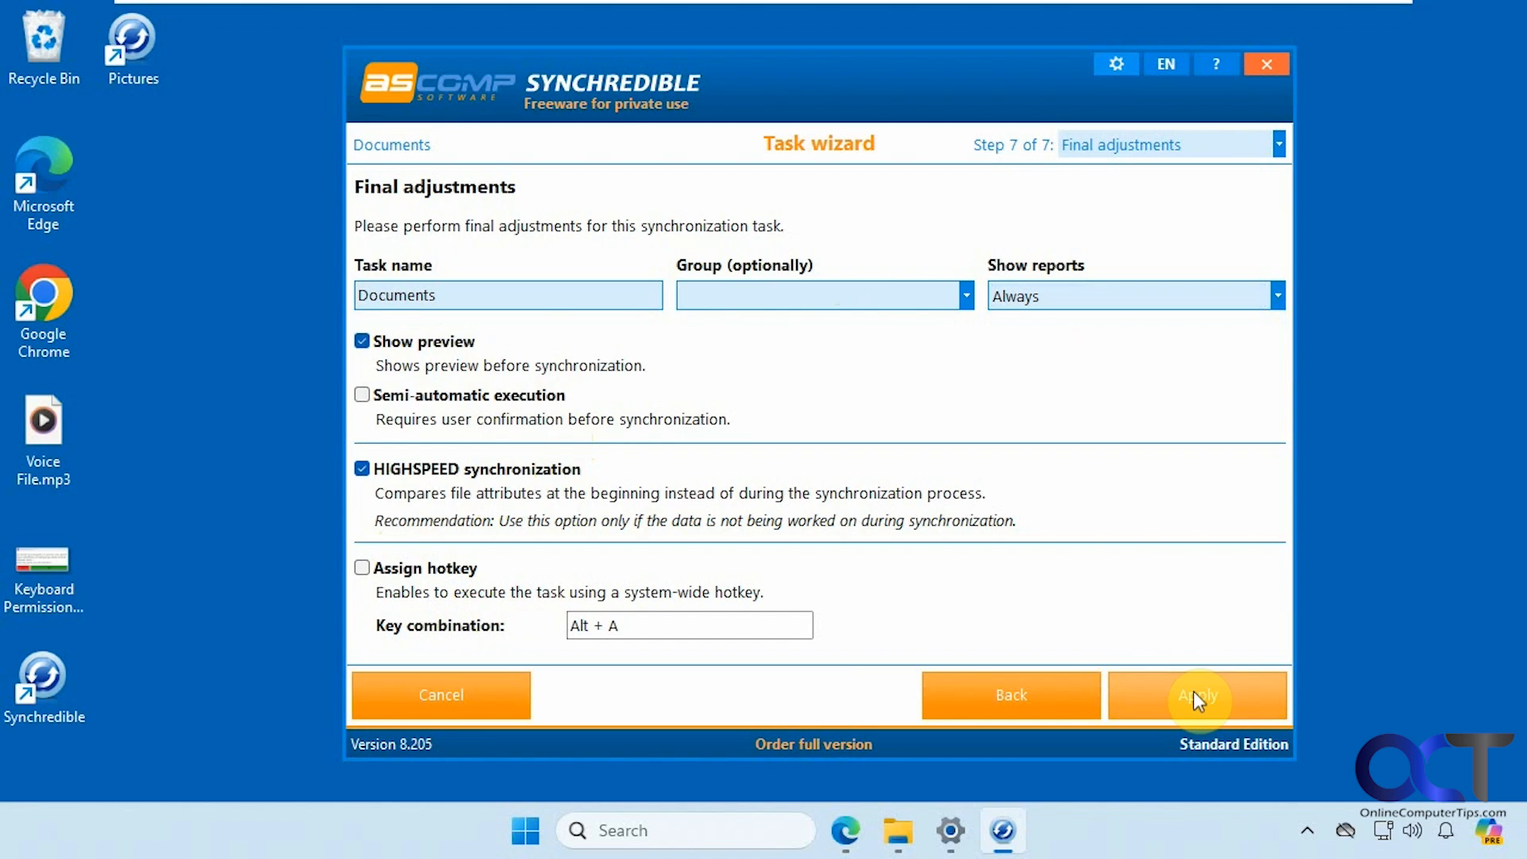
Apply the Documents task, execute it and scroll the preview of 99 files to create.
left_click(1197, 695)
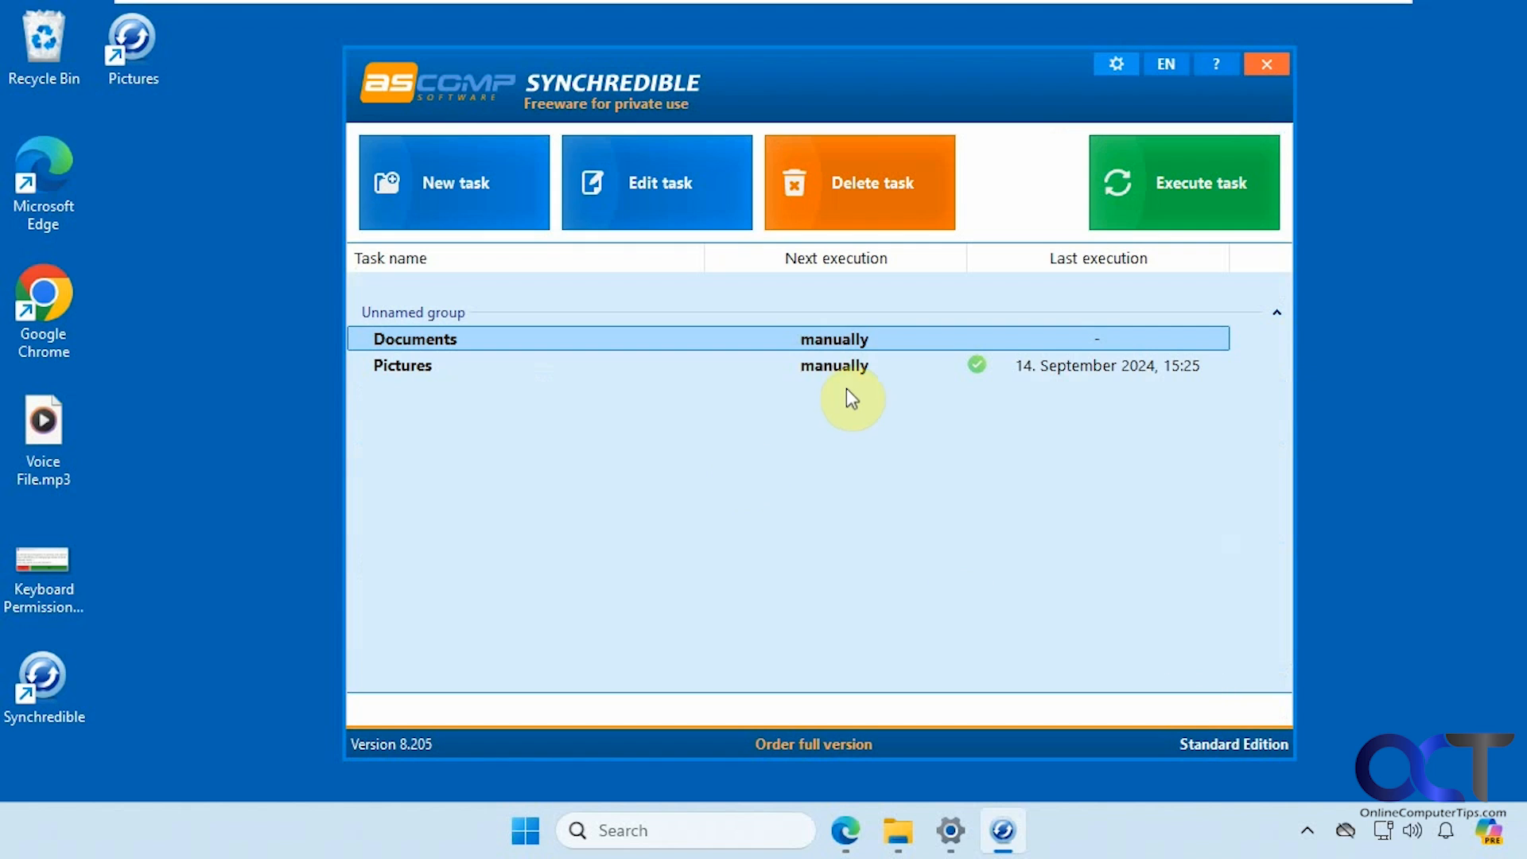
left_click(697, 338)
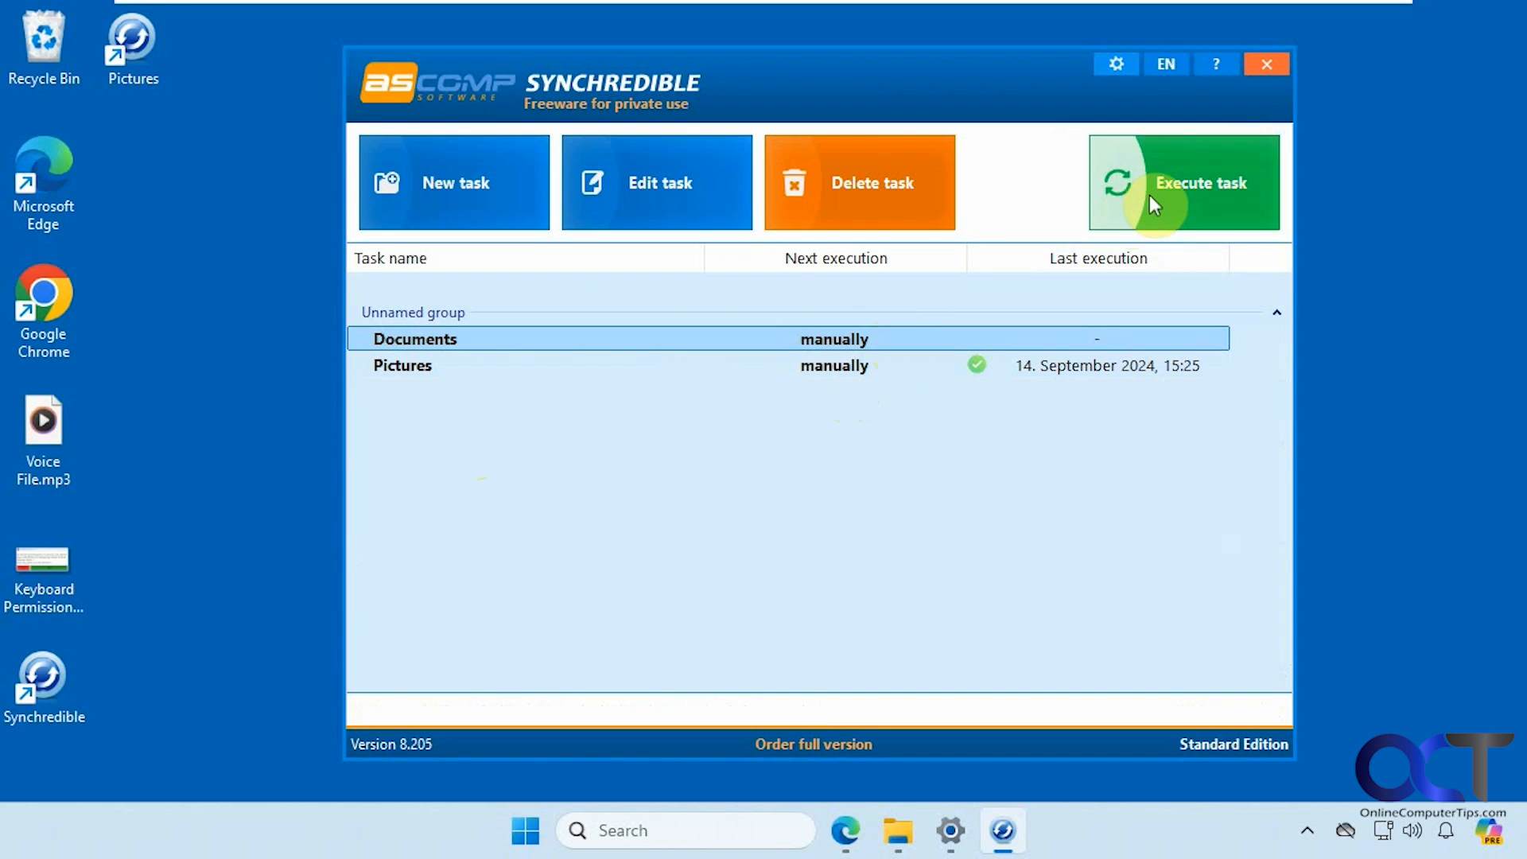
left_click(1185, 182)
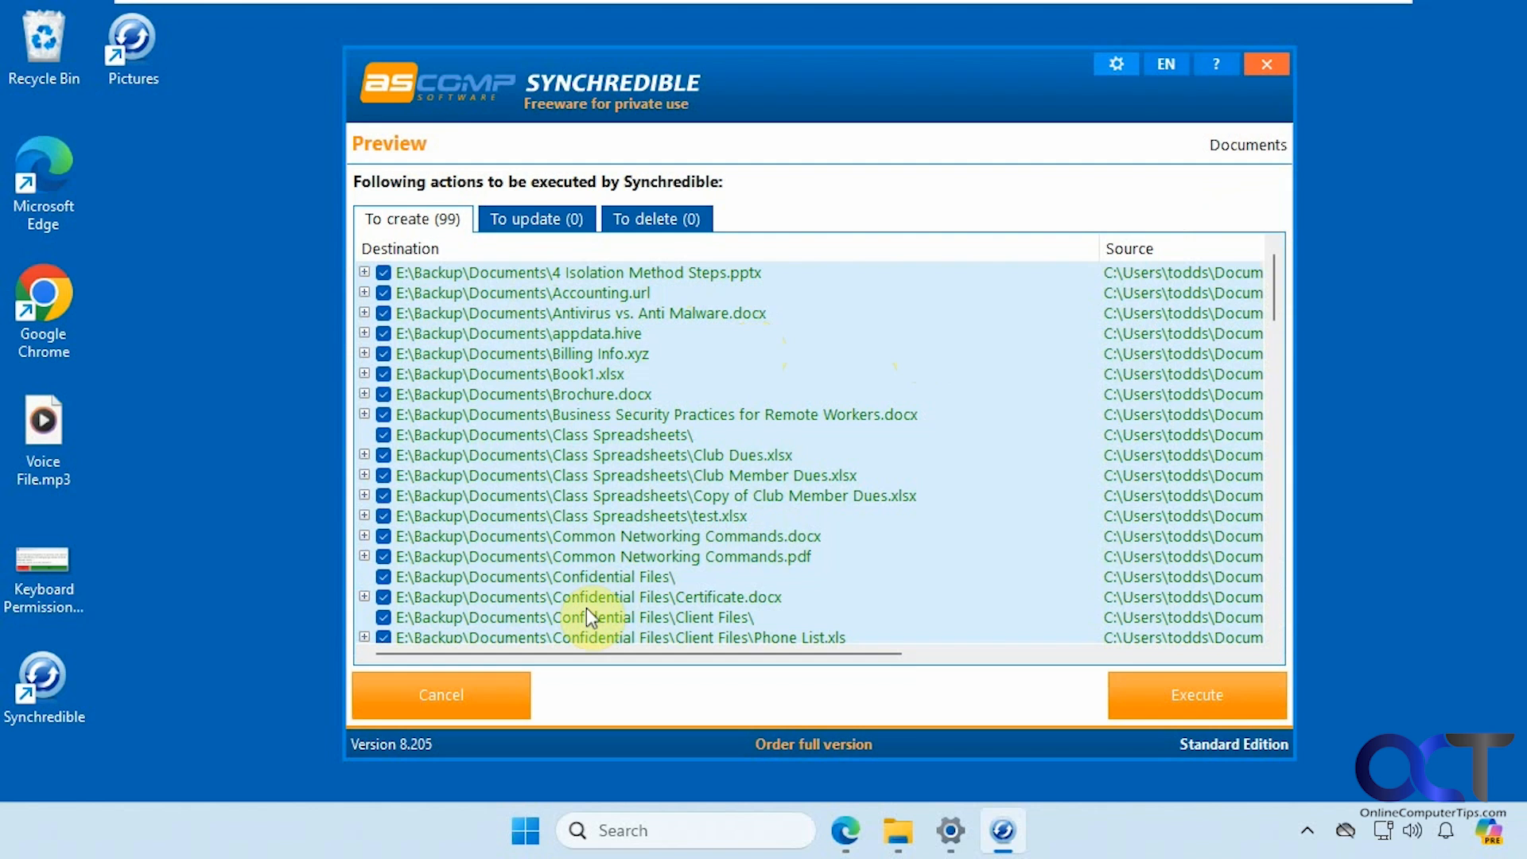
mouse_move(613, 612)
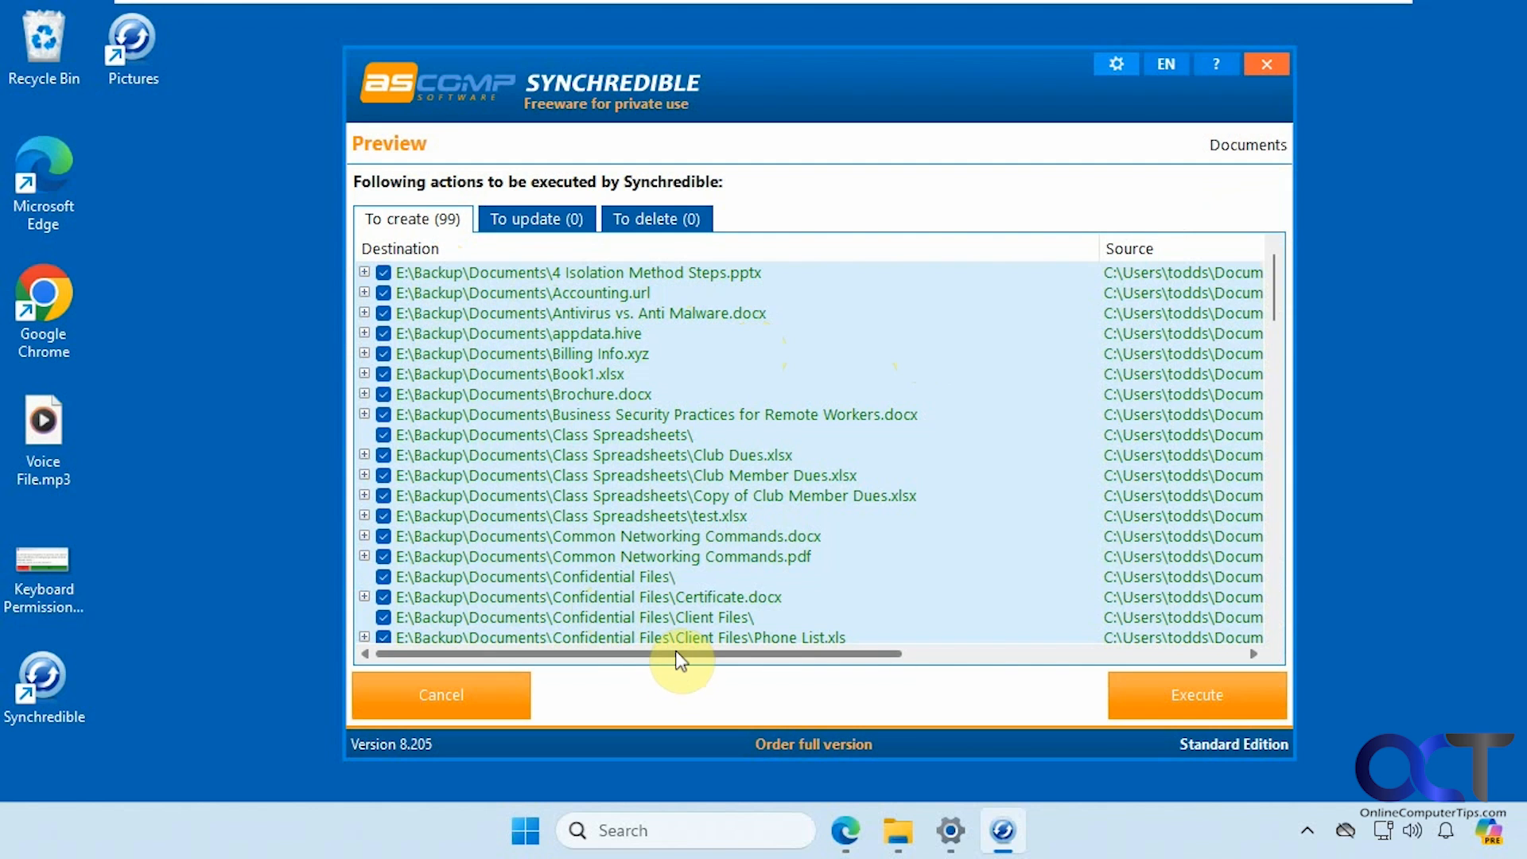
left_click_drag(681, 654, 989, 654)
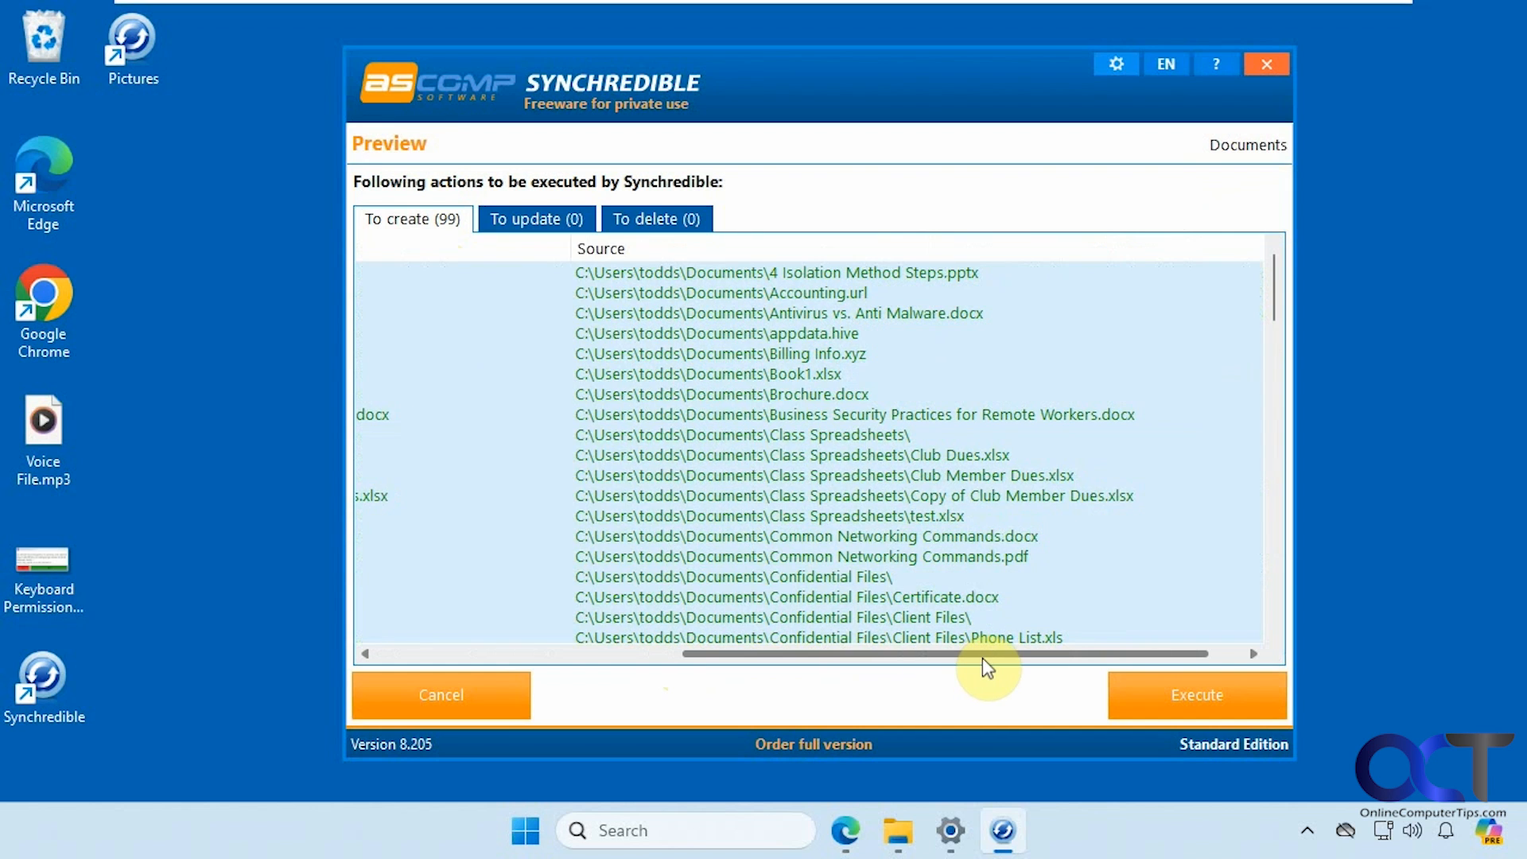
left_click_drag(988, 654, 716, 654)
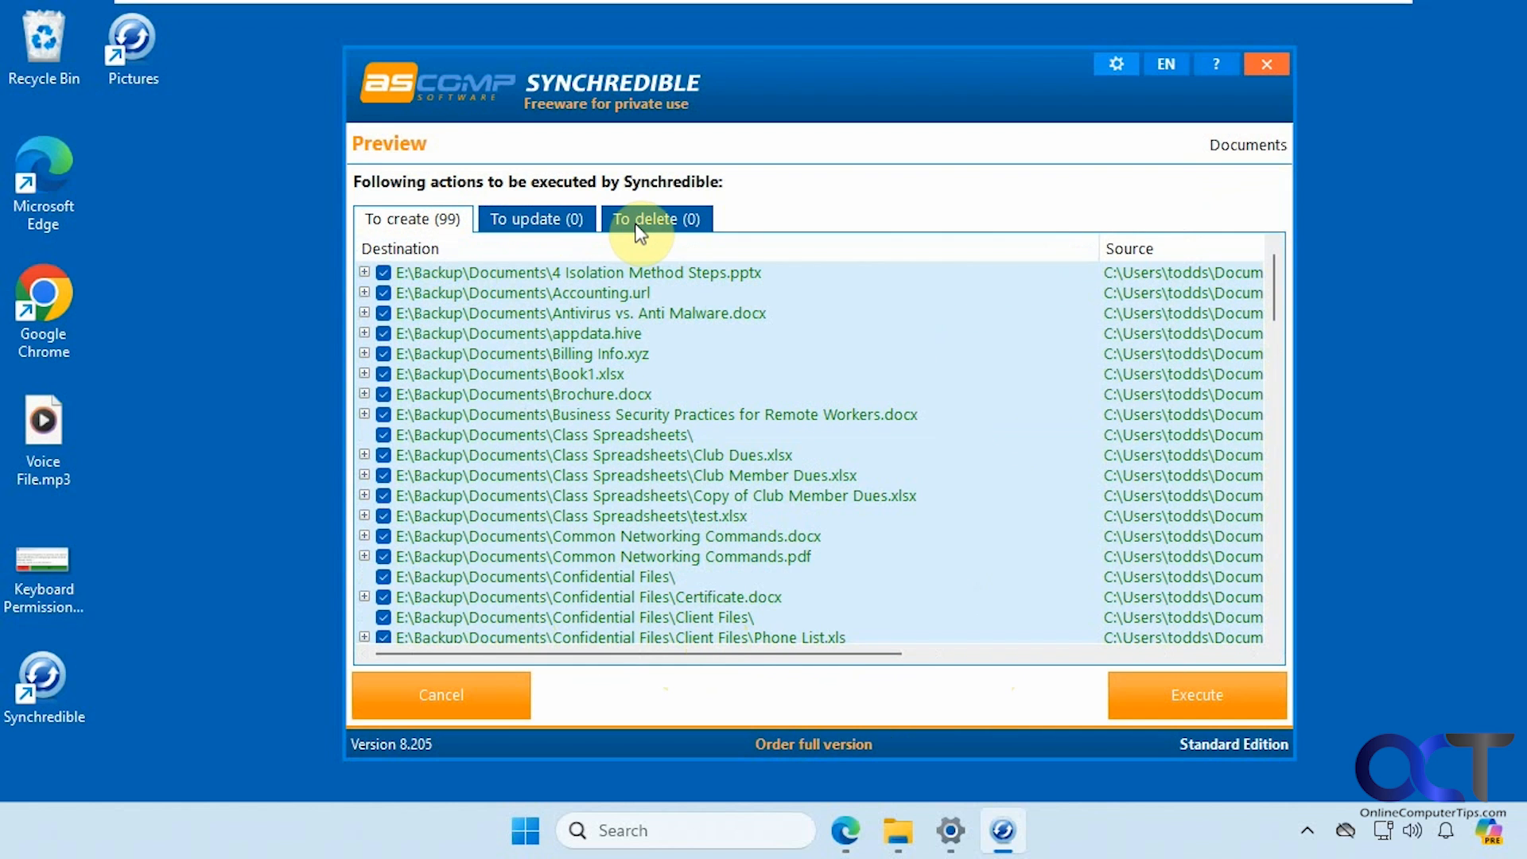
mouse_move(524, 331)
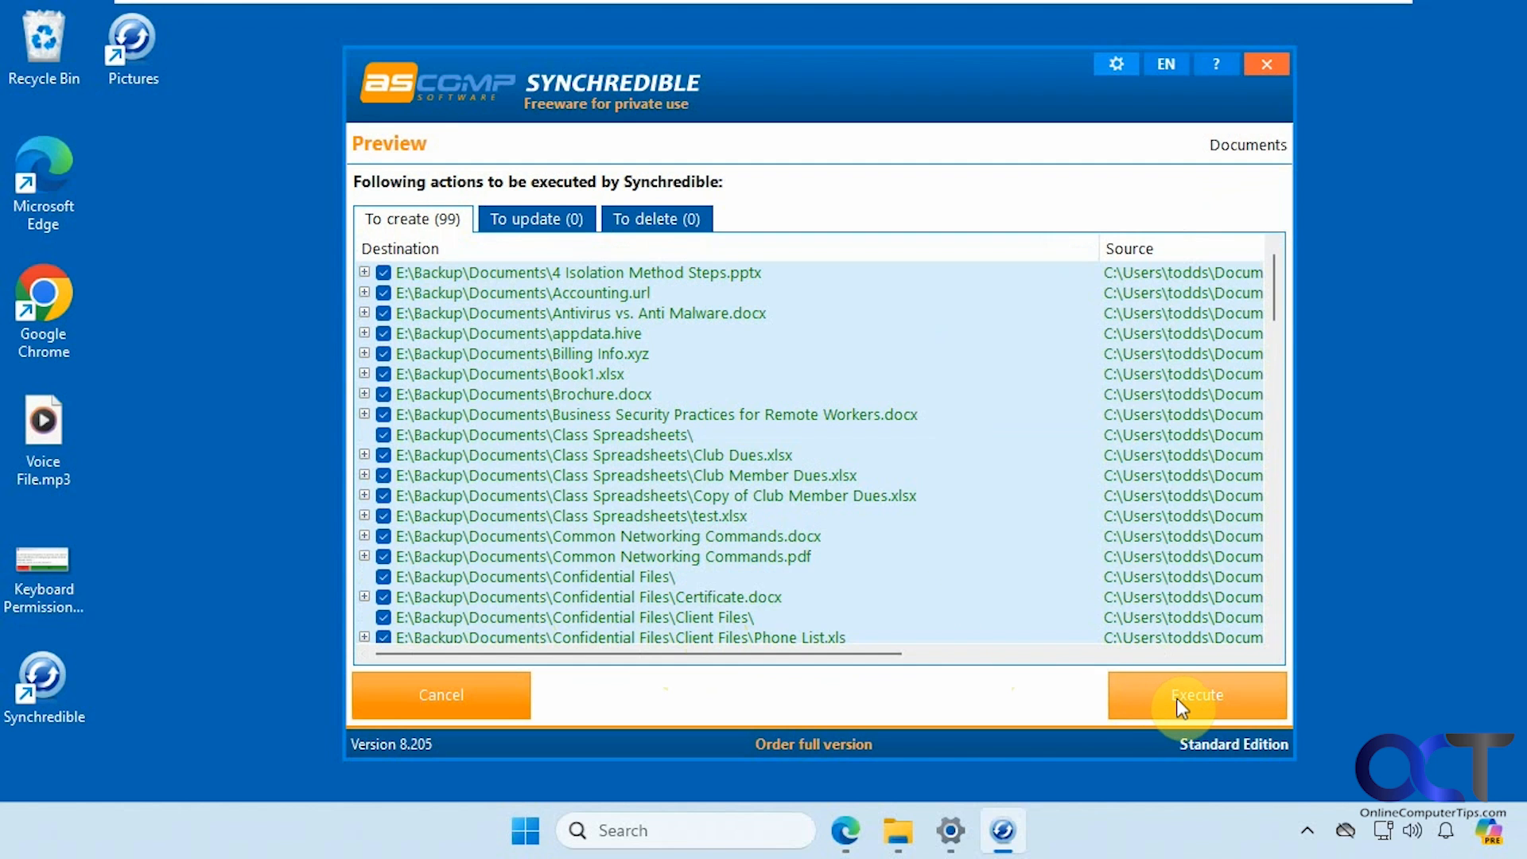
Execute the Documents sync copying 90 files to E:\Backup\Documents and review the Report and Protocol.
left_click(1196, 694)
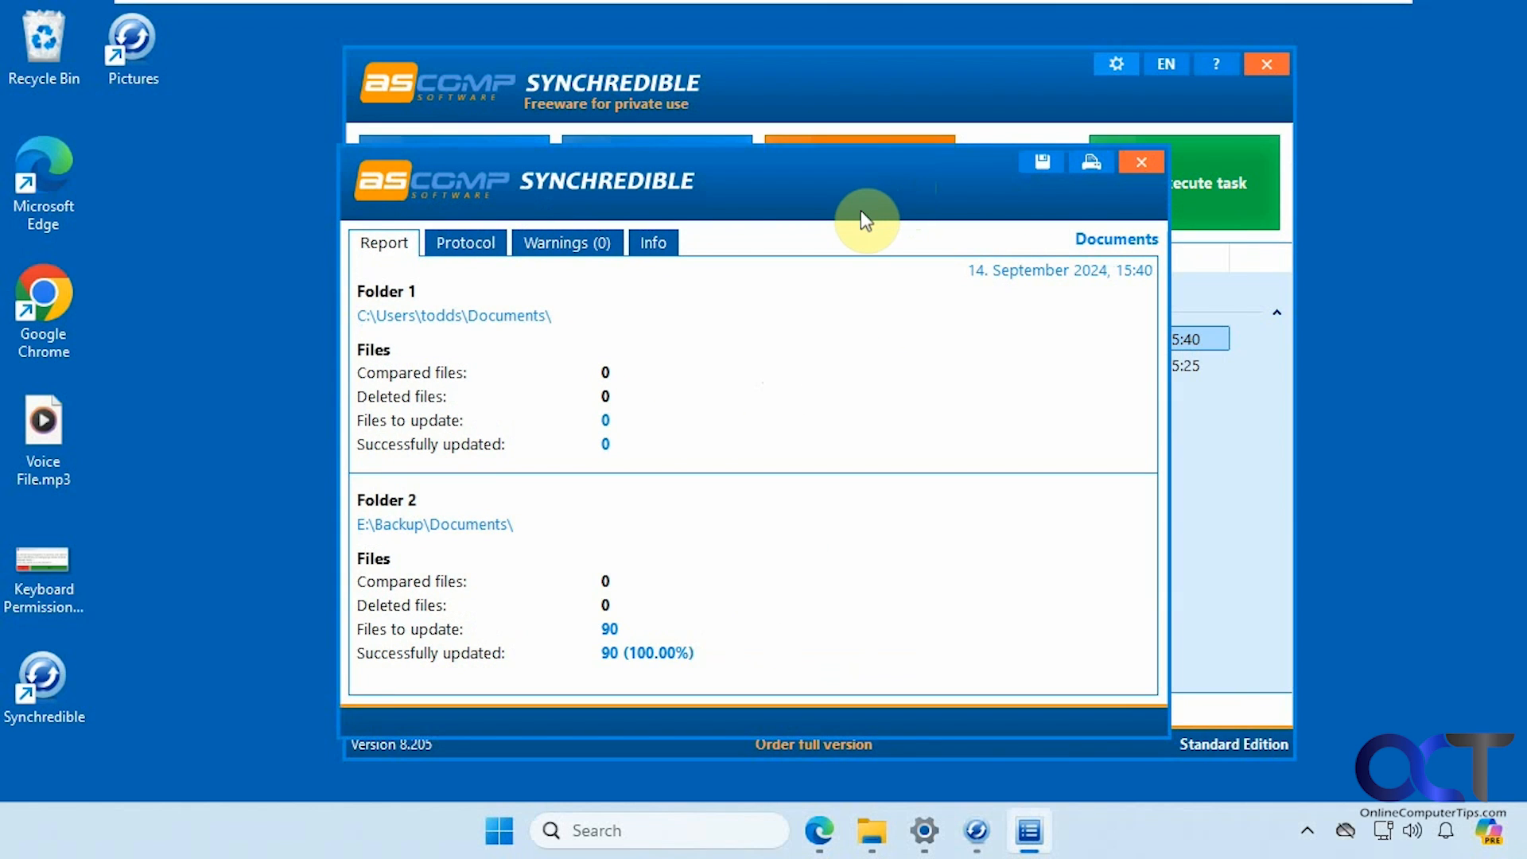
mouse_move(447, 377)
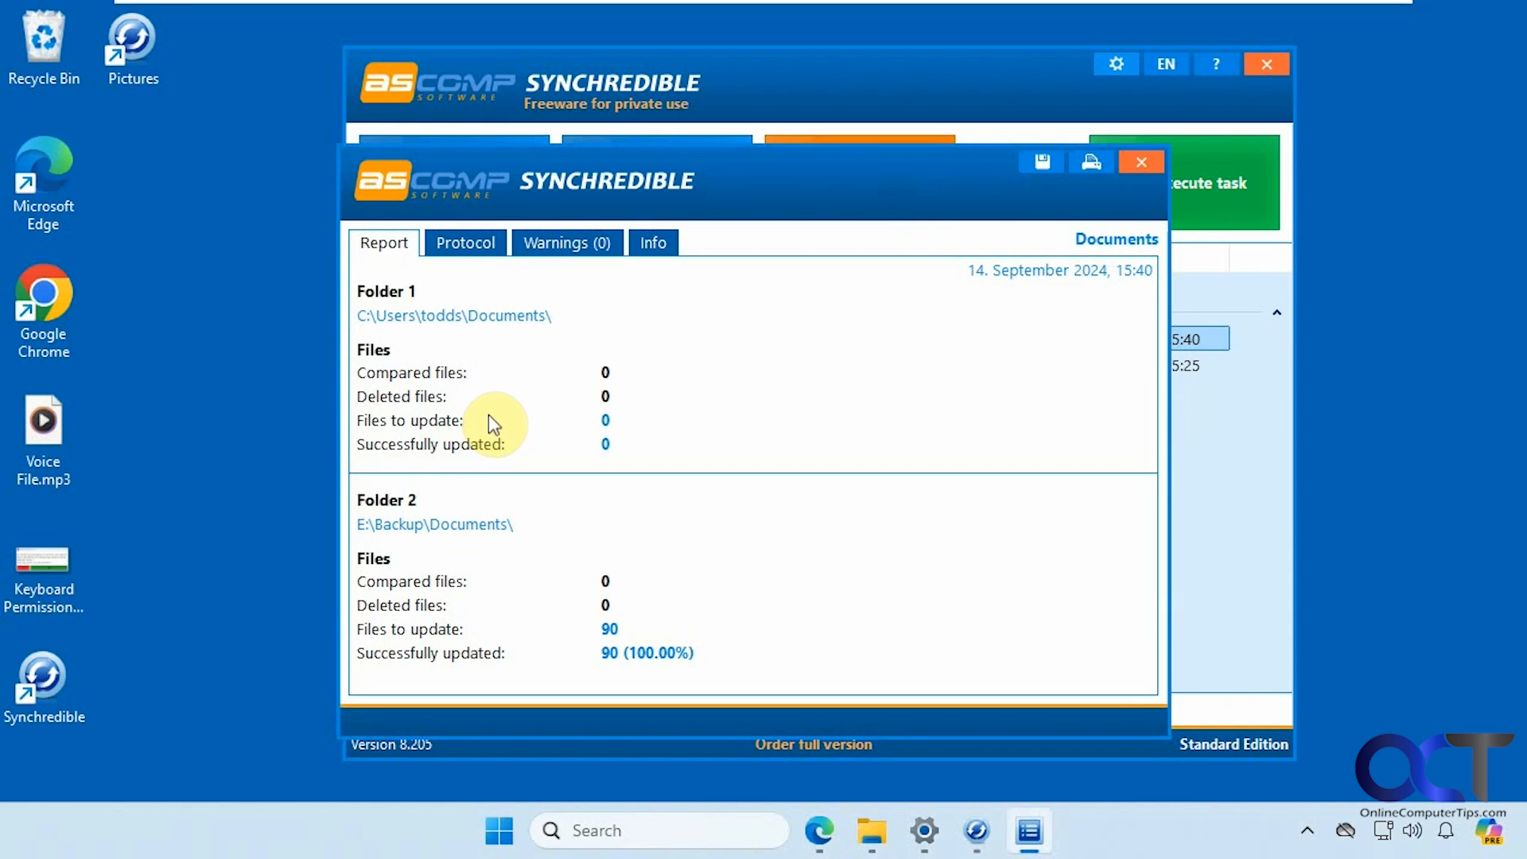
mouse_move(534, 650)
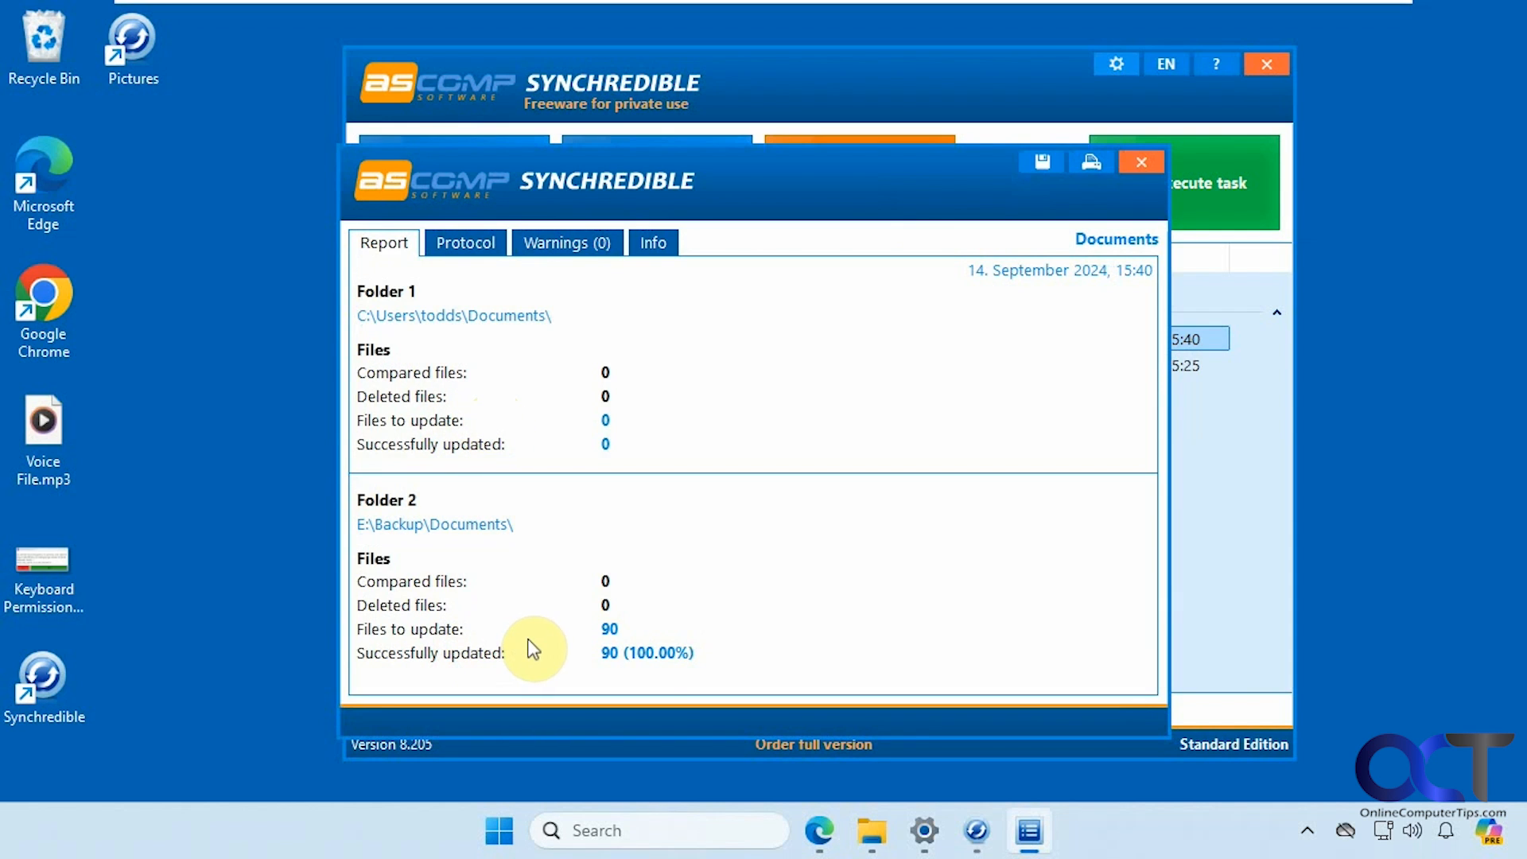
left_click(465, 243)
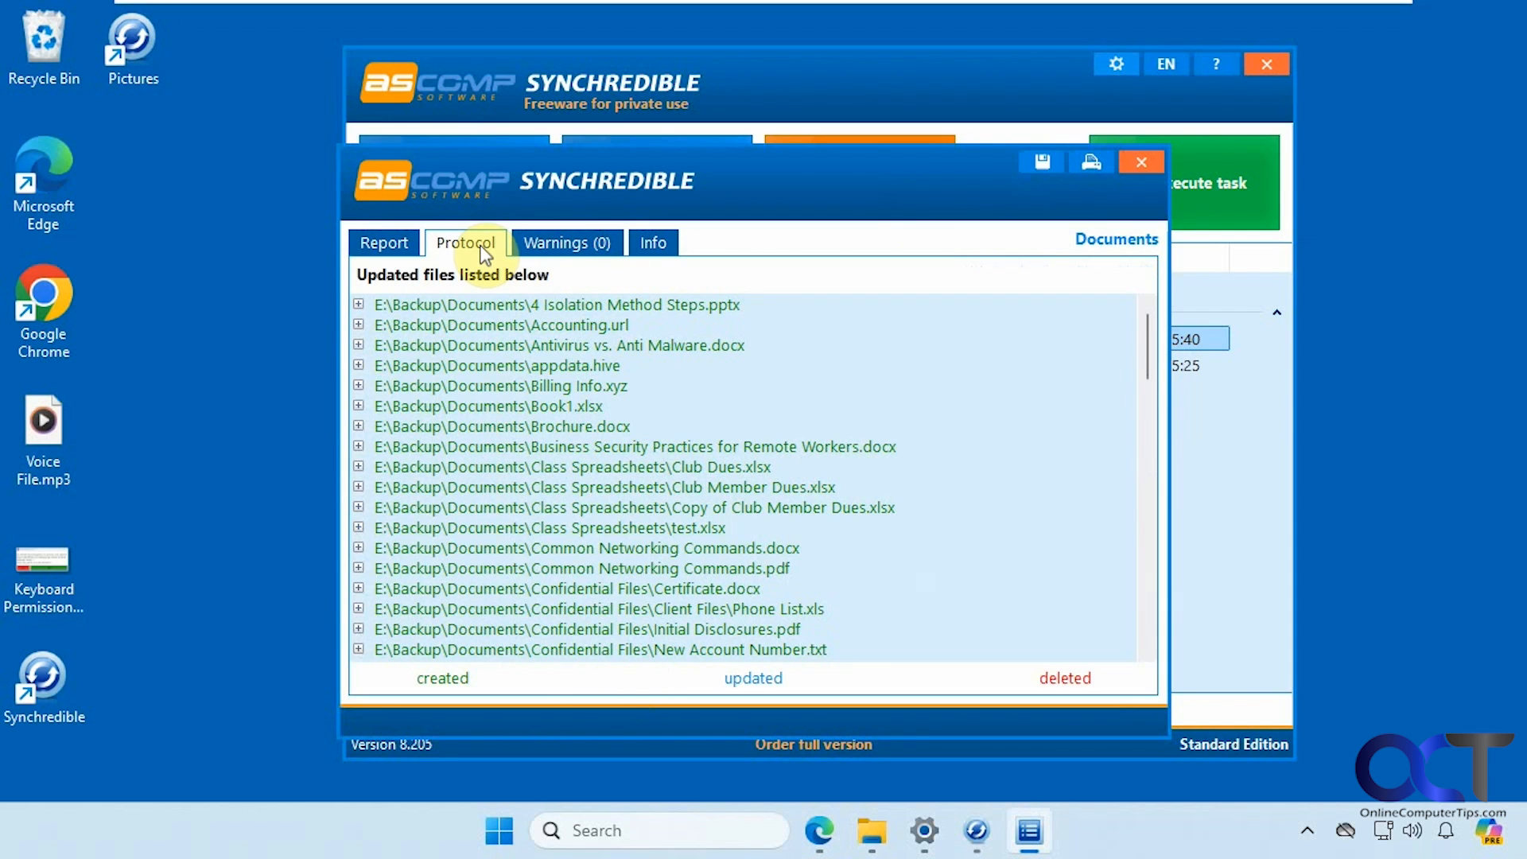
left_click(652, 242)
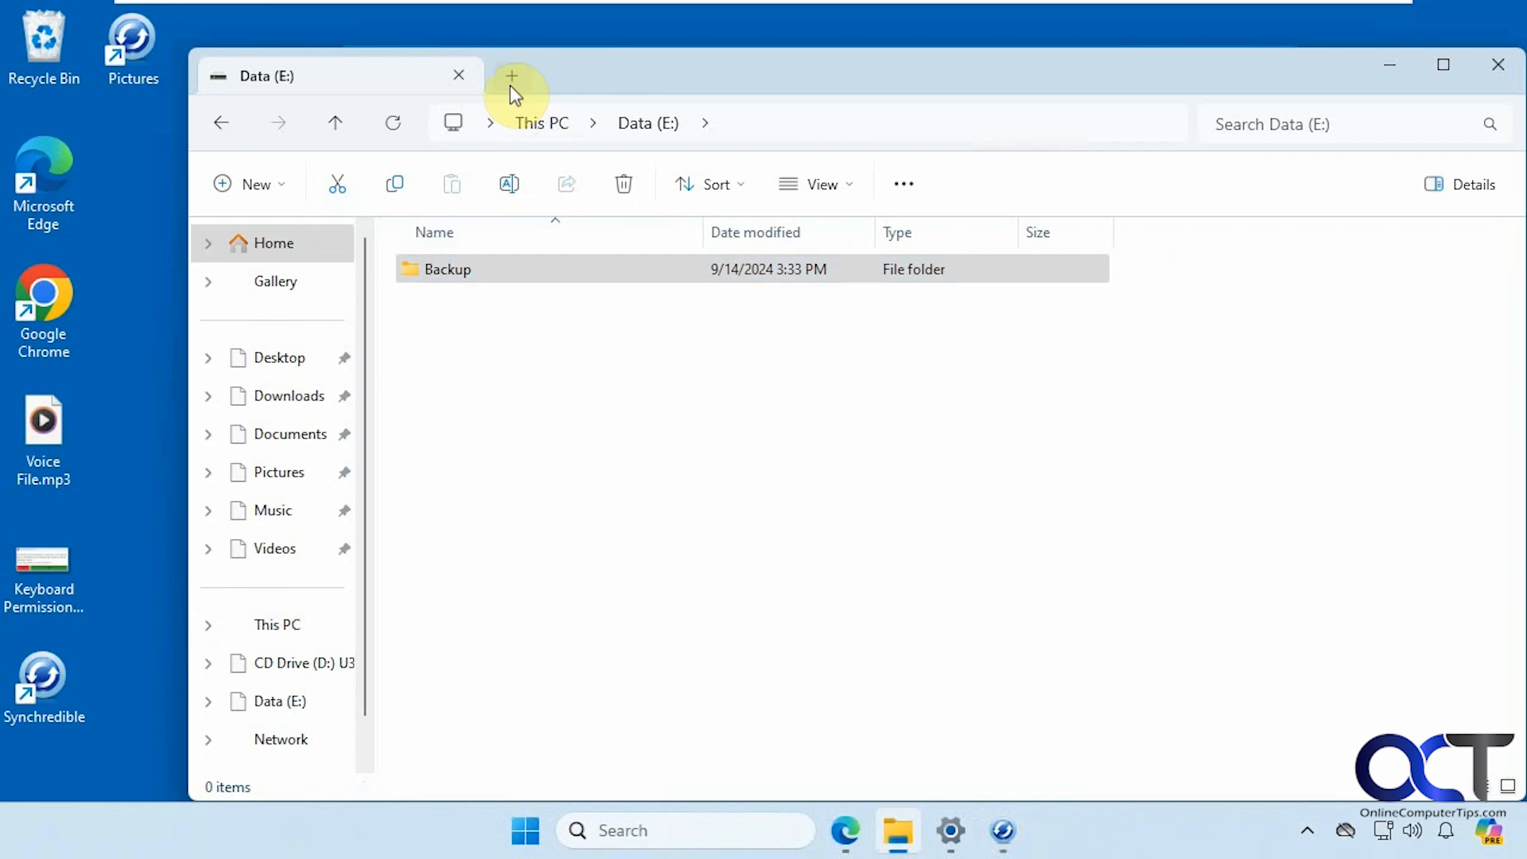
In a new File Explorer tab on Documents, create an empty text file !New.txt via New > Text Document.
left_click(512, 76)
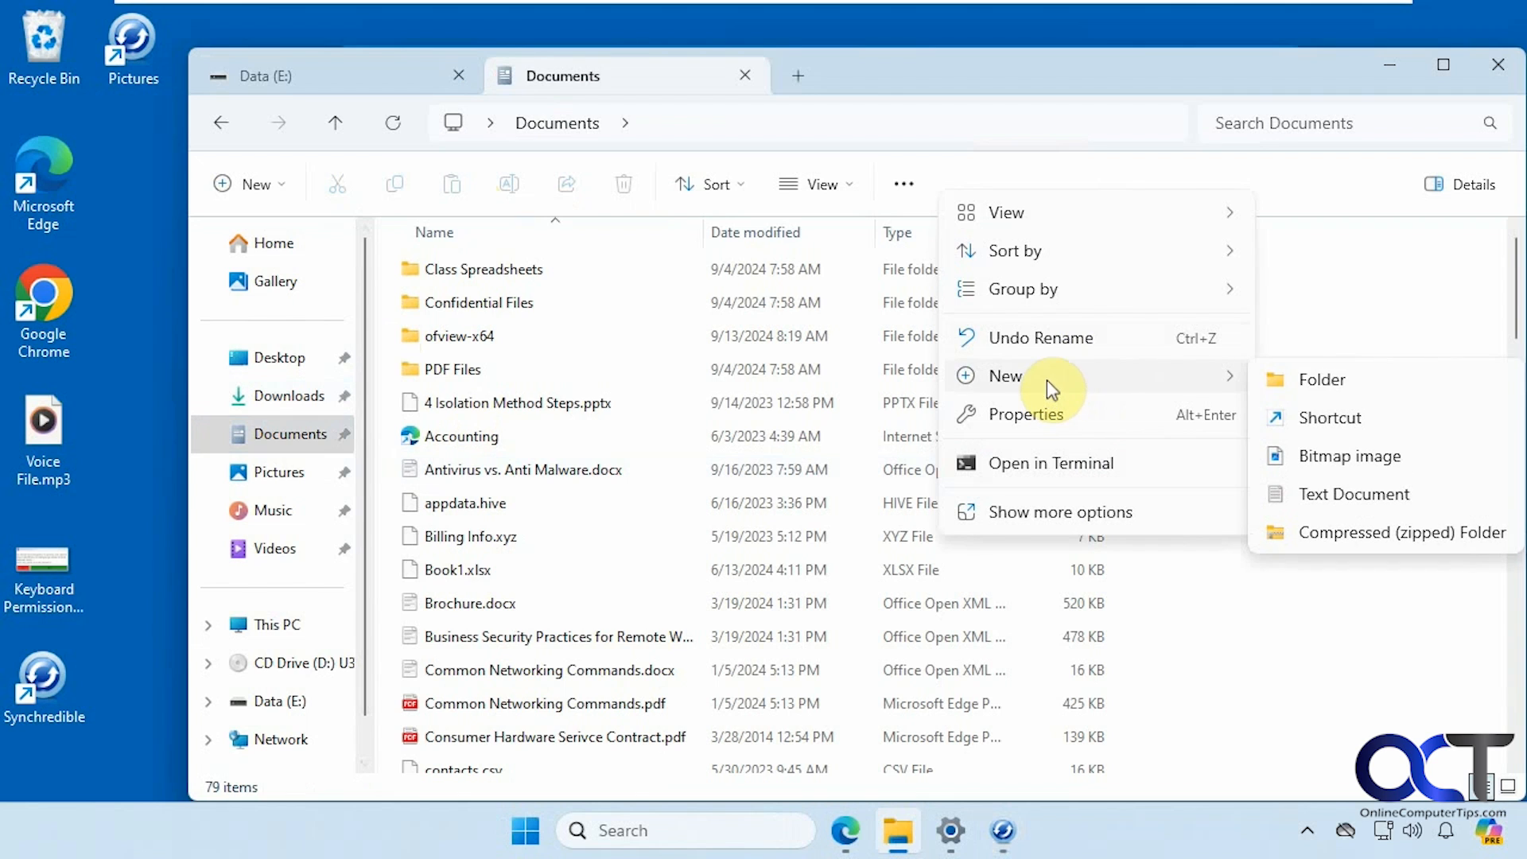
left_click(1354, 494)
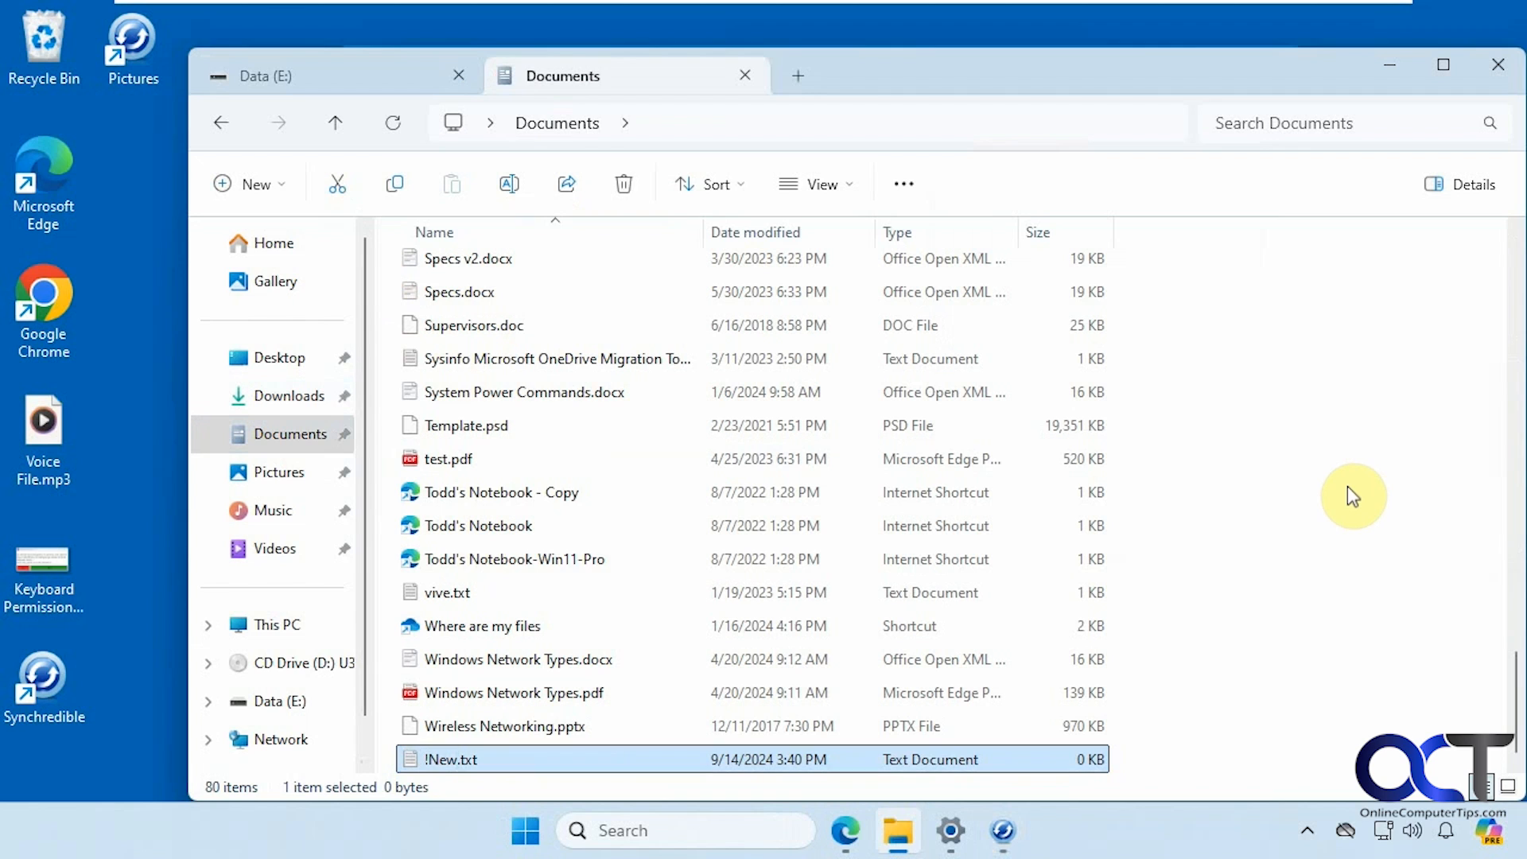
mouse_move(638, 592)
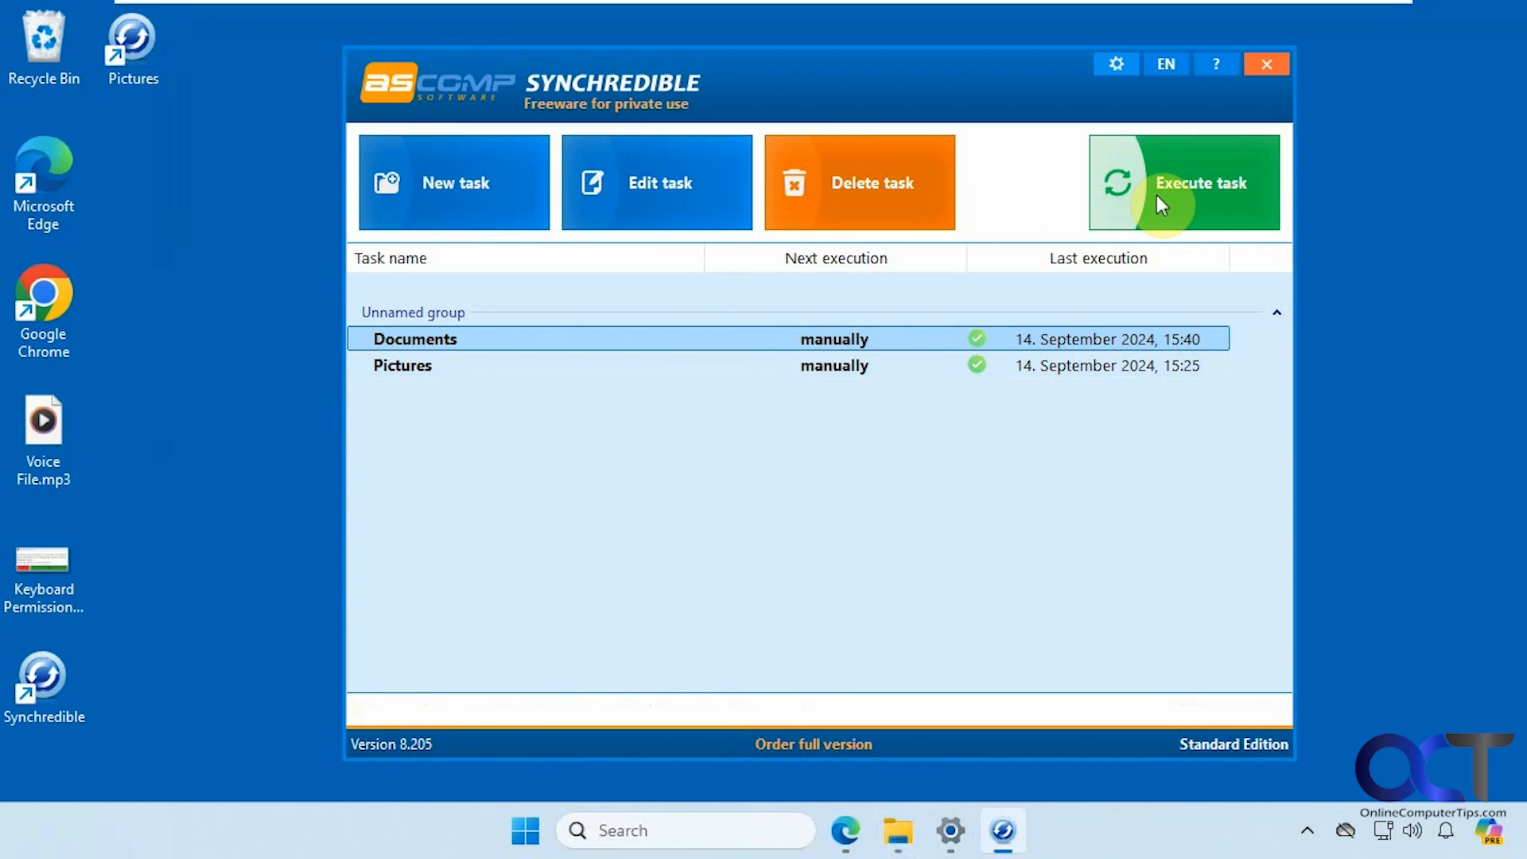
Execute the Documents task again so the preview lists only !New.txt to create in the backup.
left_click(1185, 182)
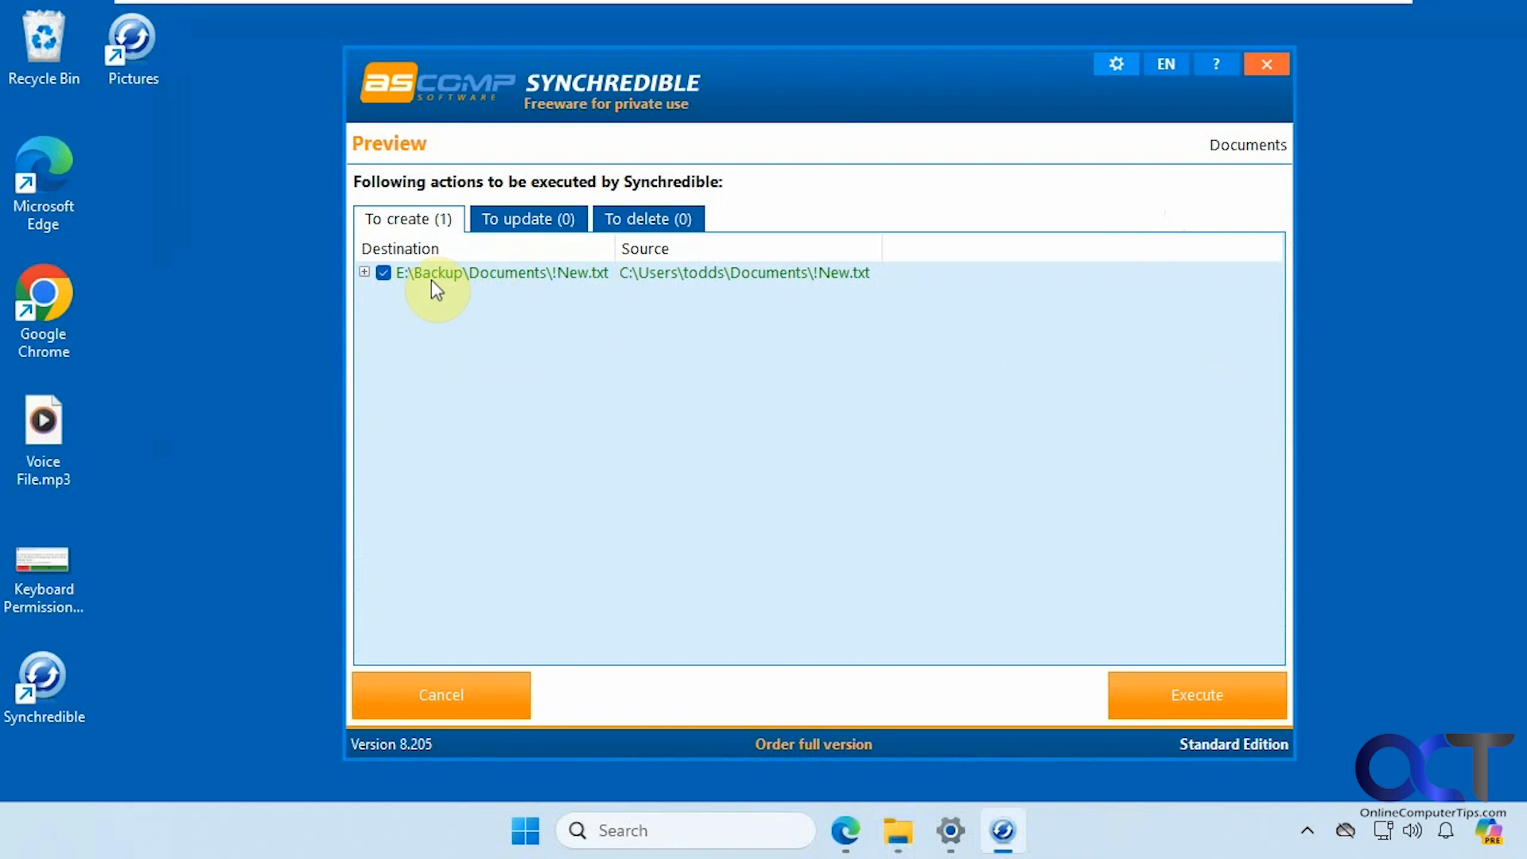
mouse_move(477, 291)
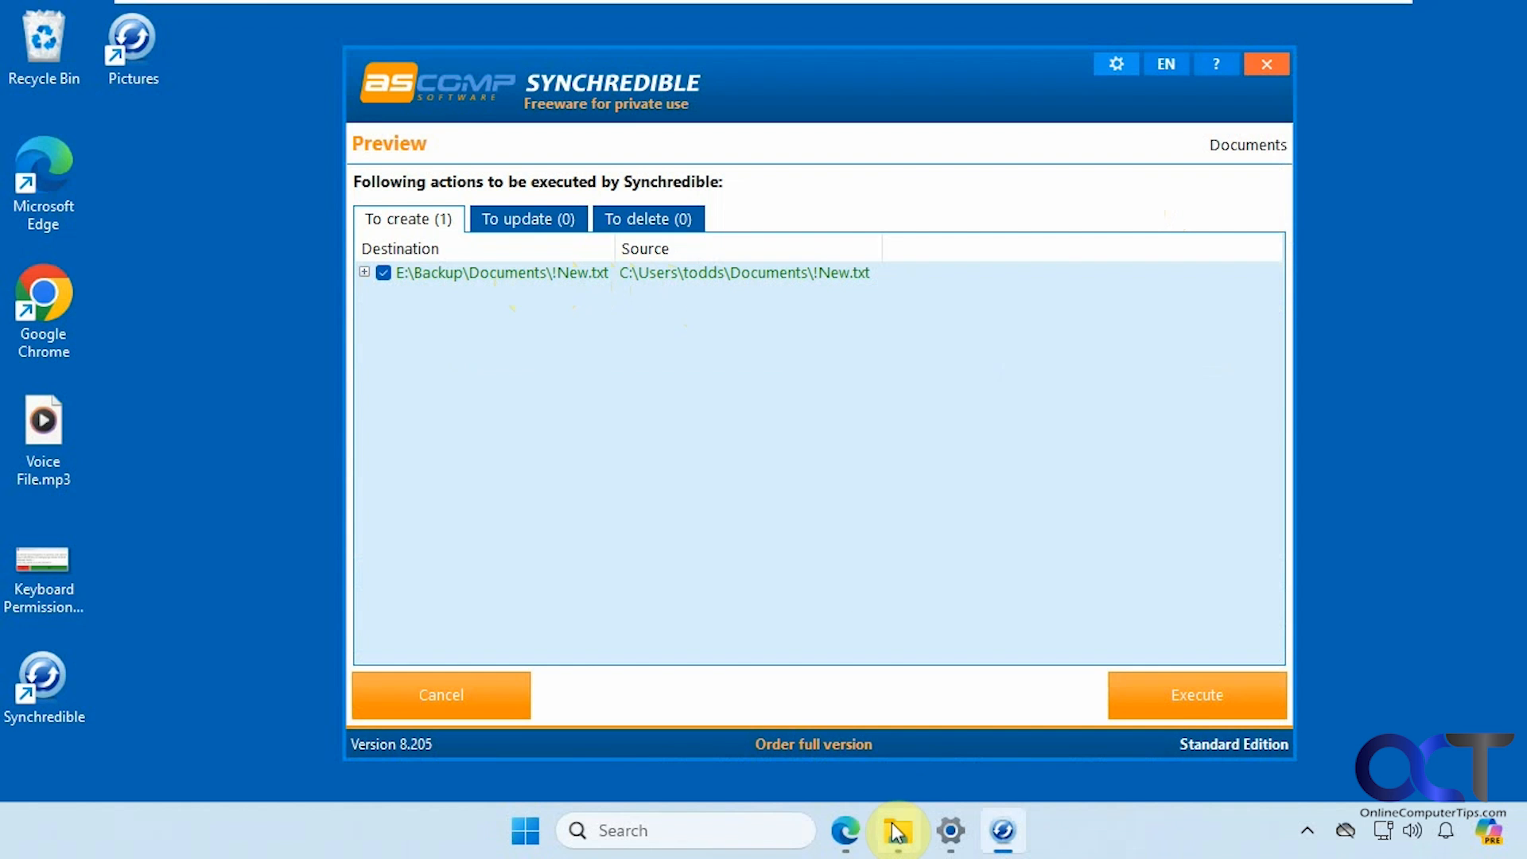
left_click(897, 830)
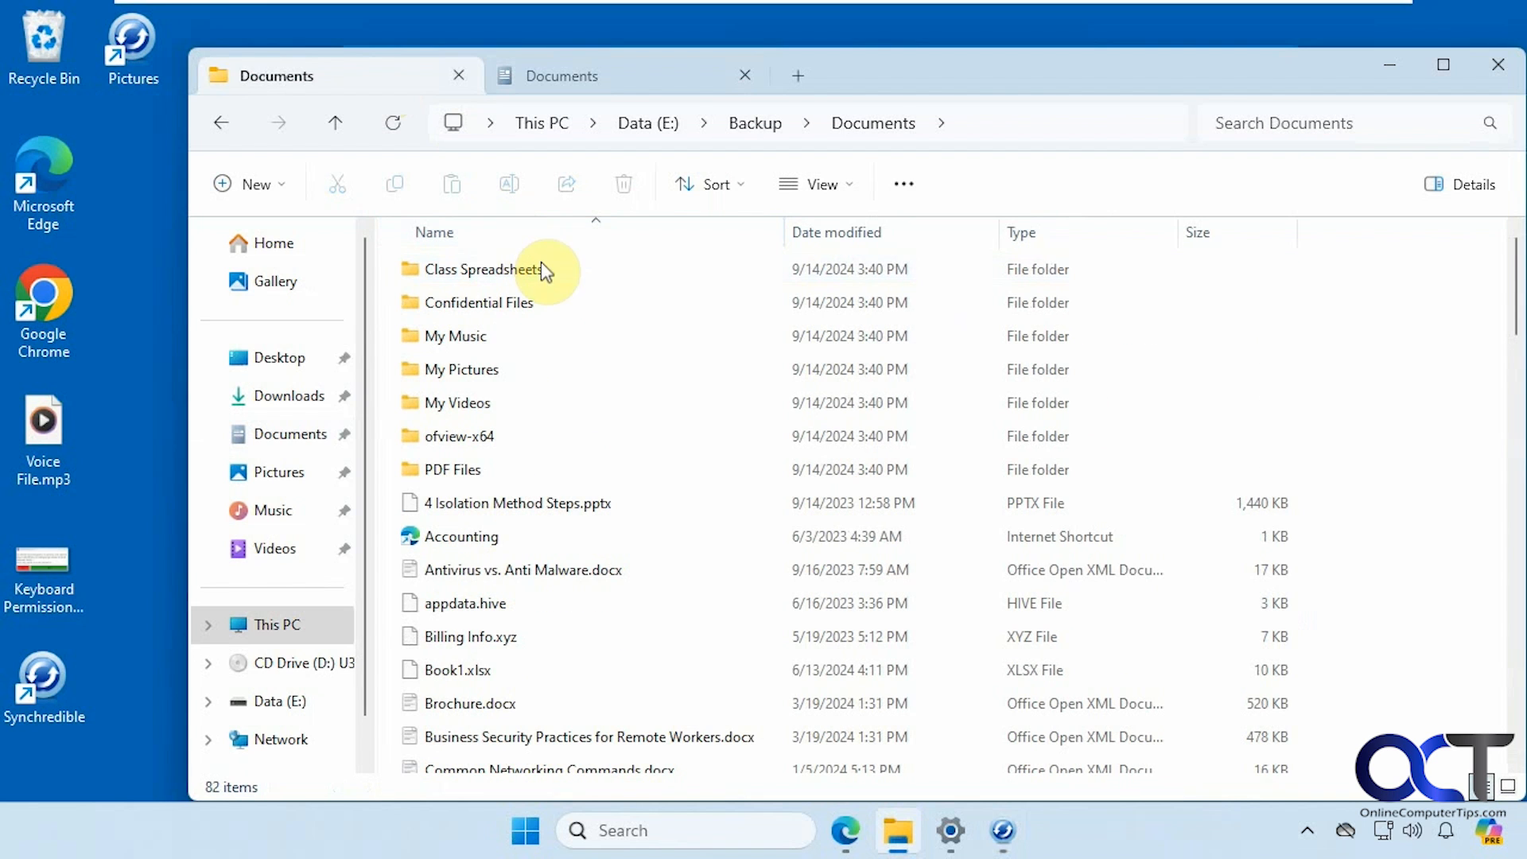
mouse_move(516, 503)
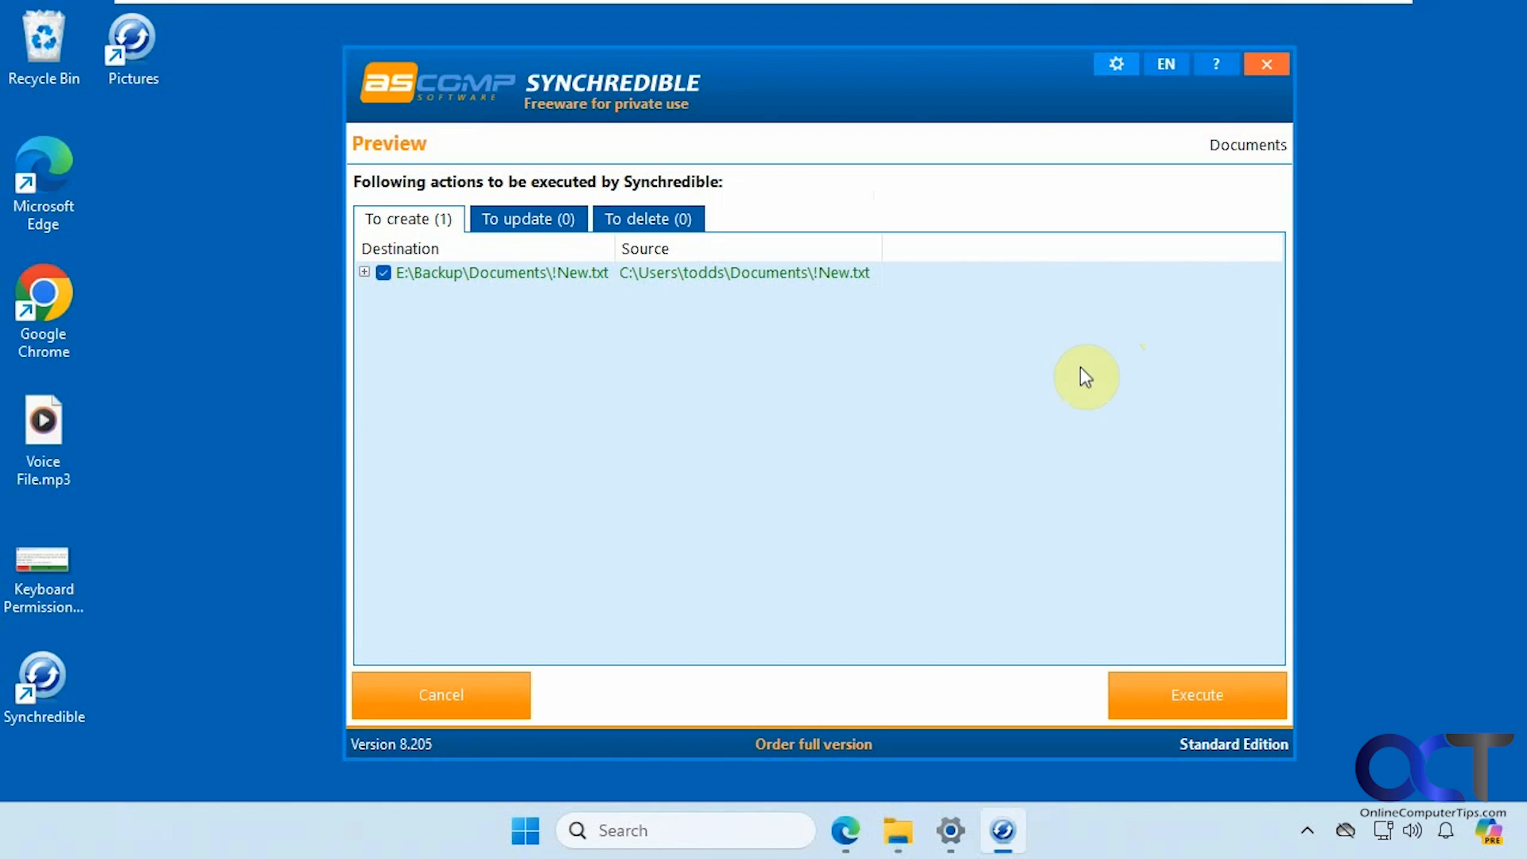
Execute the sync copying !New.txt, confirm the report shows 1 file updated, and close it.
left_click(1196, 694)
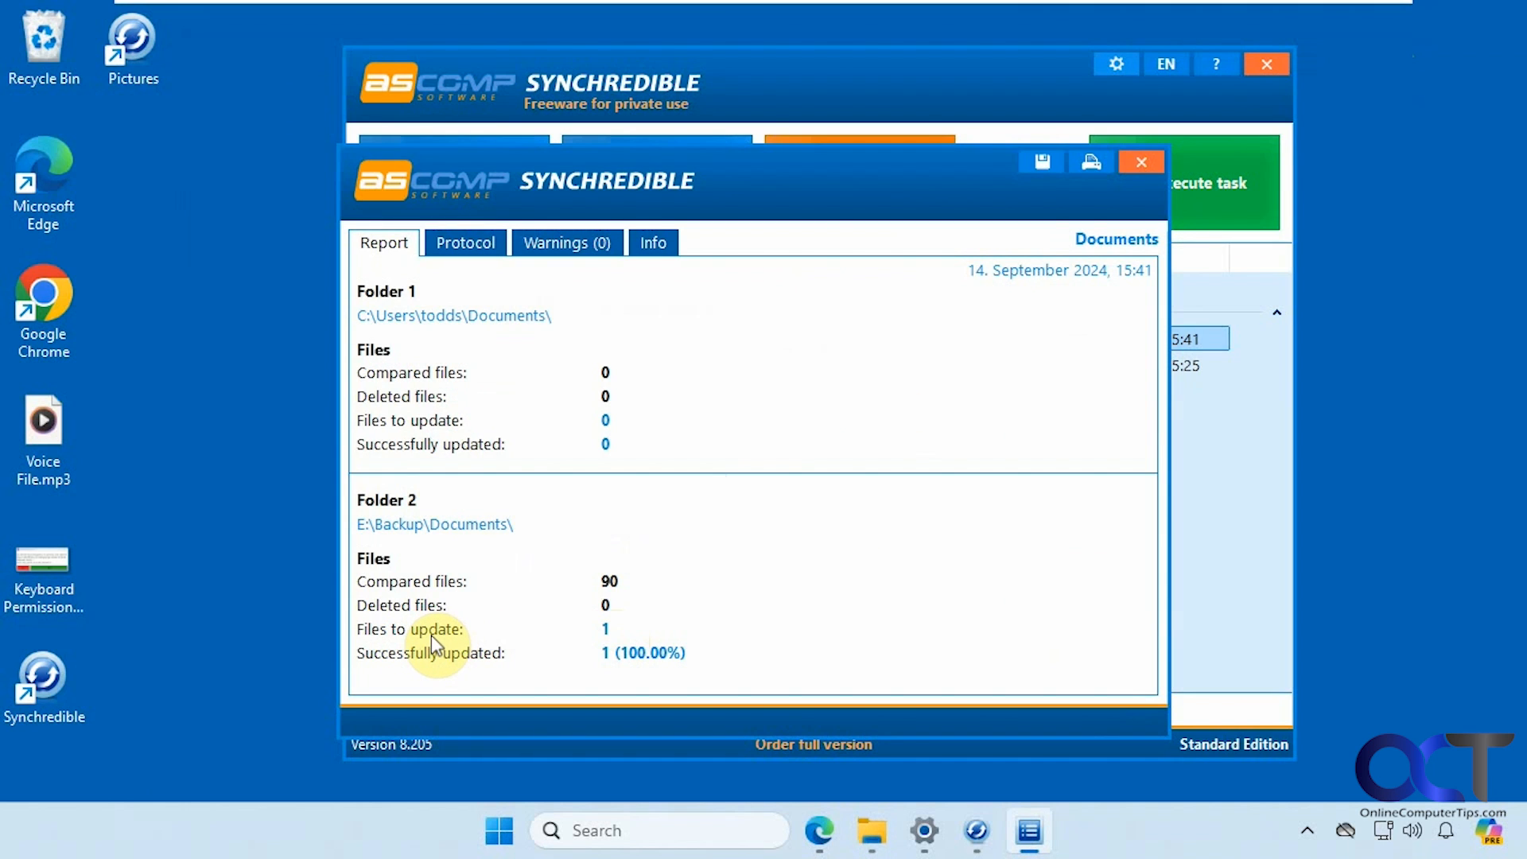
left_click(1140, 161)
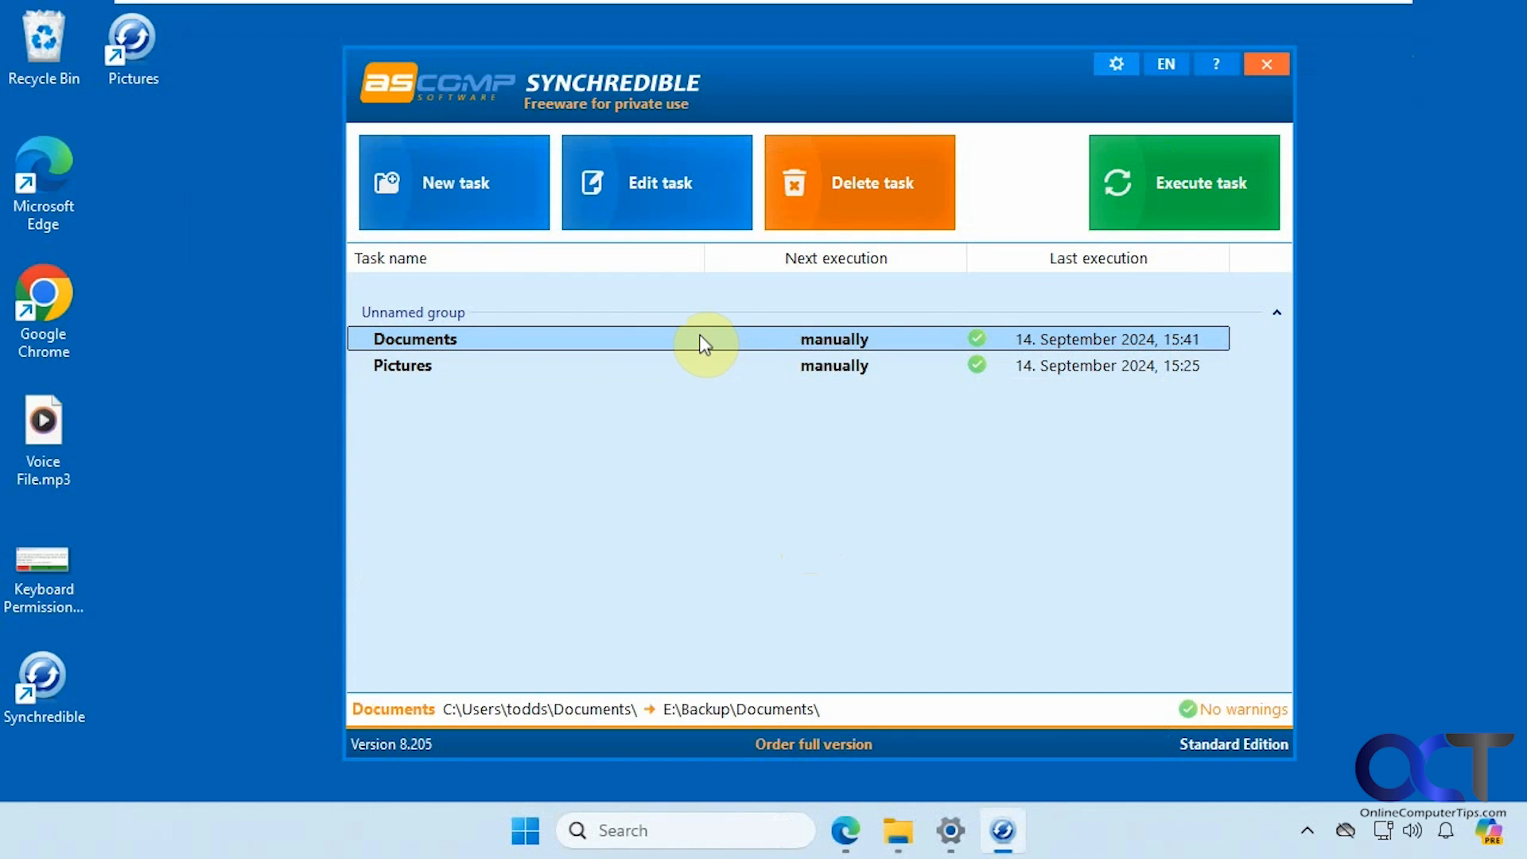
mouse_move(697, 221)
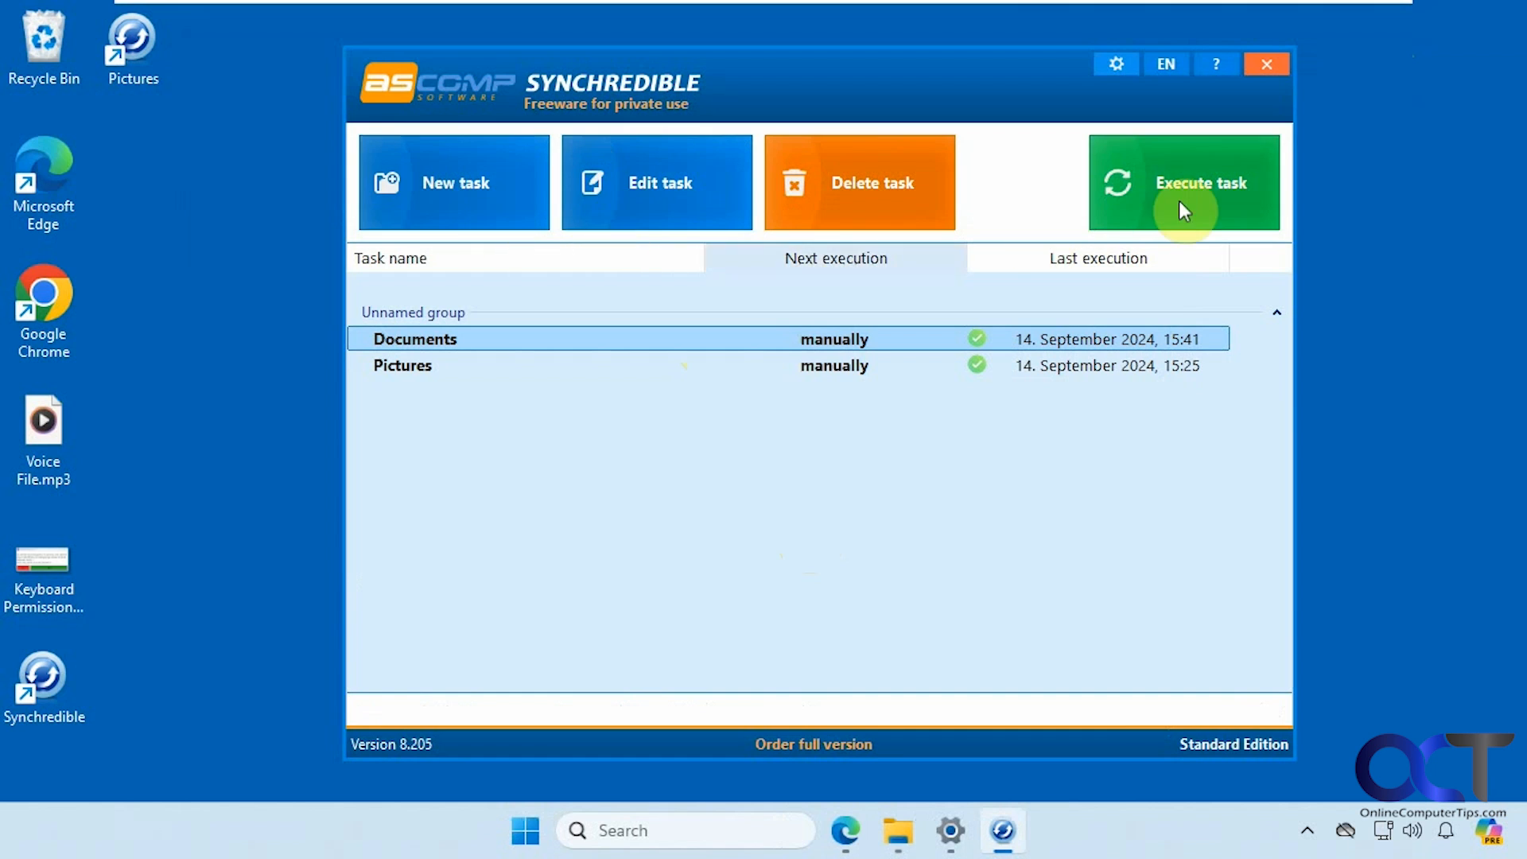
mouse_move(741, 478)
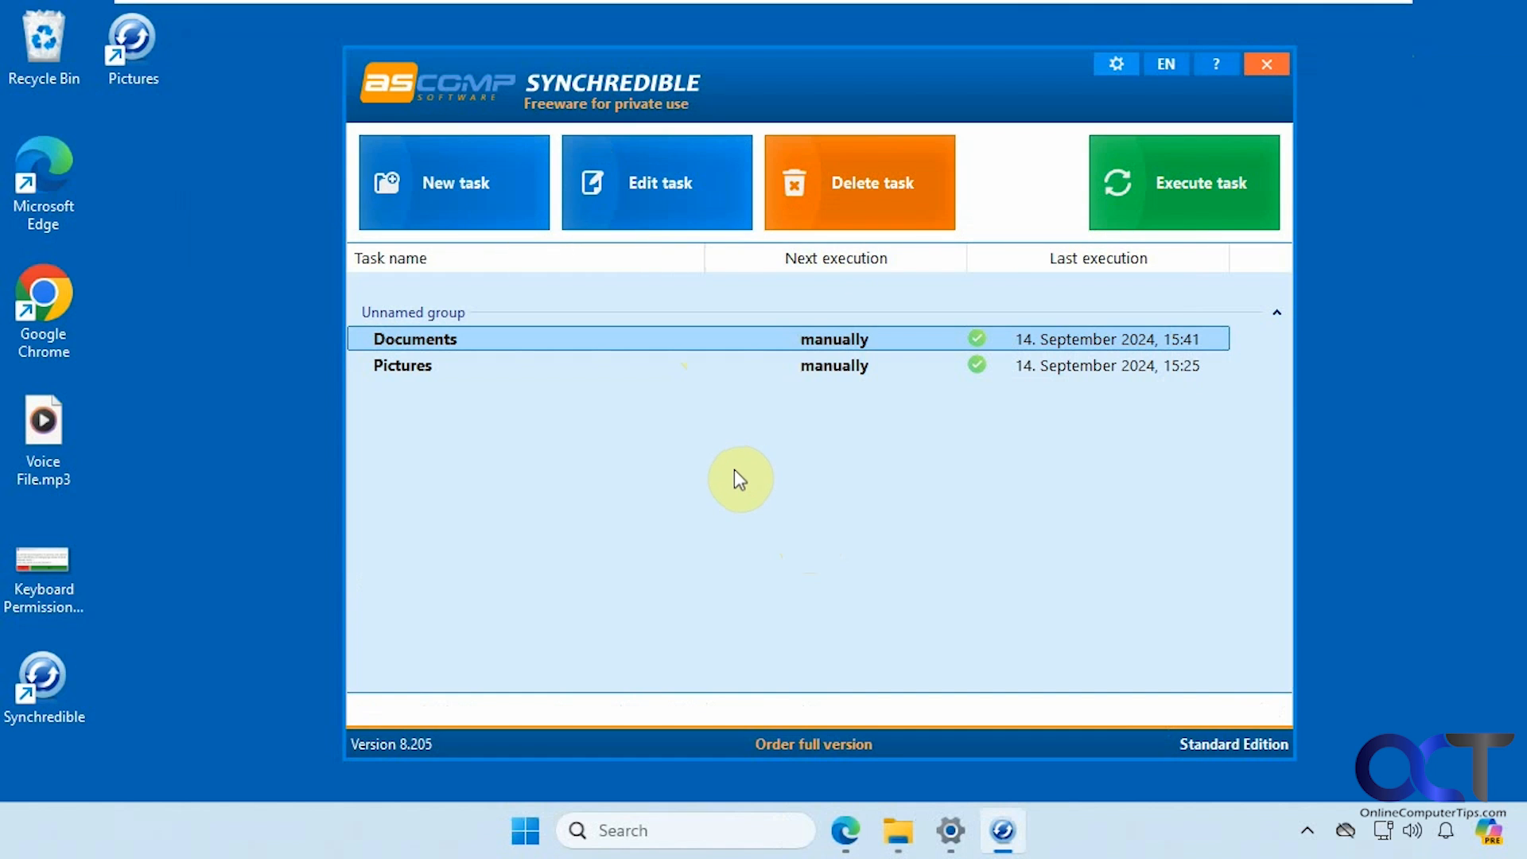